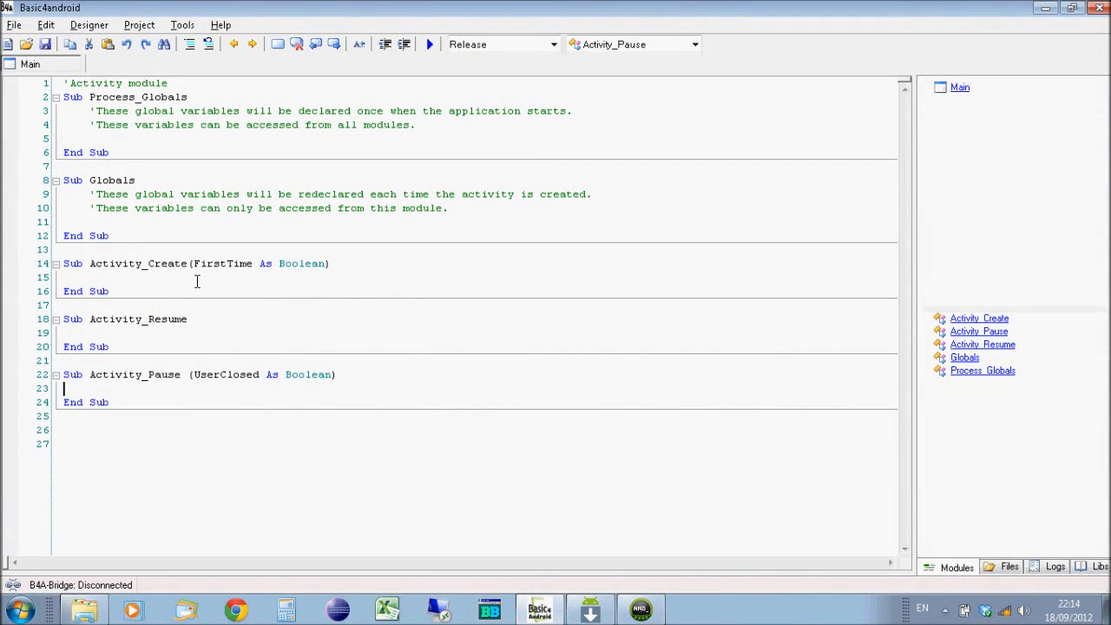
pyautogui.moveTo(267, 291)
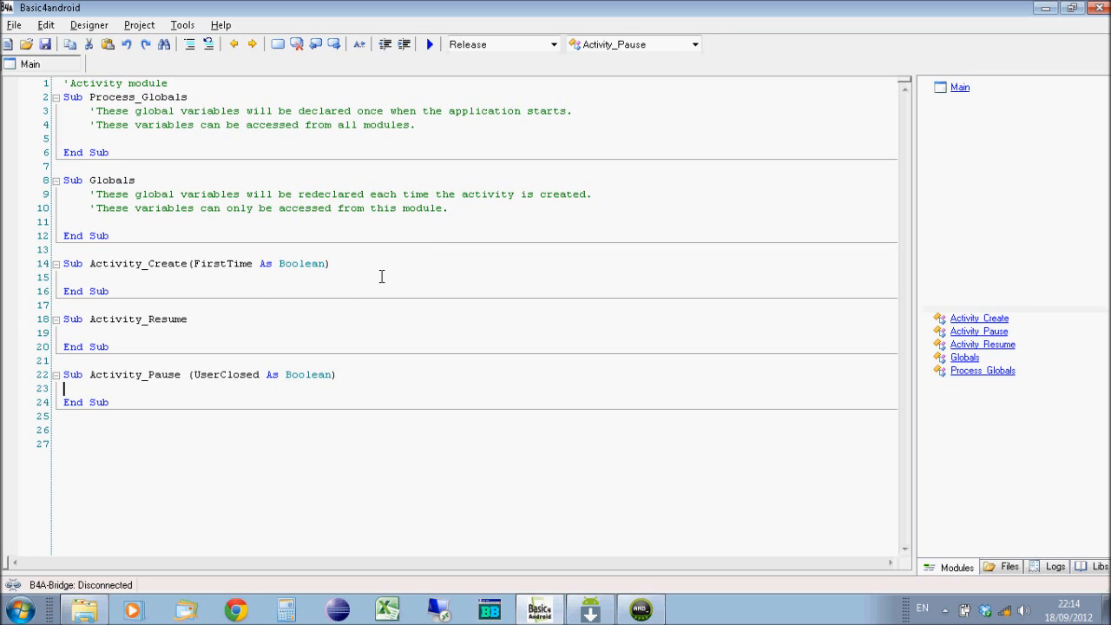
pyautogui.moveTo(264, 337)
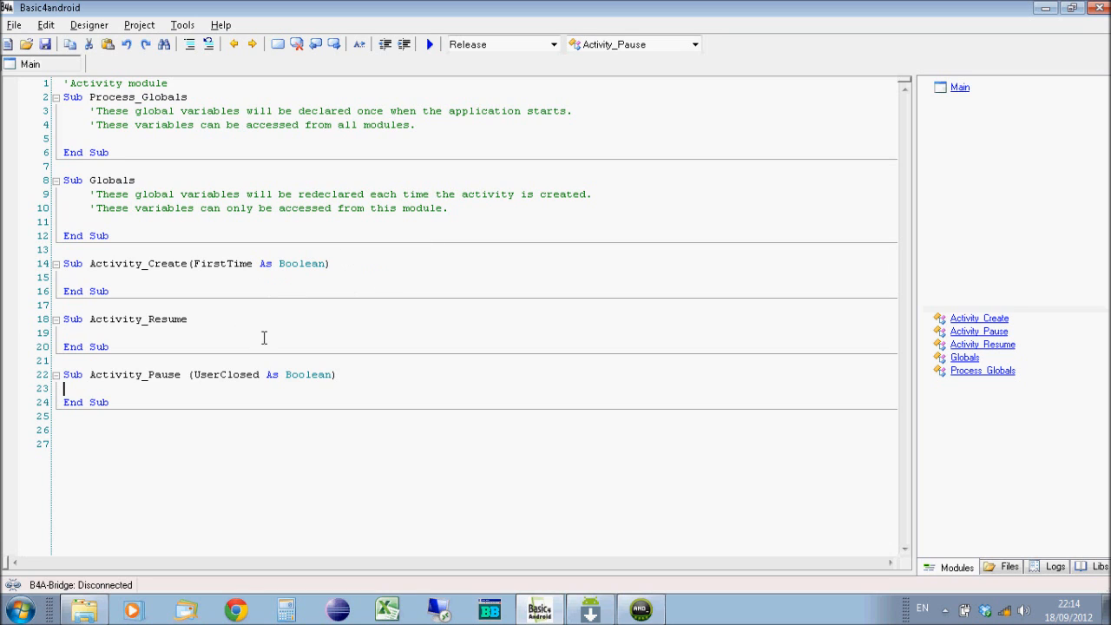
pyautogui.moveTo(298, 306)
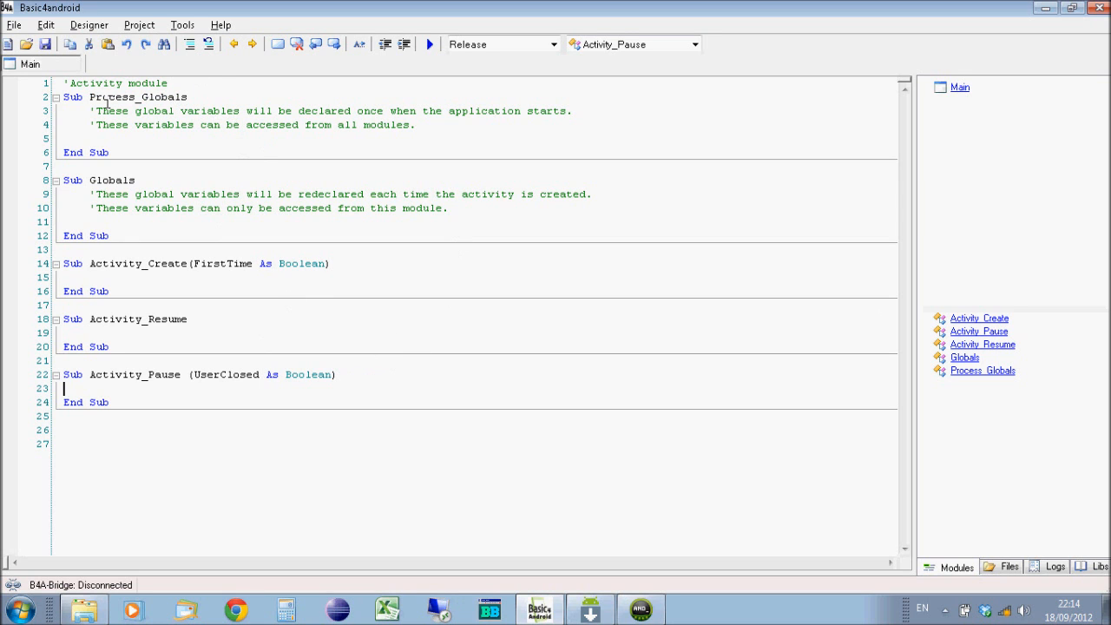
# Step: Save the project as 'views' inside a new 'Views' folder under Basic4android Projects
pyautogui.click(45, 45)
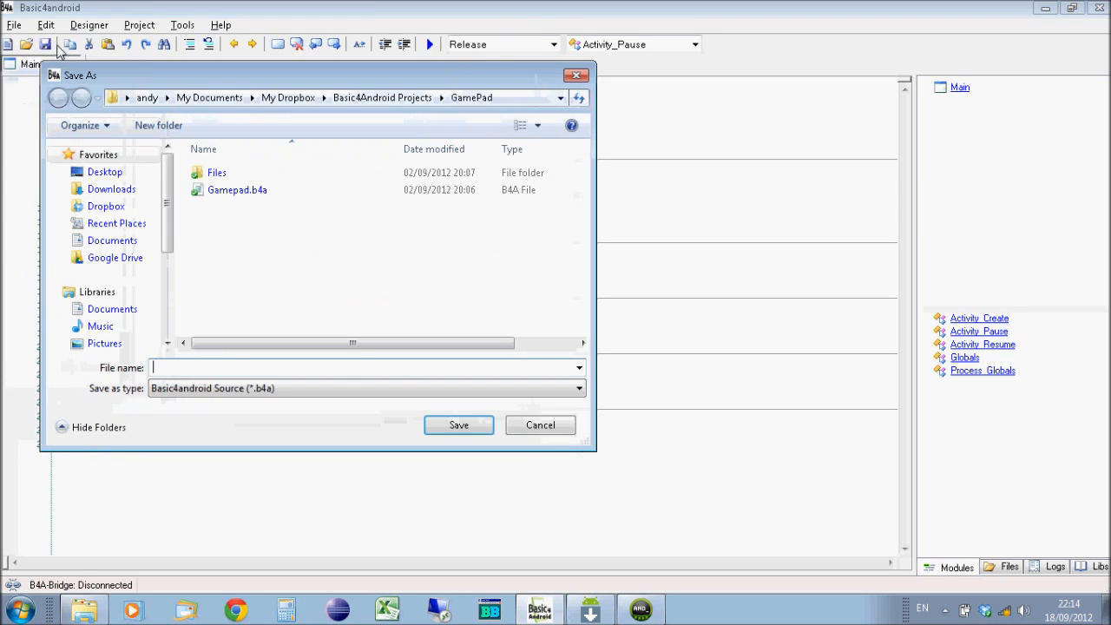
pyautogui.click(59, 97)
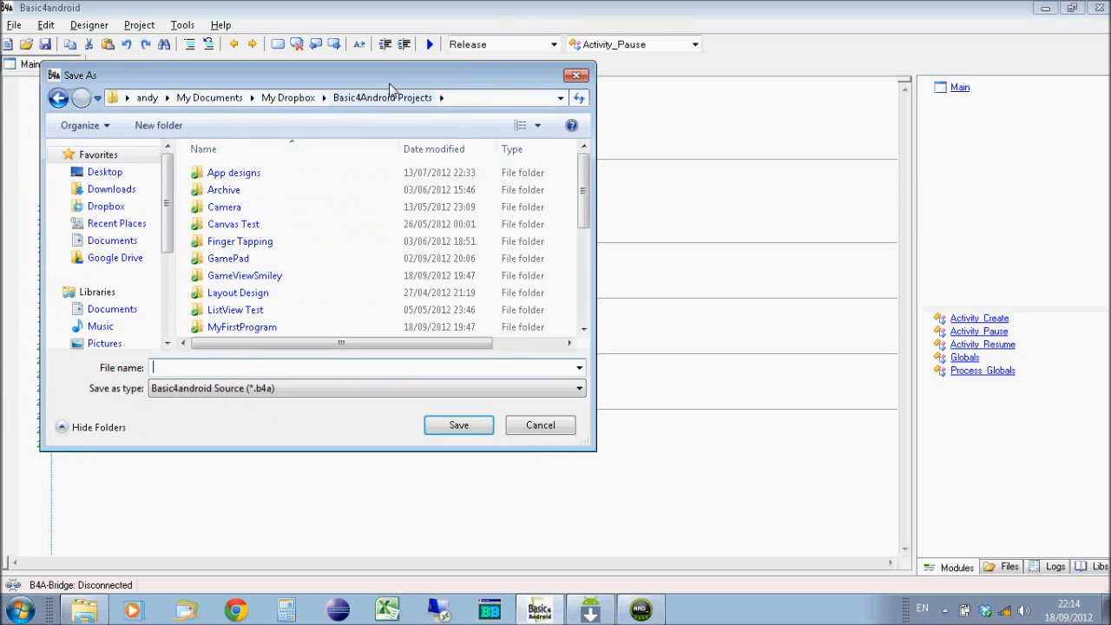
pyautogui.click(158, 125)
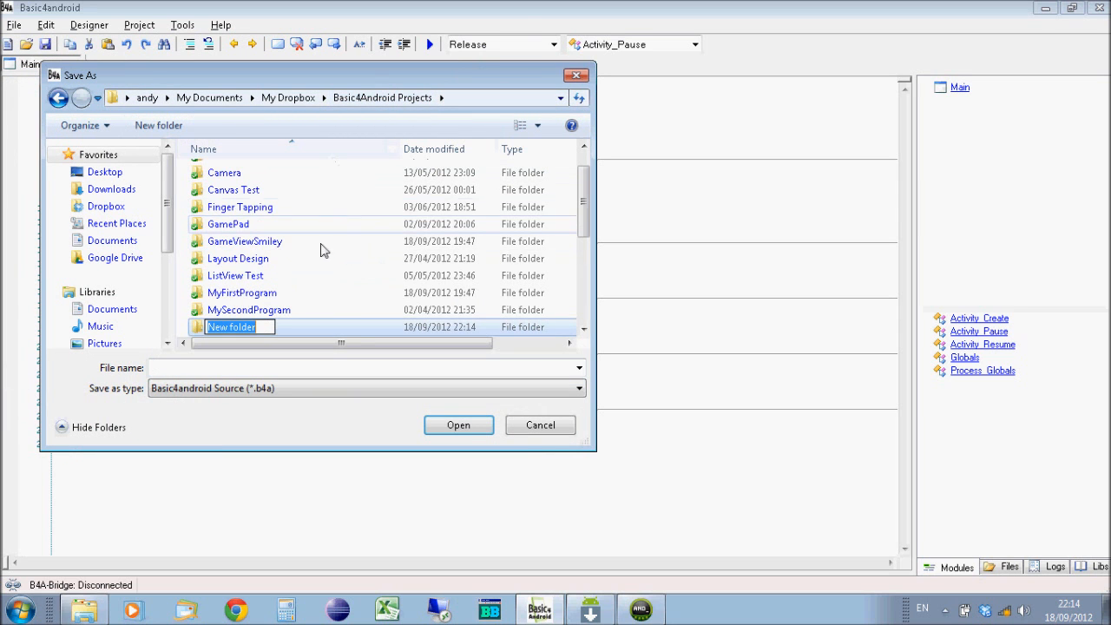
pyautogui.write('Views')
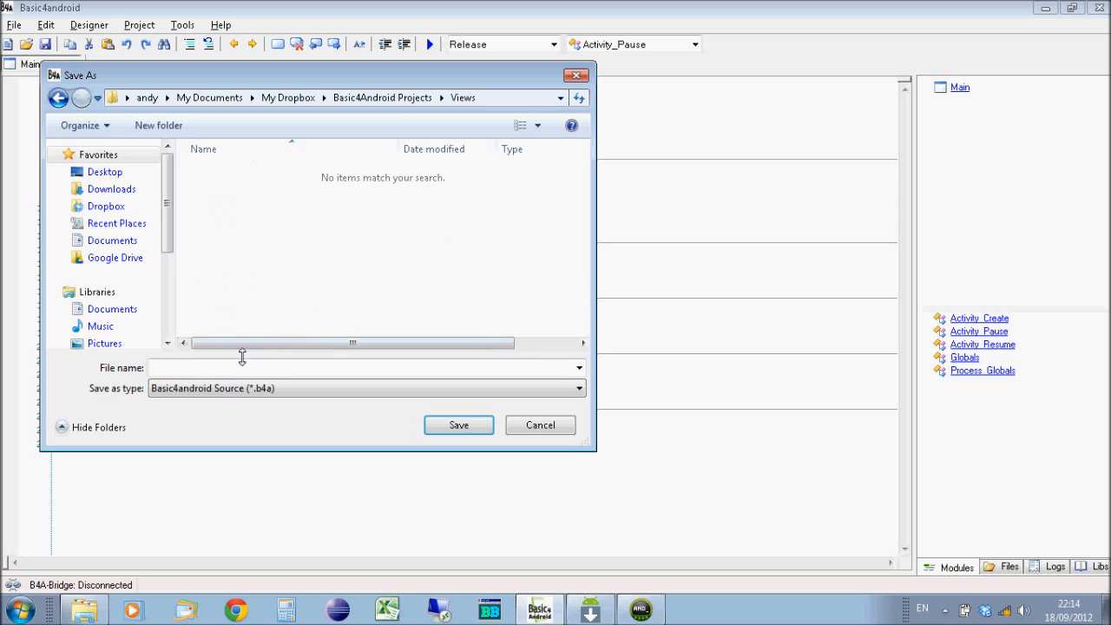
pyautogui.write('views')
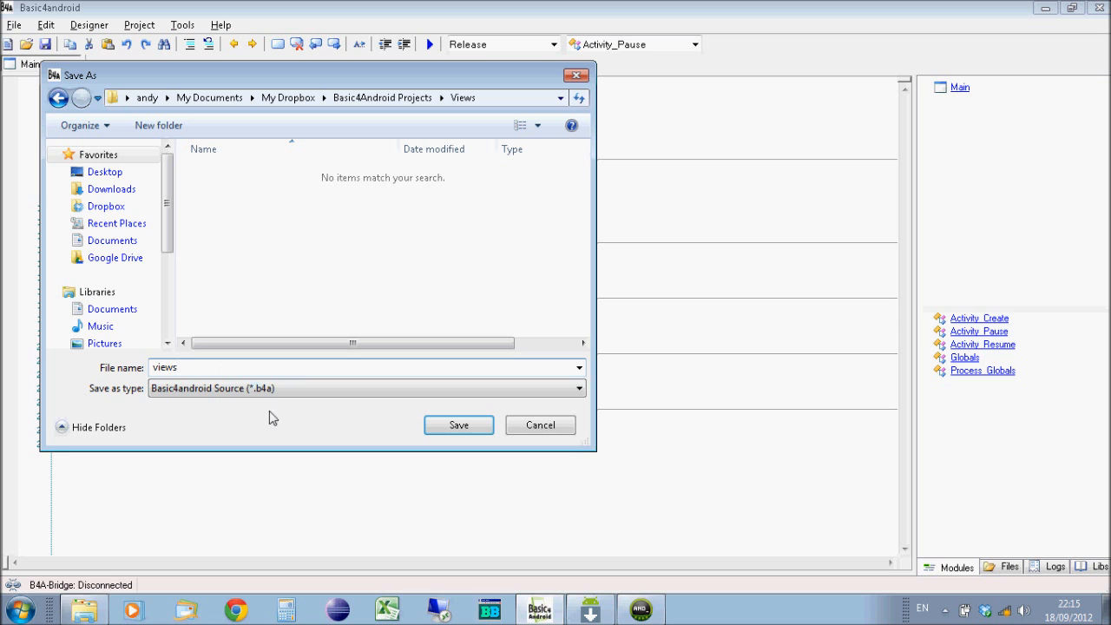
pyautogui.click(458, 424)
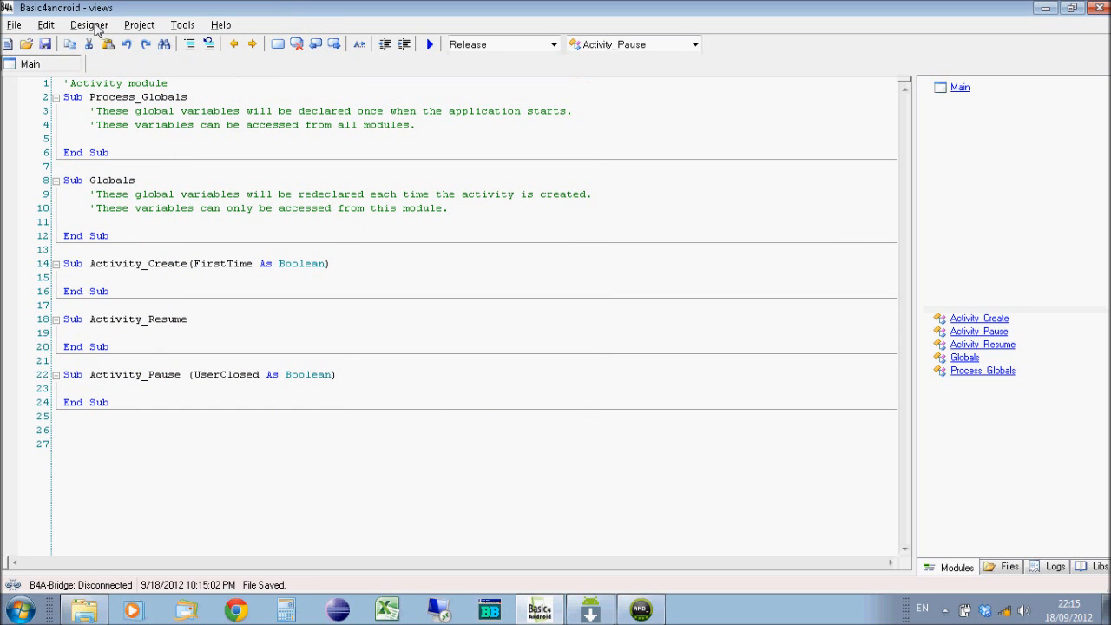
# Step: Bring up the visual layout Designer and move the Abstract Designer window aside
pyautogui.click(88, 24)
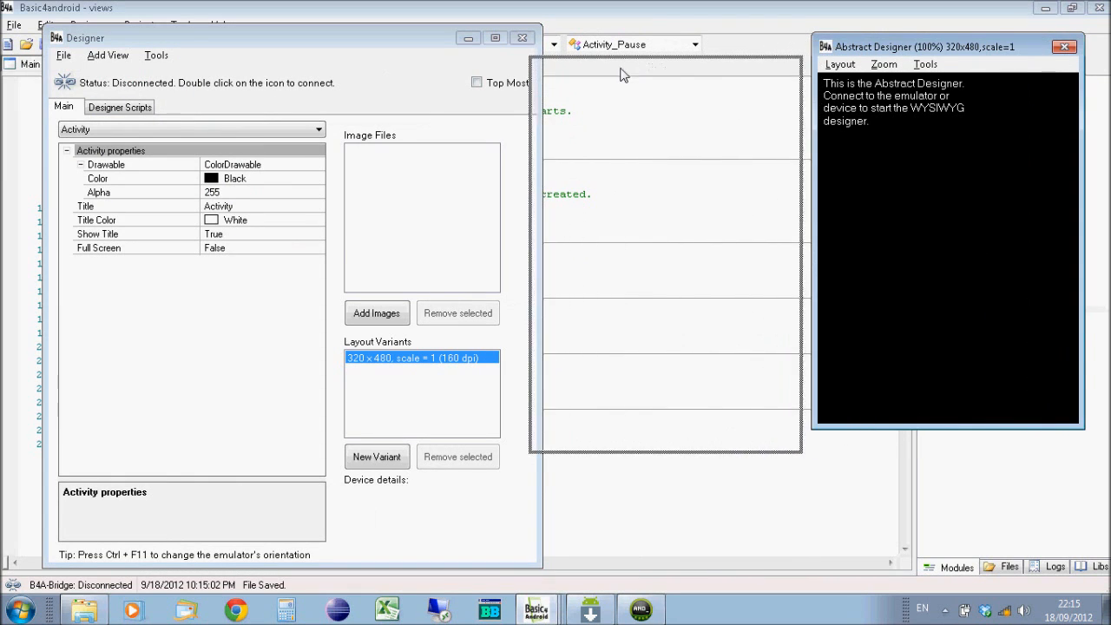
pyautogui.moveTo(920, 47); pyautogui.dragTo(633, 69)
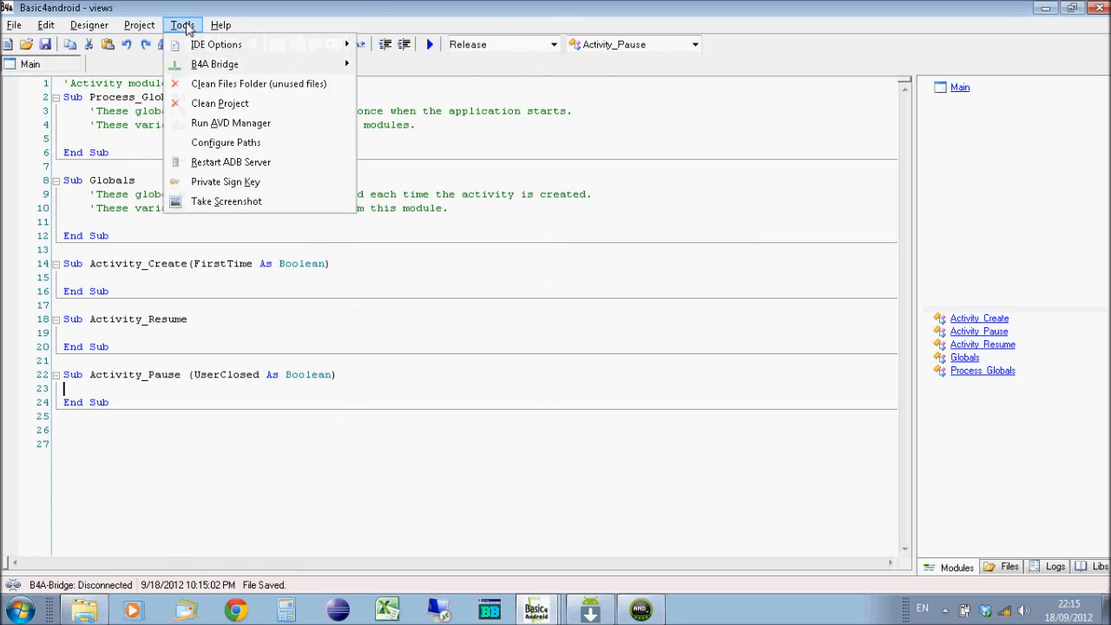
pyautogui.moveTo(231, 121)
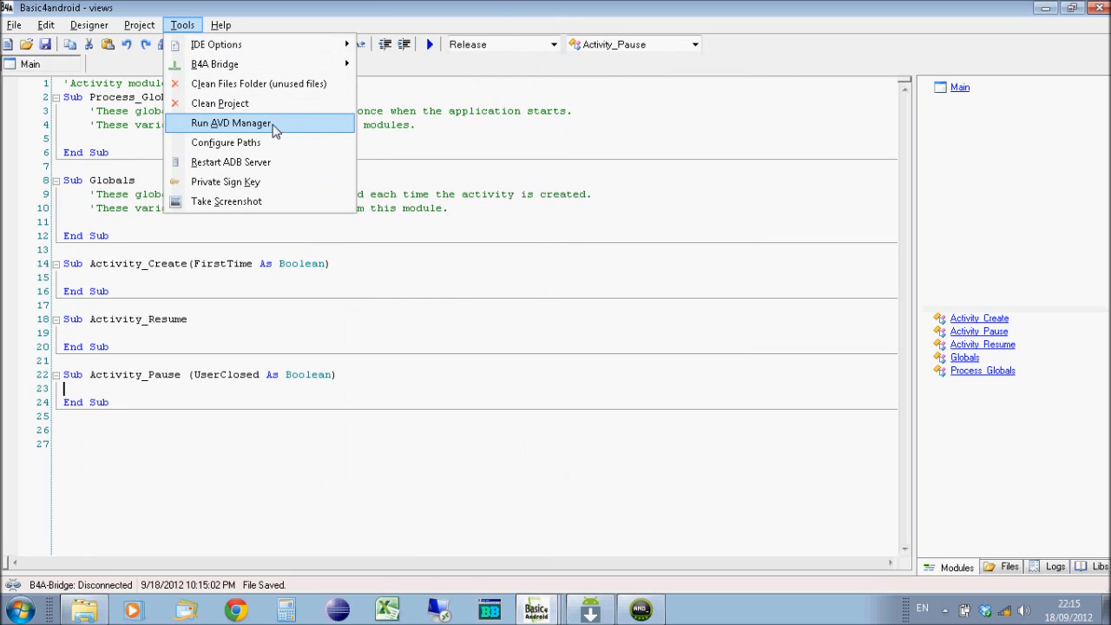
pyautogui.moveTo(424, 141)
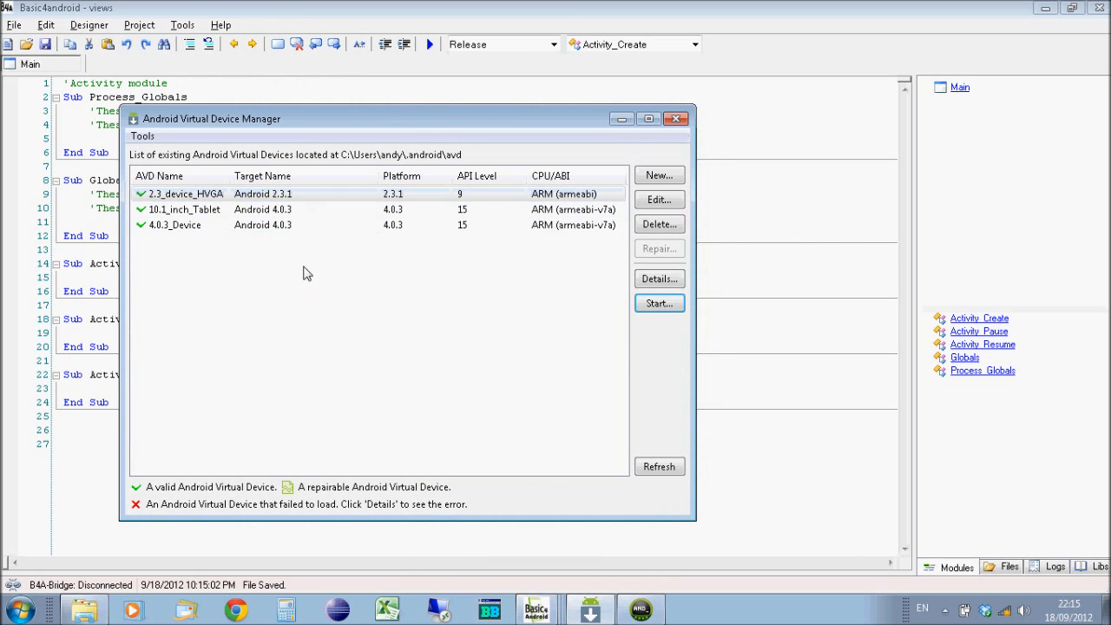
# Step: Start the 2.3_device_HVGA emulator, close the AVD Manager and return to the Designer
pyautogui.click(187, 194)
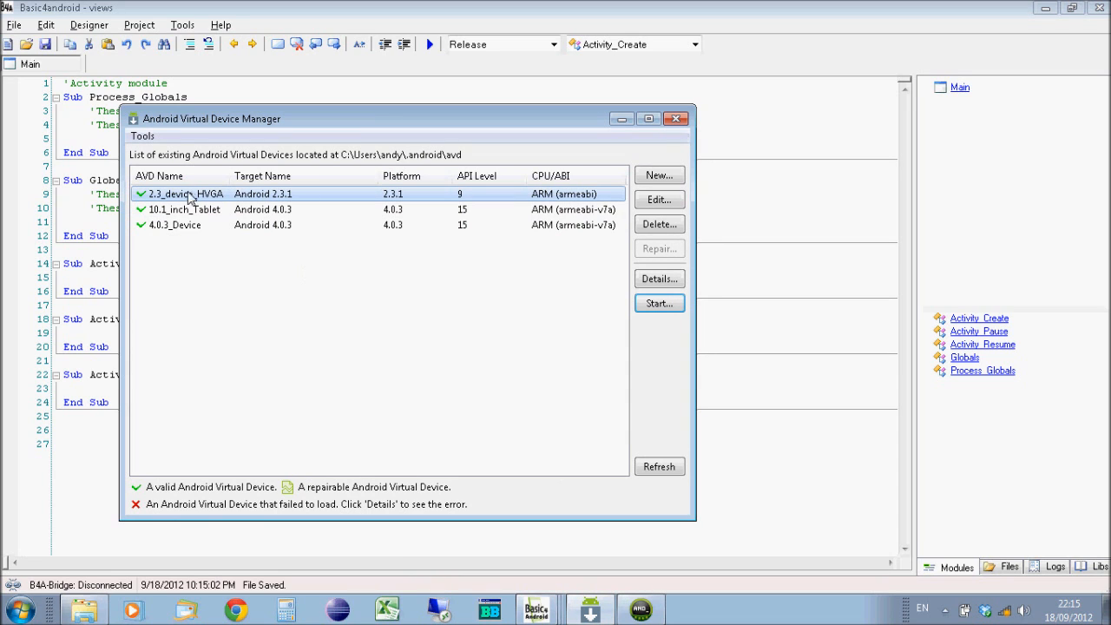
pyautogui.moveTo(274, 202)
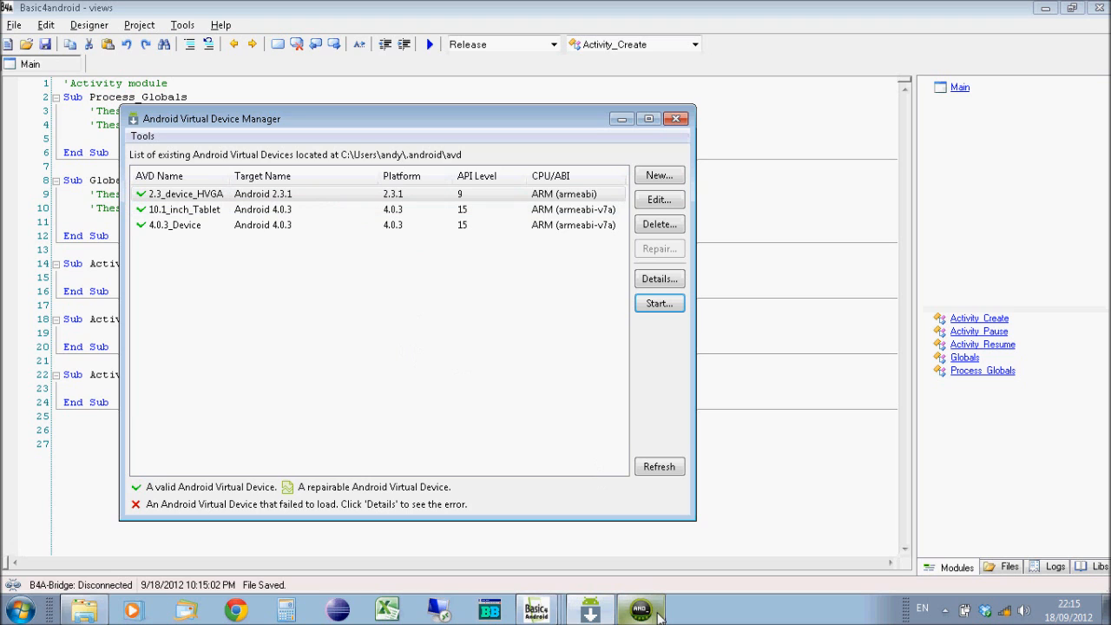
pyautogui.click(660, 302)
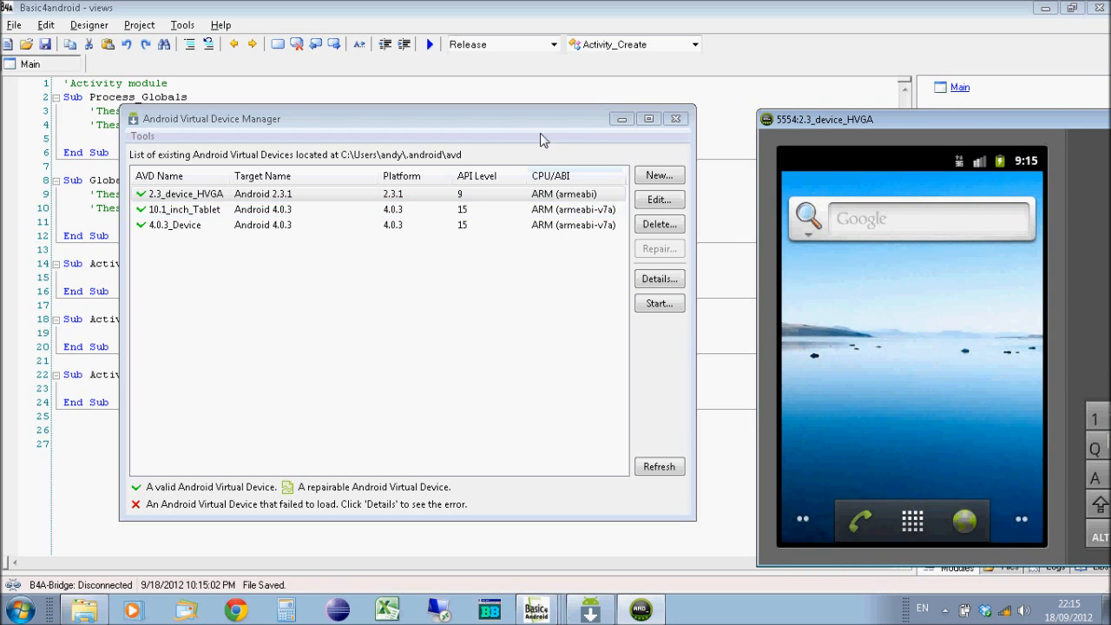
pyautogui.click(536, 608)
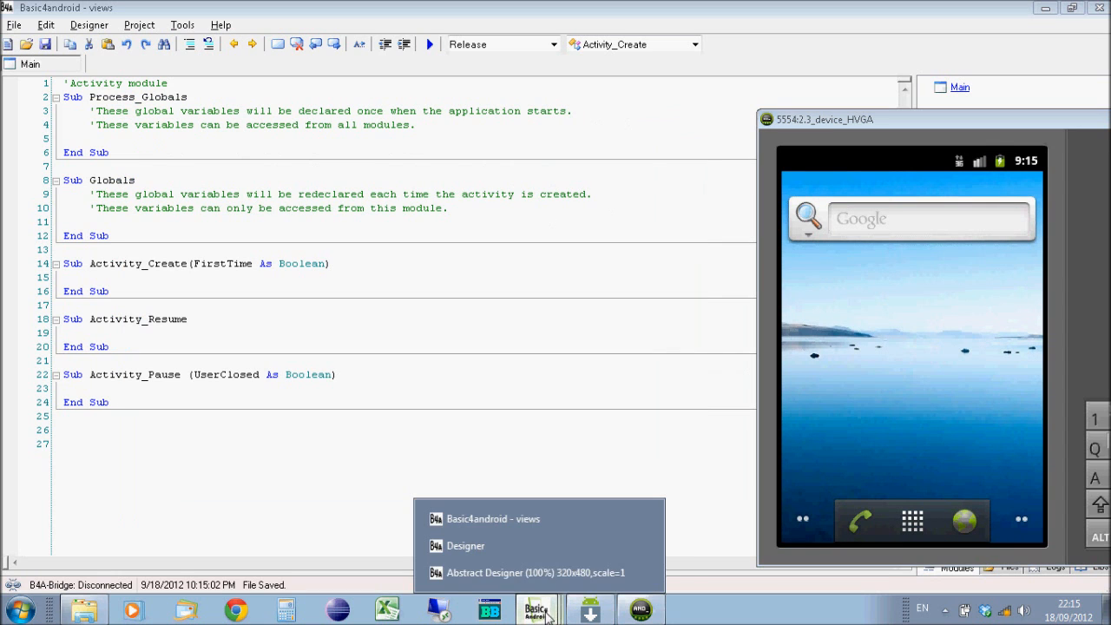
pyautogui.click(465, 545)
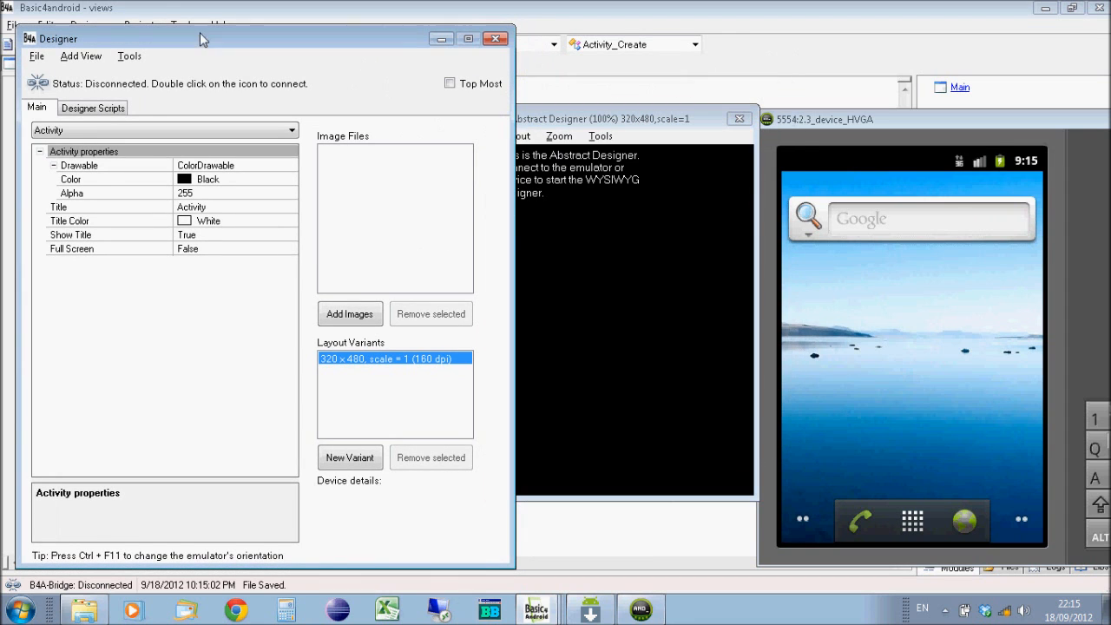
pyautogui.moveTo(38, 83)
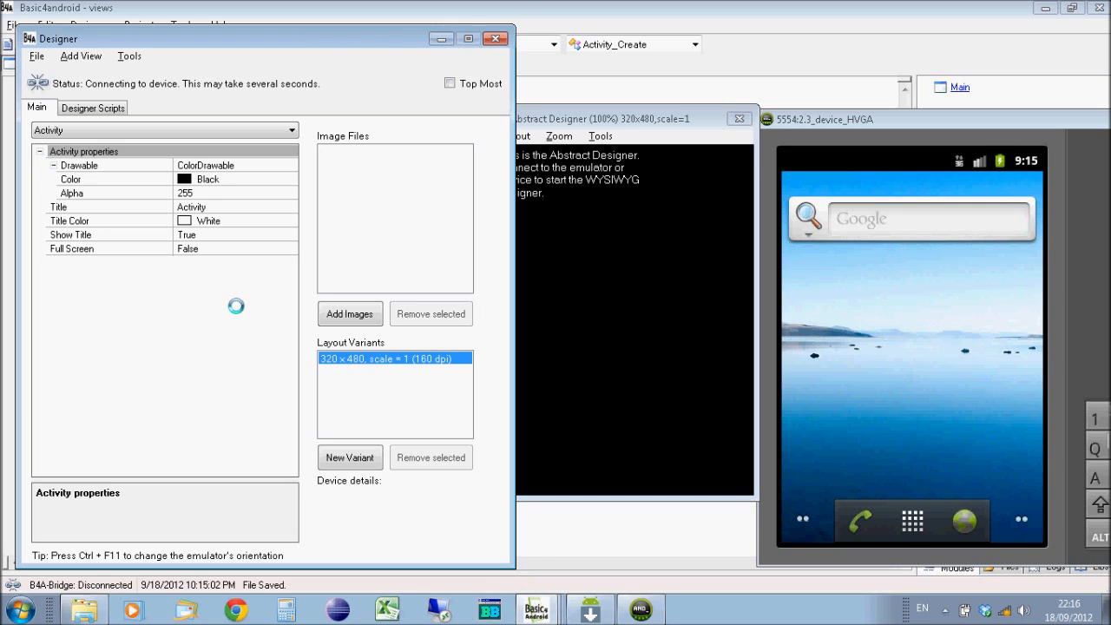
pyautogui.moveTo(814, 257)
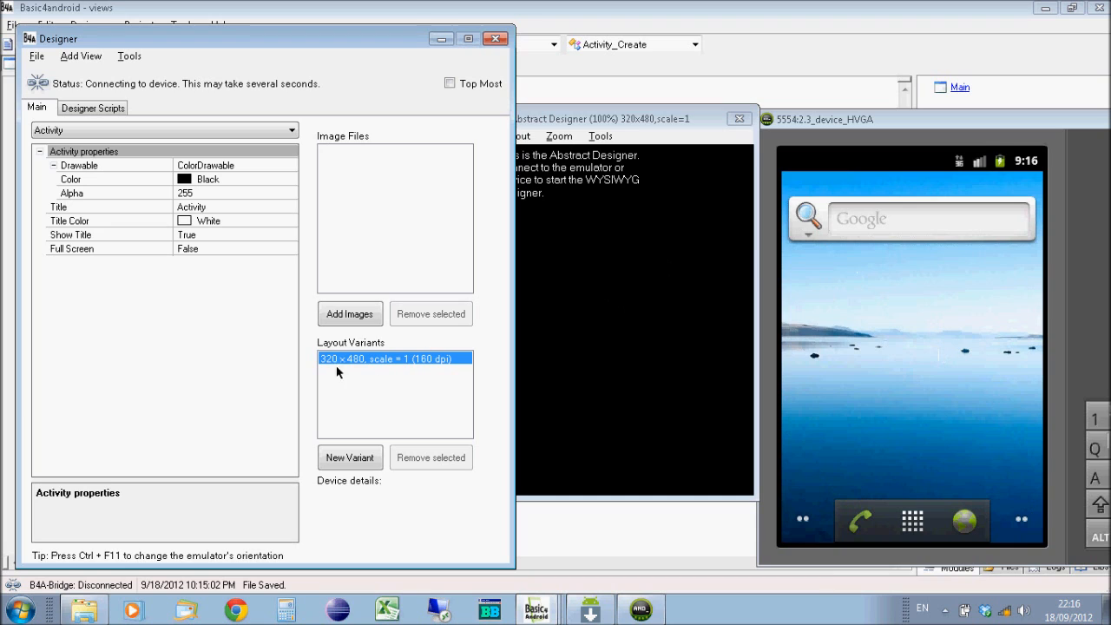
pyautogui.moveTo(219, 406)
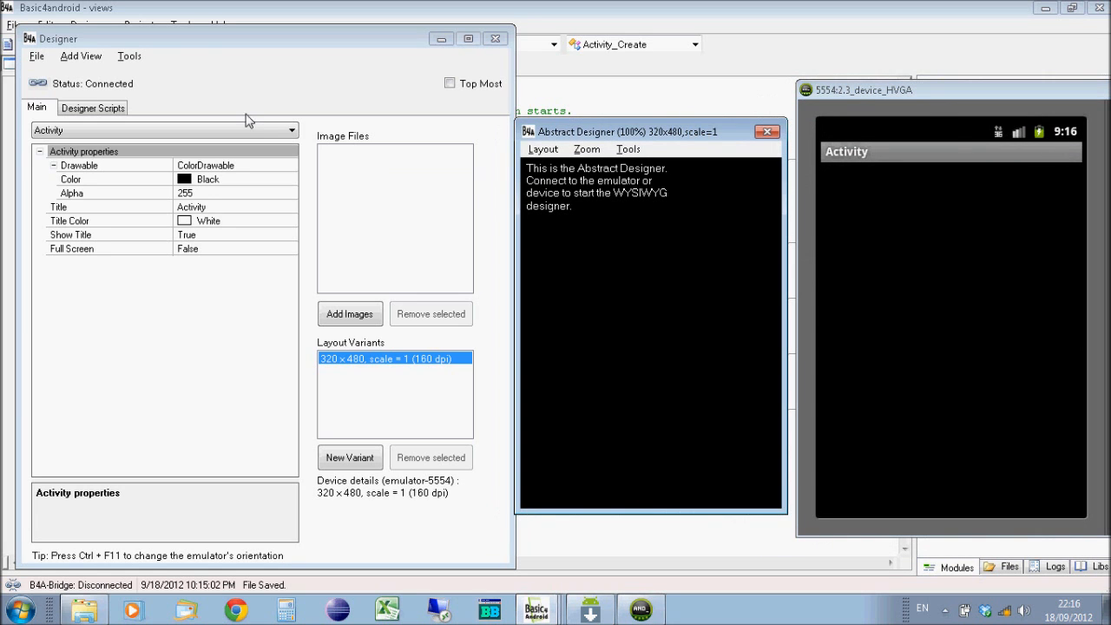
# Step: Add Button1 to the layout, move it lower and stretch it wider near the bottom
pyautogui.click(80, 56)
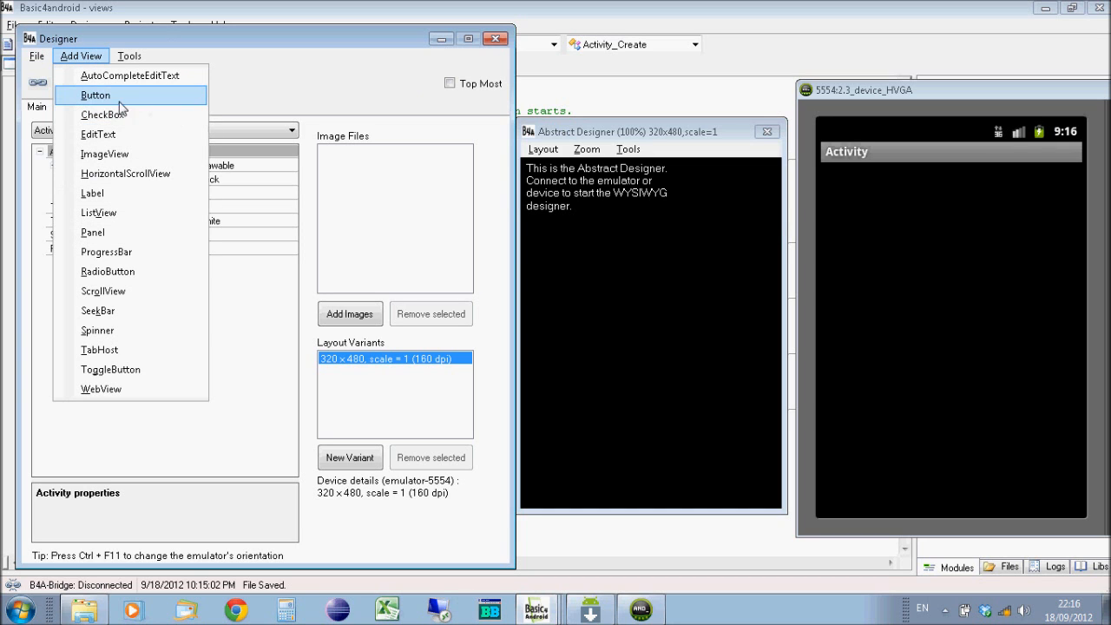
pyautogui.click(96, 94)
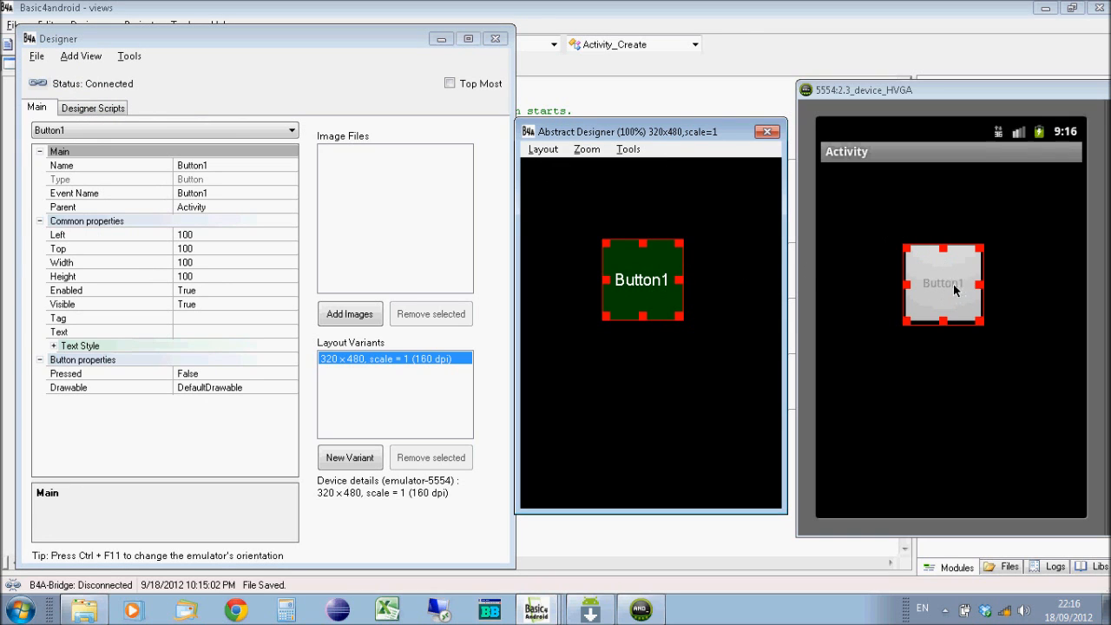
pyautogui.moveTo(944, 285); pyautogui.dragTo(944, 365)
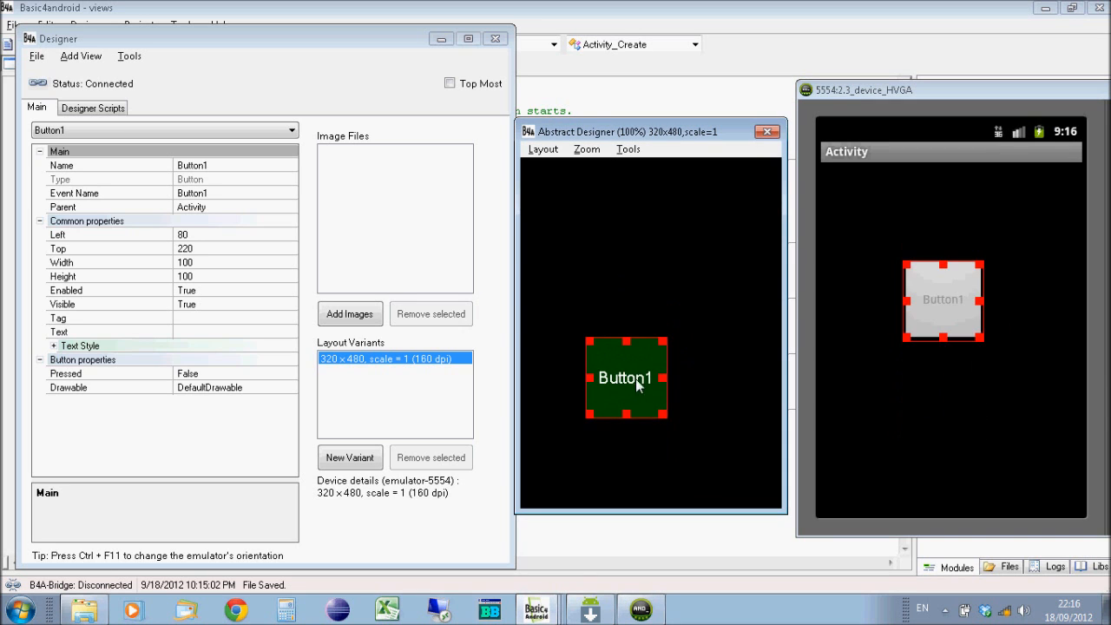
pyautogui.moveTo(624, 377); pyautogui.dragTo(635, 368)
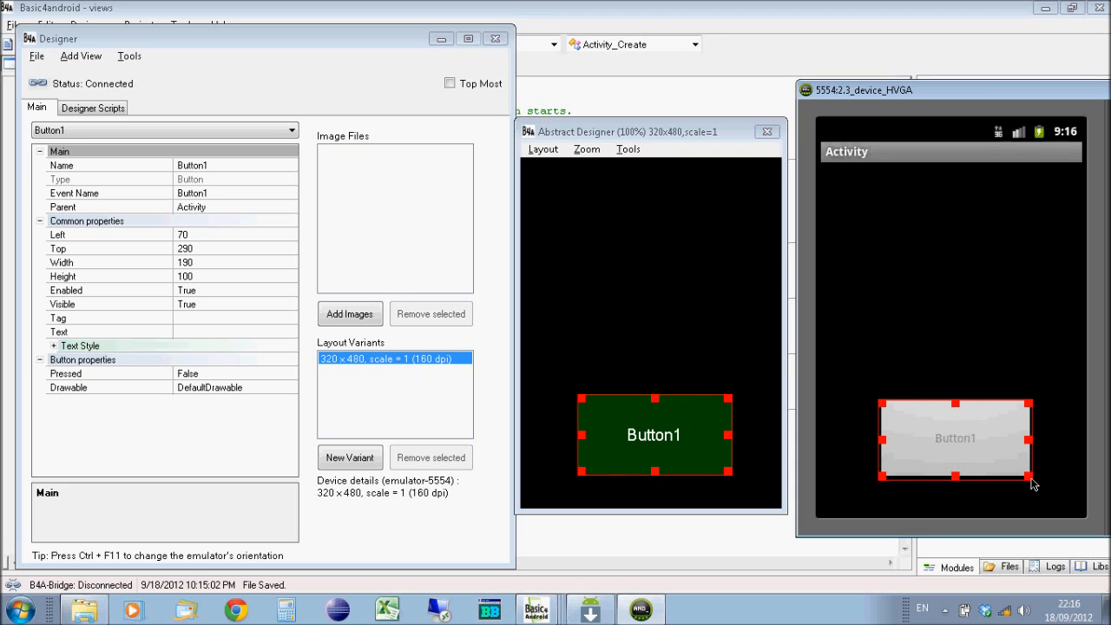
pyautogui.moveTo(559, 383)
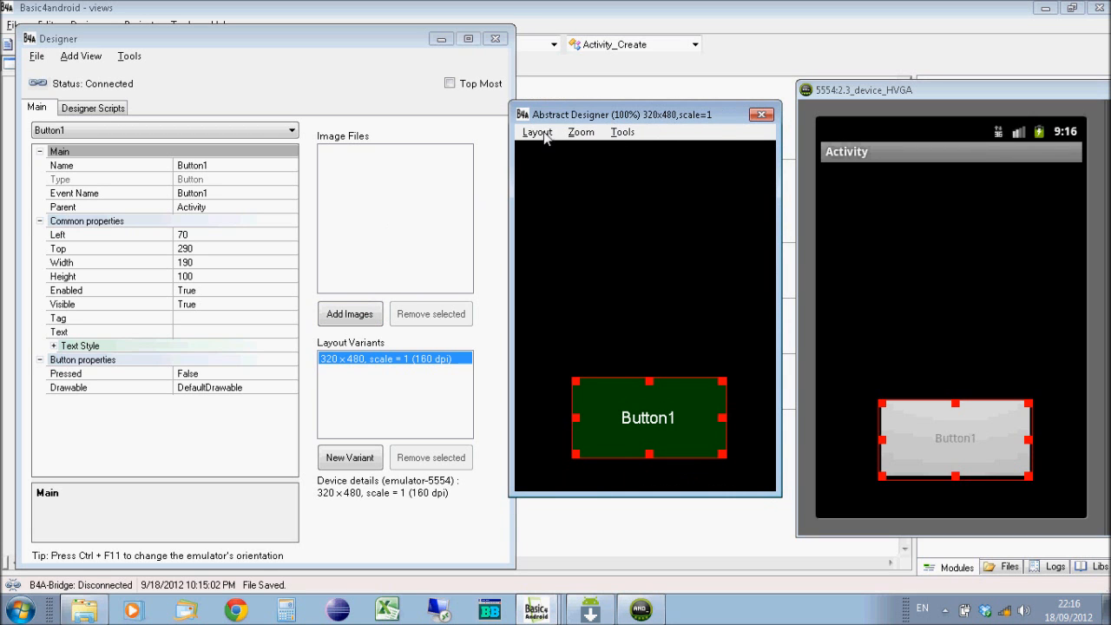
# Step: Keep the preview matching the variant and move Button1 toward the bottom of the screen
pyautogui.click(536, 132)
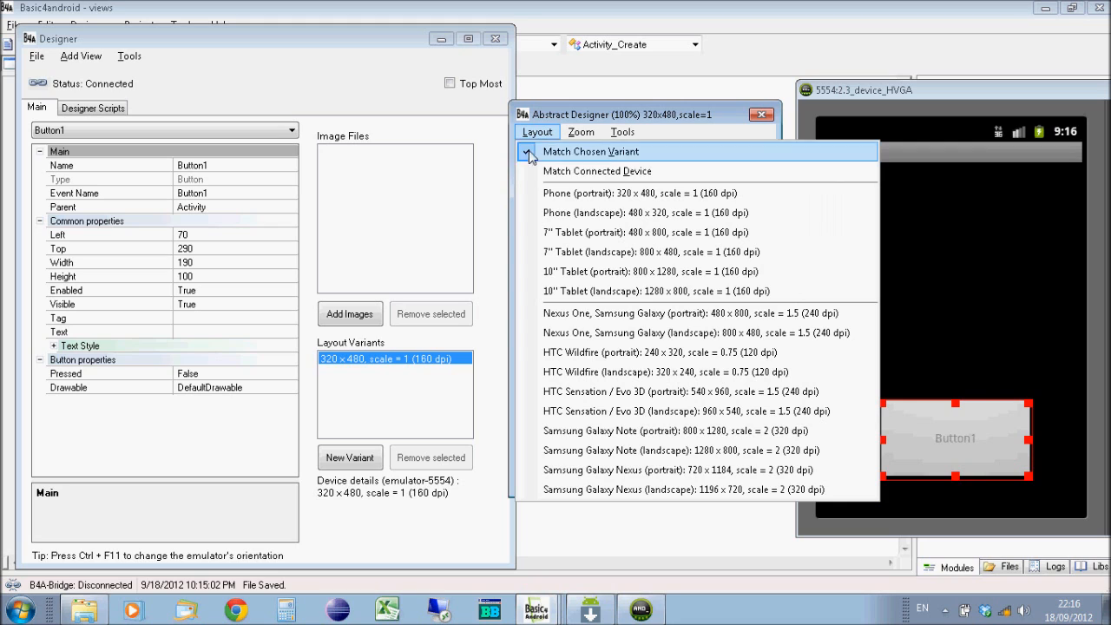
pyautogui.click(590, 151)
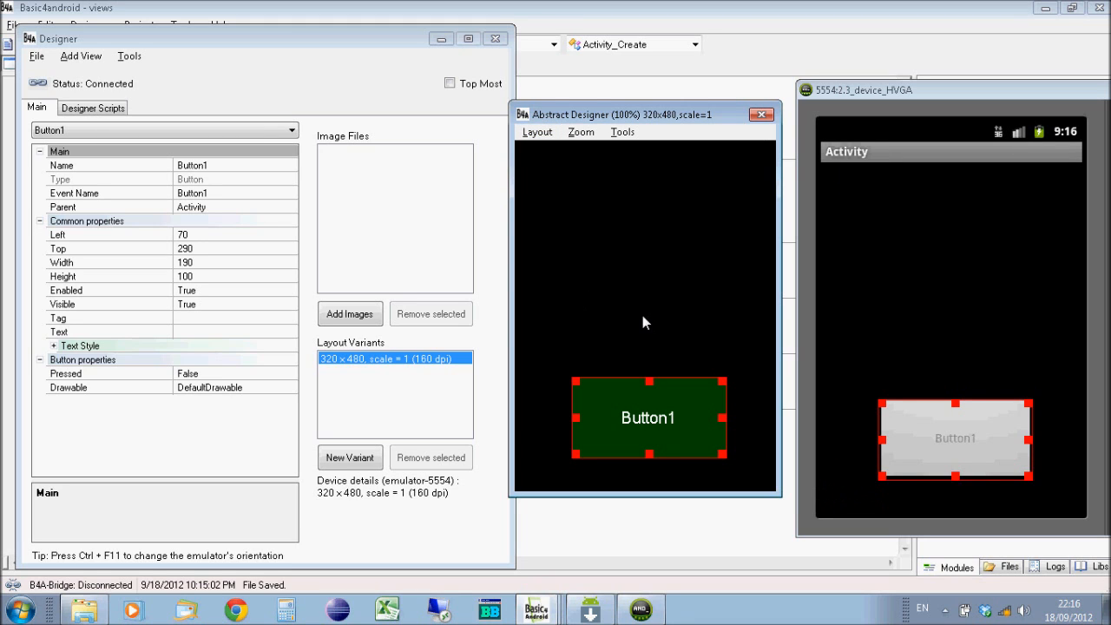
pyautogui.moveTo(647, 417); pyautogui.dragTo(698, 452)
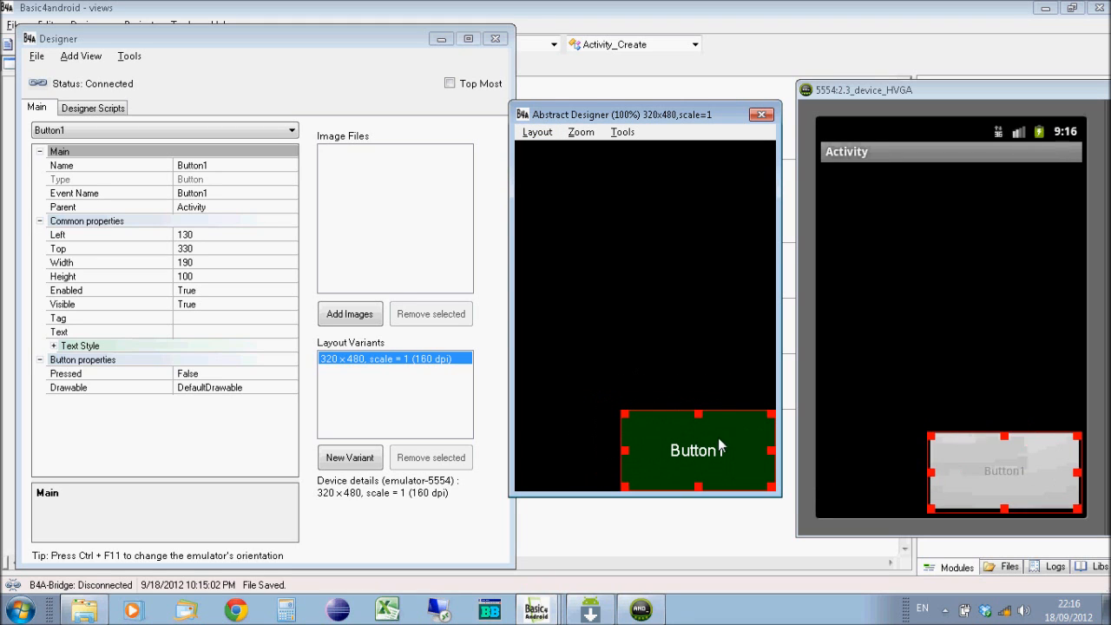
pyautogui.moveTo(698, 450); pyautogui.dragTo(663, 337)
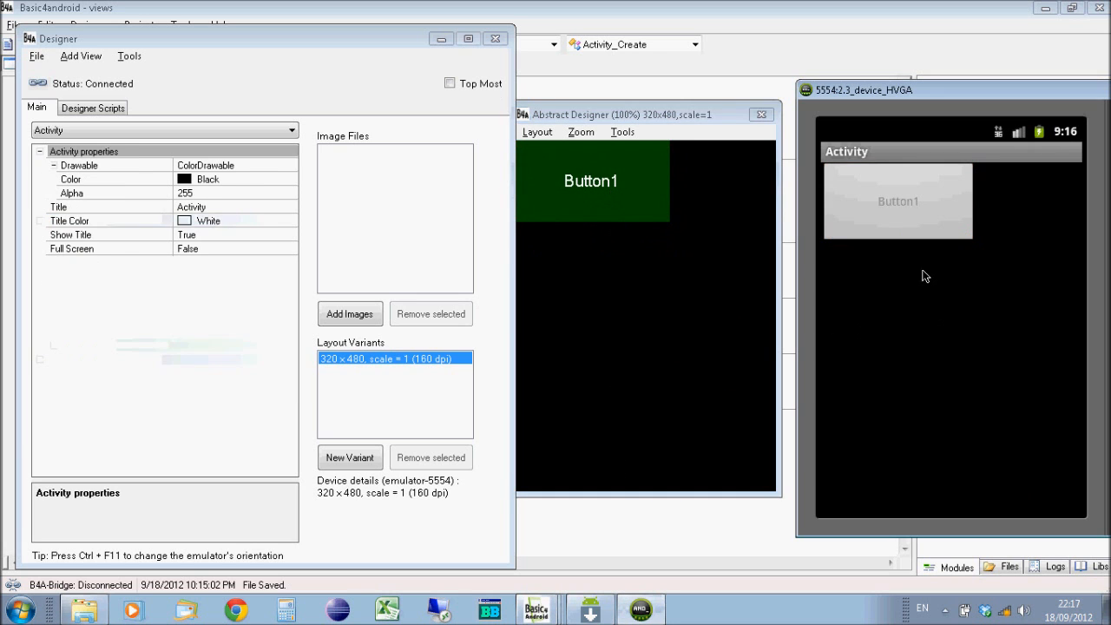
pyautogui.moveTo(590, 180); pyautogui.dragTo(639, 410)
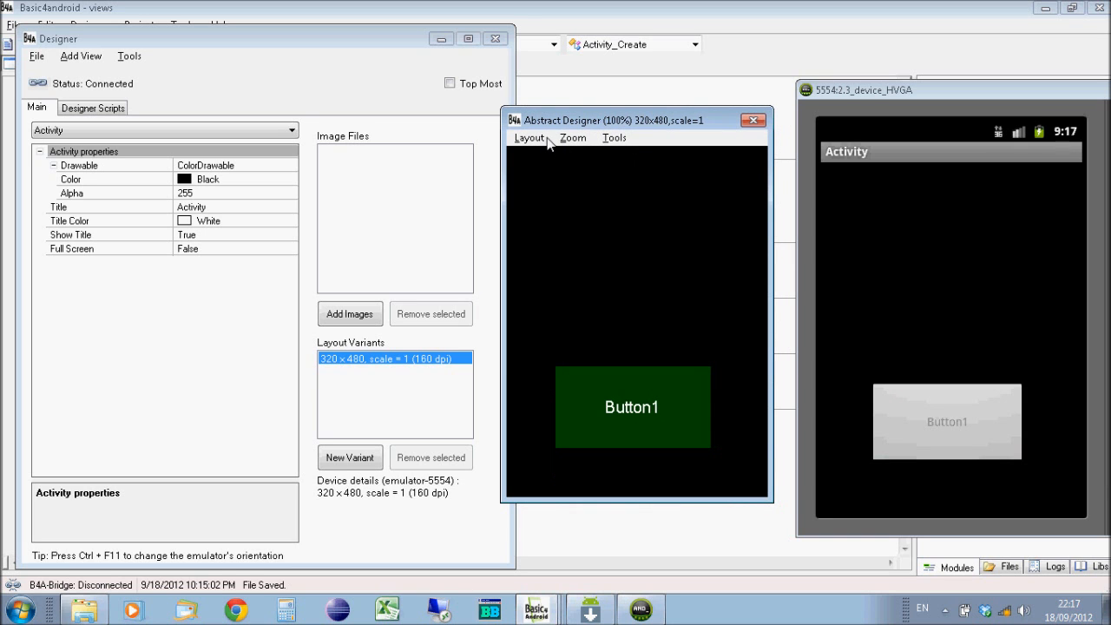
# Step: Preview a 7-inch tablet portrait layout (480×800) and place Button1 near the upper middle
pyautogui.click(529, 137)
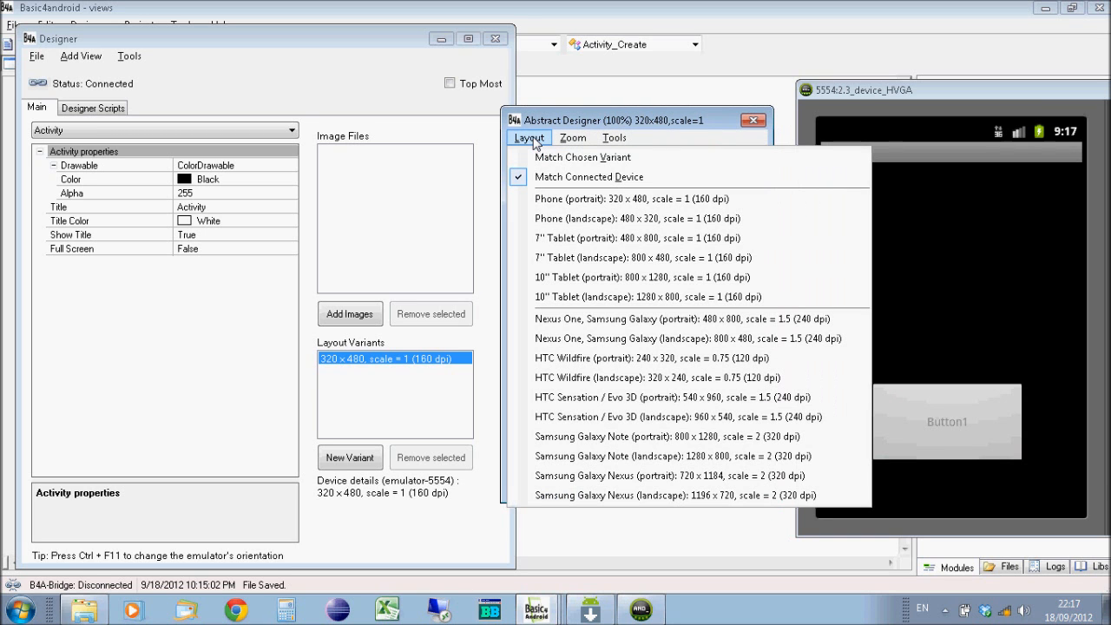
pyautogui.moveTo(621, 238)
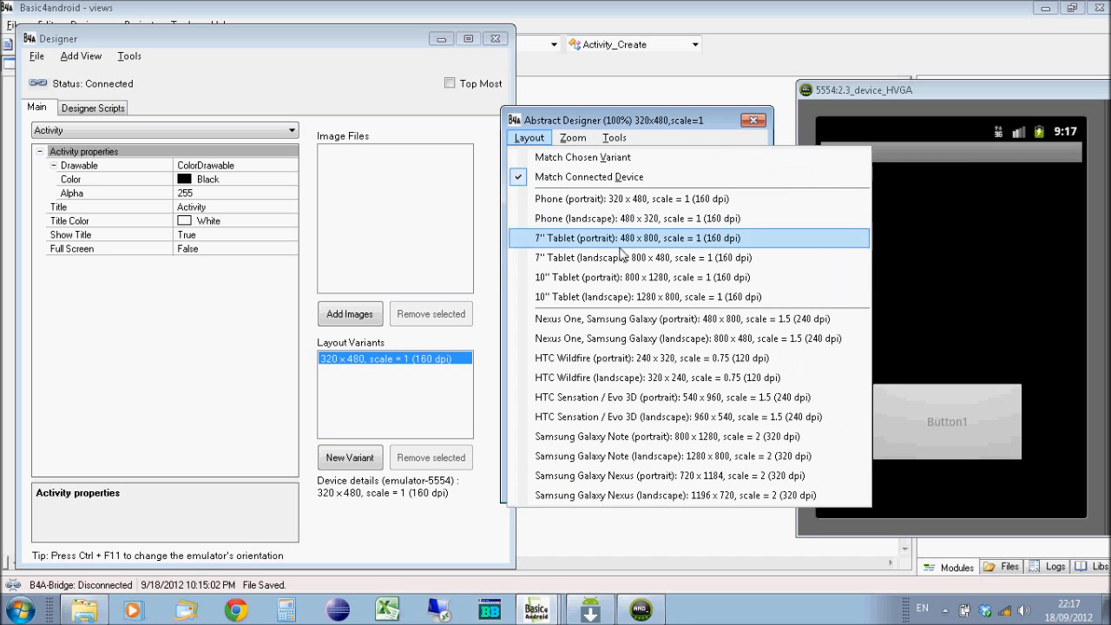
pyautogui.click(625, 238)
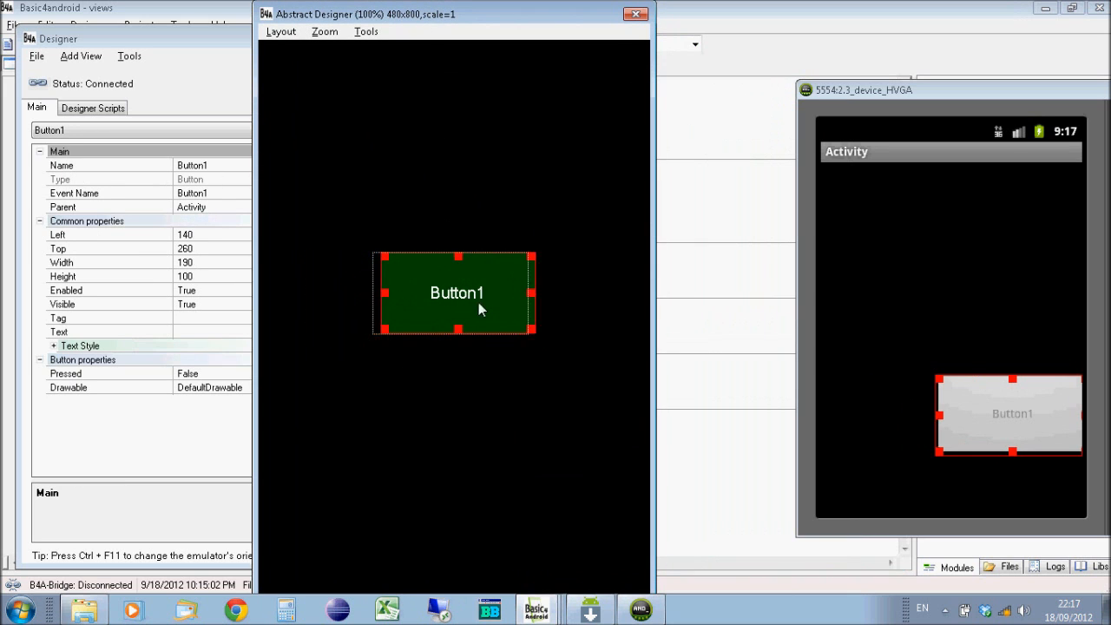
pyautogui.moveTo(458, 291); pyautogui.dragTo(506, 375)
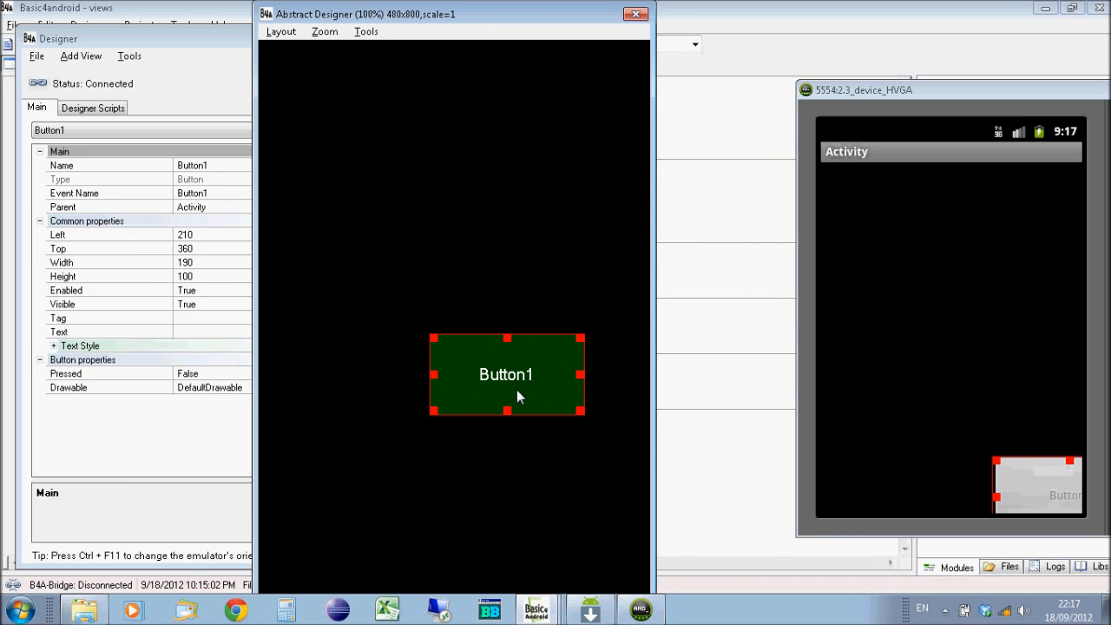
pyautogui.moveTo(506, 375); pyautogui.dragTo(507, 431)
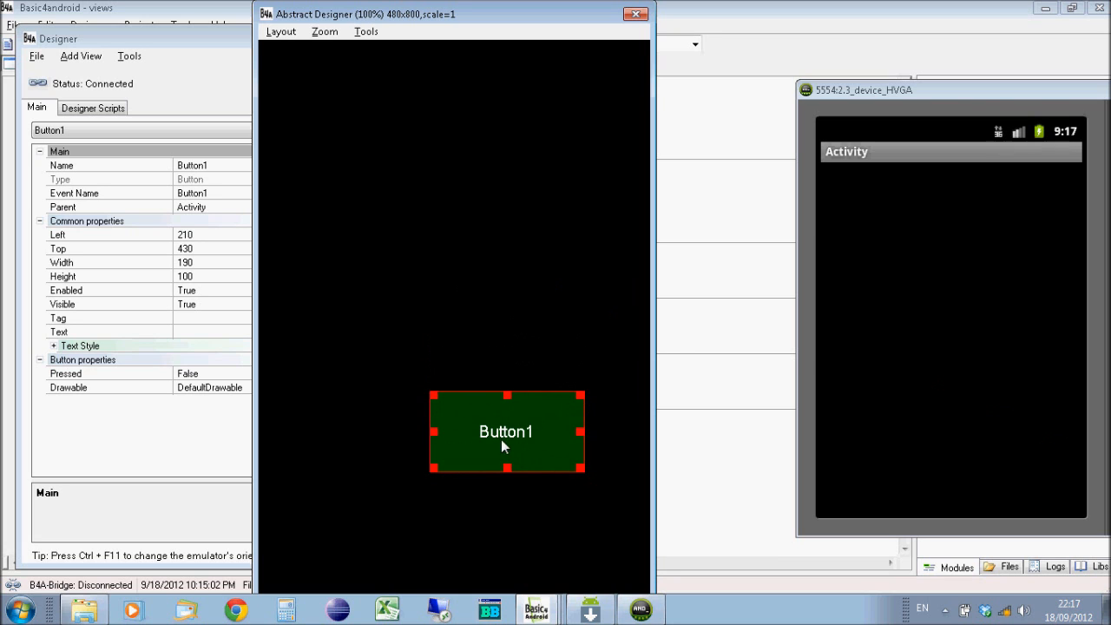
pyautogui.moveTo(507, 430); pyautogui.dragTo(507, 340)
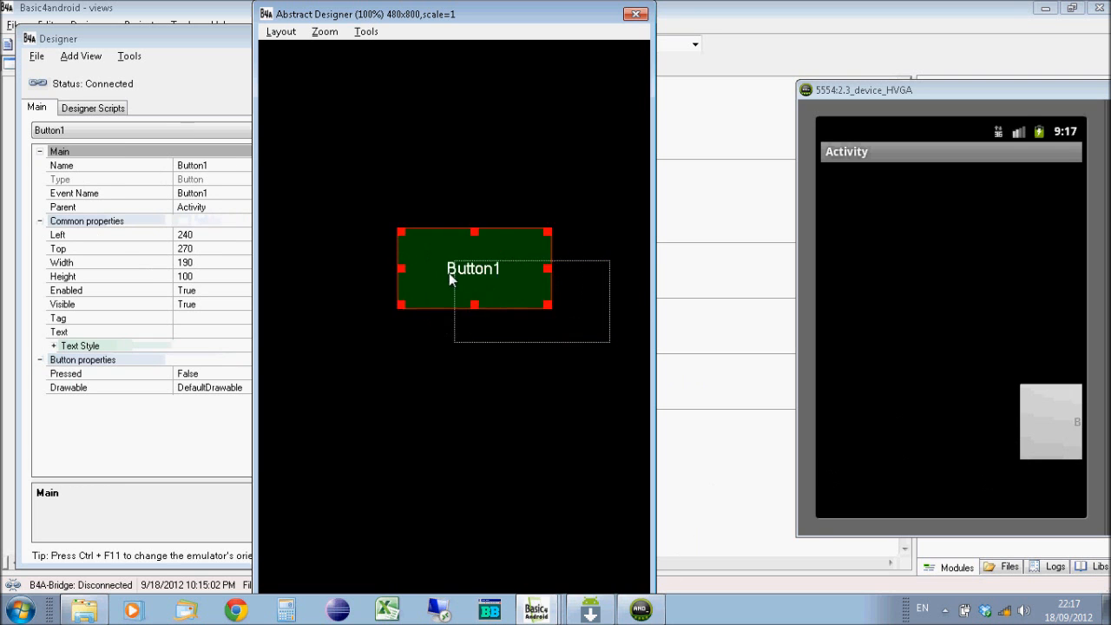
pyautogui.click(281, 31)
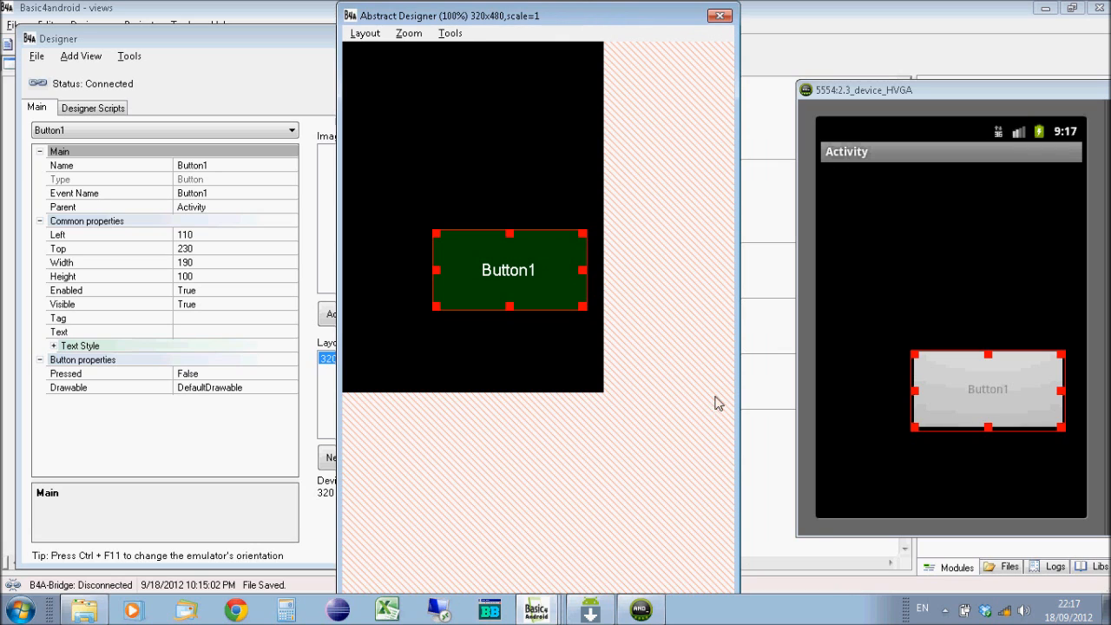
pyautogui.moveTo(703, 128)
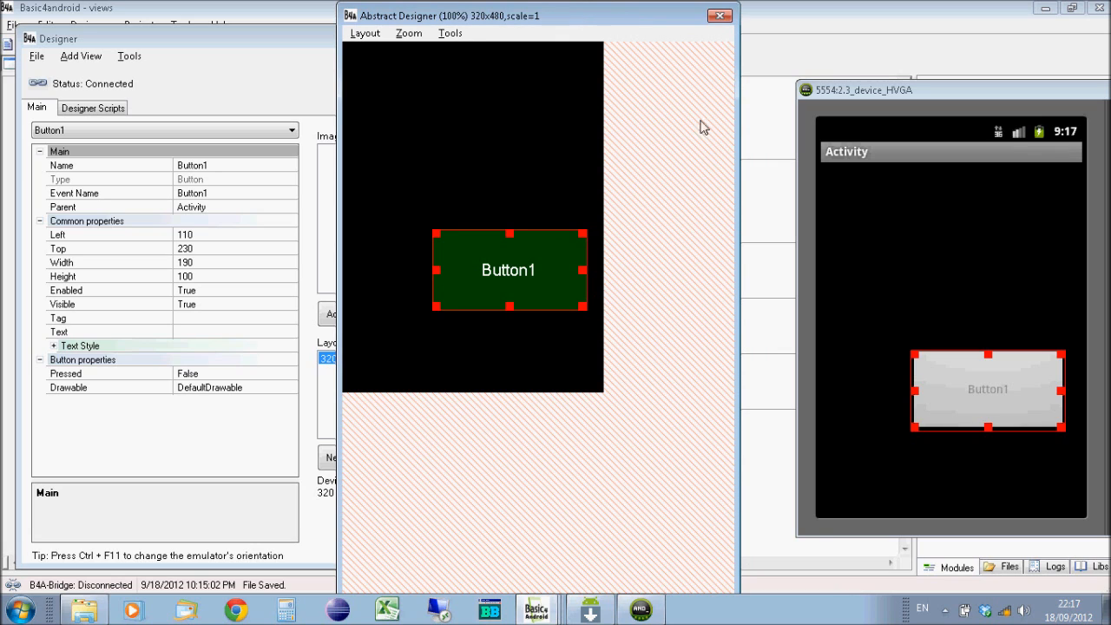
# Step: Set the preview zoom to 100% and move Button1 lower on the phone layout
pyautogui.click(410, 33)
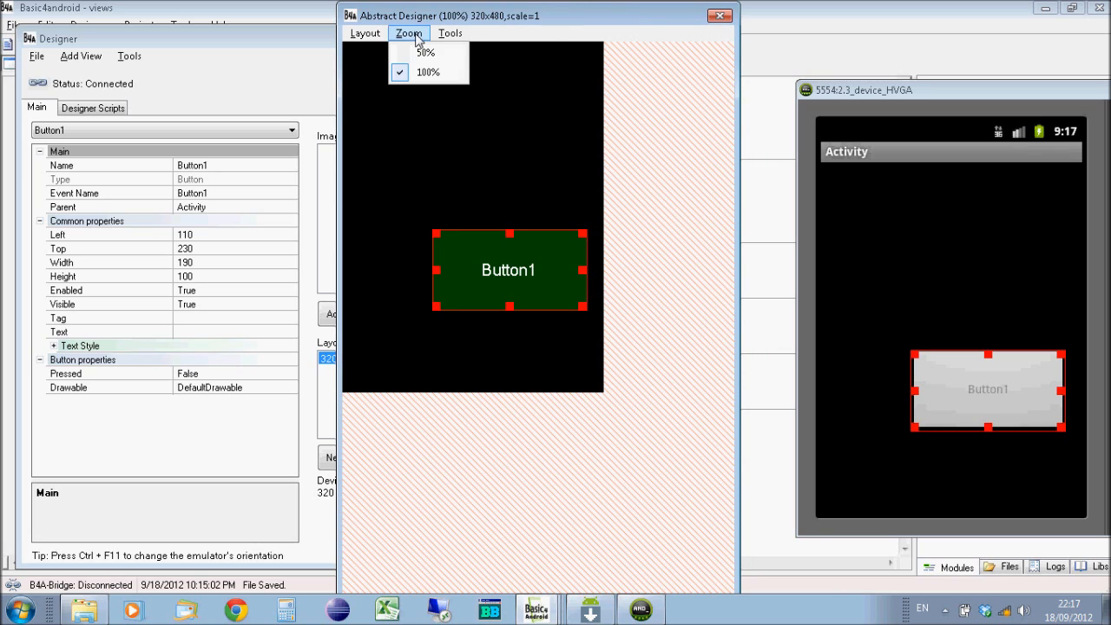
pyautogui.click(449, 33)
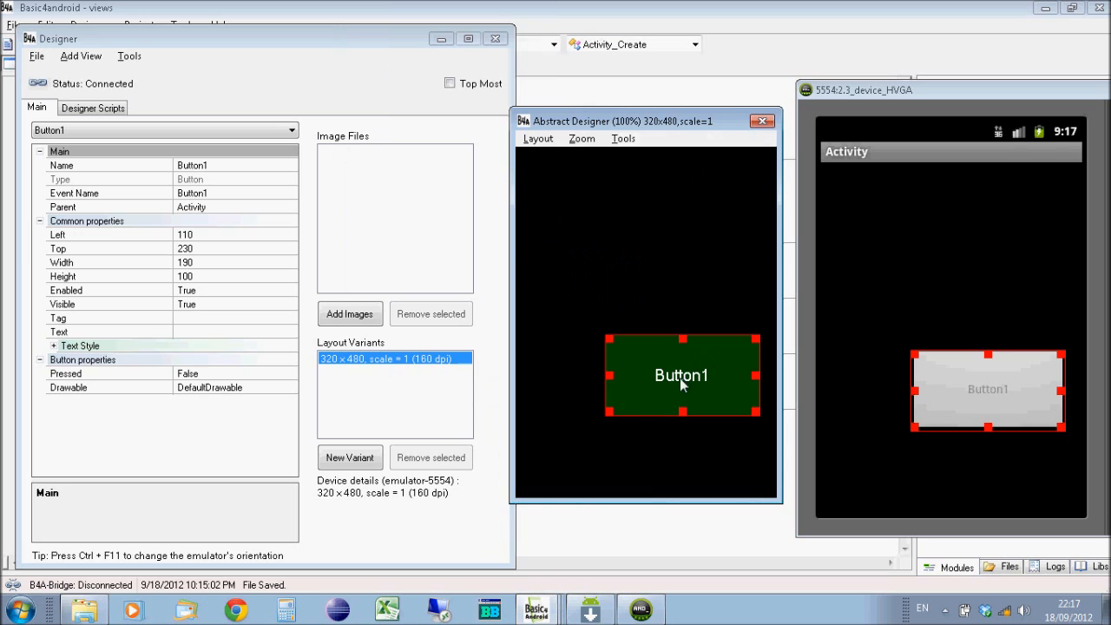
pyautogui.moveTo(680, 375); pyautogui.dragTo(649, 432)
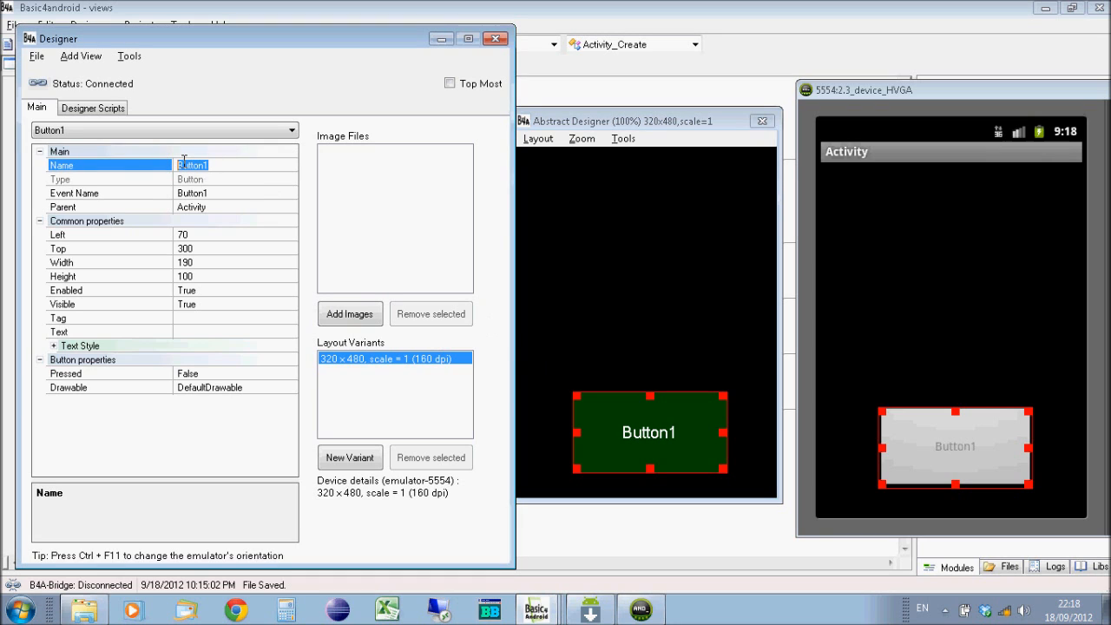
# Step: Rename the button to myButton in its Name property
pyautogui.write('myButton')
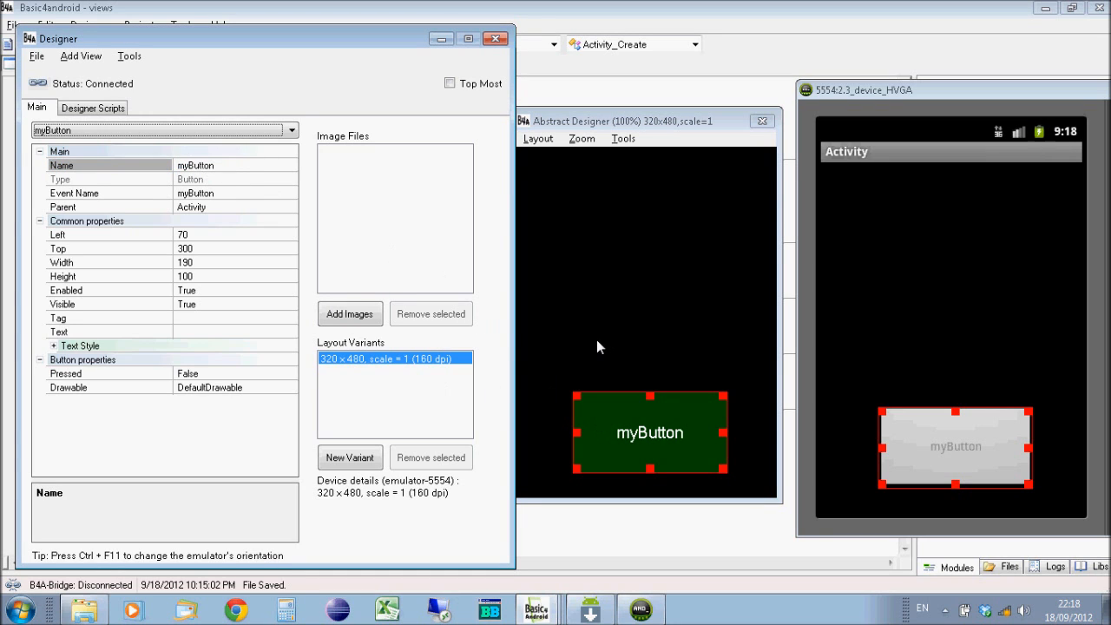
pyautogui.moveTo(590, 200)
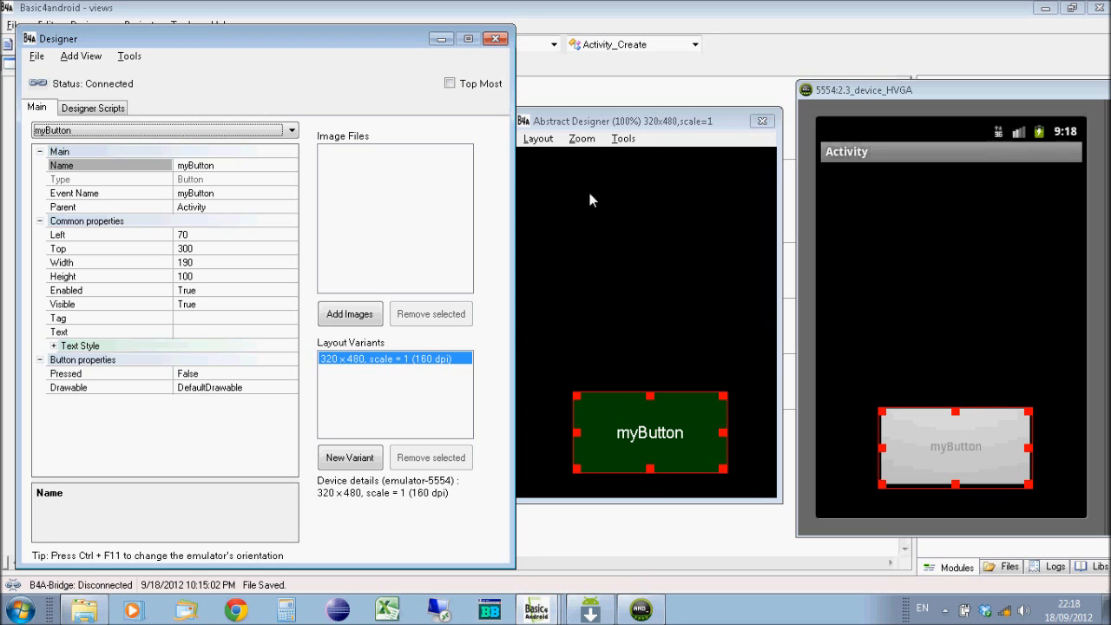
pyautogui.moveTo(209, 49)
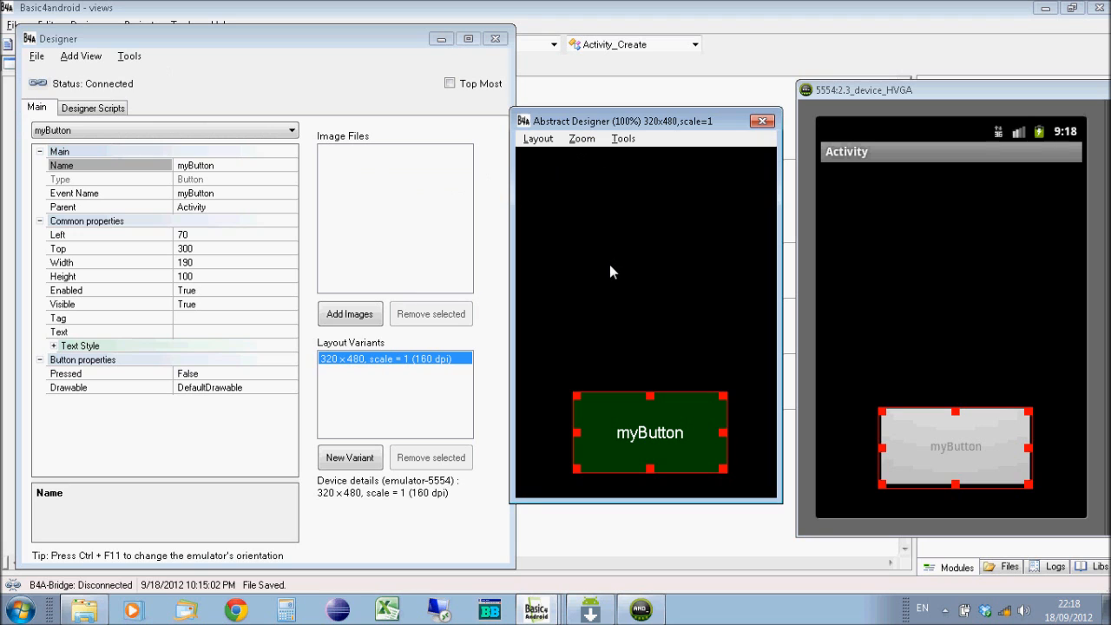
pyautogui.moveTo(295, 131)
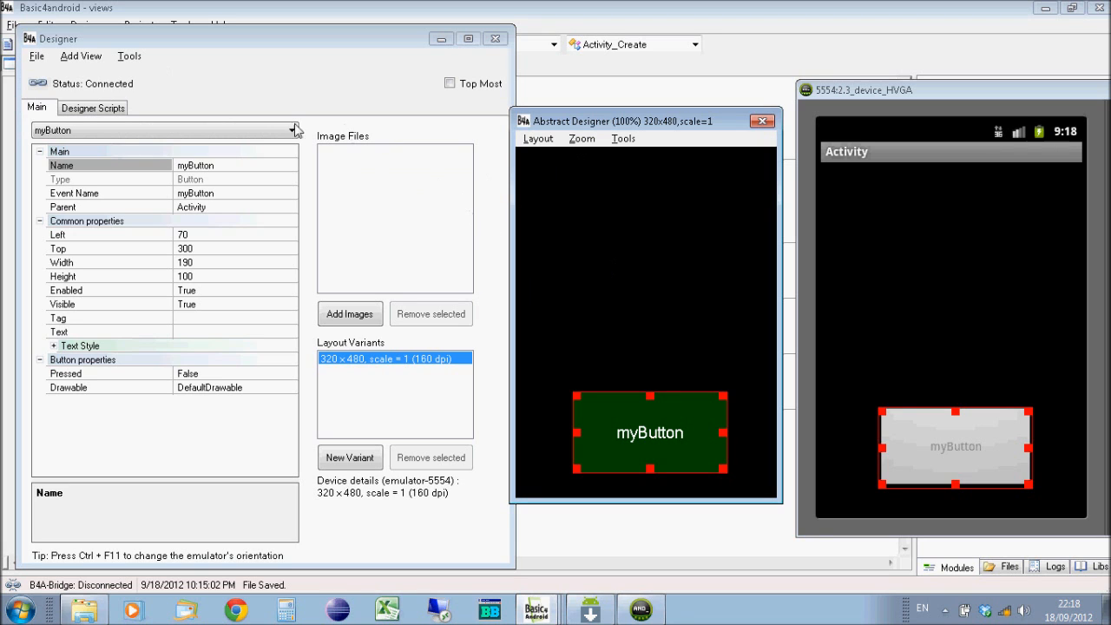
# Step: Add CheckBox1 to the layout and position it just above myButton
pyautogui.click(80, 56)
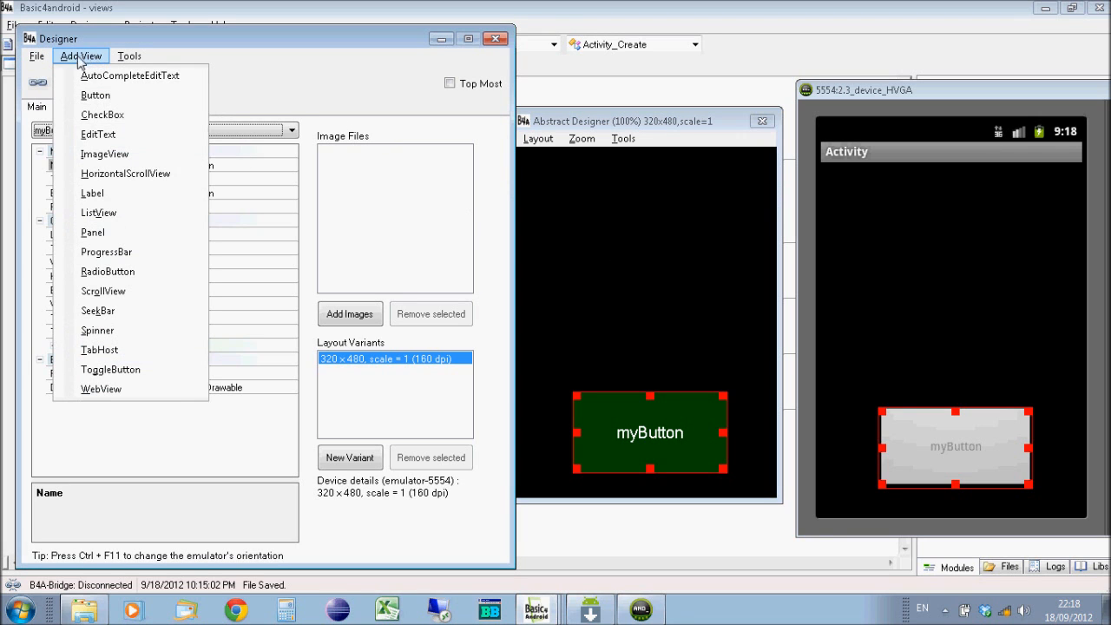
pyautogui.moveTo(125, 212)
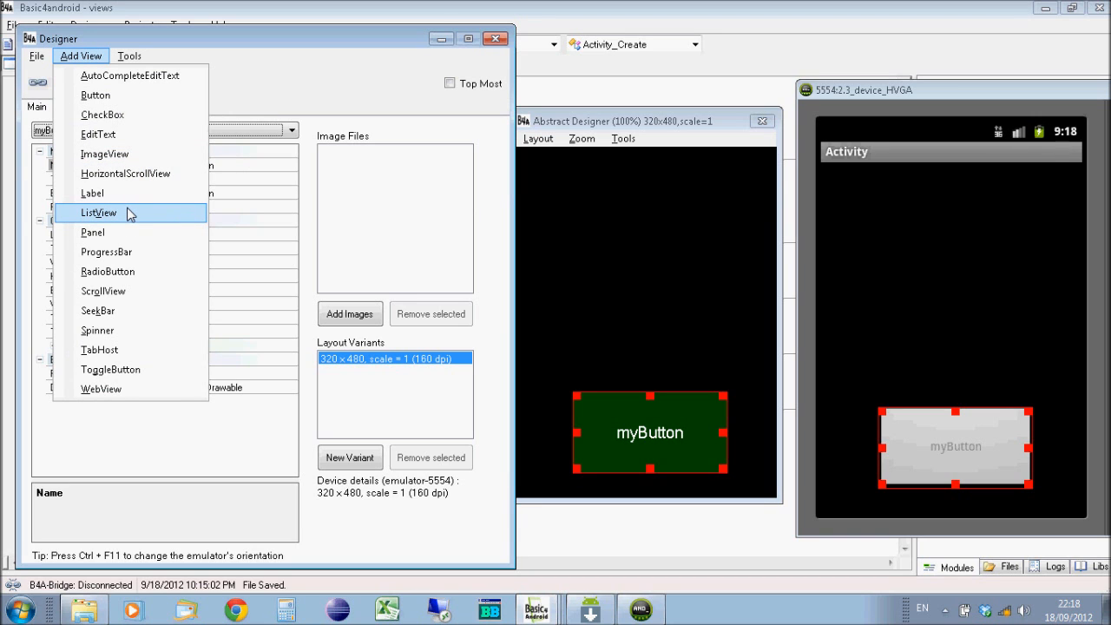
pyautogui.moveTo(125, 86)
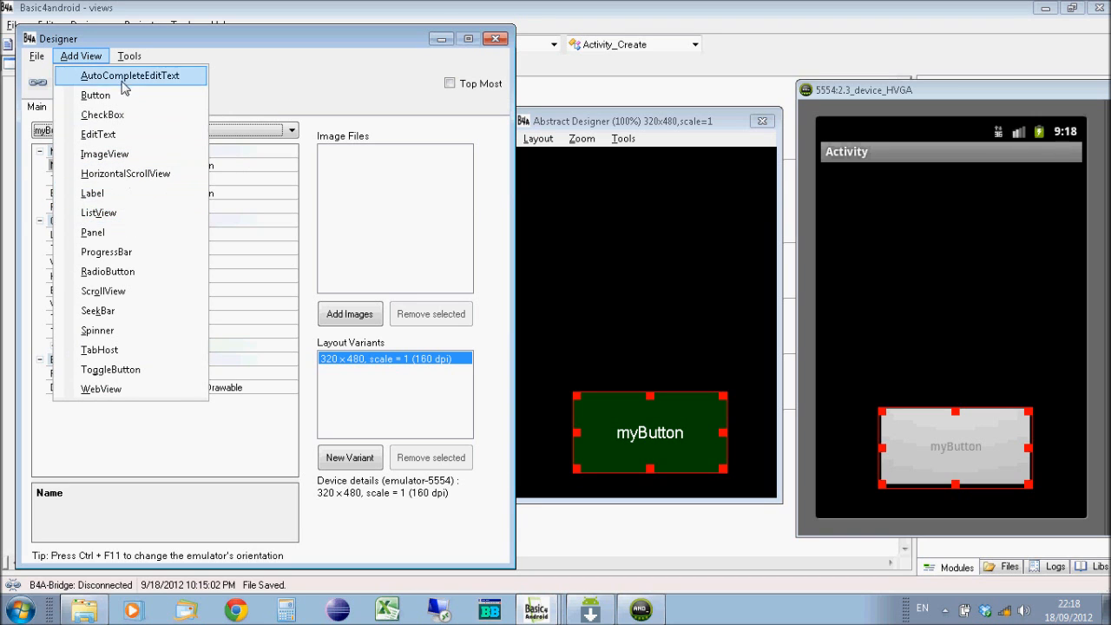
pyautogui.moveTo(104, 114)
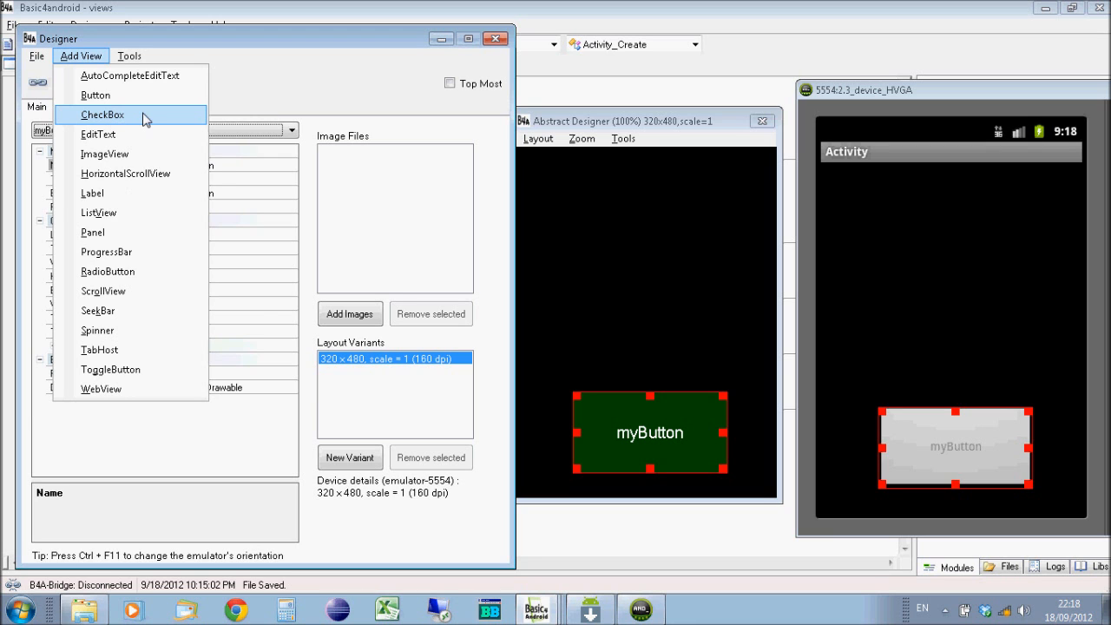
pyautogui.click(102, 115)
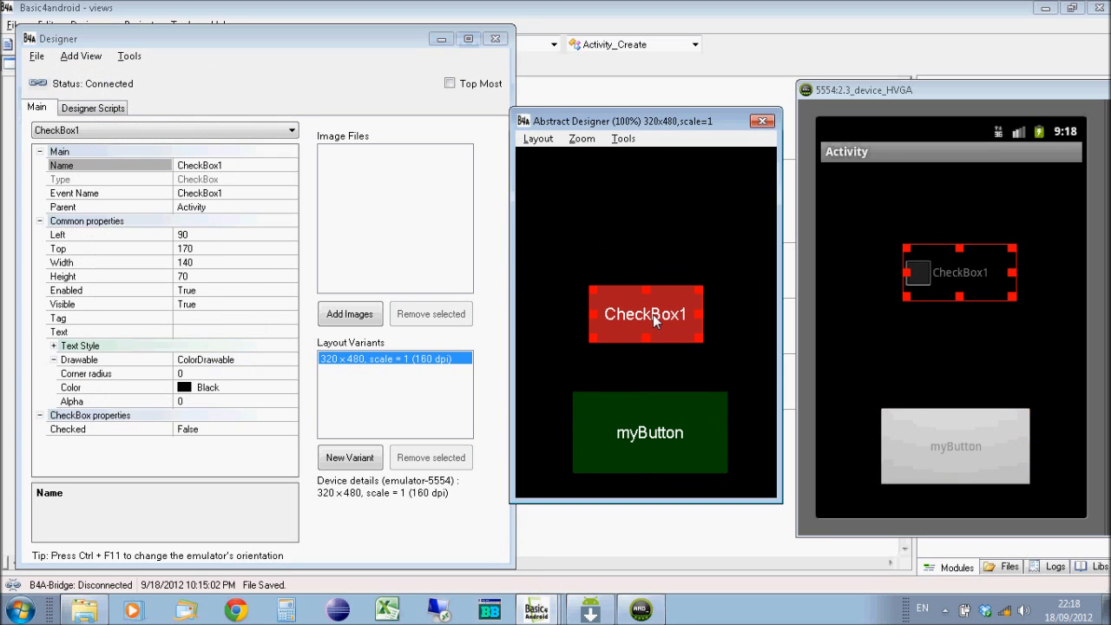
pyautogui.click(691, 351)
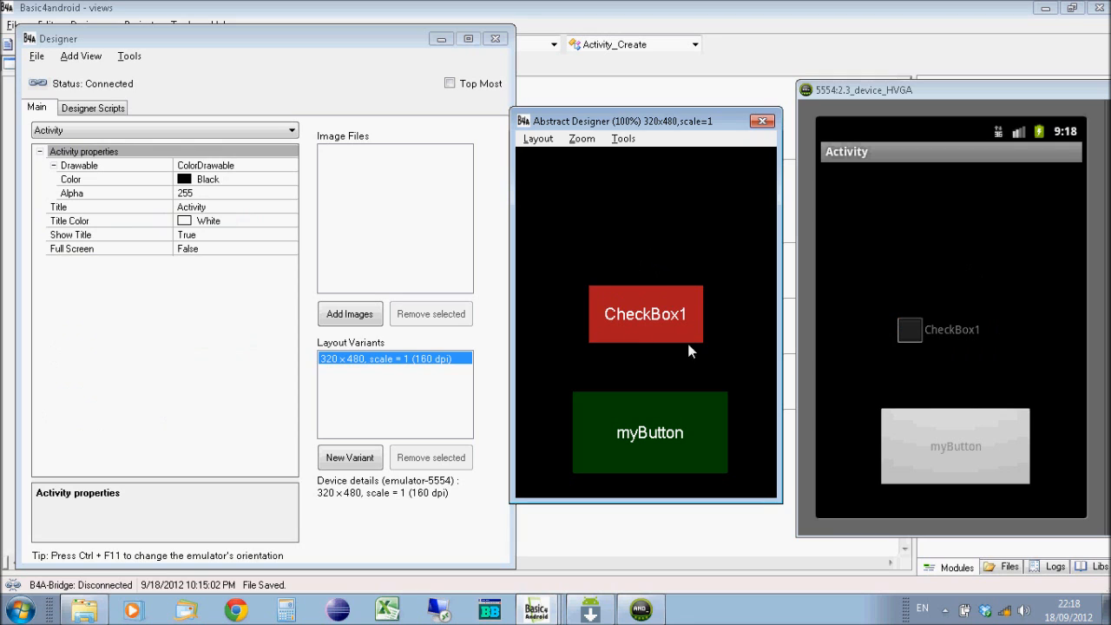
pyautogui.moveTo(937, 347)
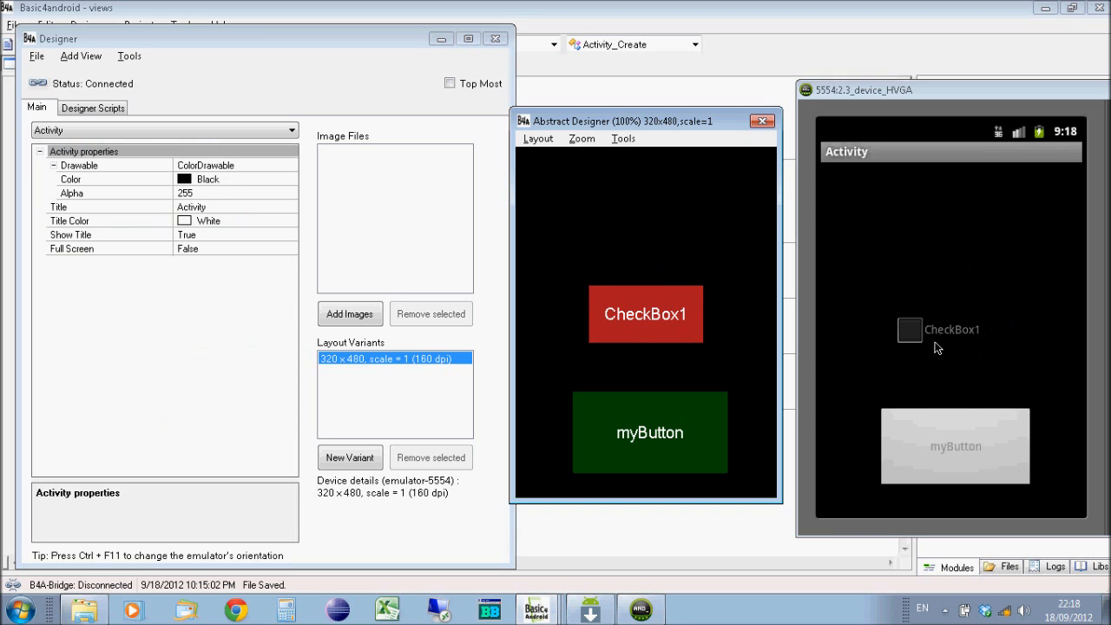
pyautogui.moveTo(961, 336)
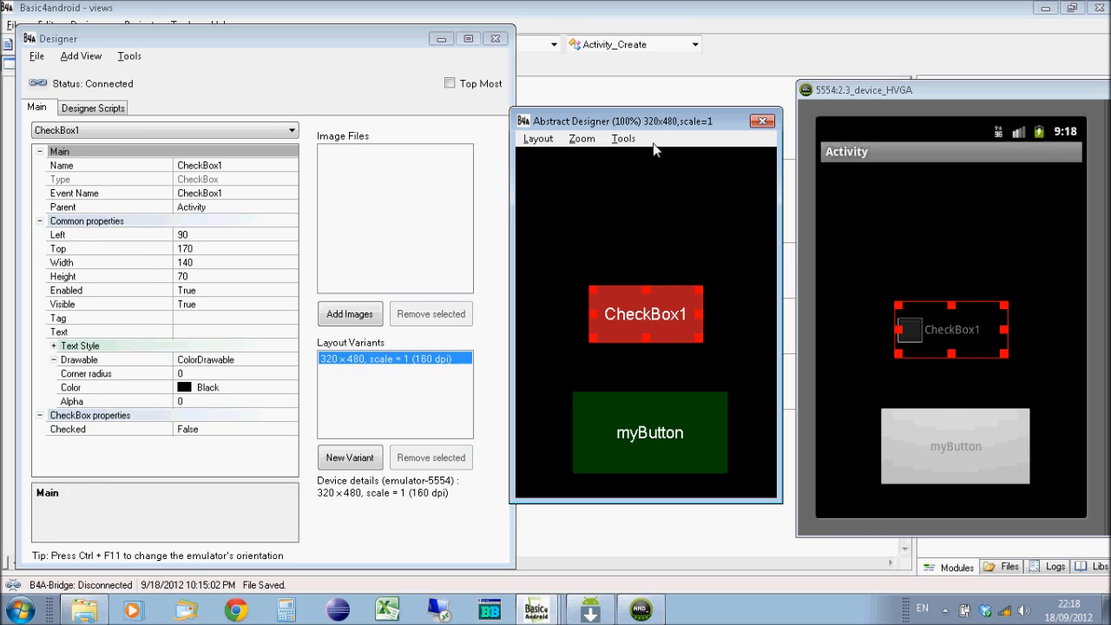
pyautogui.moveTo(646, 312); pyautogui.dragTo(645, 338)
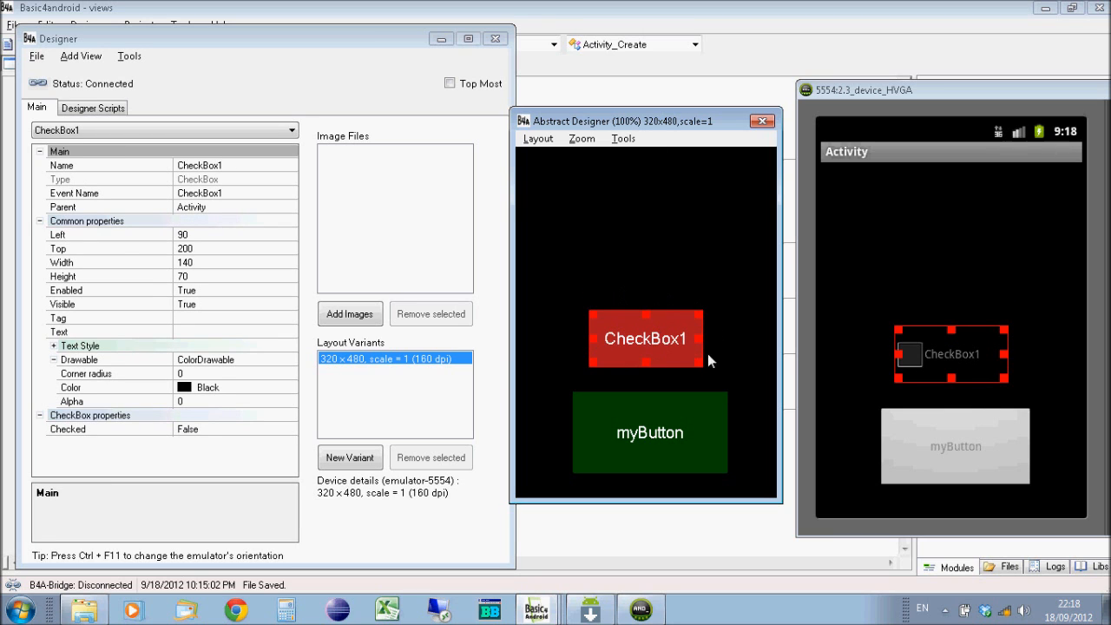
pyautogui.moveTo(646, 339); pyautogui.dragTo(646, 356)
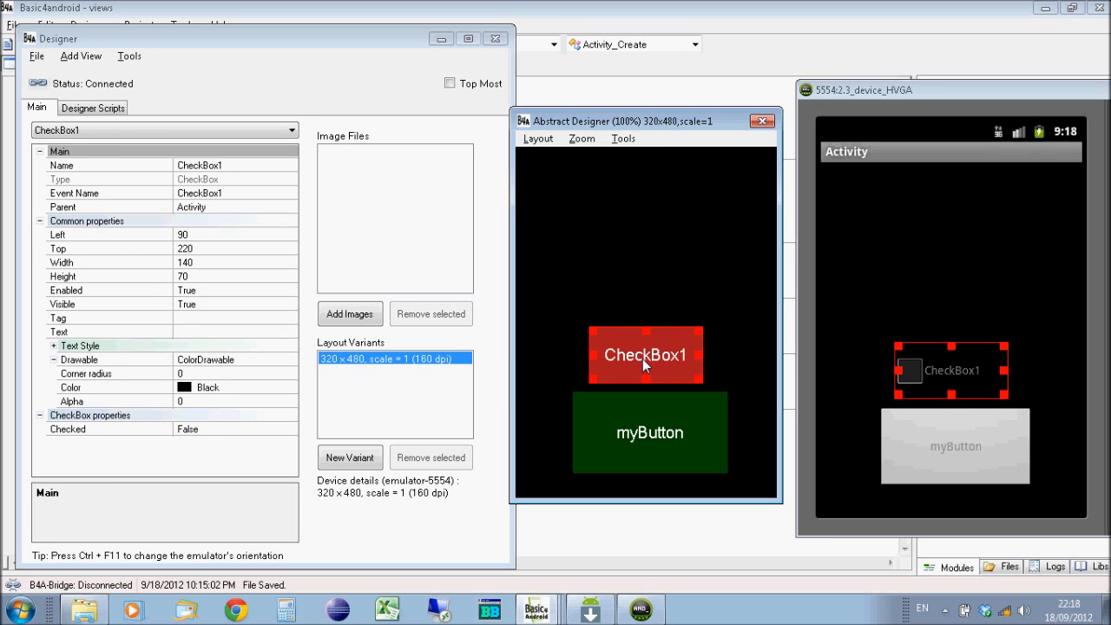
pyautogui.moveTo(646, 365); pyautogui.dragTo(645, 338)
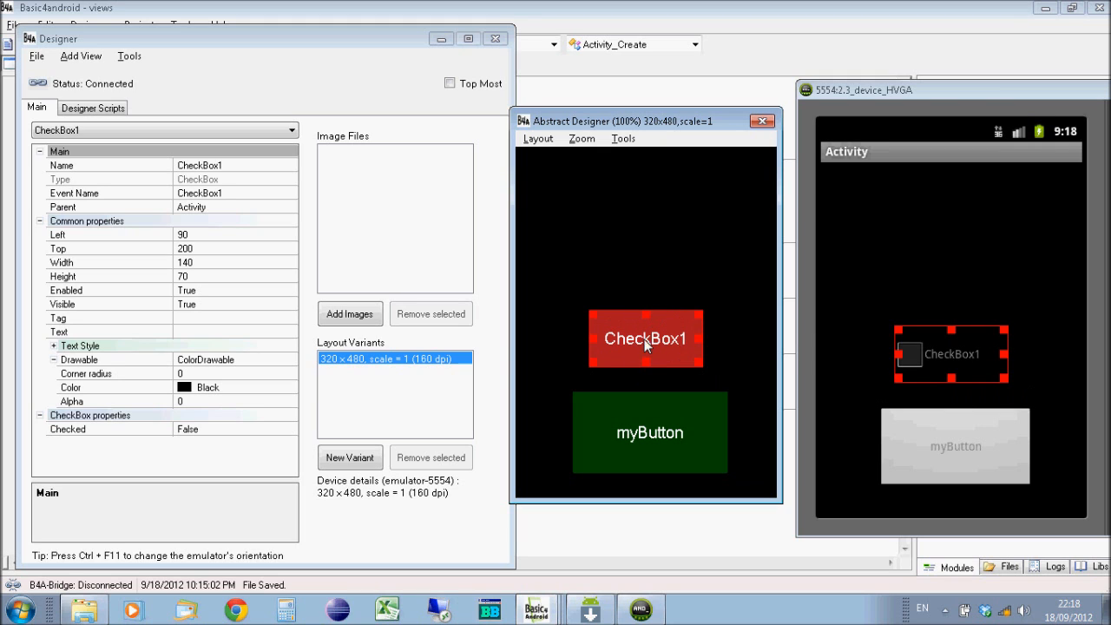
pyautogui.moveTo(675, 347)
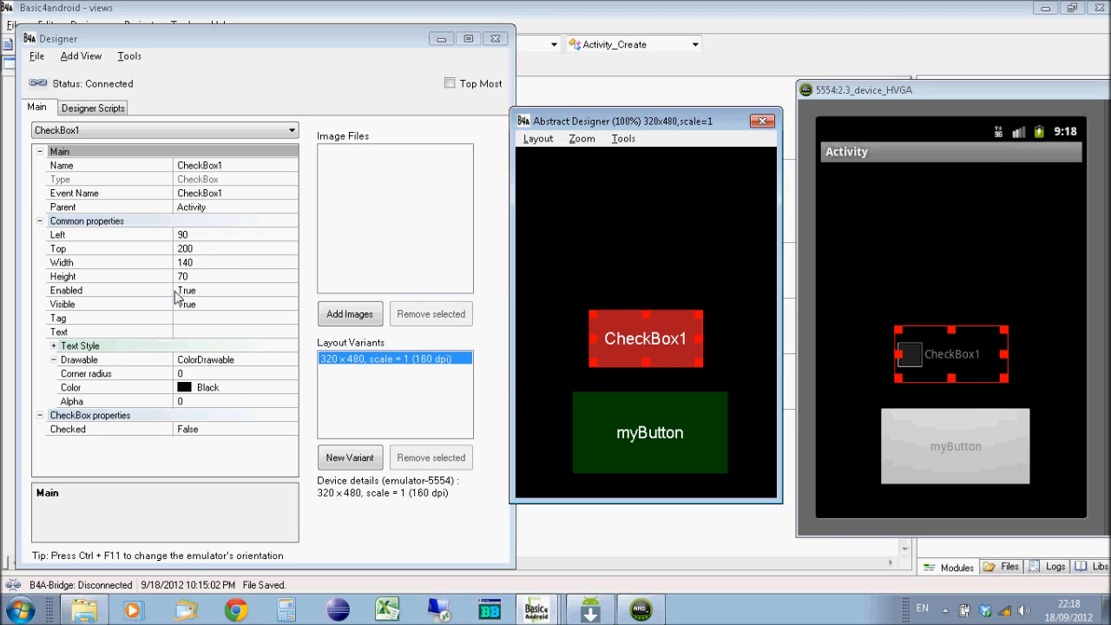
# Step: Edit the checkbox's properties to name it myCheckBox, then deselect it in the layout
pyautogui.click(108, 332)
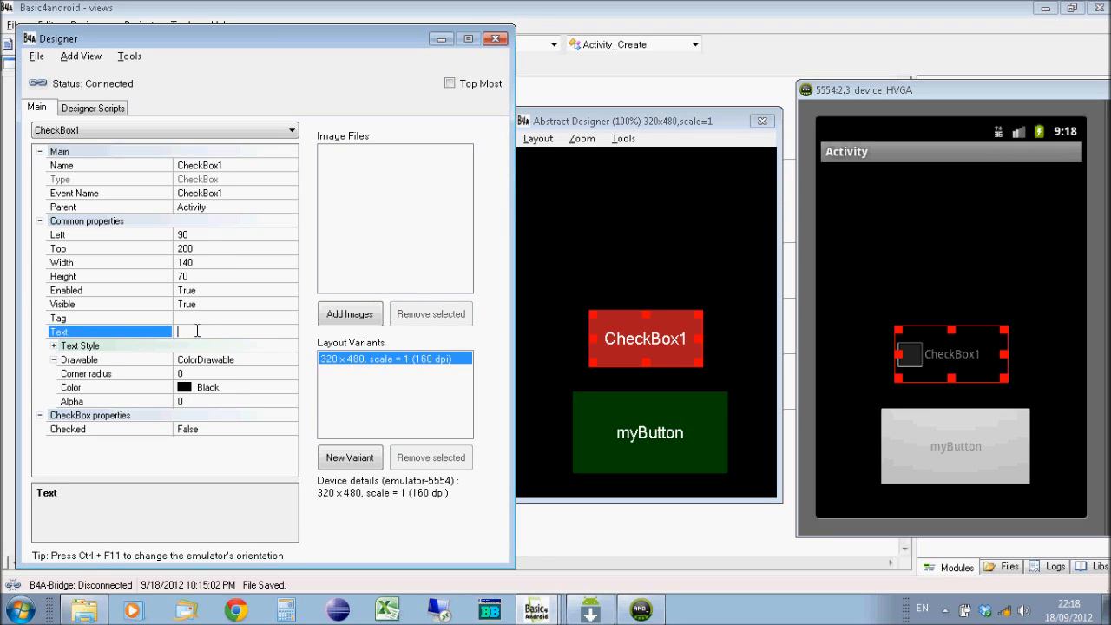
pyautogui.write('Check Box')
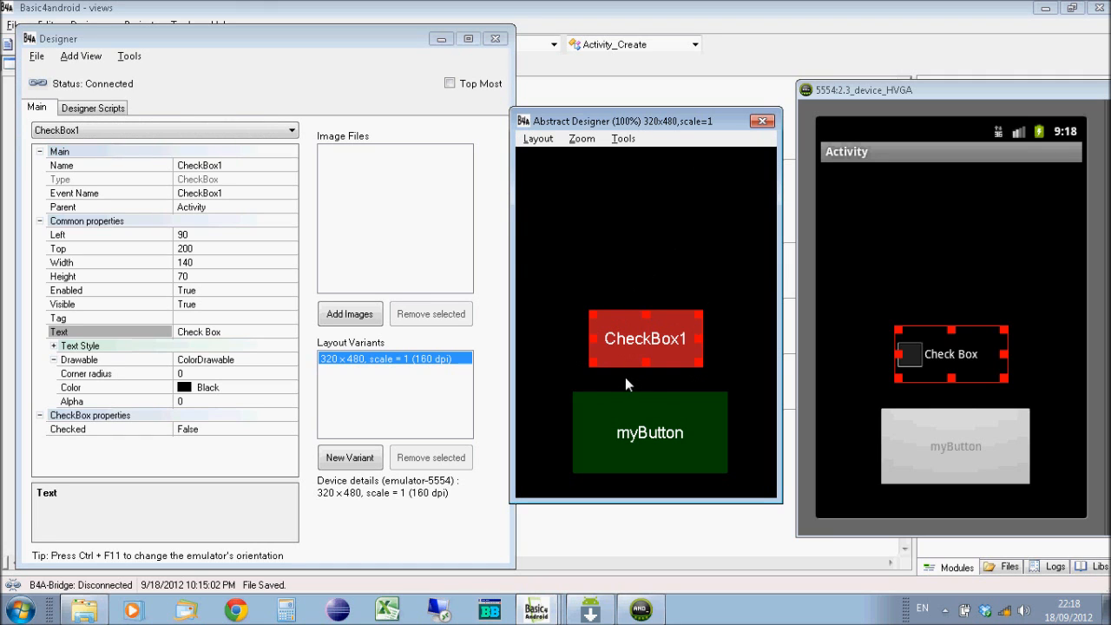
pyautogui.moveTo(895, 396)
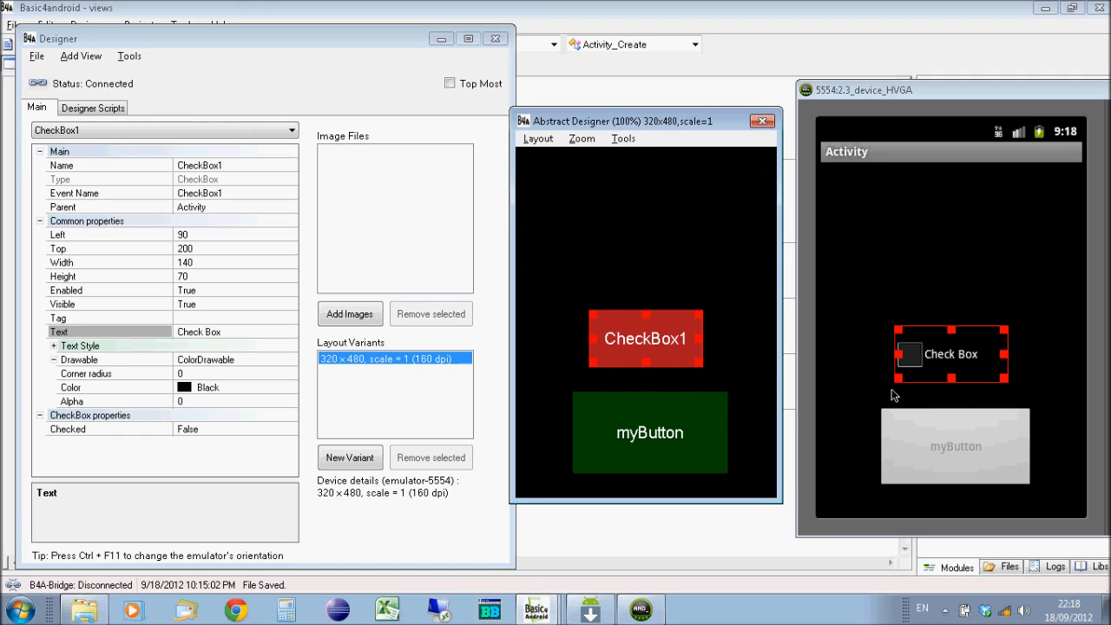
pyautogui.moveTo(969, 345)
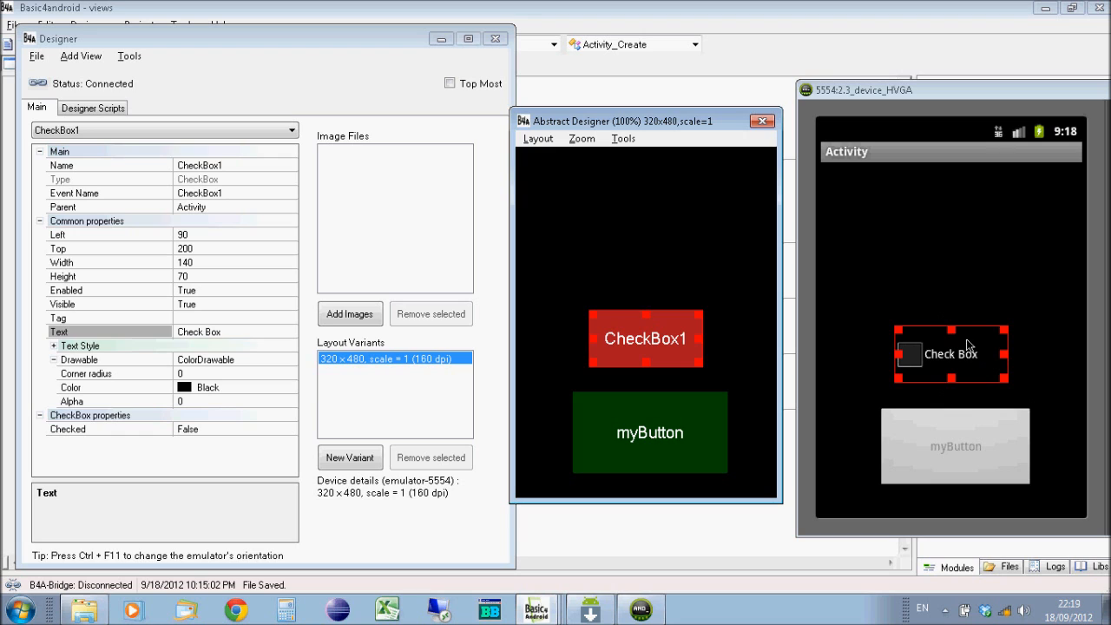
pyautogui.moveTo(951, 362)
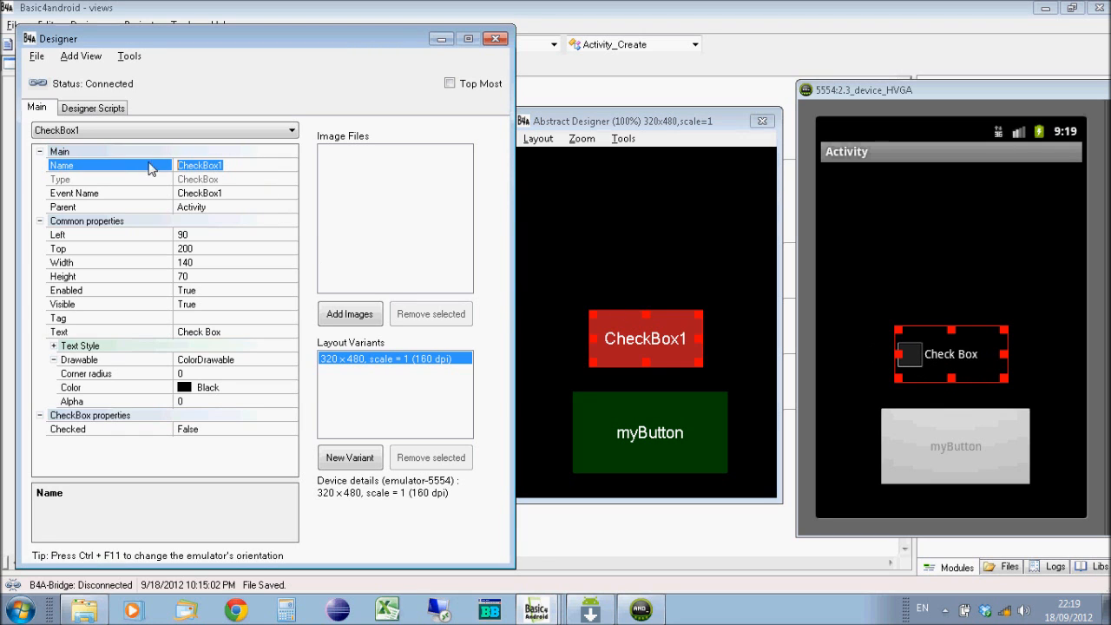
pyautogui.write('myC')
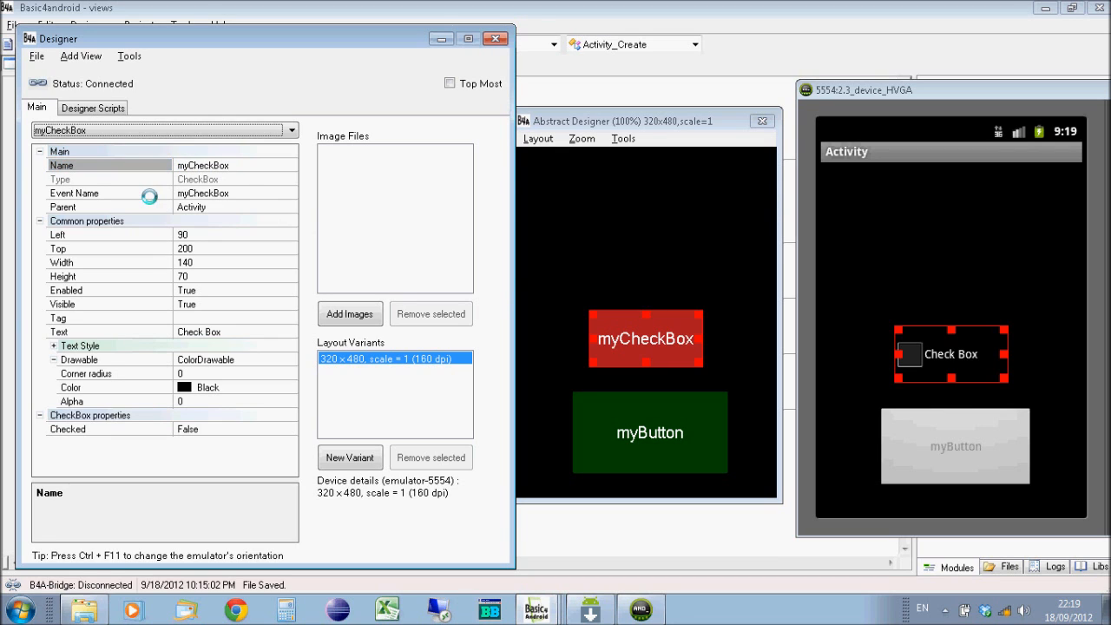
pyautogui.moveTo(675, 399)
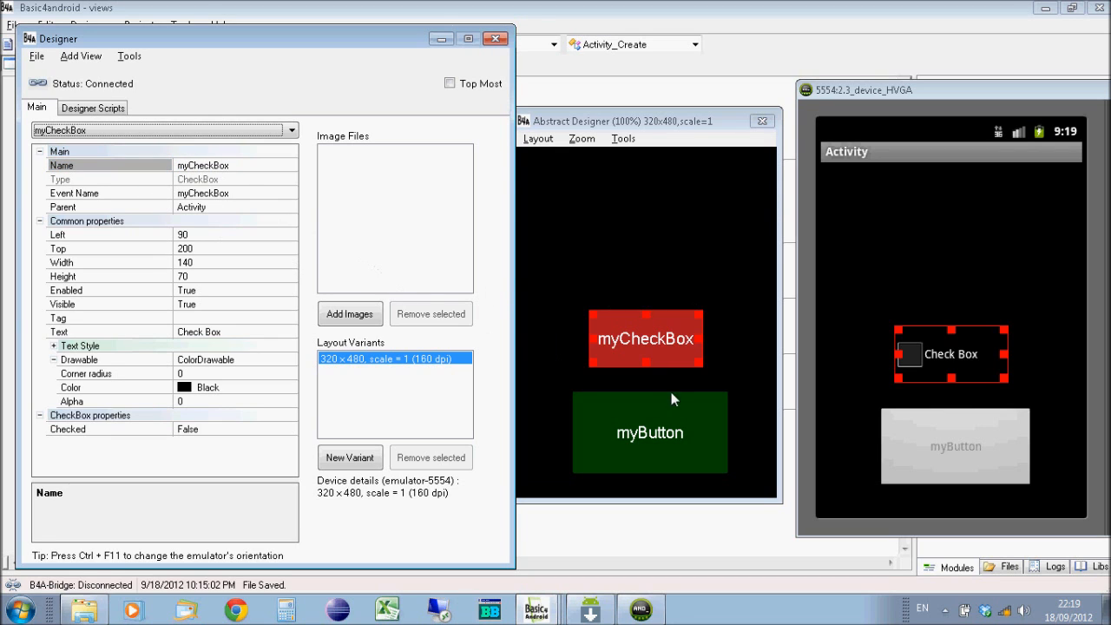
pyautogui.moveTo(604, 253)
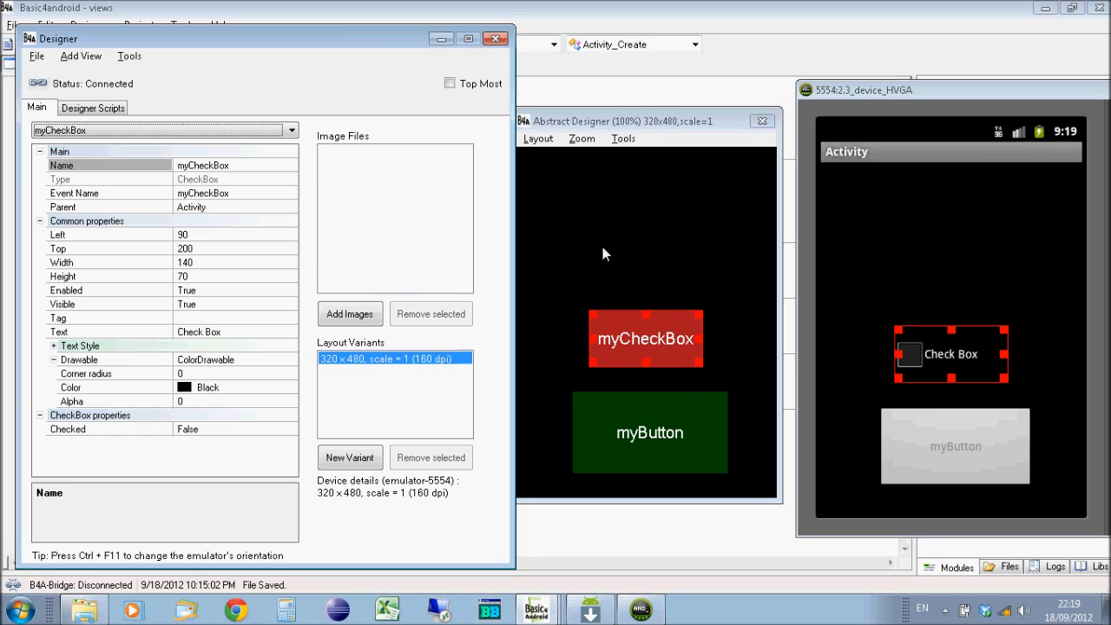
pyautogui.click(649, 432)
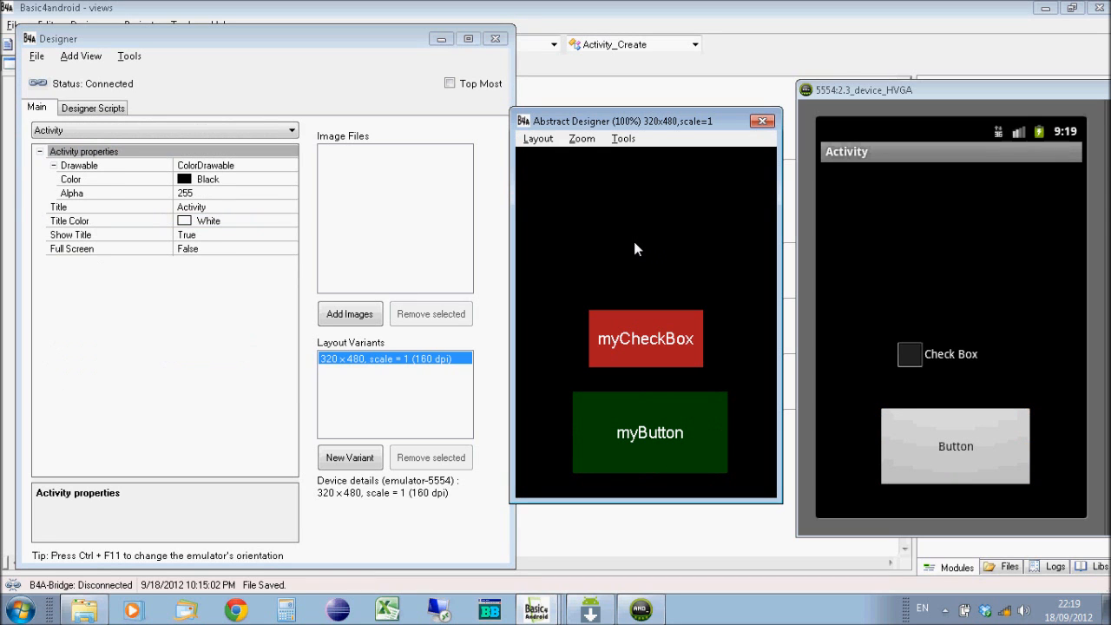
pyautogui.moveTo(642, 245)
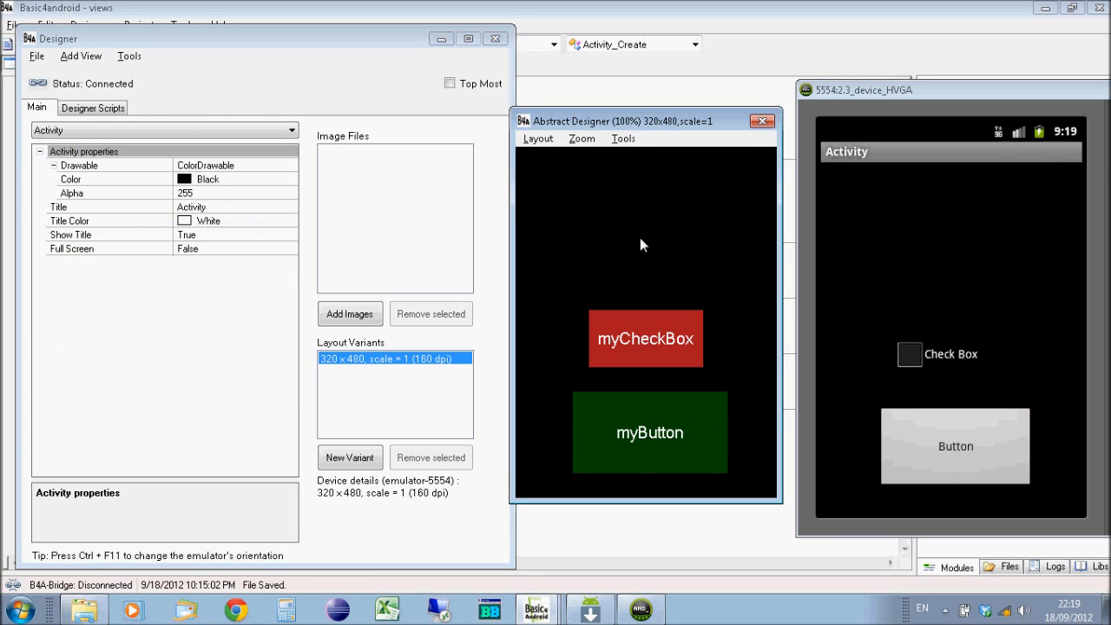
pyautogui.moveTo(628, 142)
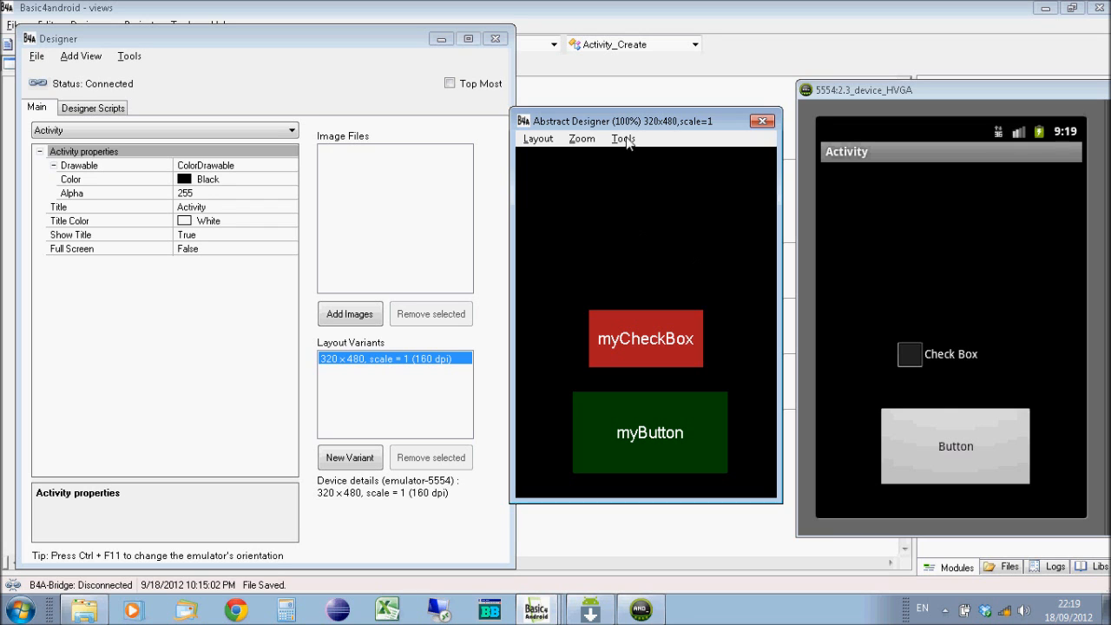
pyautogui.moveTo(645, 121); pyautogui.dragTo(645, 114)
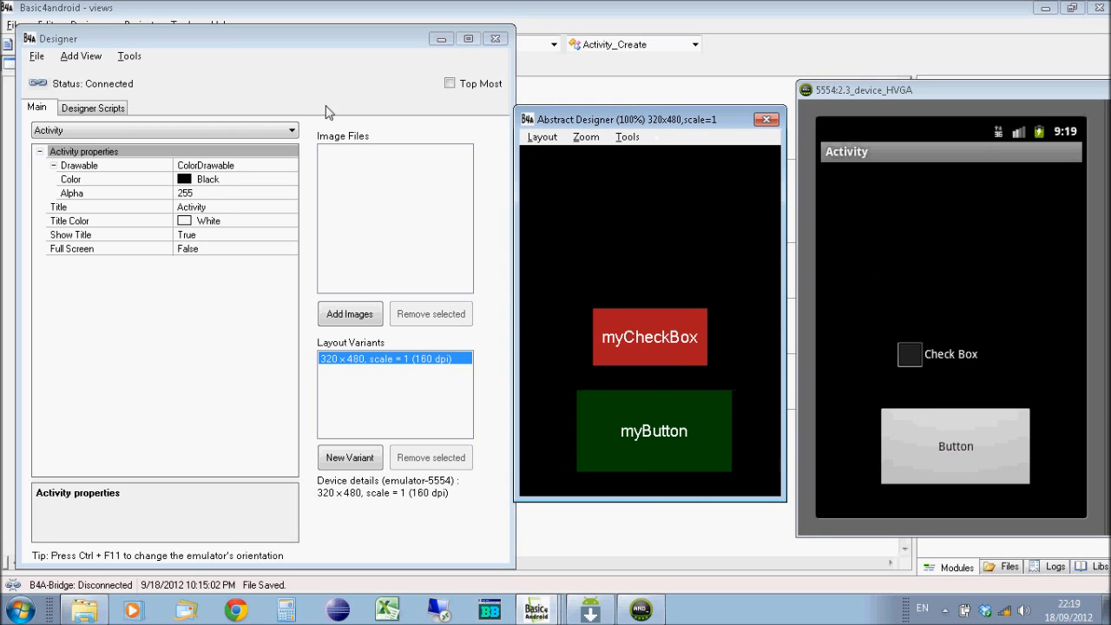
# Step: Save the layout under the name 'main' via the Designer's File menu
pyautogui.click(37, 55)
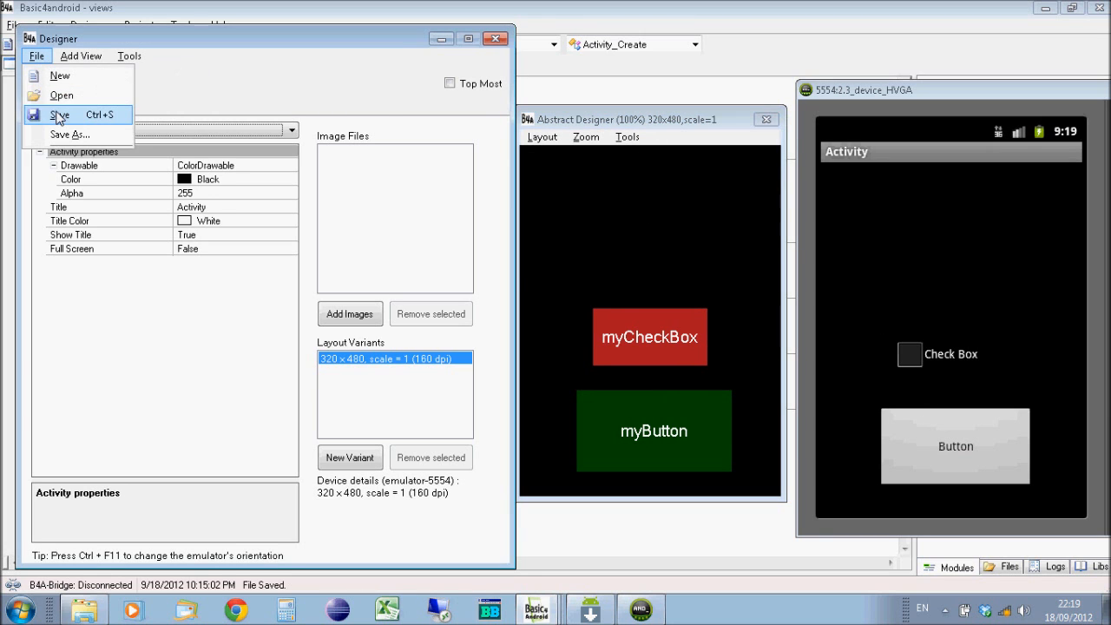
pyautogui.click(61, 114)
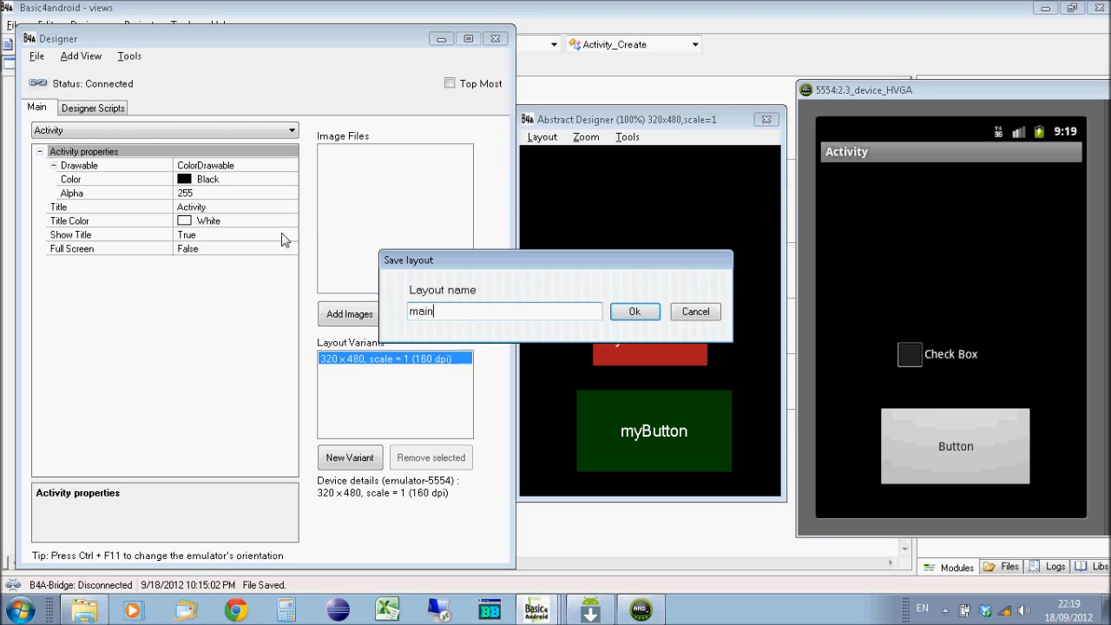
pyautogui.click(636, 311)
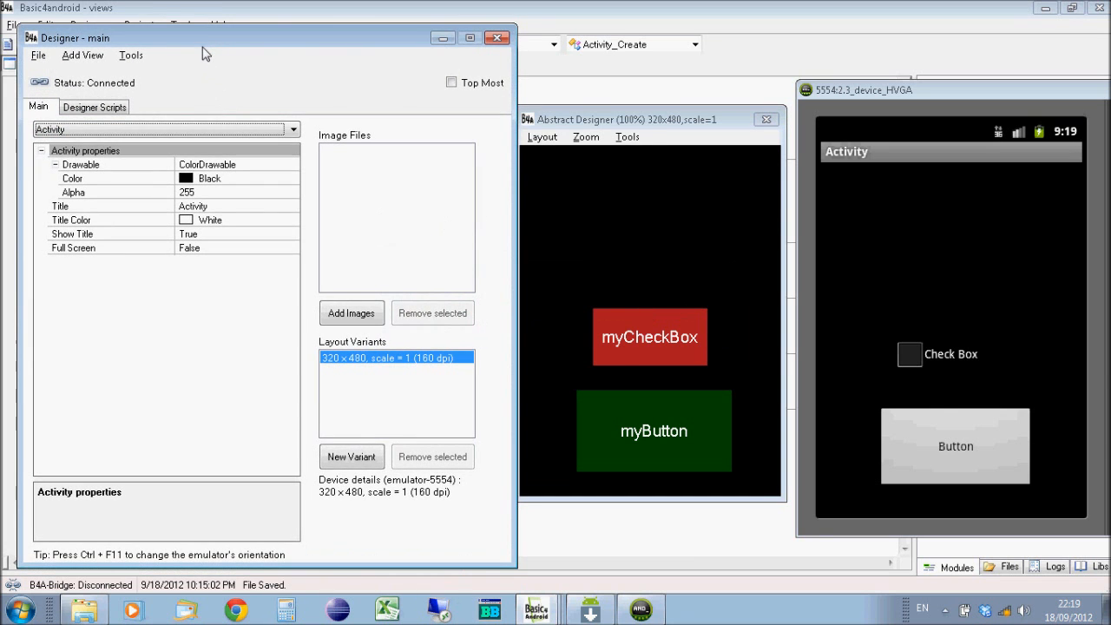
# Step: Generate members declaring myButton with its Click event and myCheckBox via Tools > Generate Members
pyautogui.click(130, 54)
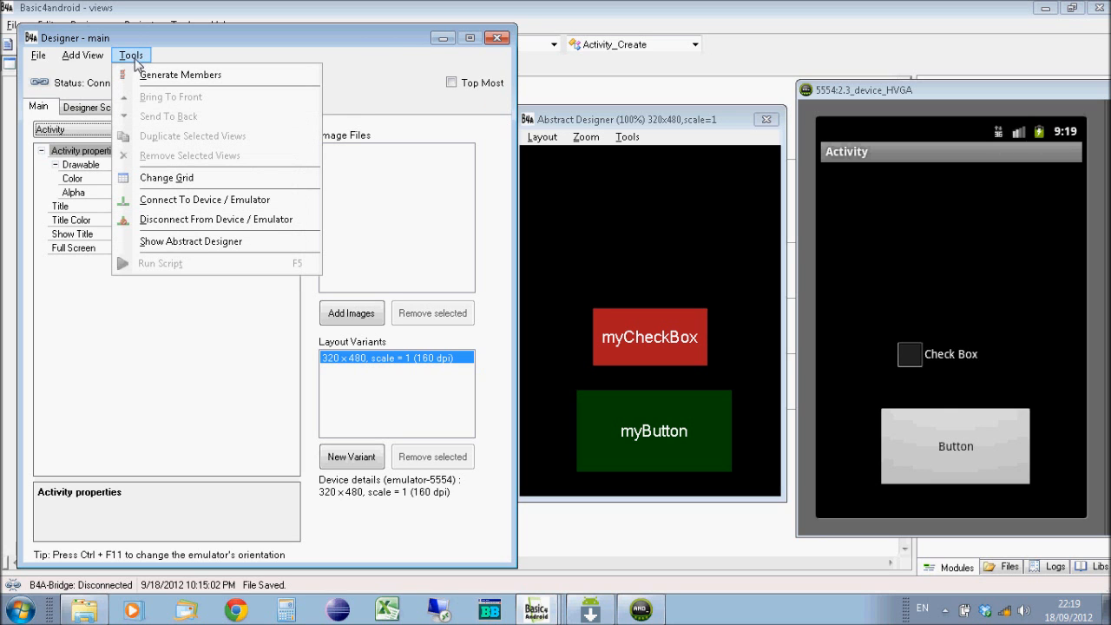
pyautogui.click(181, 74)
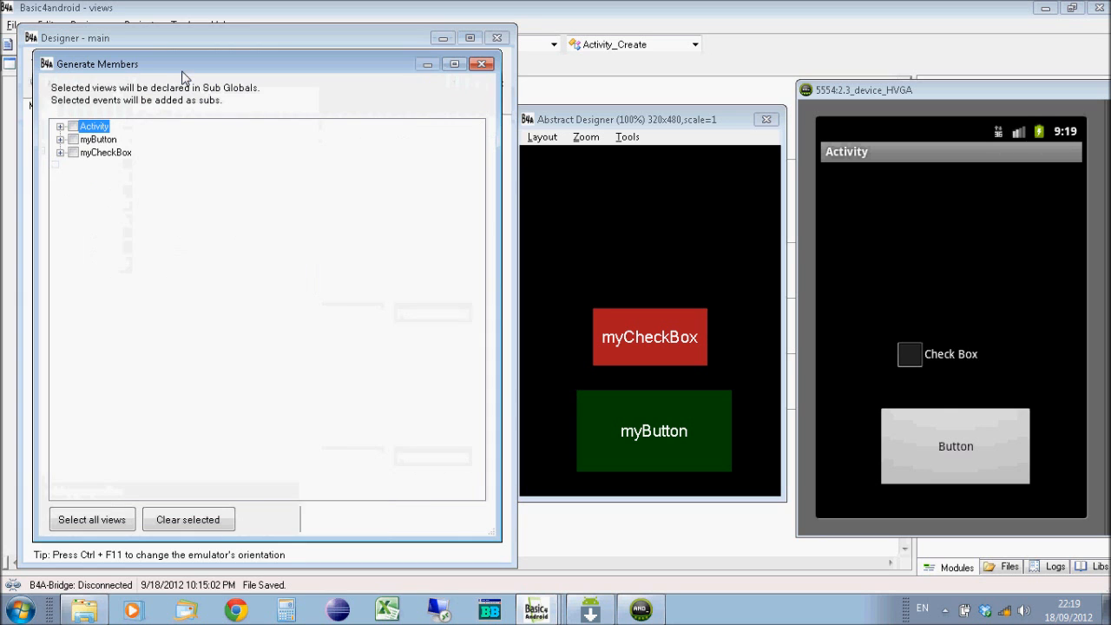
pyautogui.click(59, 139)
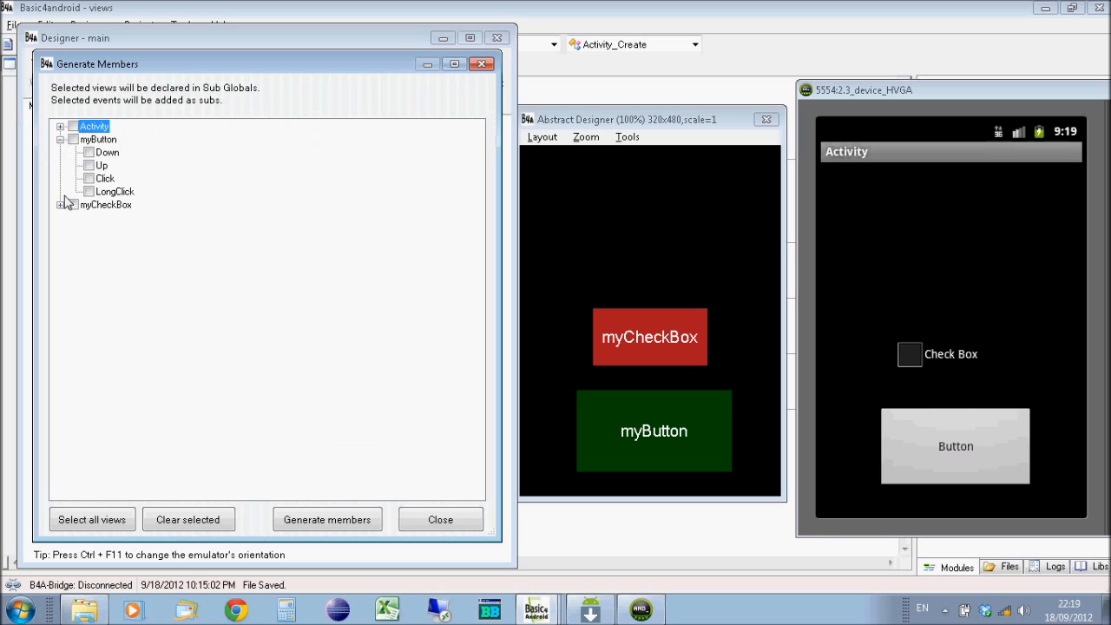
pyautogui.click(73, 205)
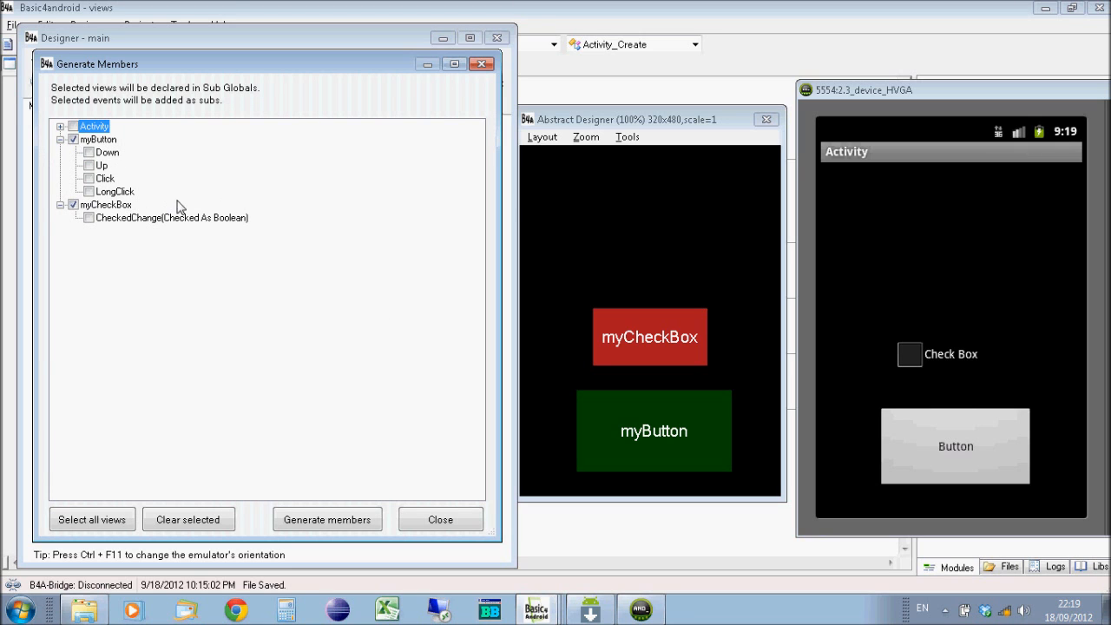
pyautogui.moveTo(111, 210)
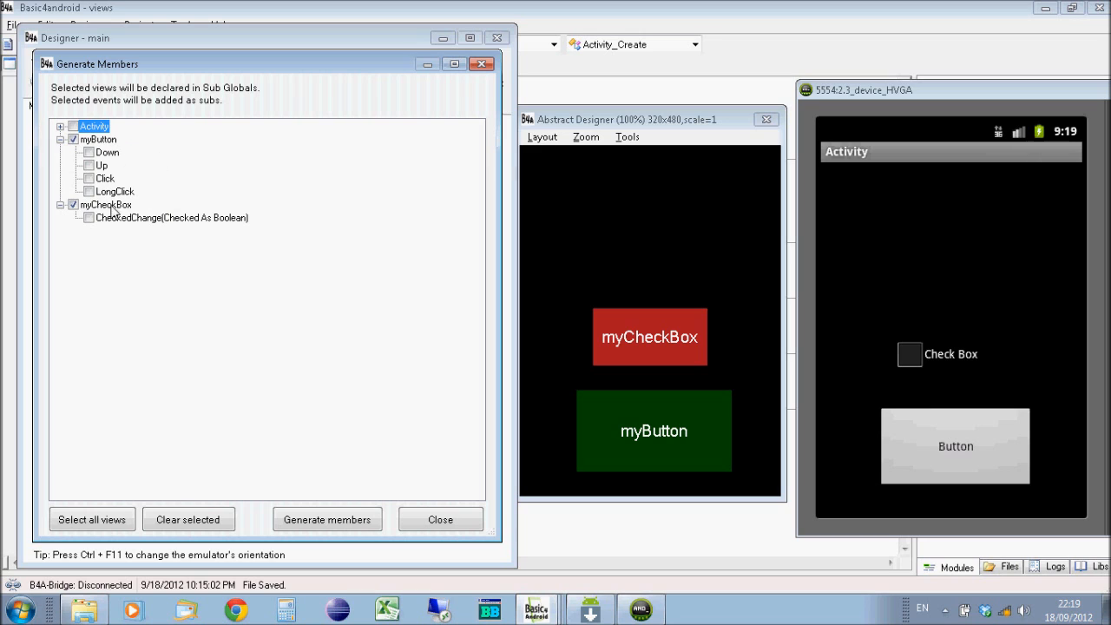
pyautogui.moveTo(171, 203)
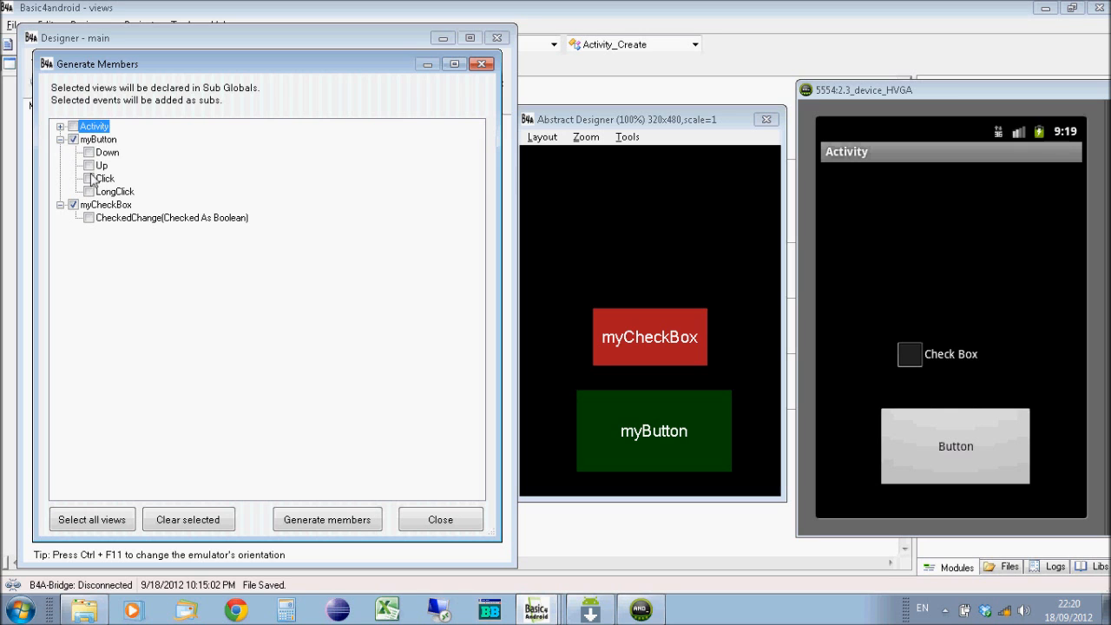
pyautogui.click(88, 177)
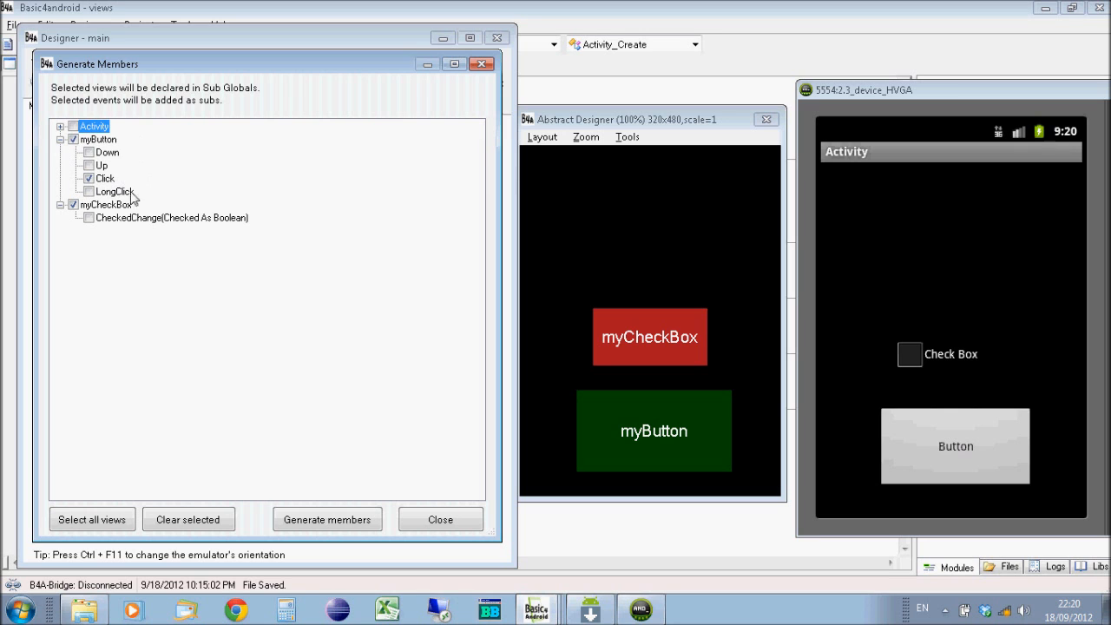
pyautogui.moveTo(123, 160)
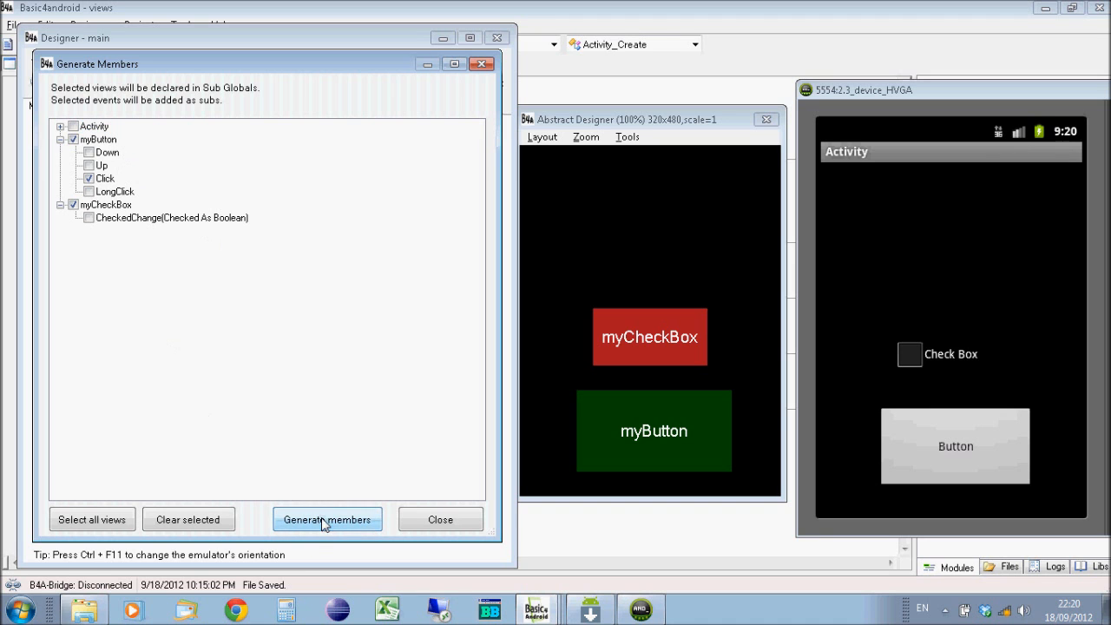
pyautogui.click(326, 519)
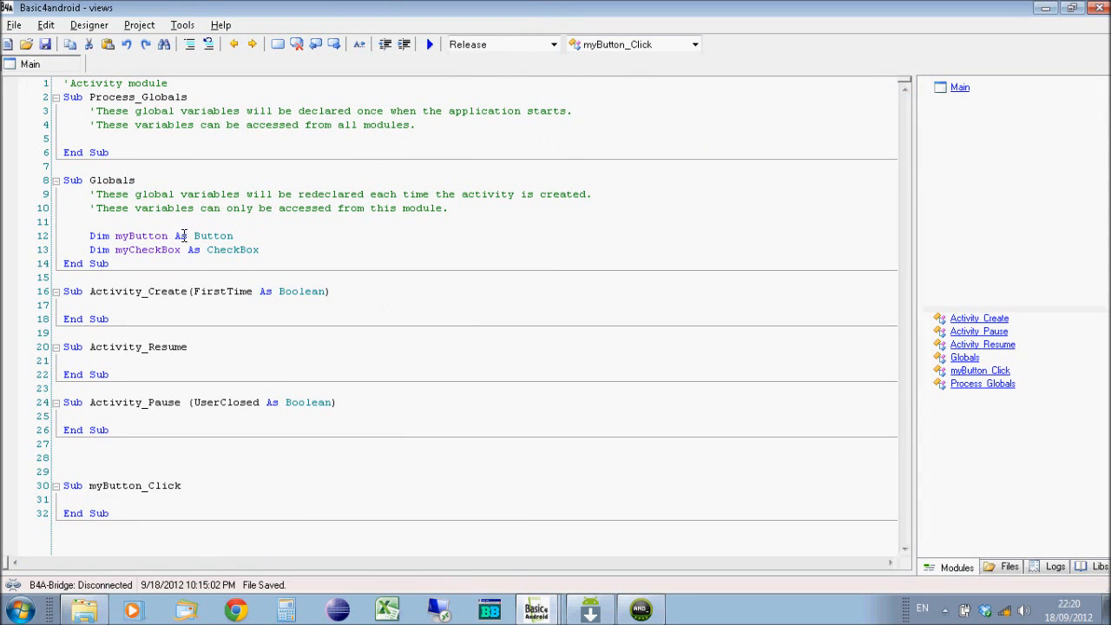
# Step: Write myCheckBox.Checked = True inside the myButton_Click sub using autocomplete
pyautogui.click(262, 250)
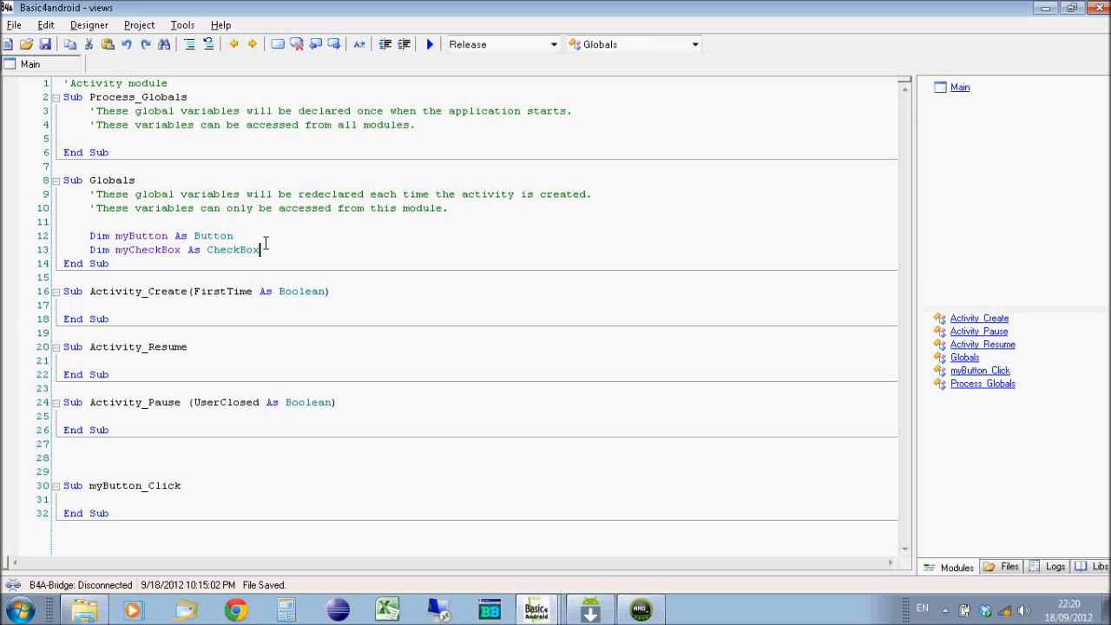
pyautogui.moveTo(186, 464)
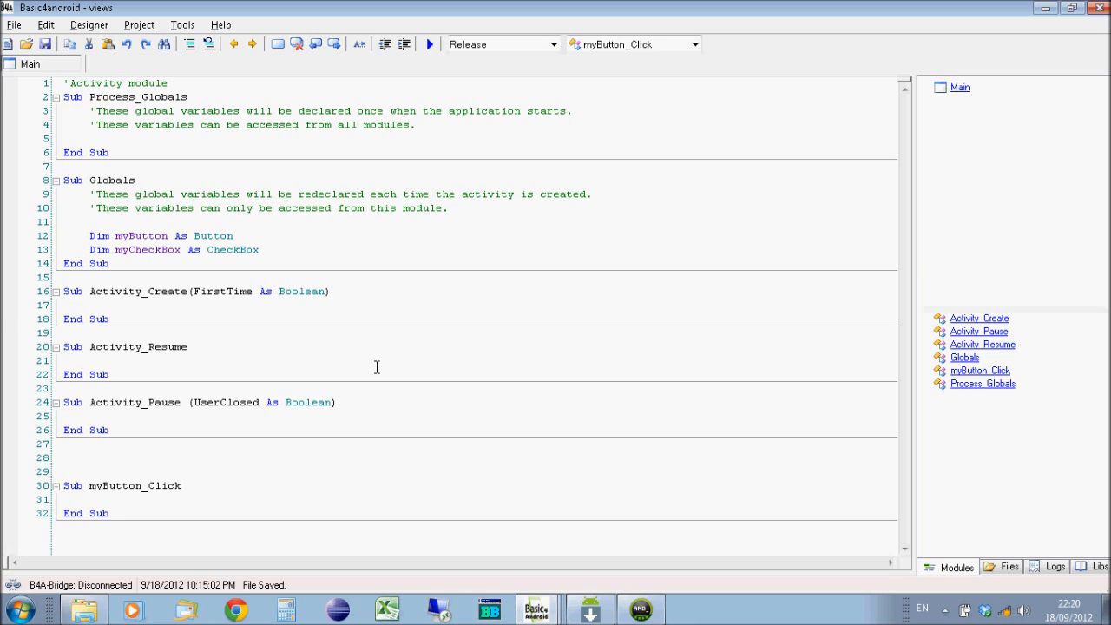
pyautogui.write('myCheckBox')
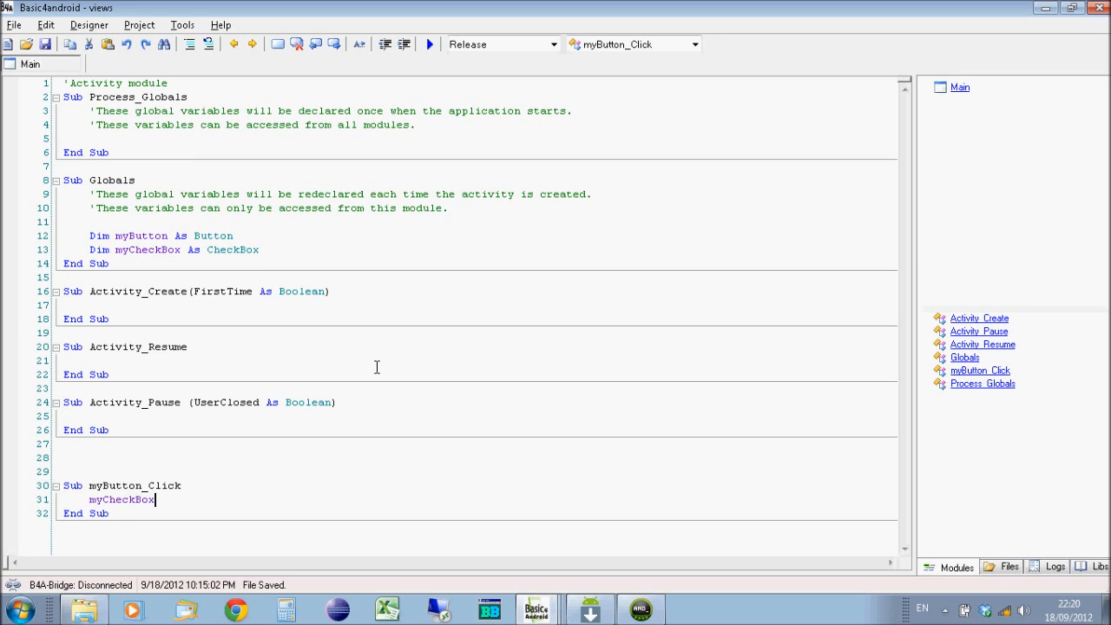
pyautogui.write('.')
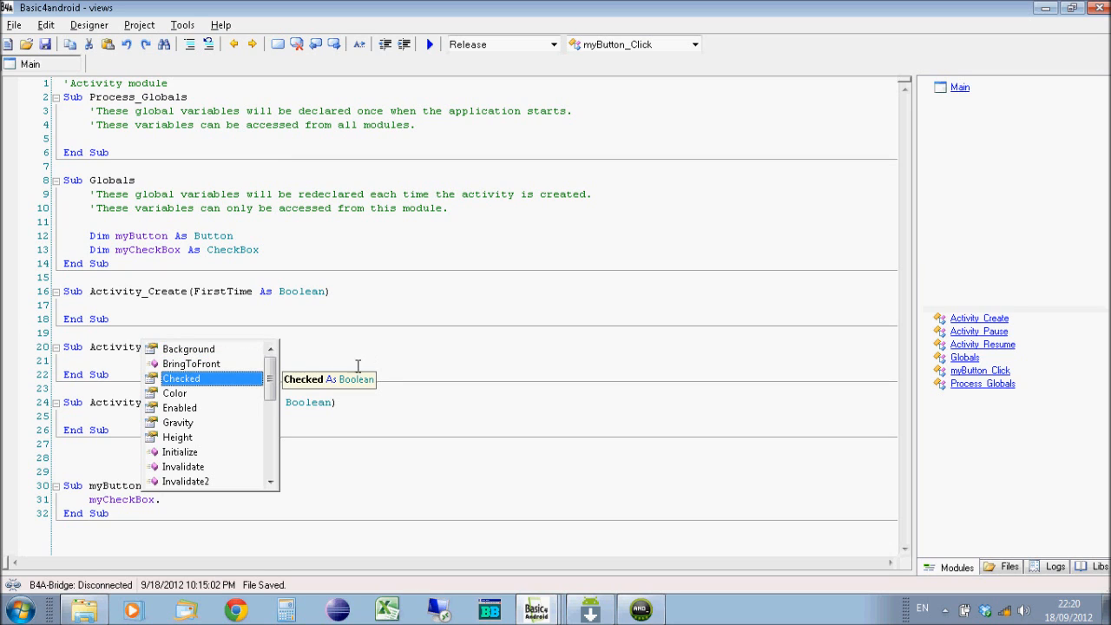
pyautogui.moveTo(177, 391)
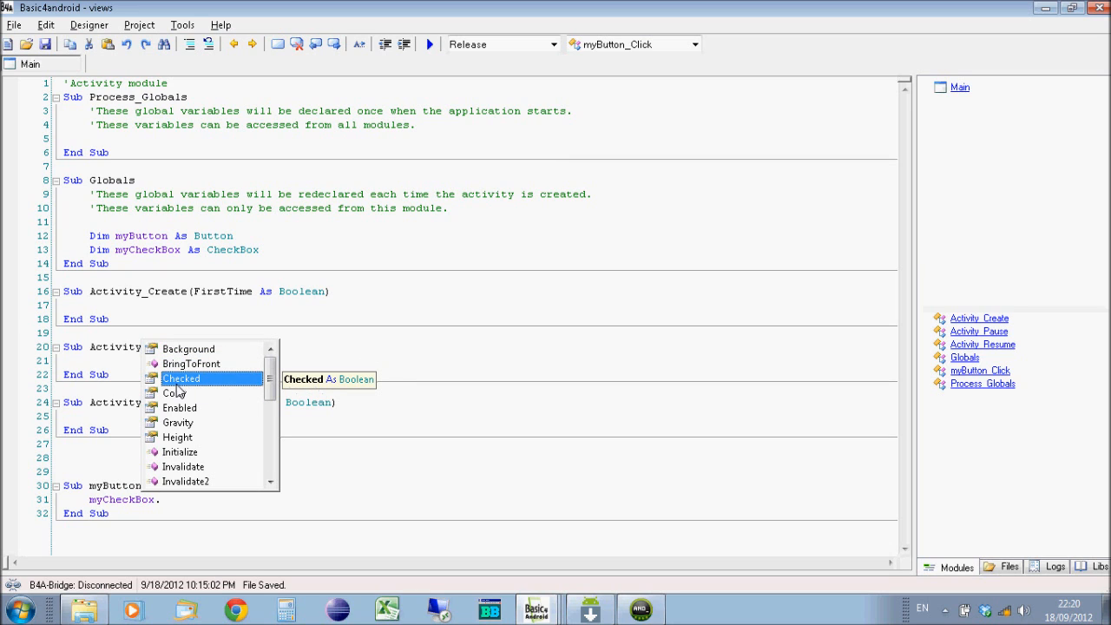
pyautogui.moveTo(253, 382)
pyautogui.write('Checked')
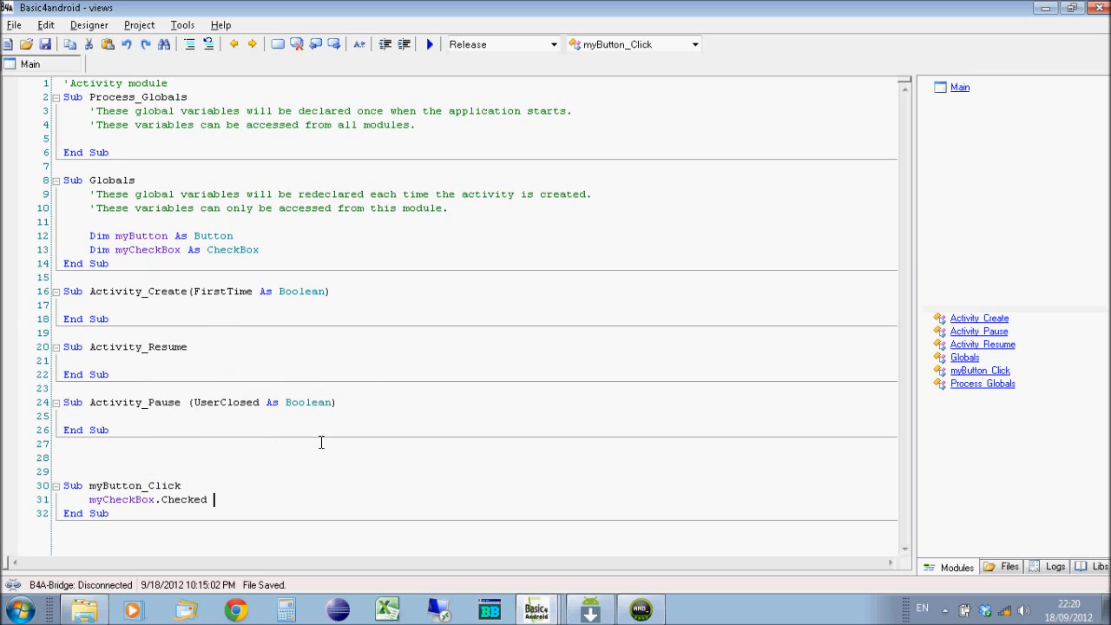
pyautogui.write('= True')
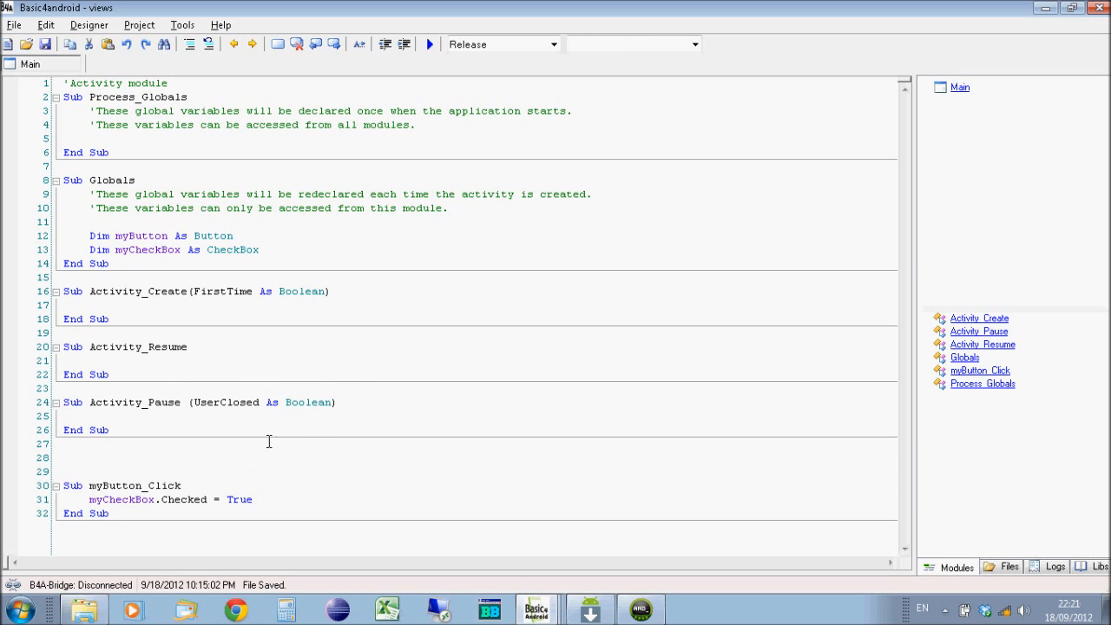
pyautogui.moveTo(372, 416)
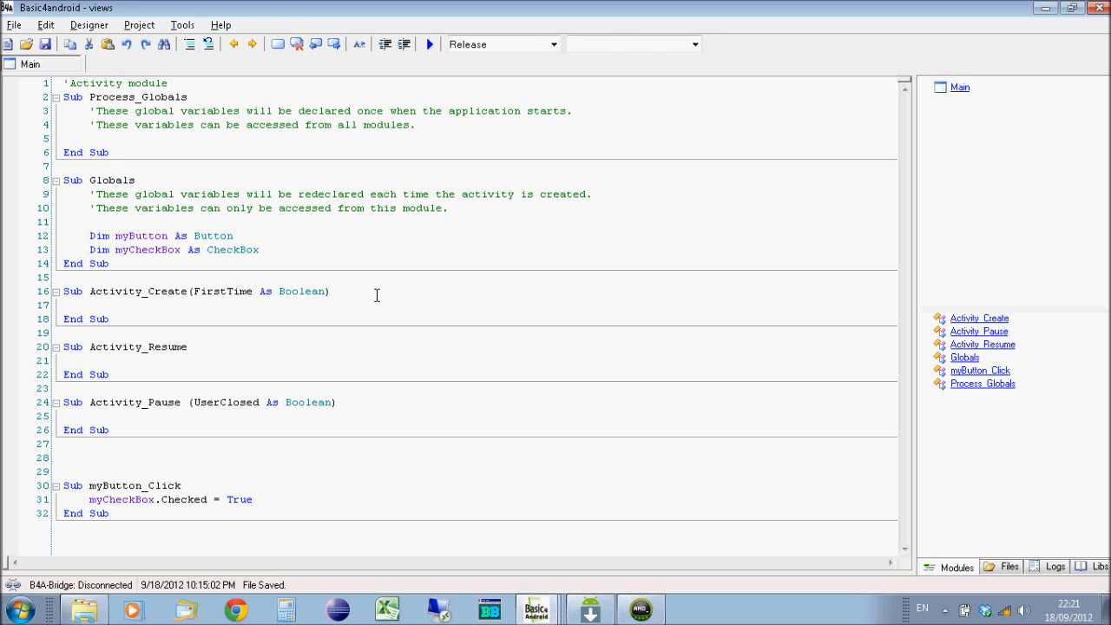
# Step: Add activity.LoadLayout("main") inside Sub Activity_Create
pyautogui.click(354, 299)
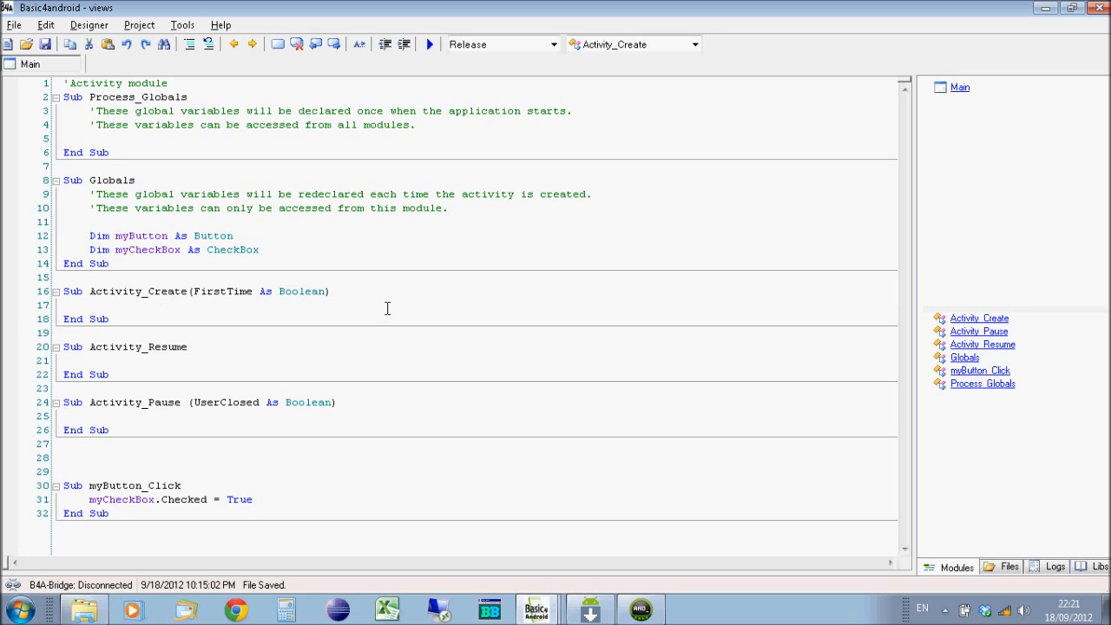
pyautogui.write('activity.')
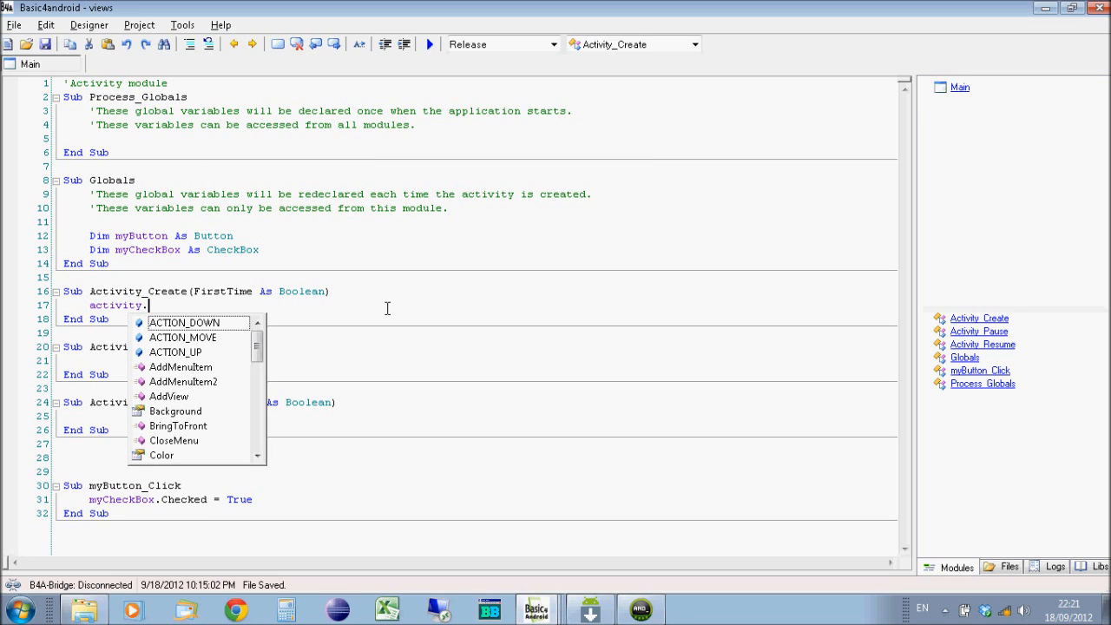
pyautogui.write('load')
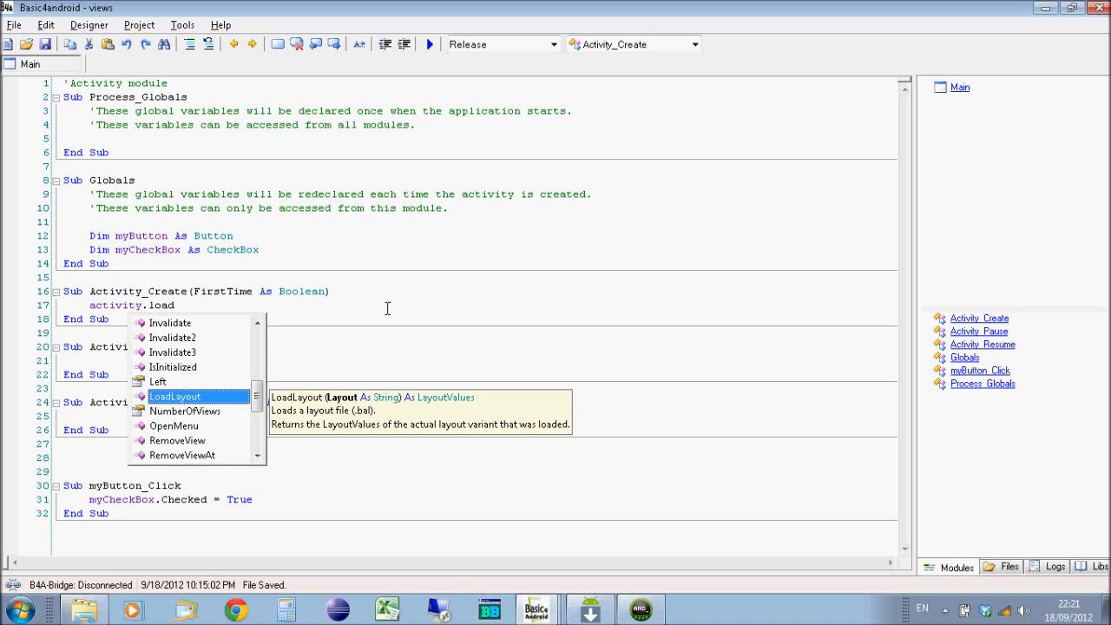
pyautogui.doubleClick(176, 396)
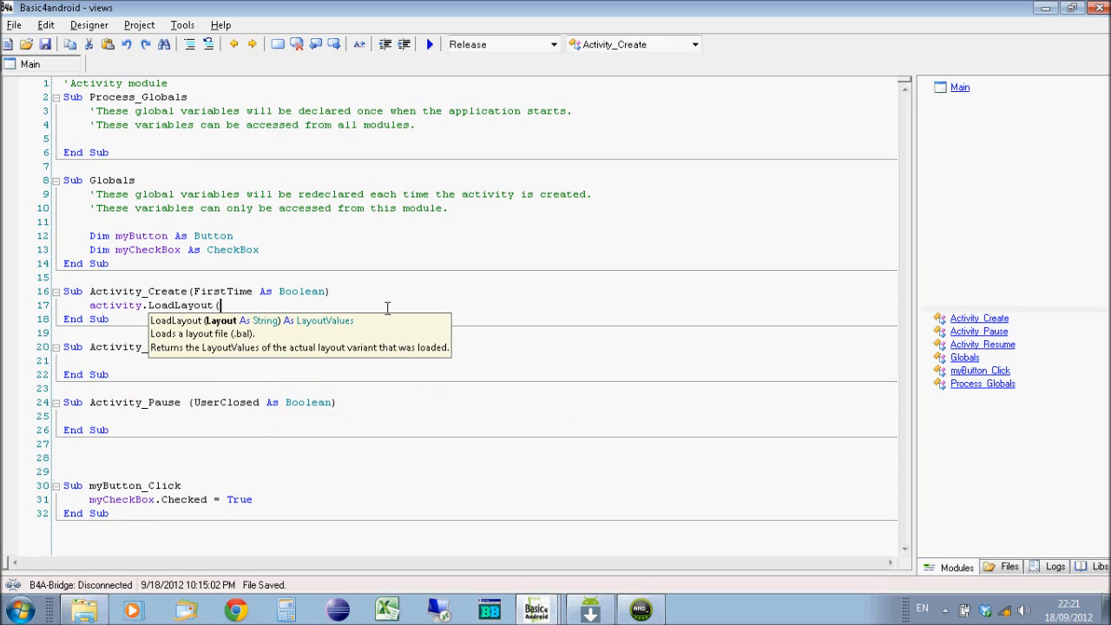
pyautogui.write('"main")')
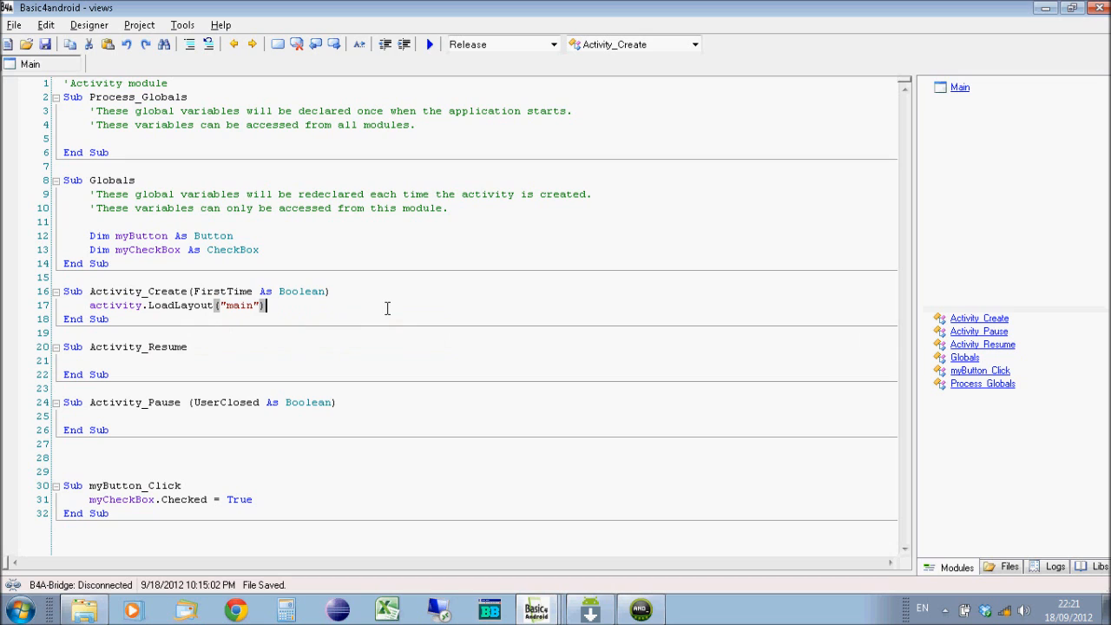
pyautogui.moveTo(423, 76)
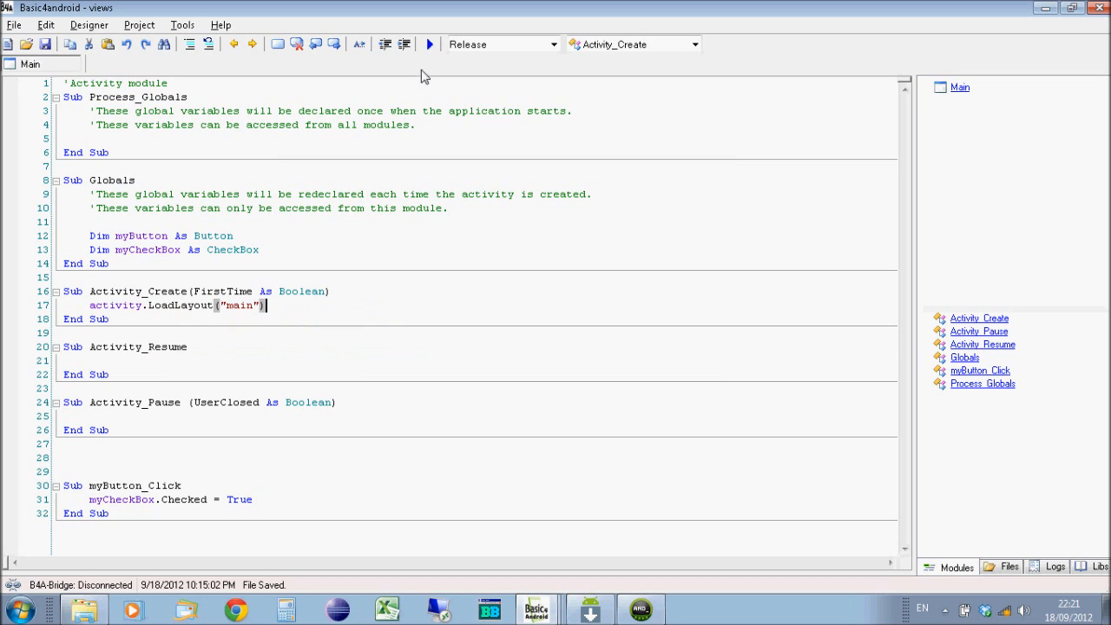
# Step: Run the project and enter com.eacoding.views as the package name in the compile prompt
pyautogui.click(429, 45)
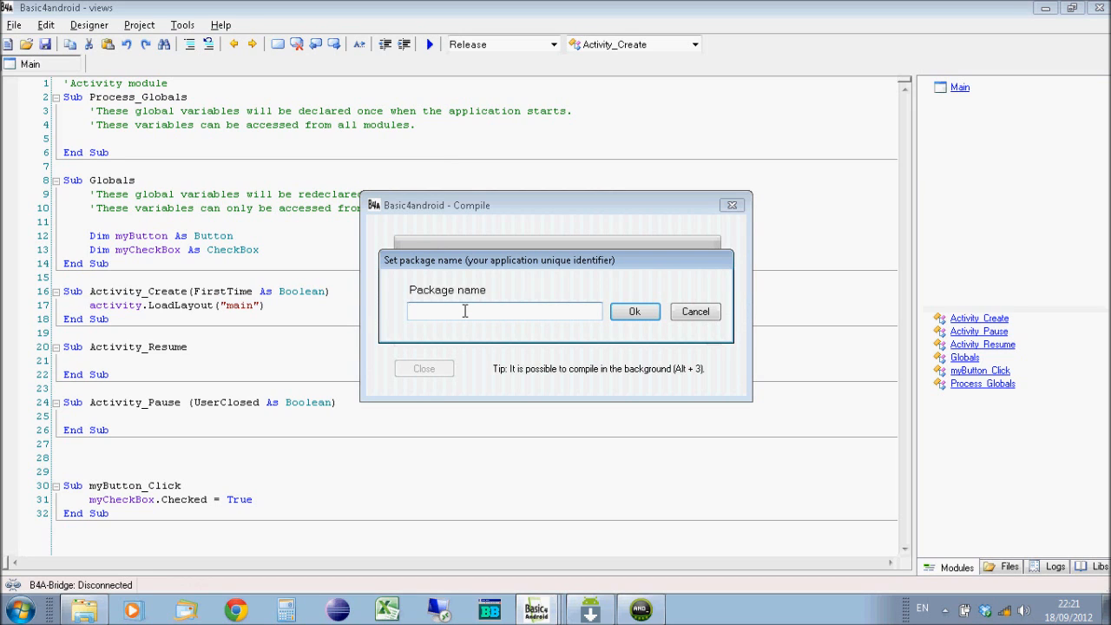
pyautogui.click(504, 310)
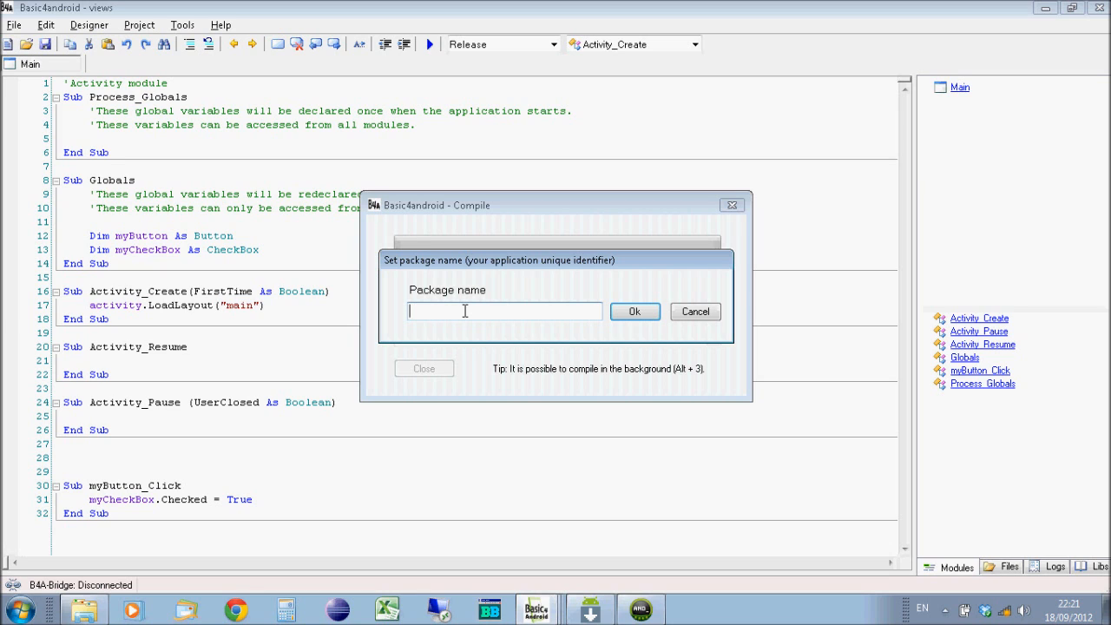
pyautogui.write('com.eacoding')
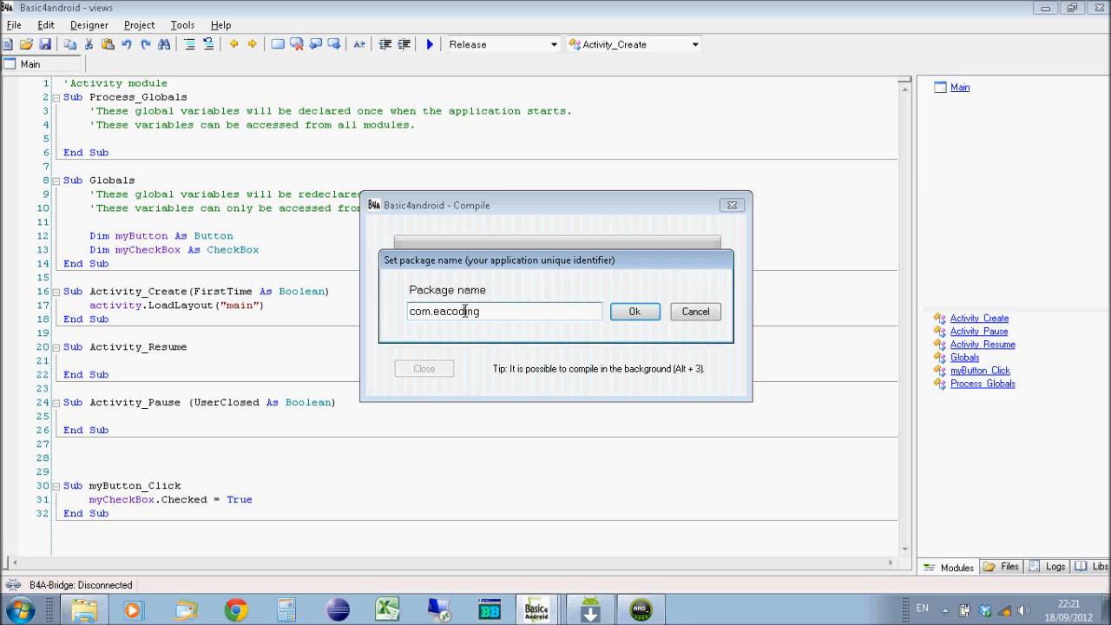
pyautogui.write('.')
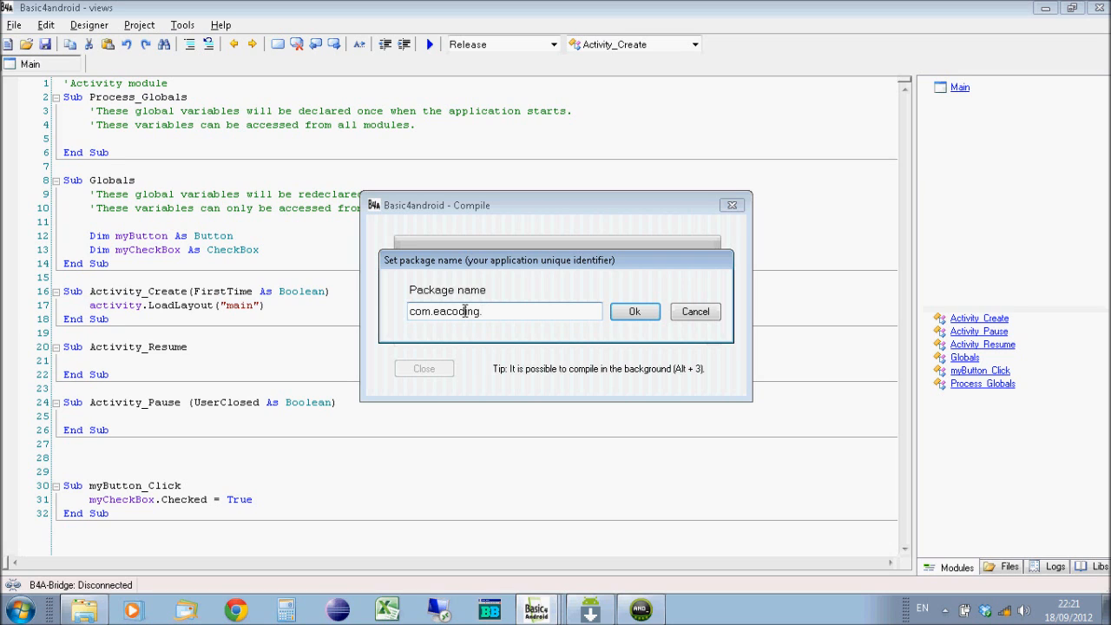
pyautogui.write('views')
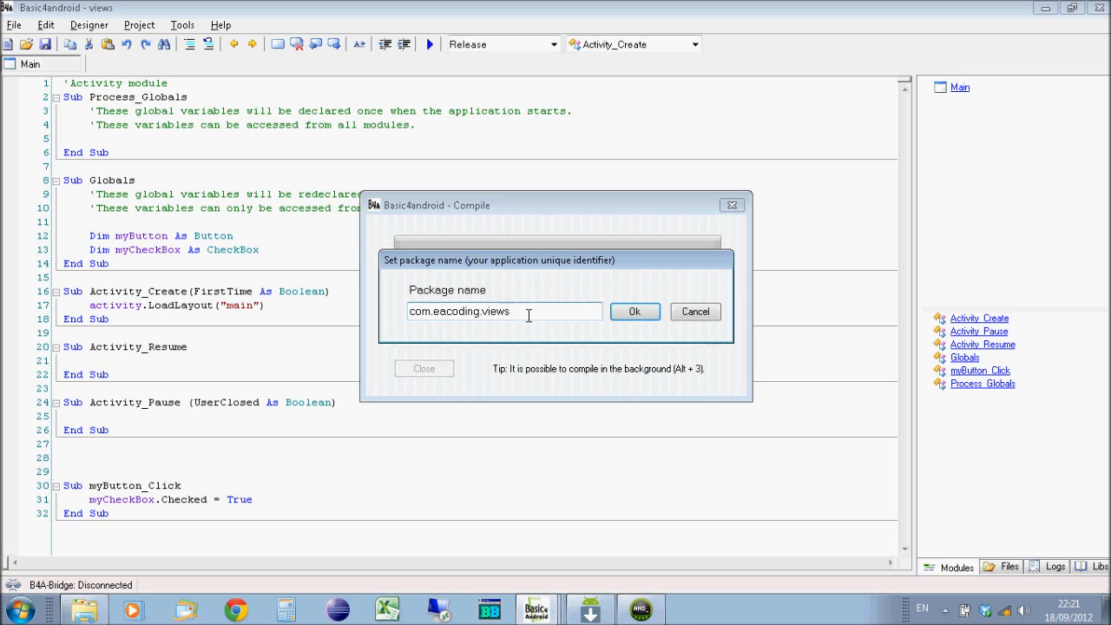
pyautogui.moveTo(535, 312)
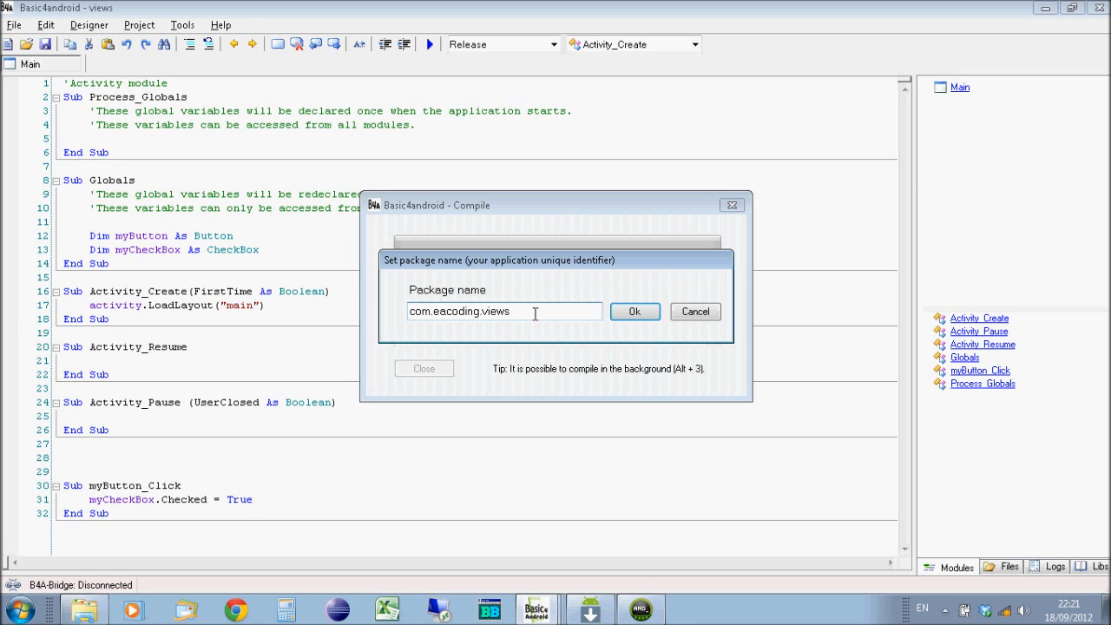
pyautogui.moveTo(545, 275)
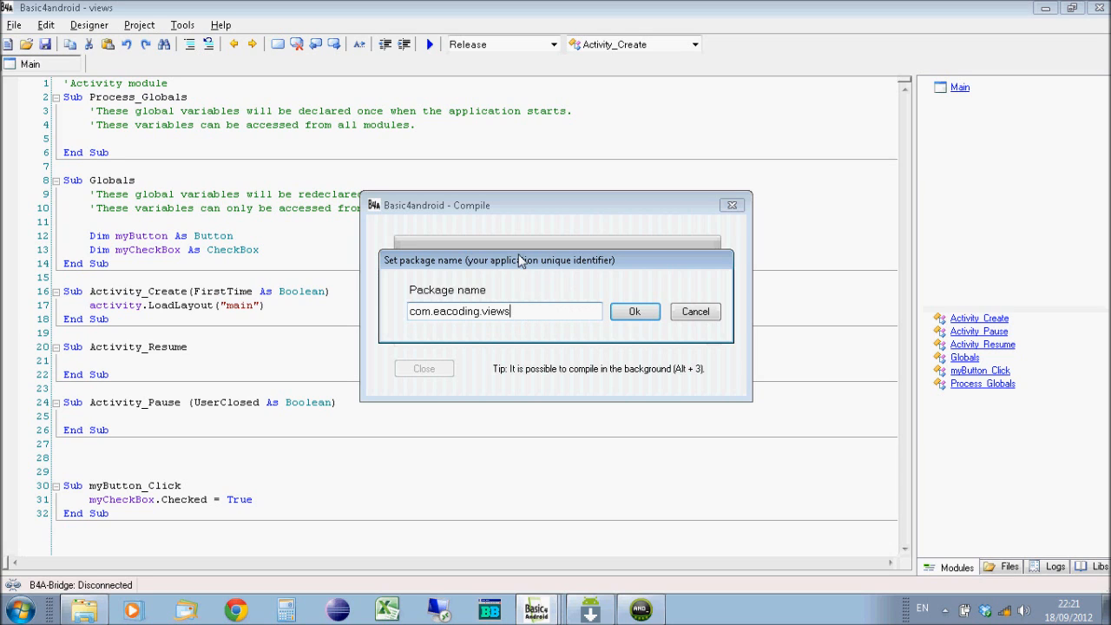
pyautogui.moveTo(524, 292)
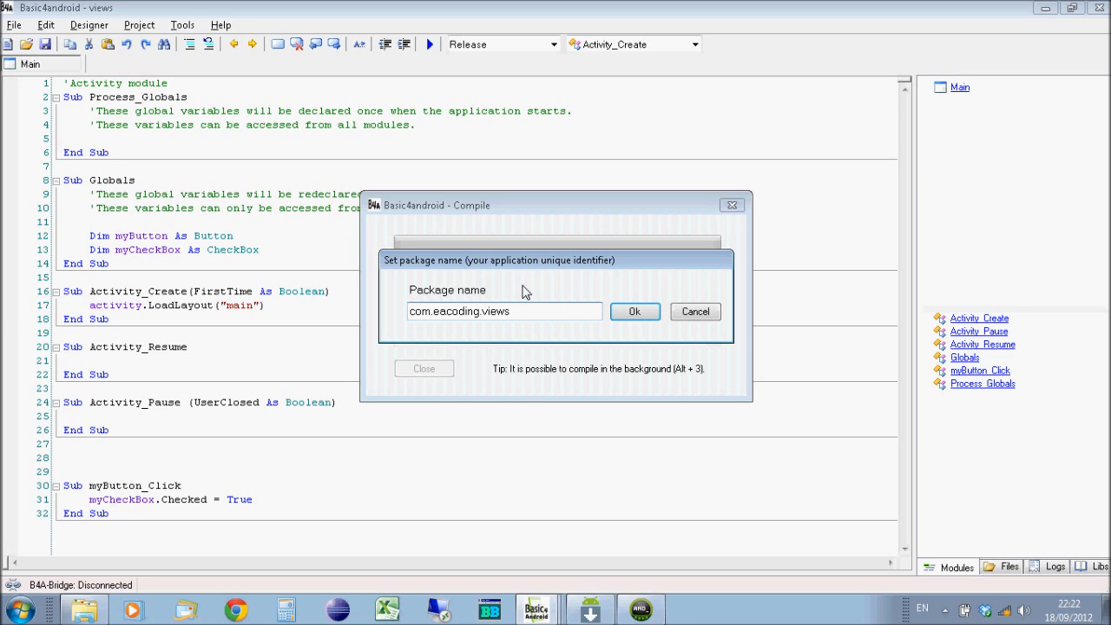
pyautogui.moveTo(530, 309)
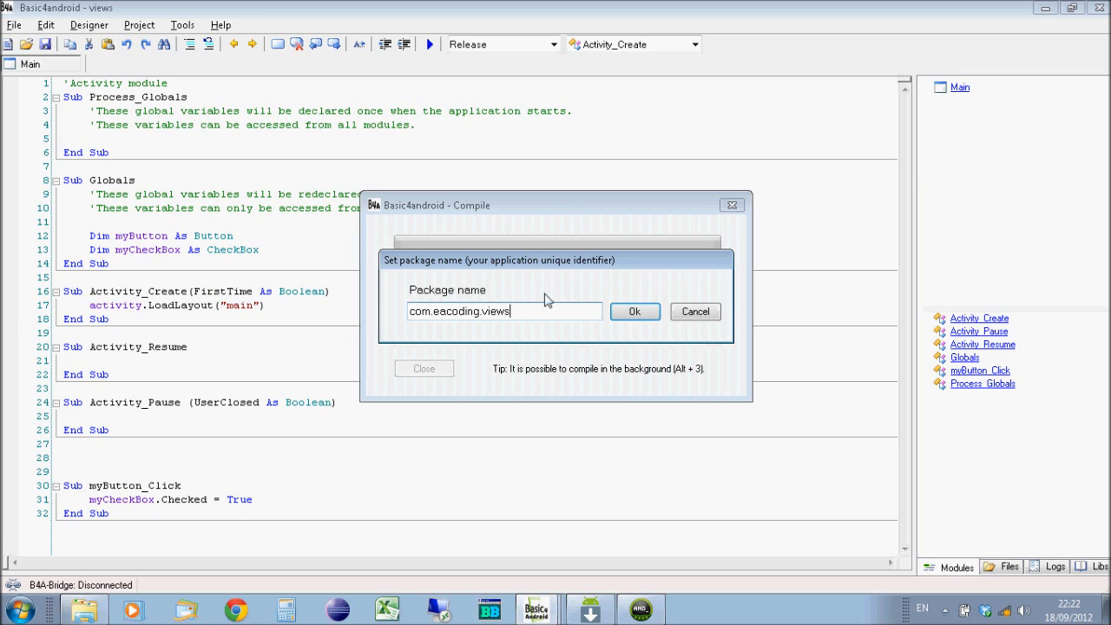
pyautogui.moveTo(512, 280)
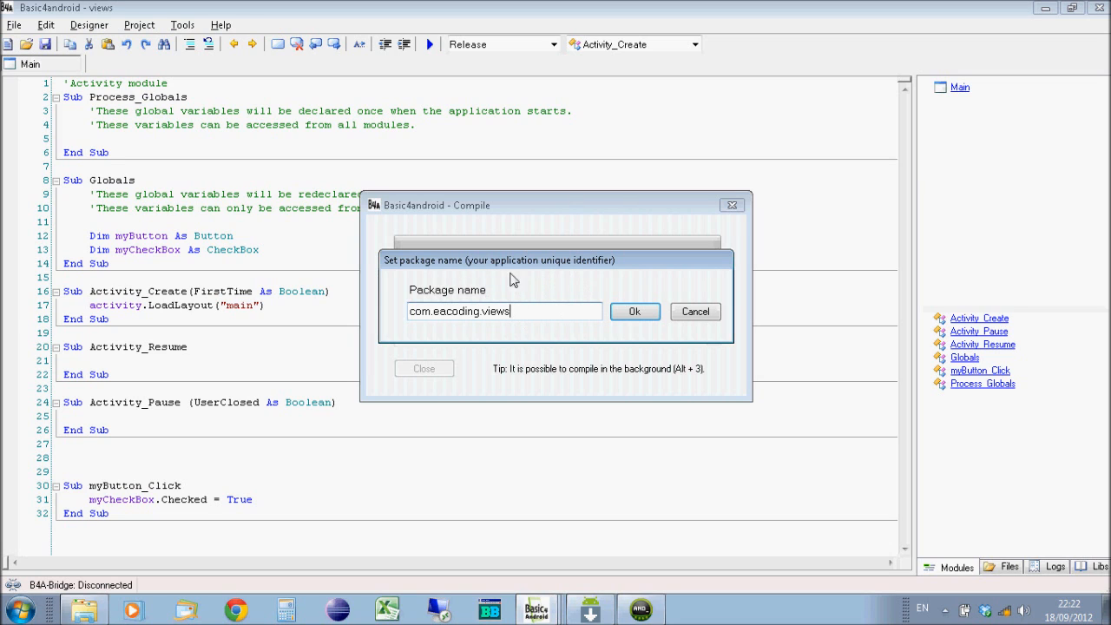
pyautogui.moveTo(635, 312)
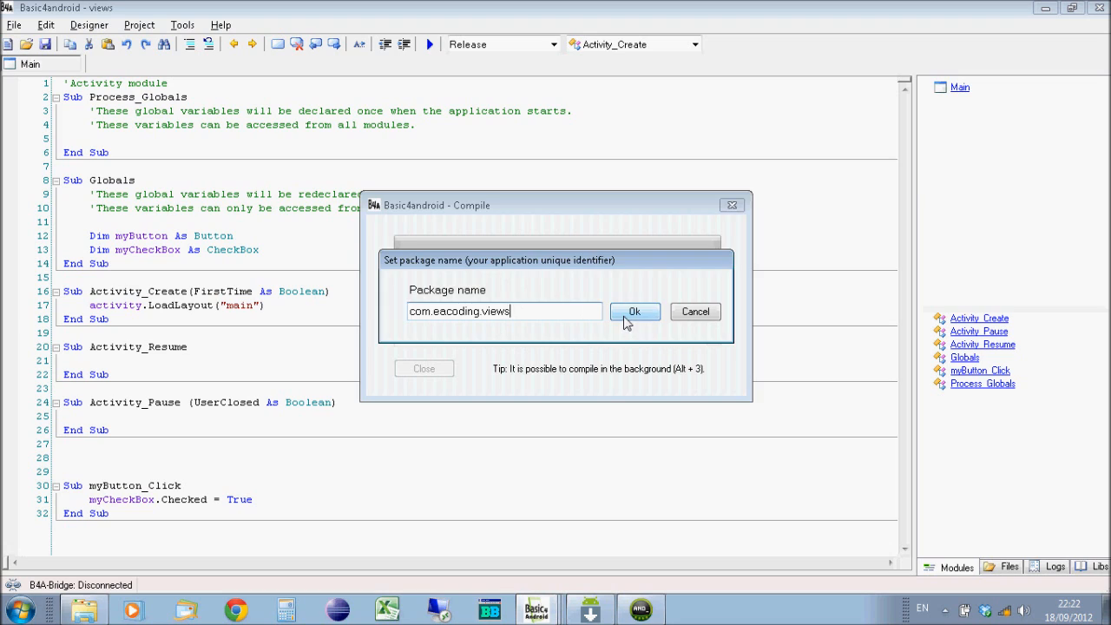
# Step: Confirm the package name, label the application Views and let it compile and install to the emulator
pyautogui.click(635, 313)
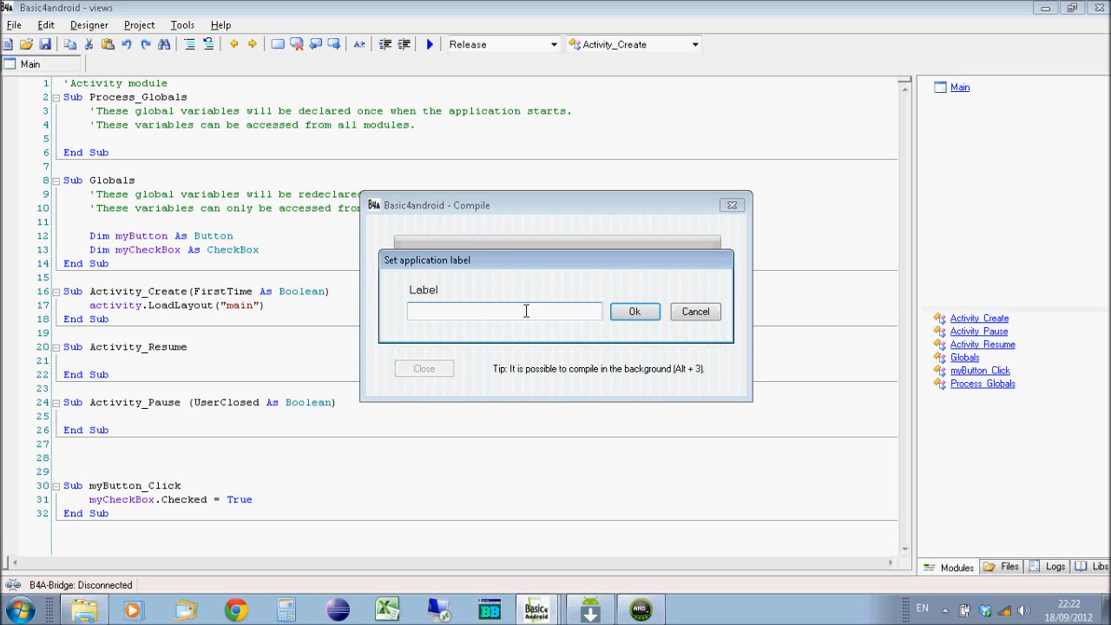
pyautogui.write('V')
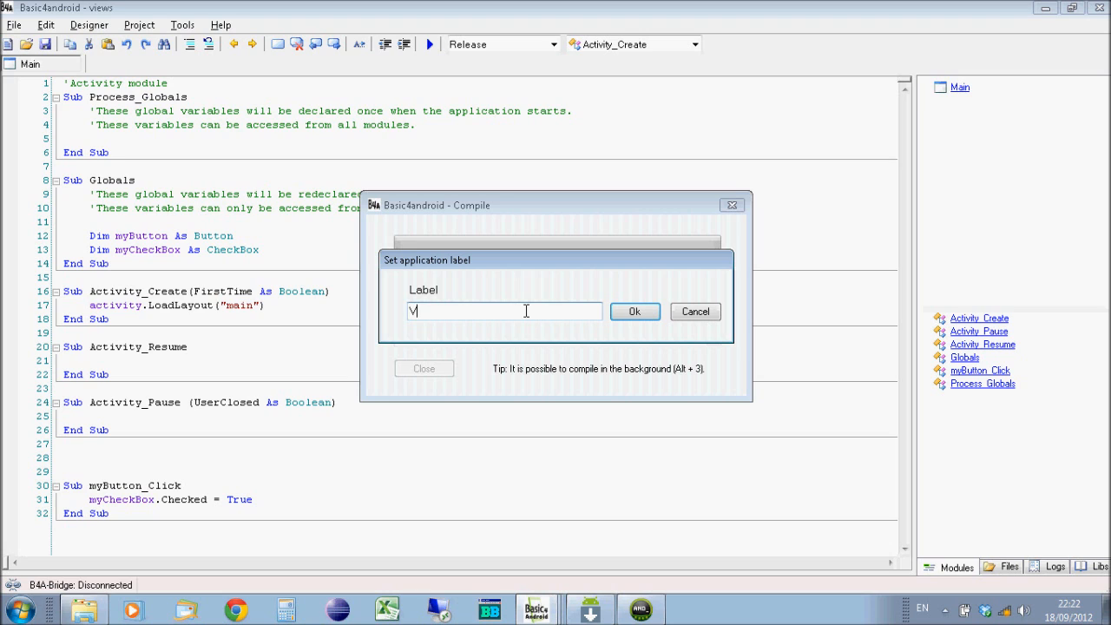
pyautogui.write('iews')
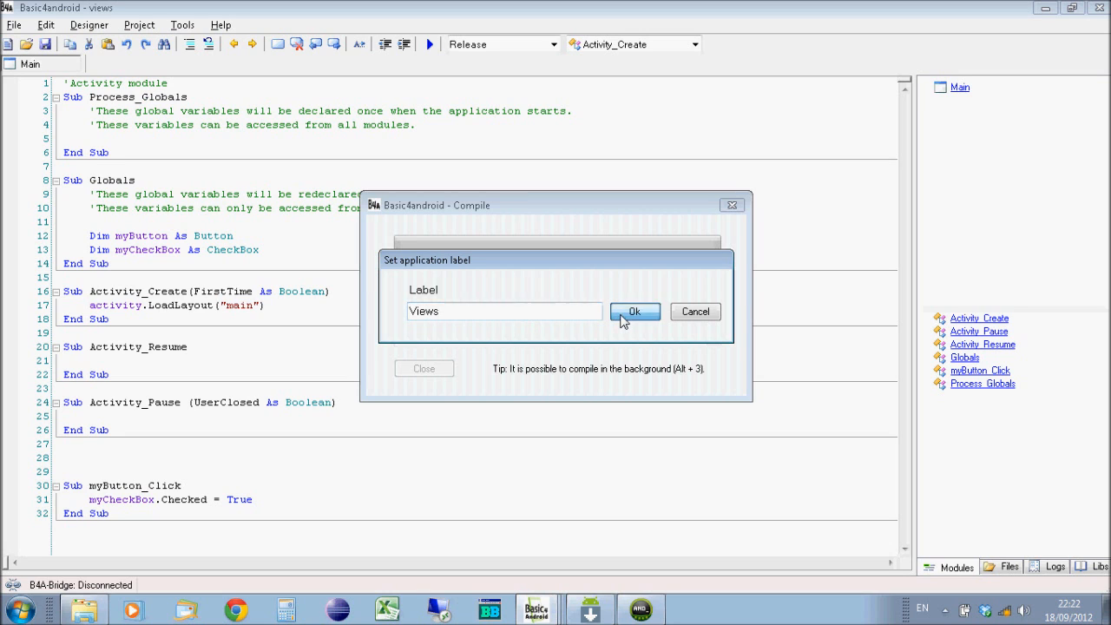
pyautogui.click(635, 313)
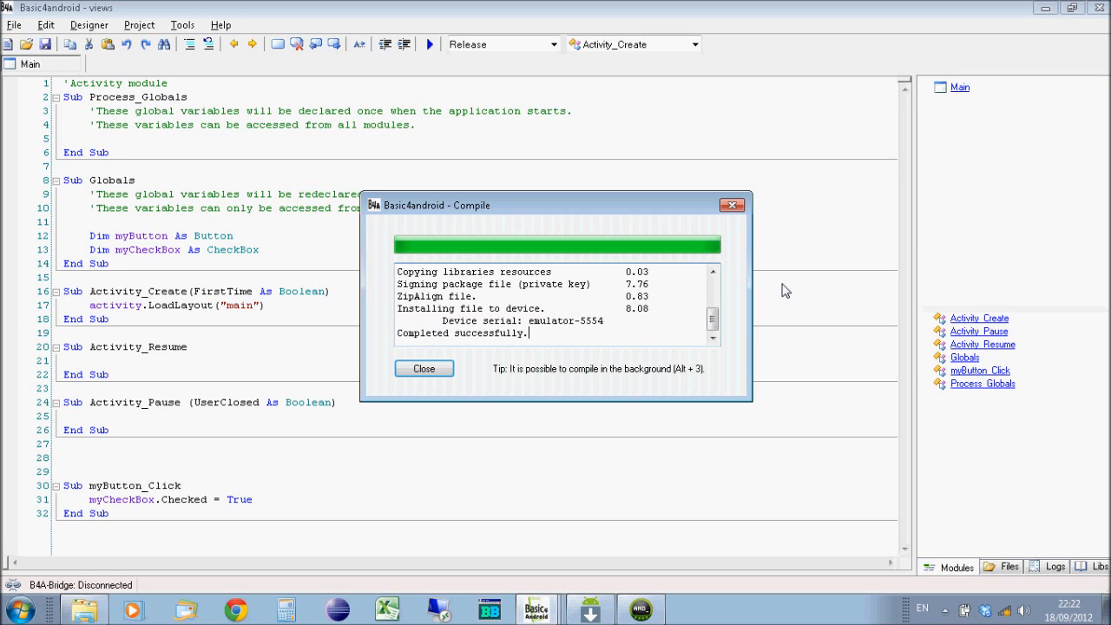
pyautogui.moveTo(659, 304)
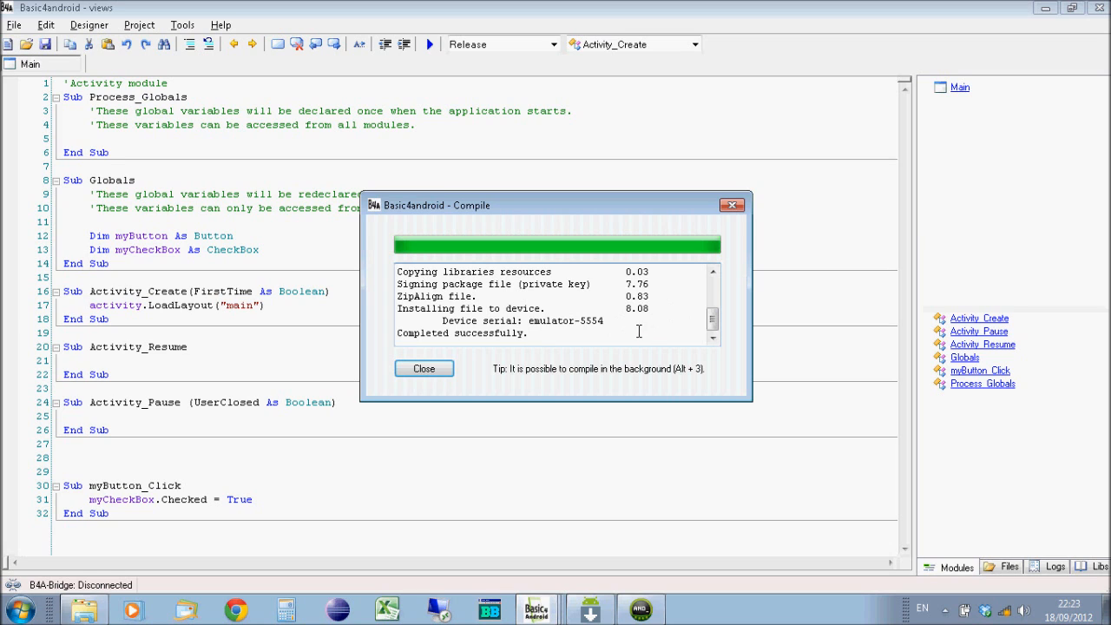
pyautogui.moveTo(444, 319)
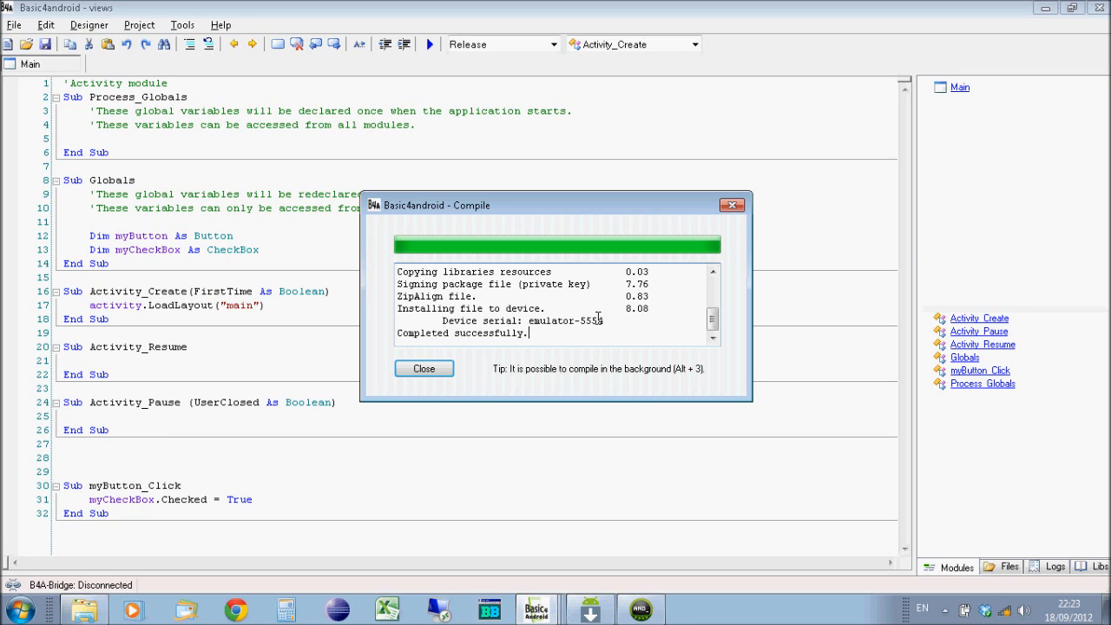
# Step: Dismiss the compile report, toggle the check box in the emulator's Views app, and return to the code
pyautogui.click(424, 368)
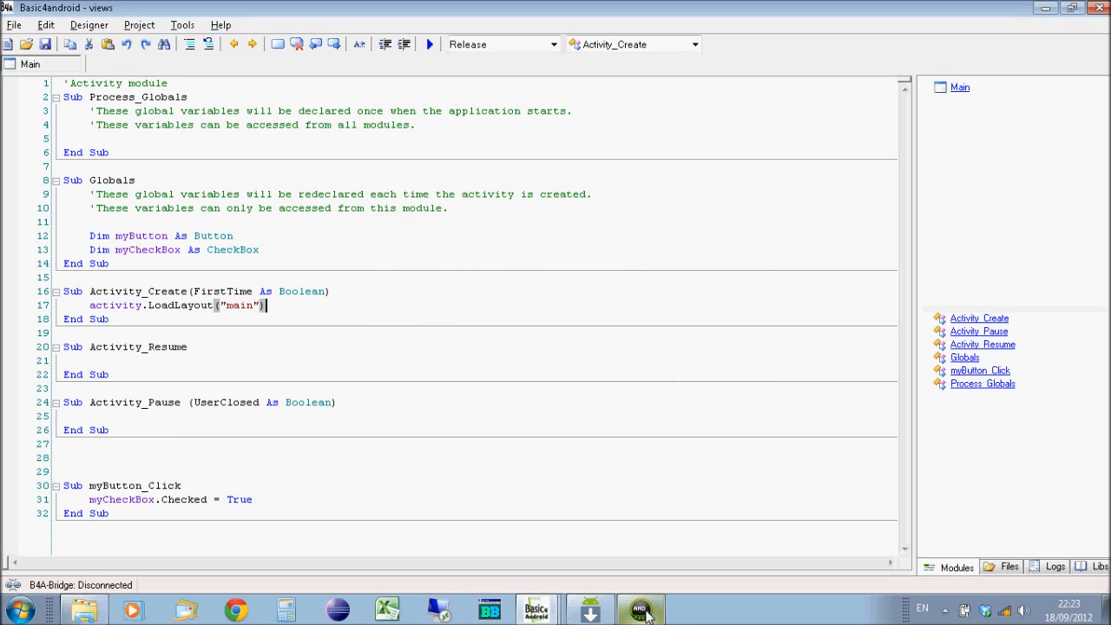
pyautogui.click(640, 607)
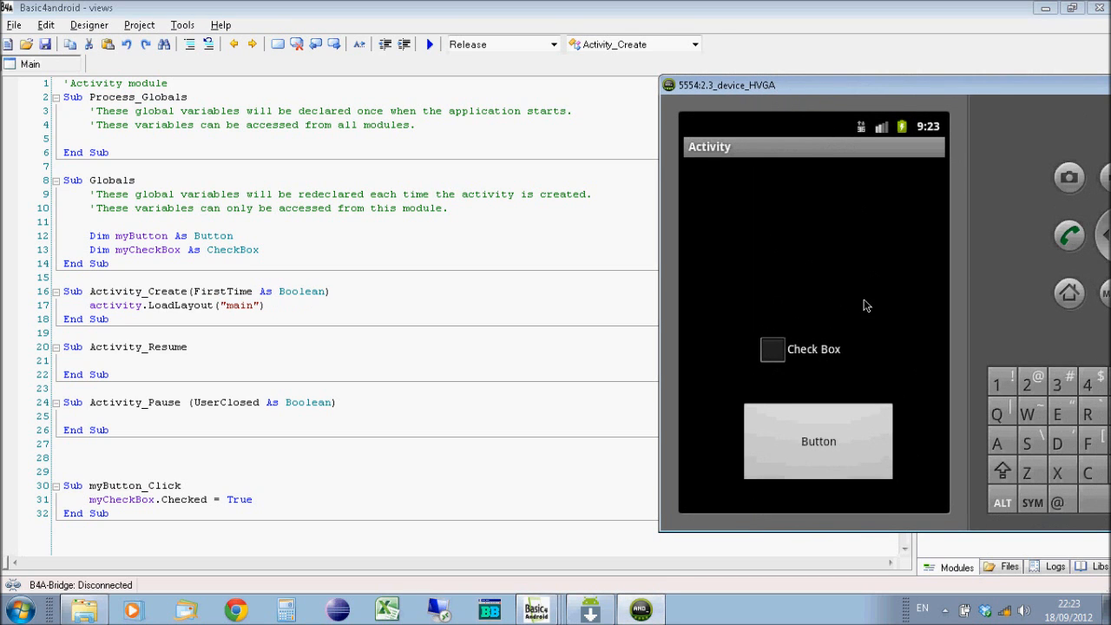
pyautogui.click(770, 348)
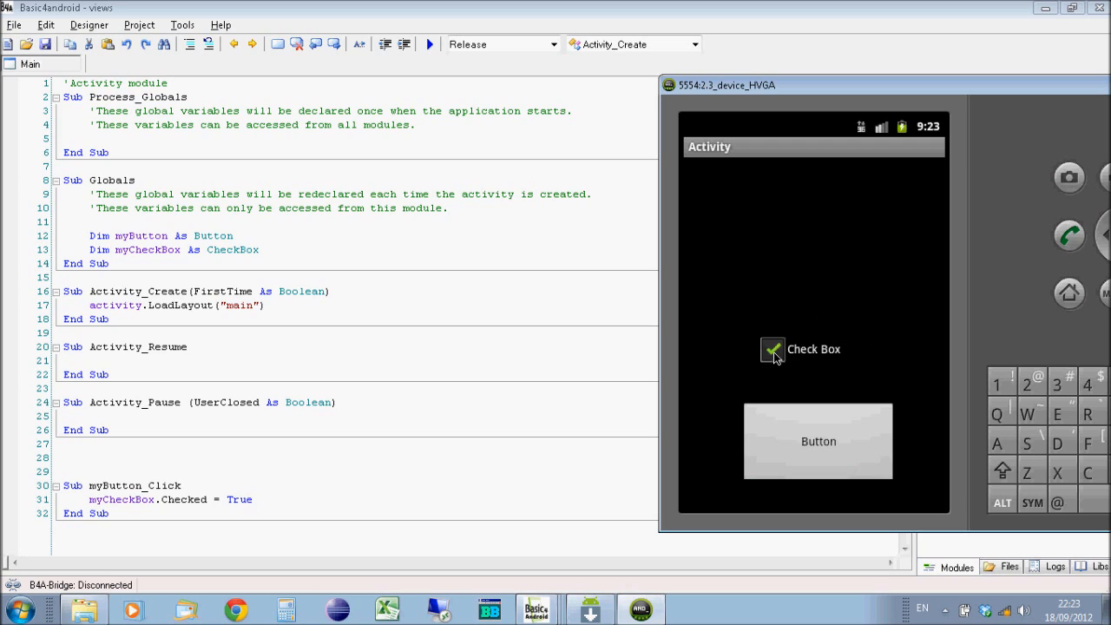
pyautogui.click(771, 349)
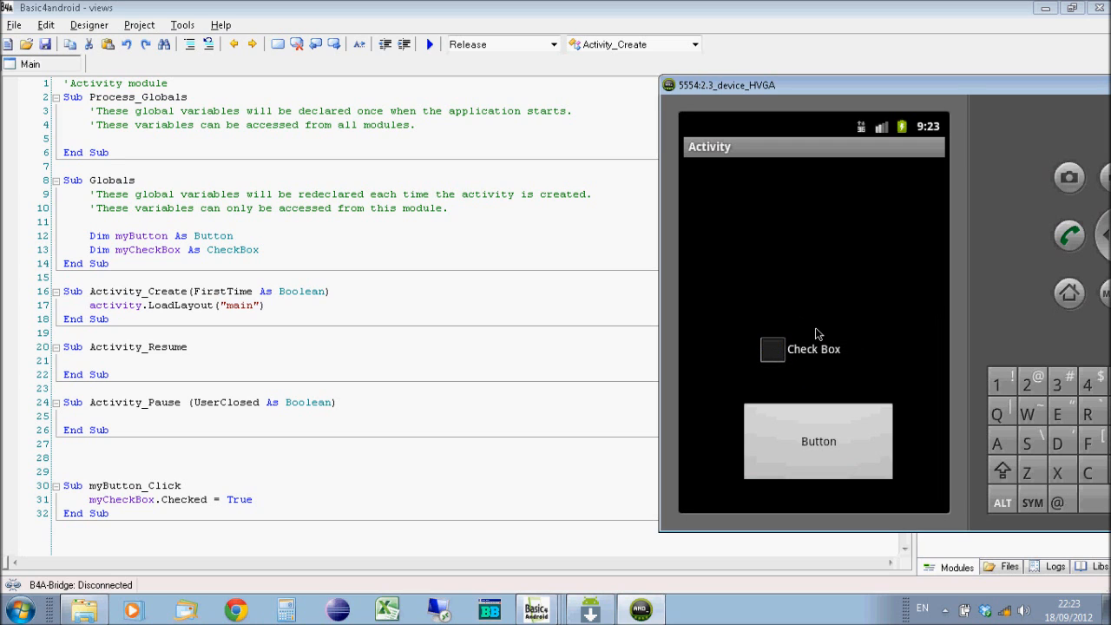
pyautogui.click(818, 441)
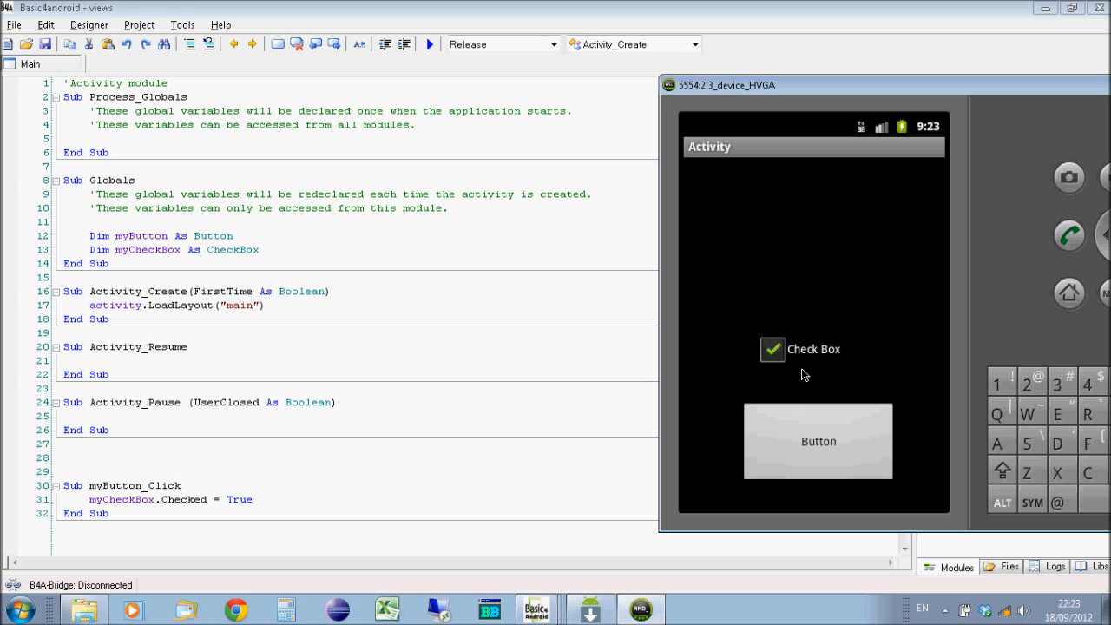
pyautogui.moveTo(819, 444)
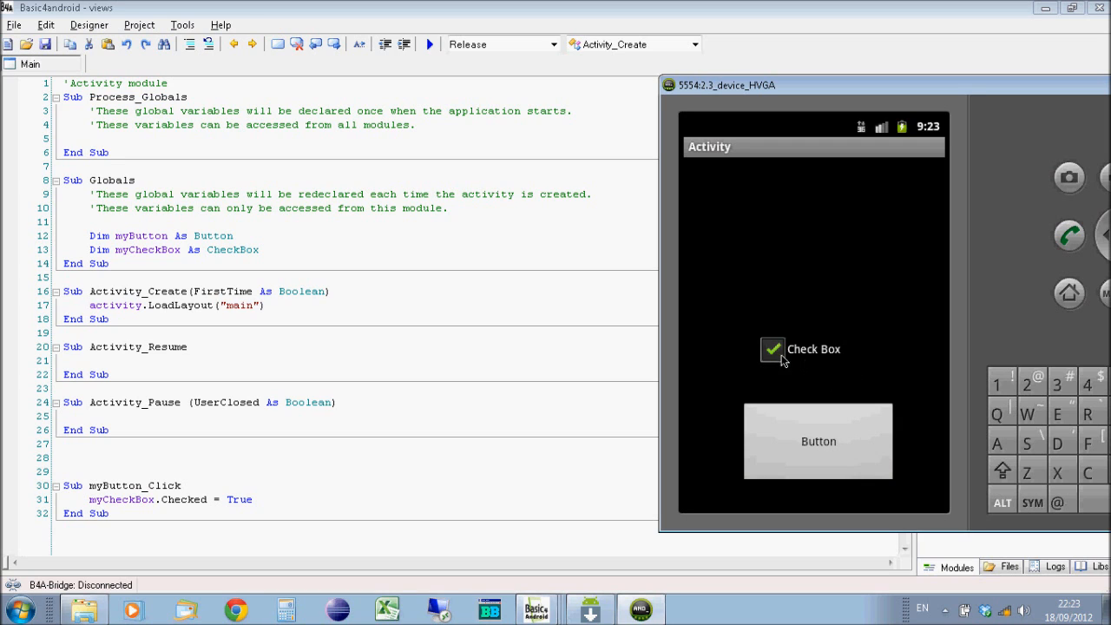
pyautogui.moveTo(829, 323)
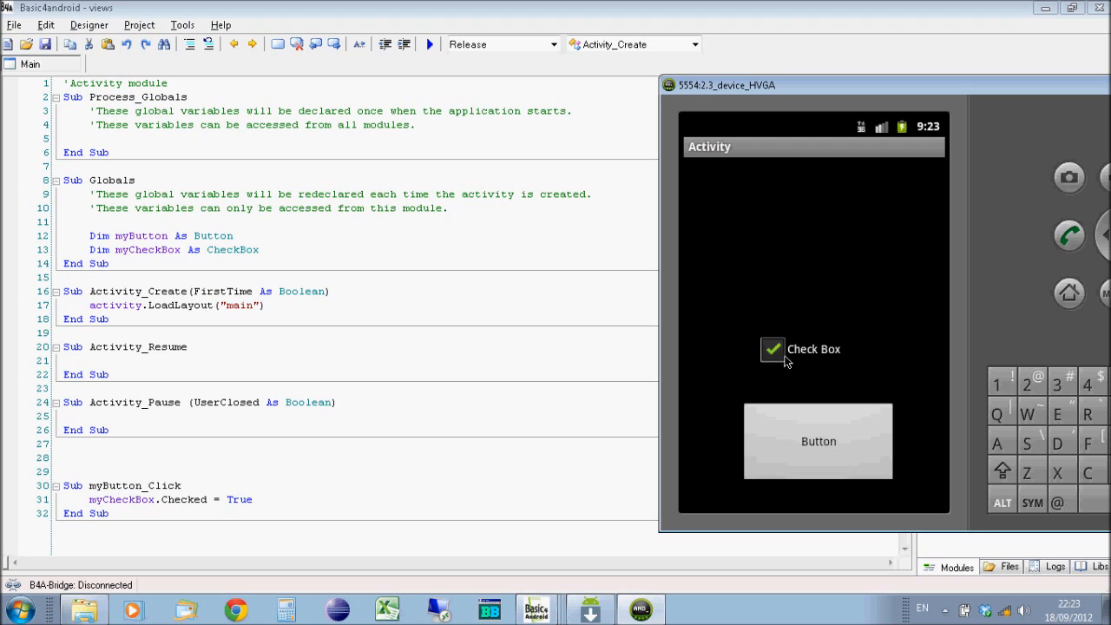
pyautogui.click(771, 349)
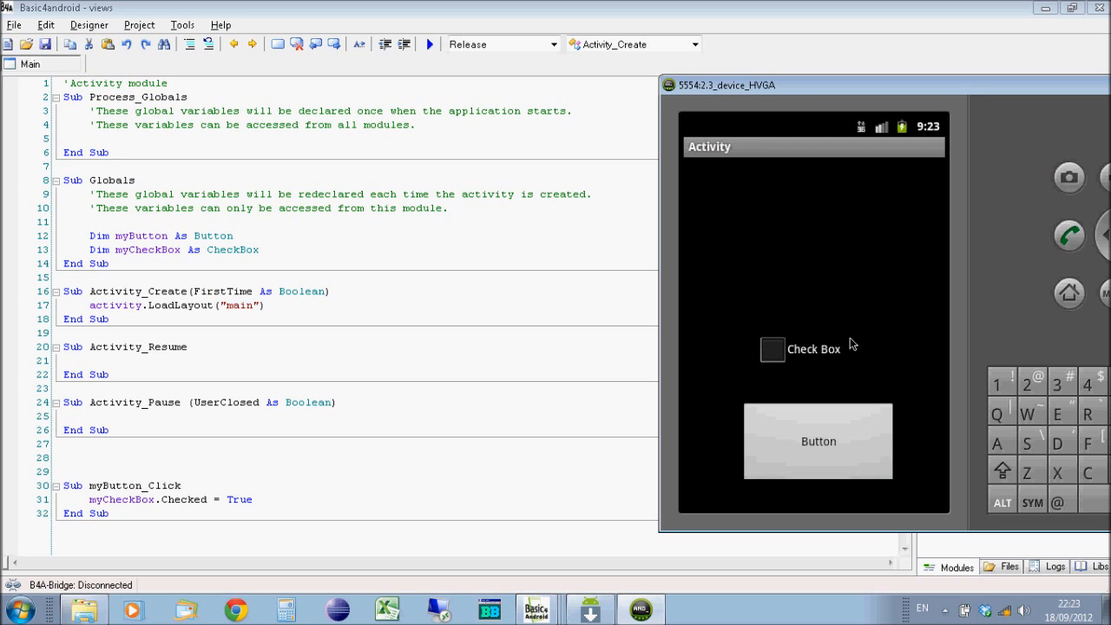
pyautogui.click(771, 347)
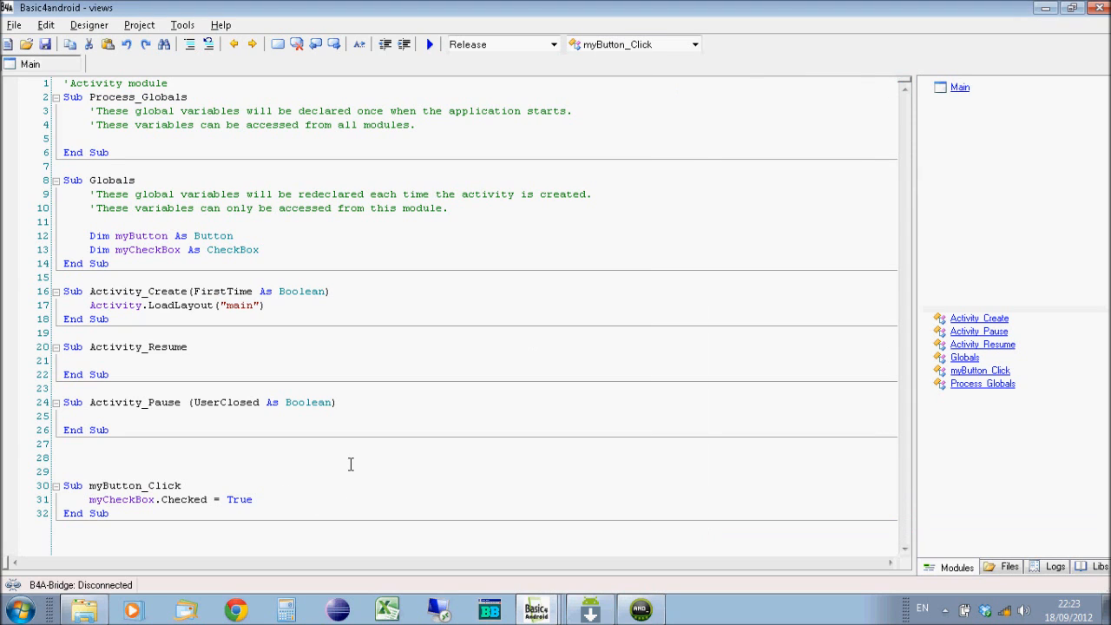
# Step: Begin an If myCheckBox.Checked = True Then block inside myButton_Click
pyautogui.click(180, 486)
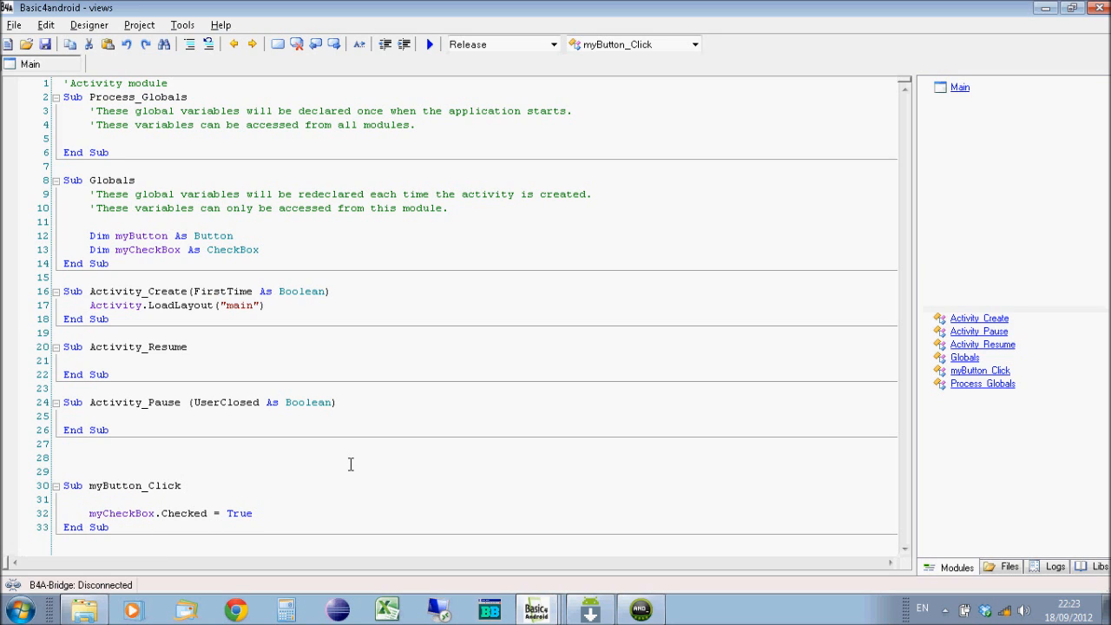
pyautogui.write('if')
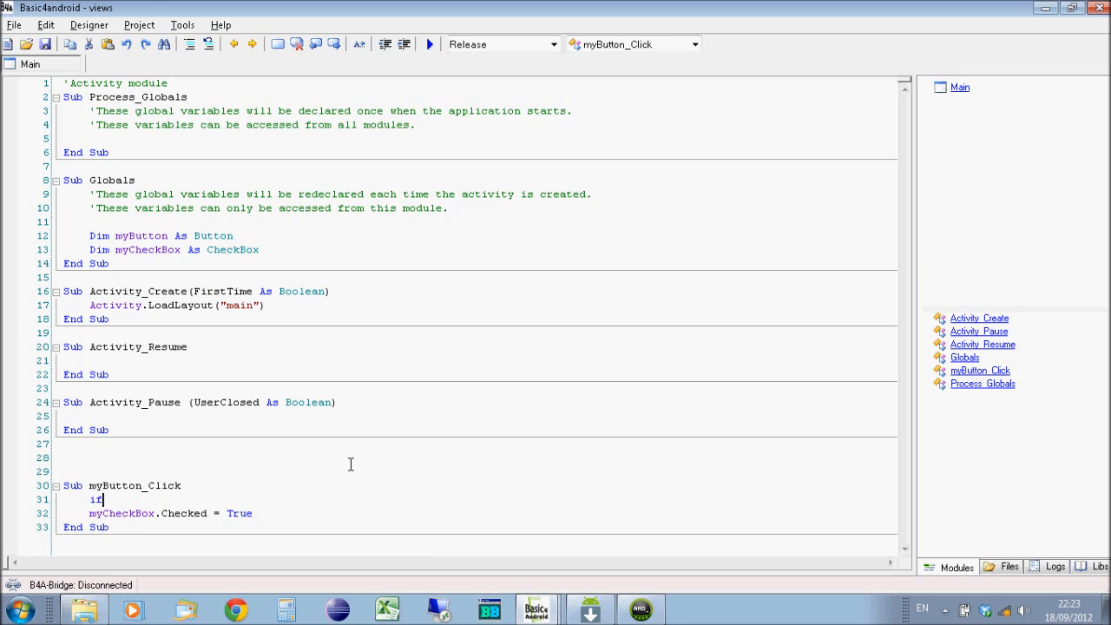
pyautogui.write('myC')
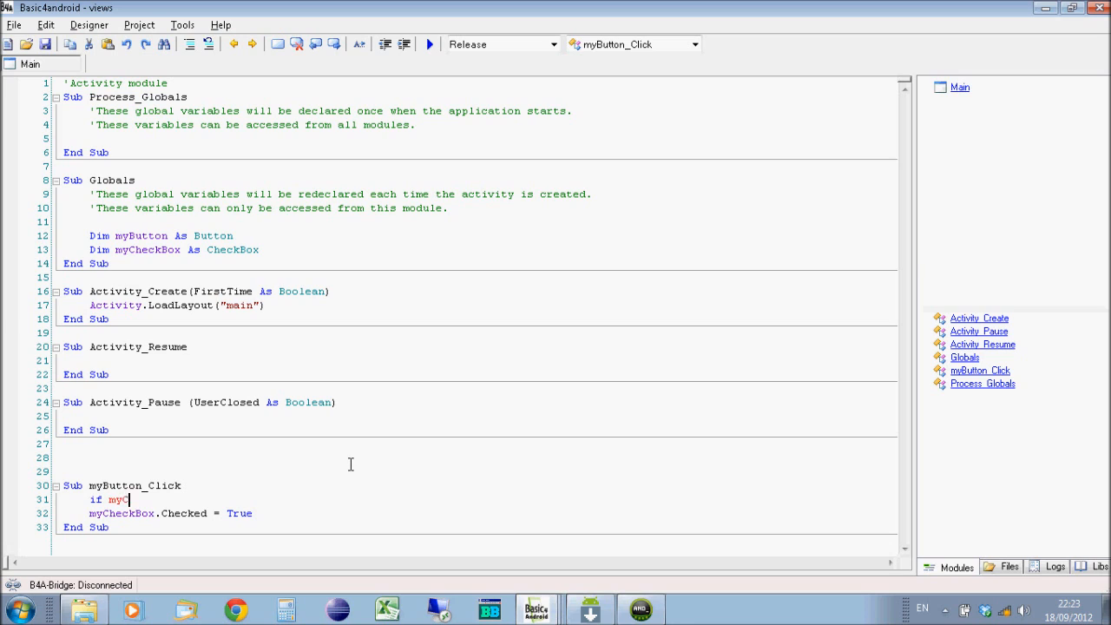
pyautogui.write('heck')
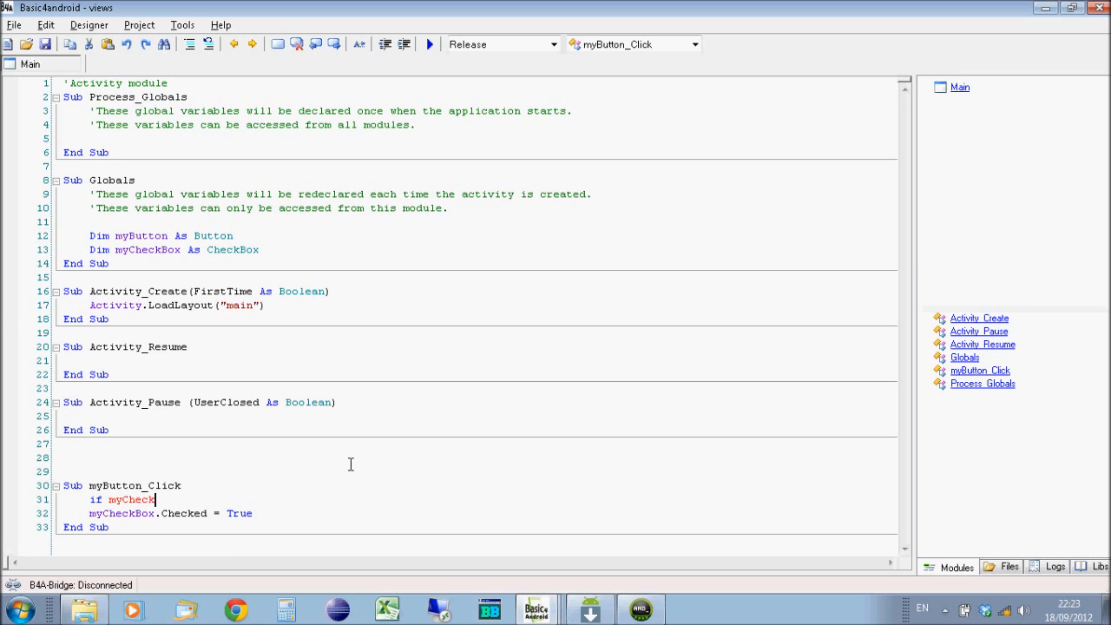
pyautogui.write('Box')
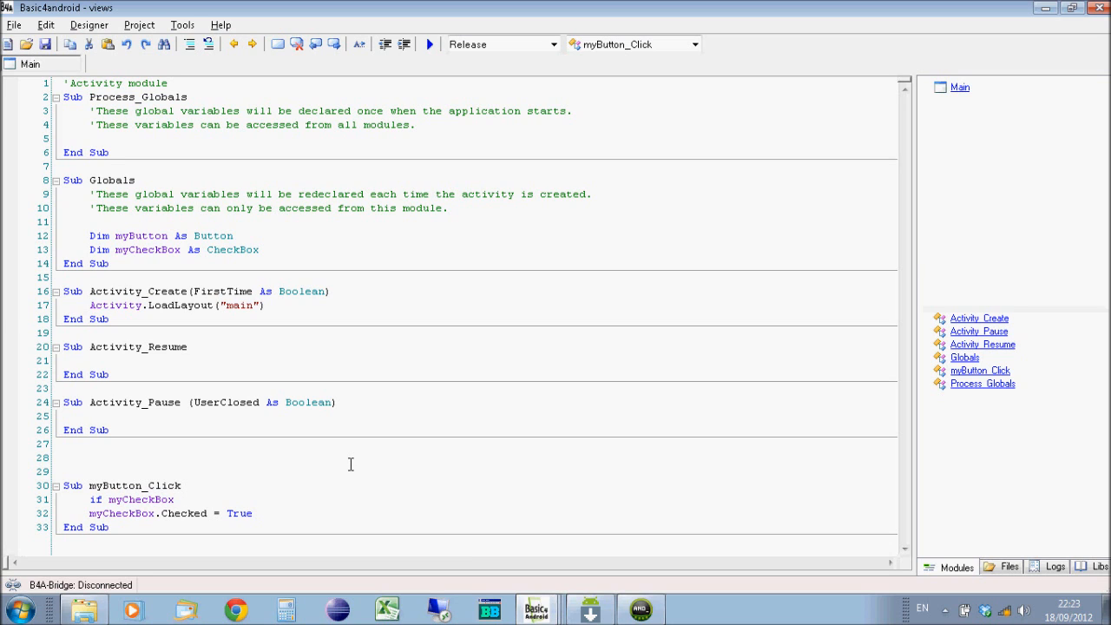
pyautogui.write('che')
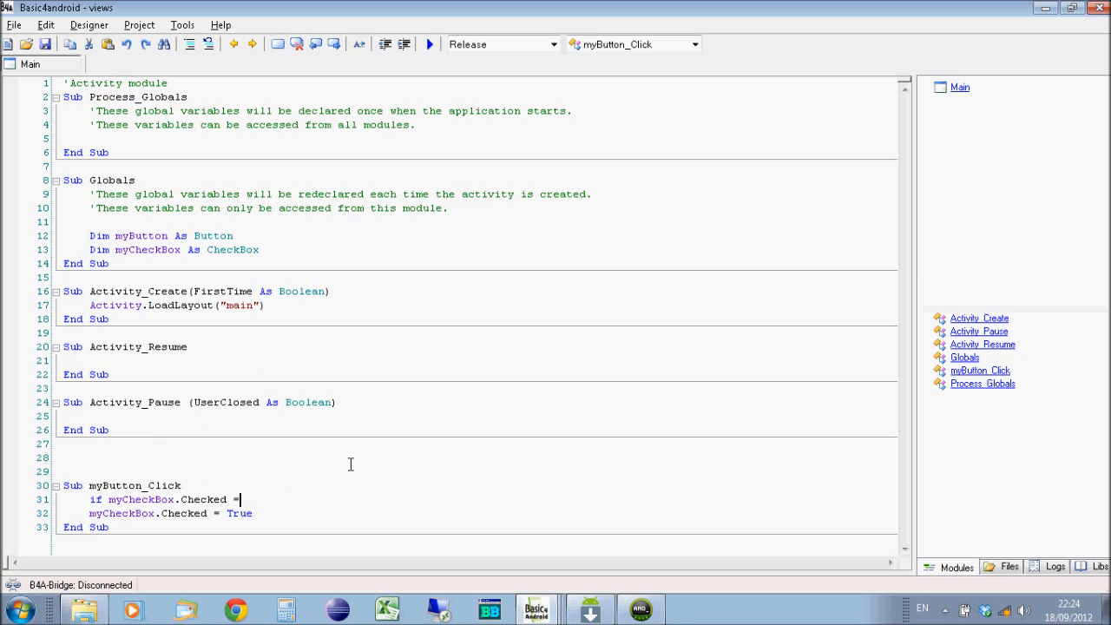
pyautogui.write('true the')
pyautogui.click(474, 514)
pyautogui.write('f')
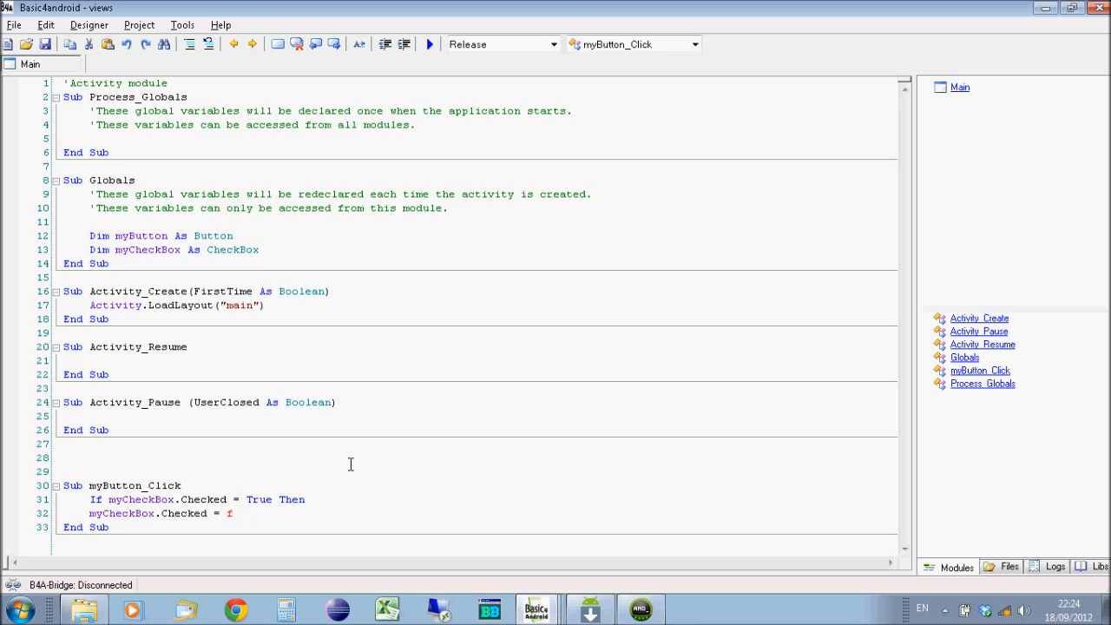
# Step: Complete the block: set Checked False, Else set Checked True, End If
pyautogui.write('alse')
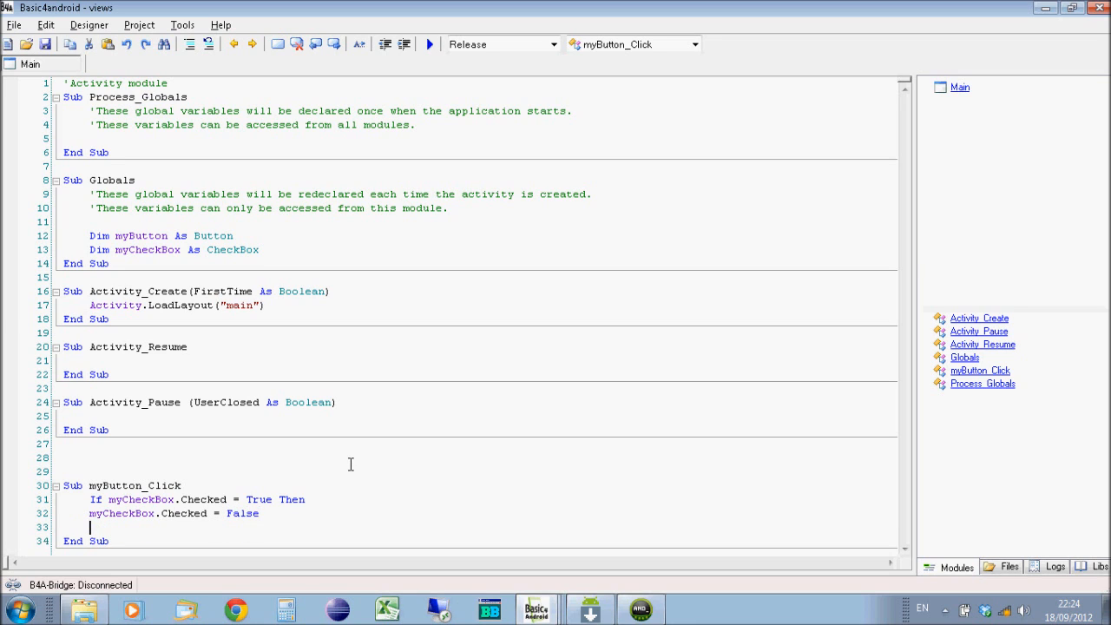
pyautogui.write('els')
pyautogui.write('m')
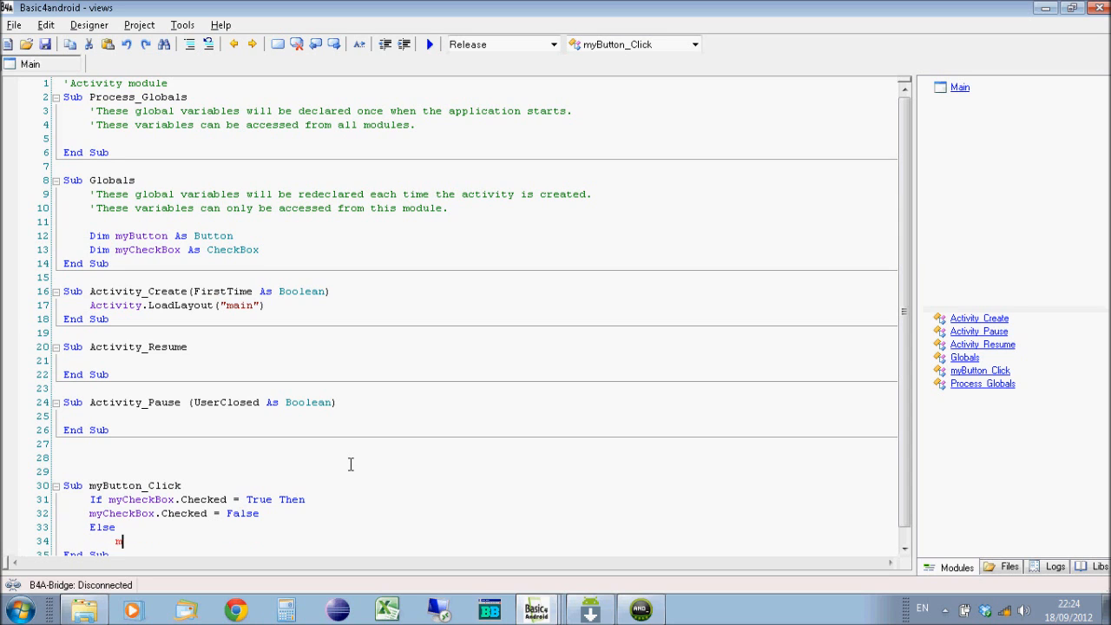
pyautogui.write('yCheckBox')
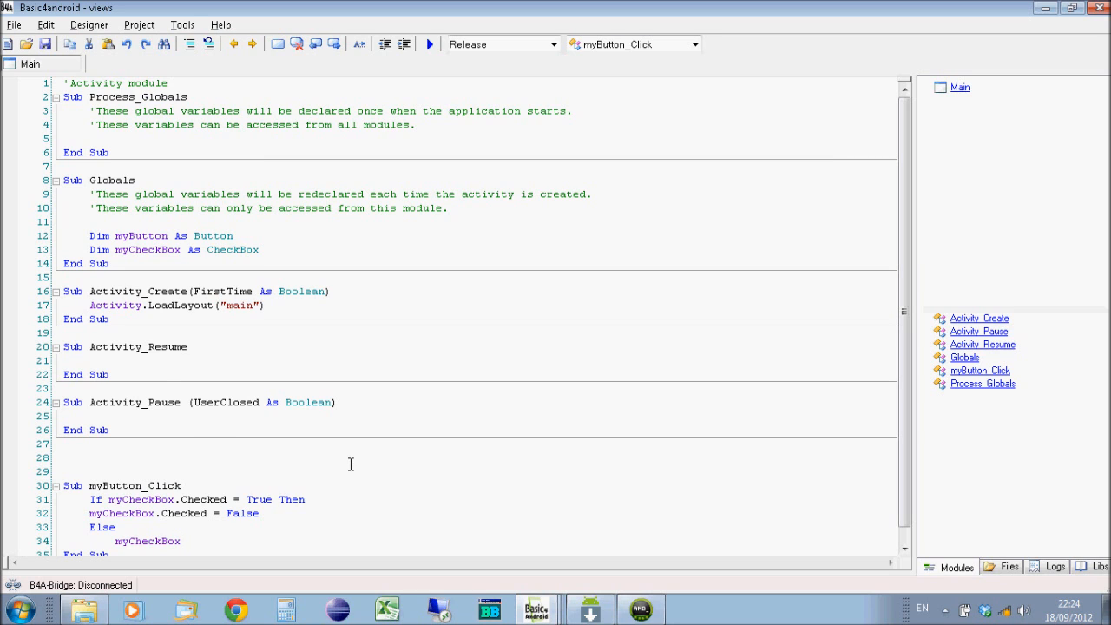
pyautogui.write('.Checked')
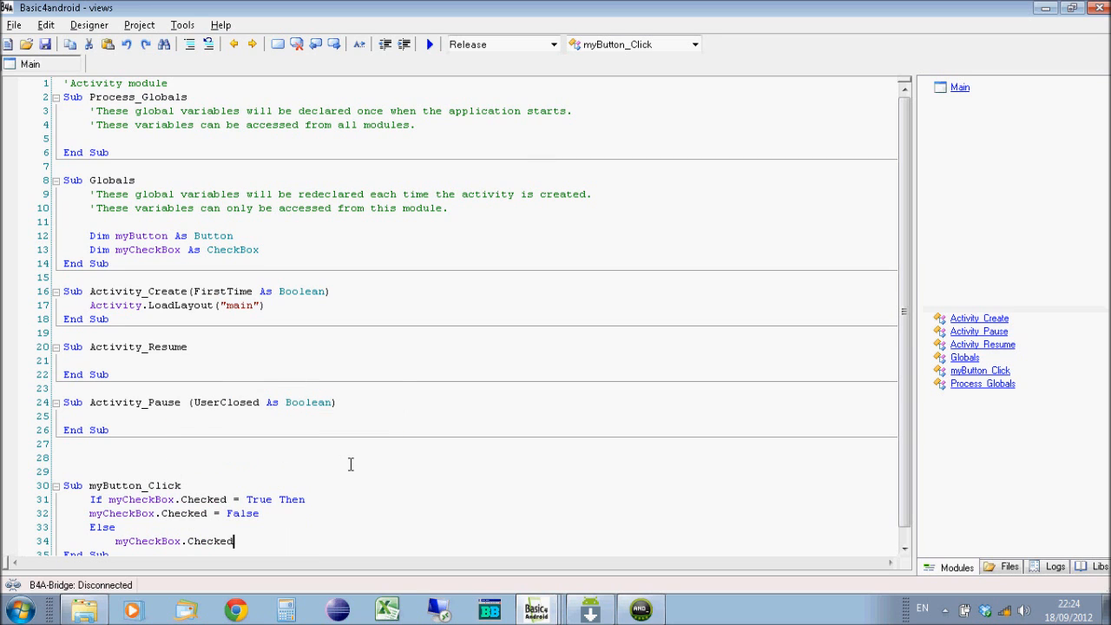
pyautogui.write('= fa')
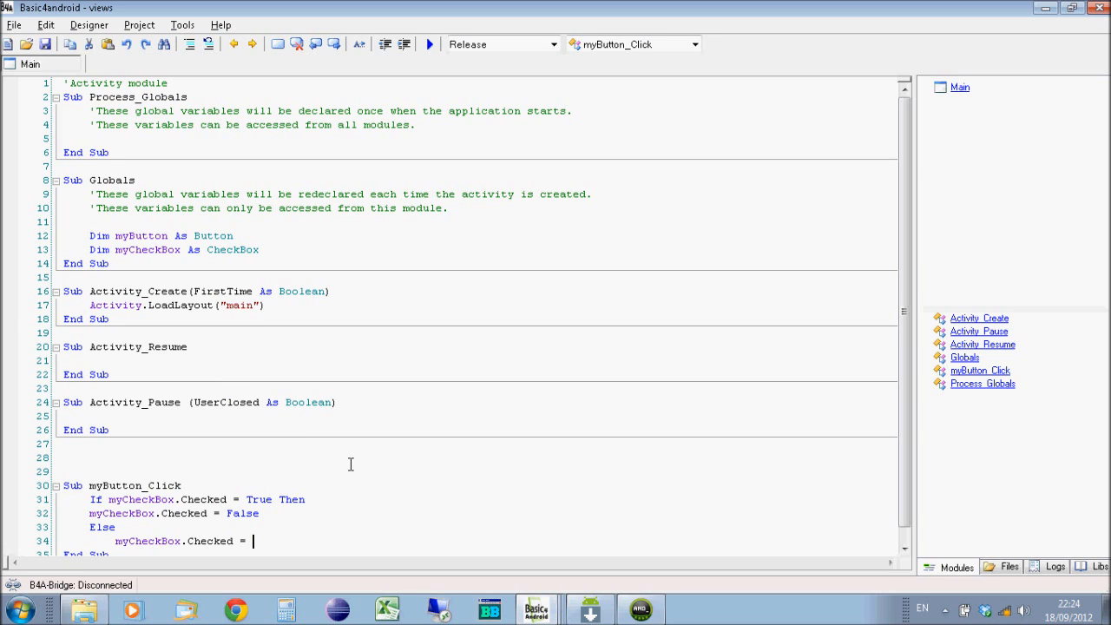
pyautogui.write('True')
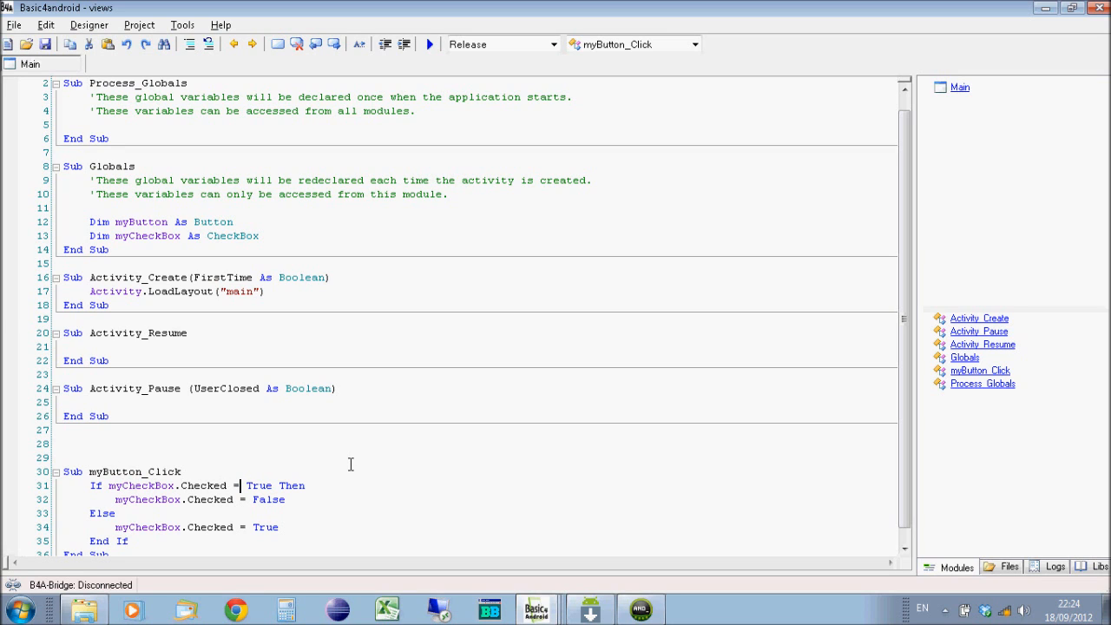
pyautogui.click(227, 500)
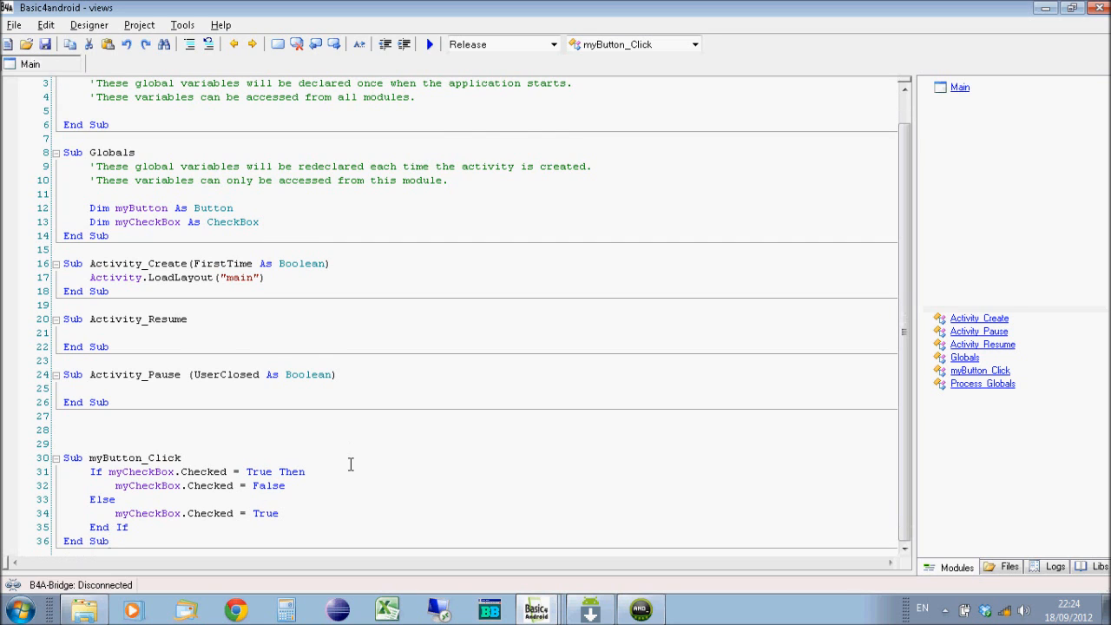
pyautogui.moveTo(443, 69)
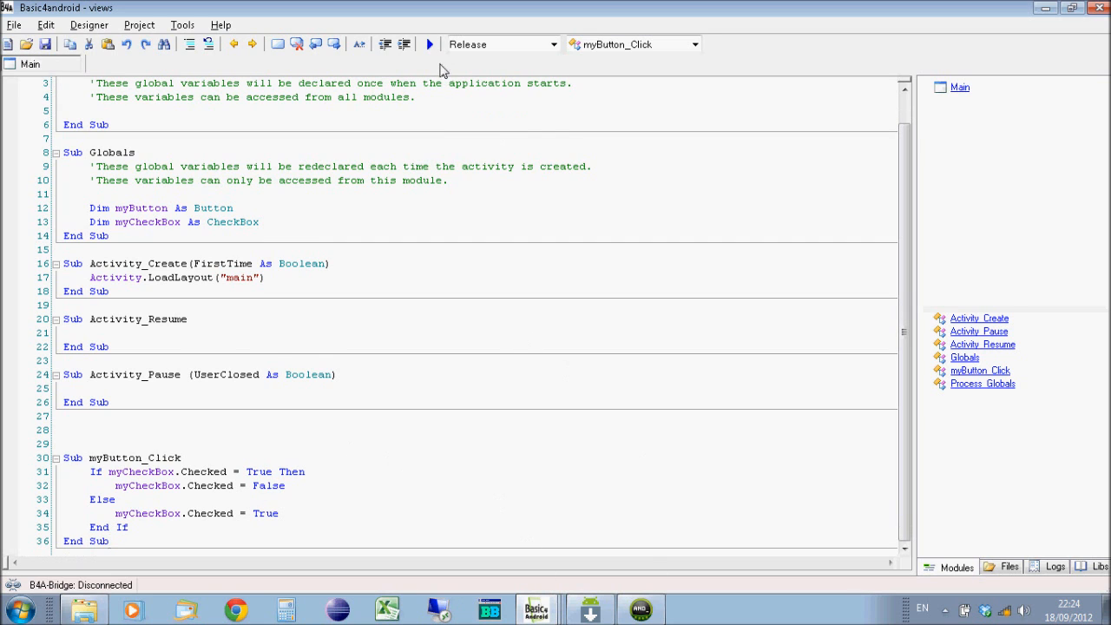
# Step: Recompile and install the updated toggle code to the emulator
pyautogui.click(428, 45)
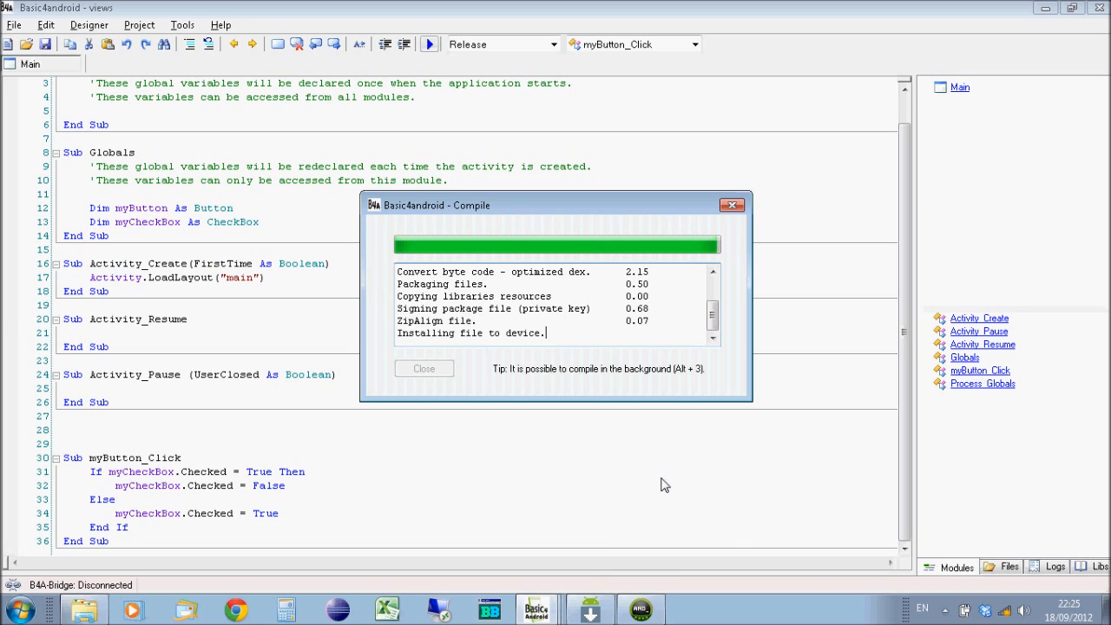
pyautogui.moveTo(625, 444)
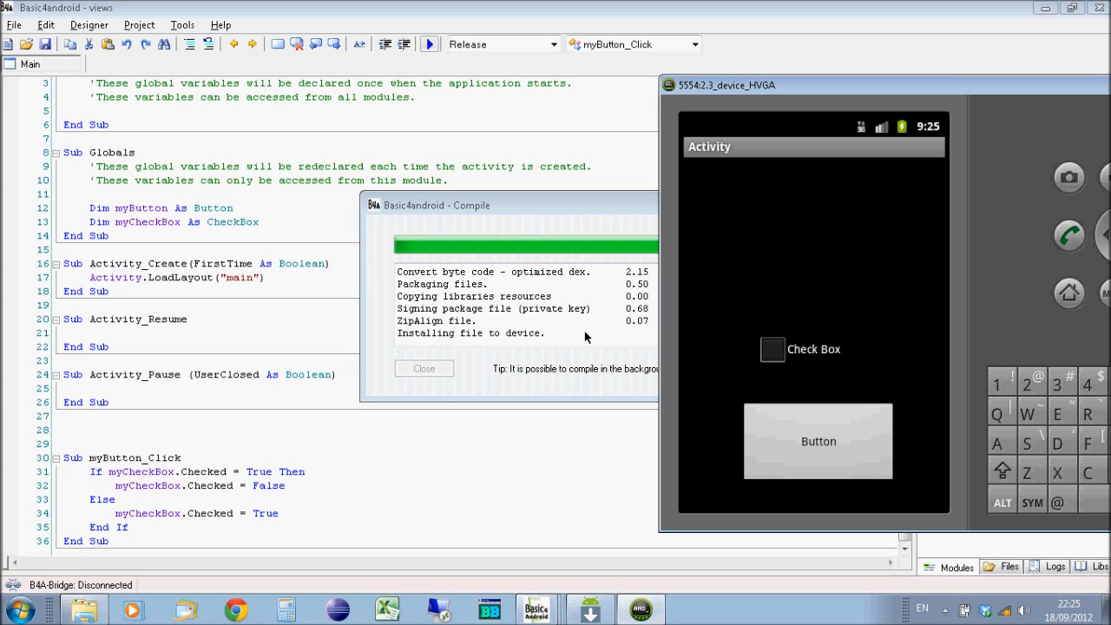
pyautogui.moveTo(573, 217)
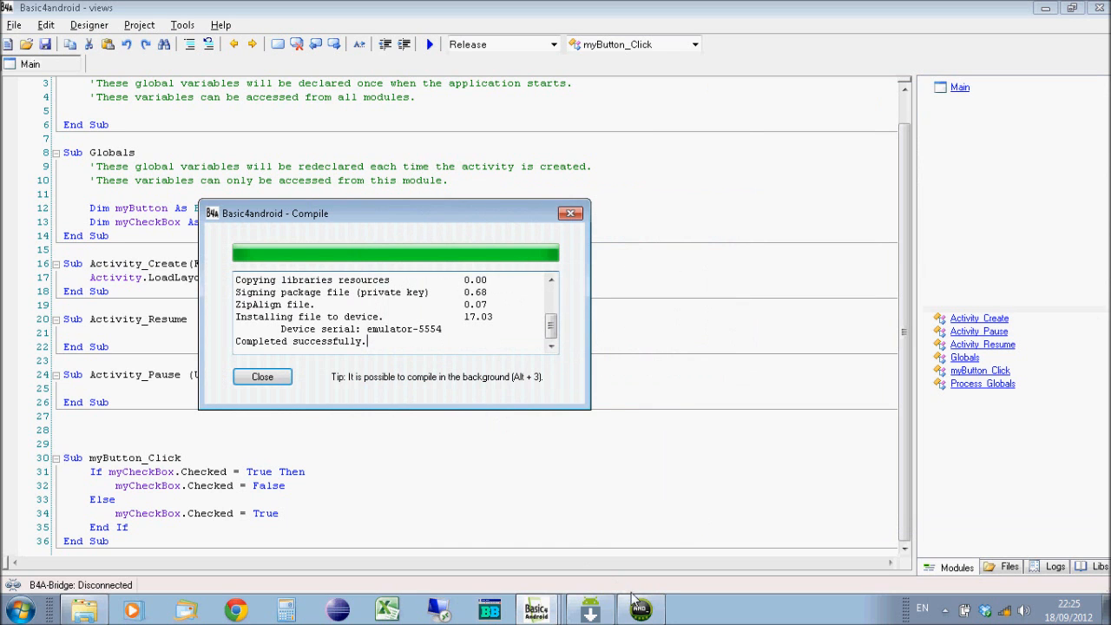
pyautogui.moveTo(262, 376)
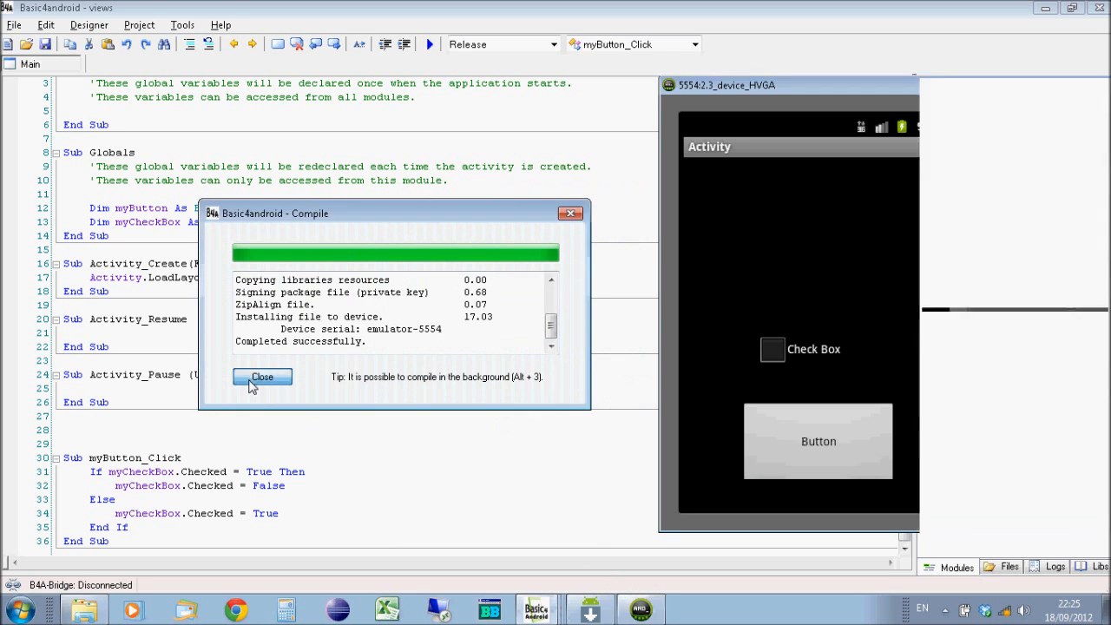
# Step: Dismiss the compile report and press the app's Button repeatedly to toggle the check box on and off
pyautogui.click(263, 376)
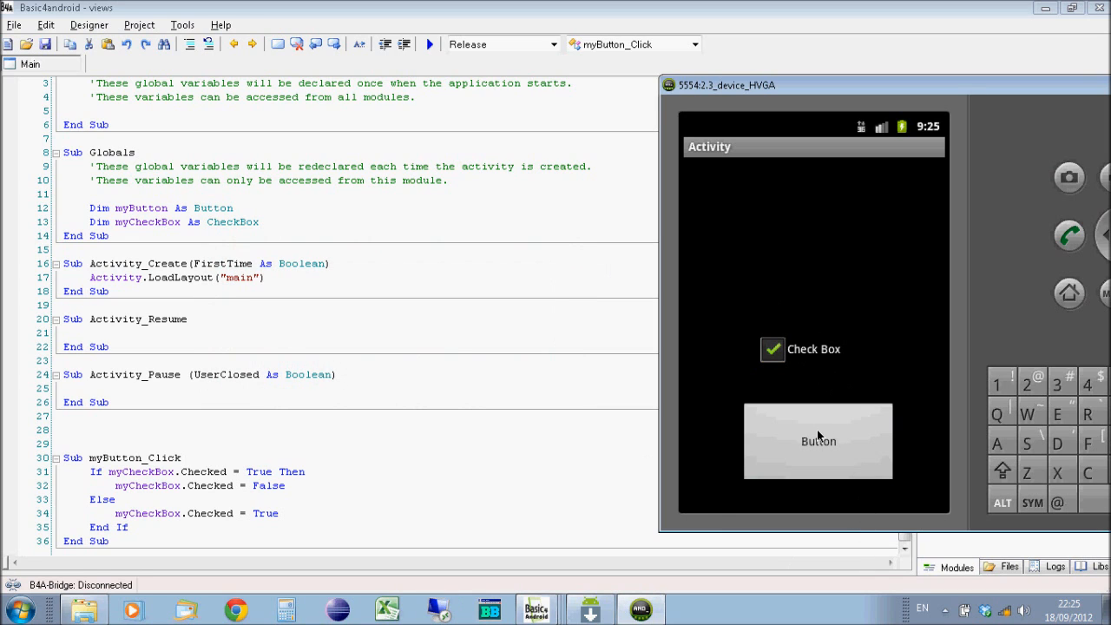
pyautogui.click(818, 440)
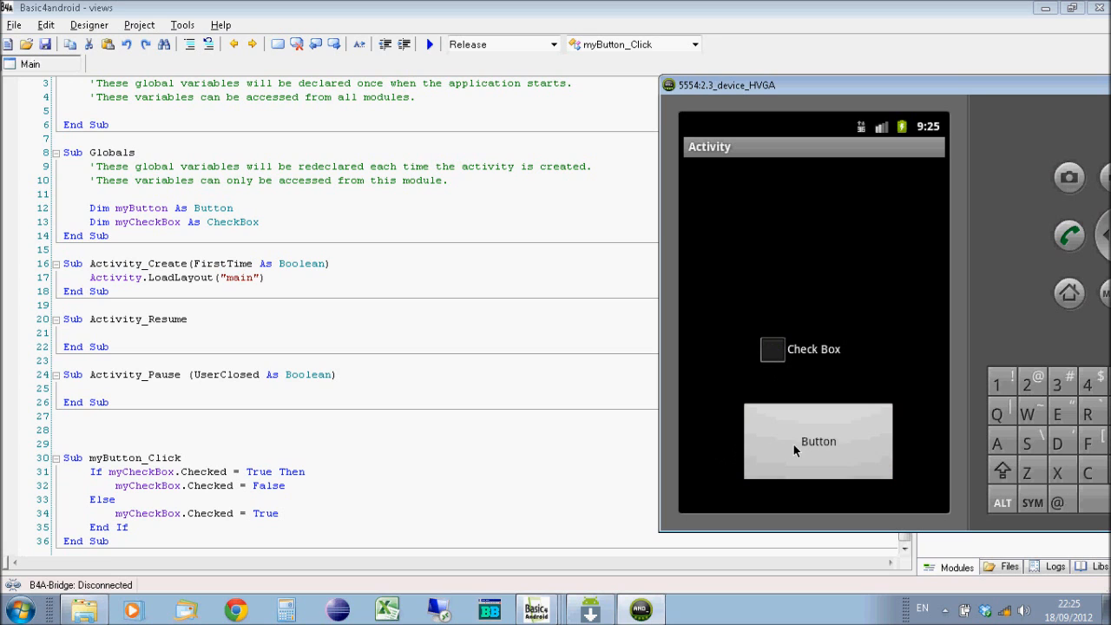
pyautogui.click(817, 441)
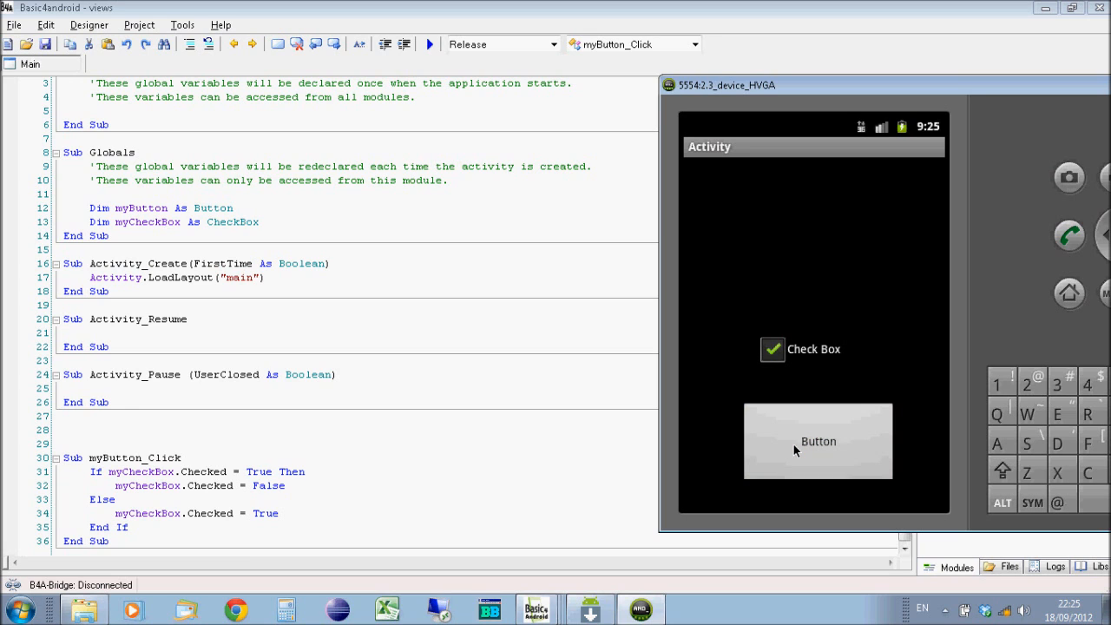
pyautogui.click(815, 441)
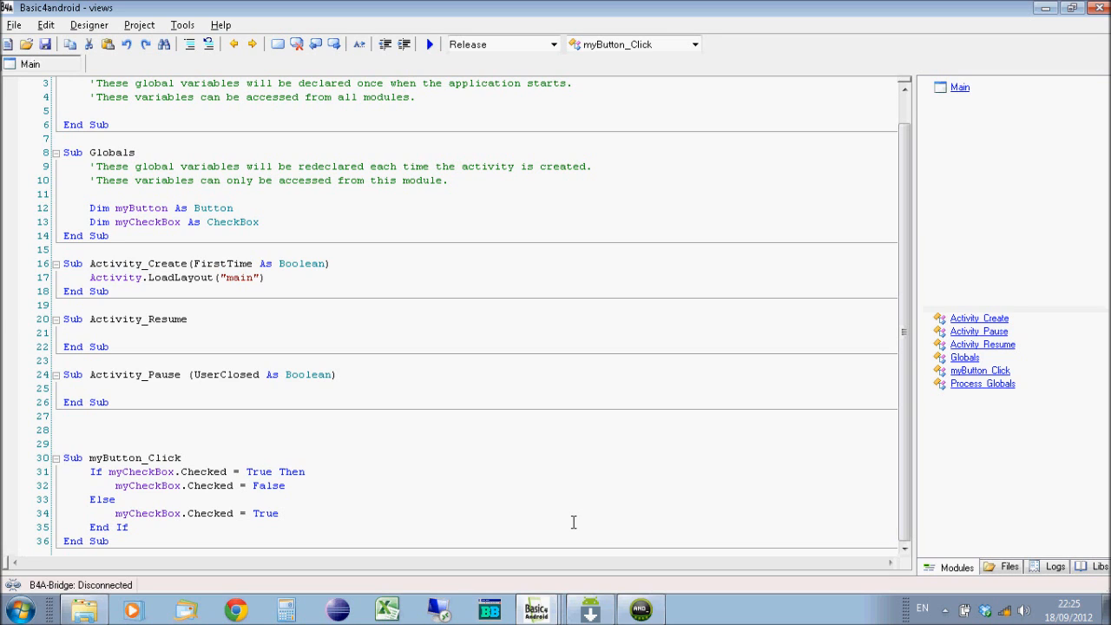
pyautogui.moveTo(559, 524)
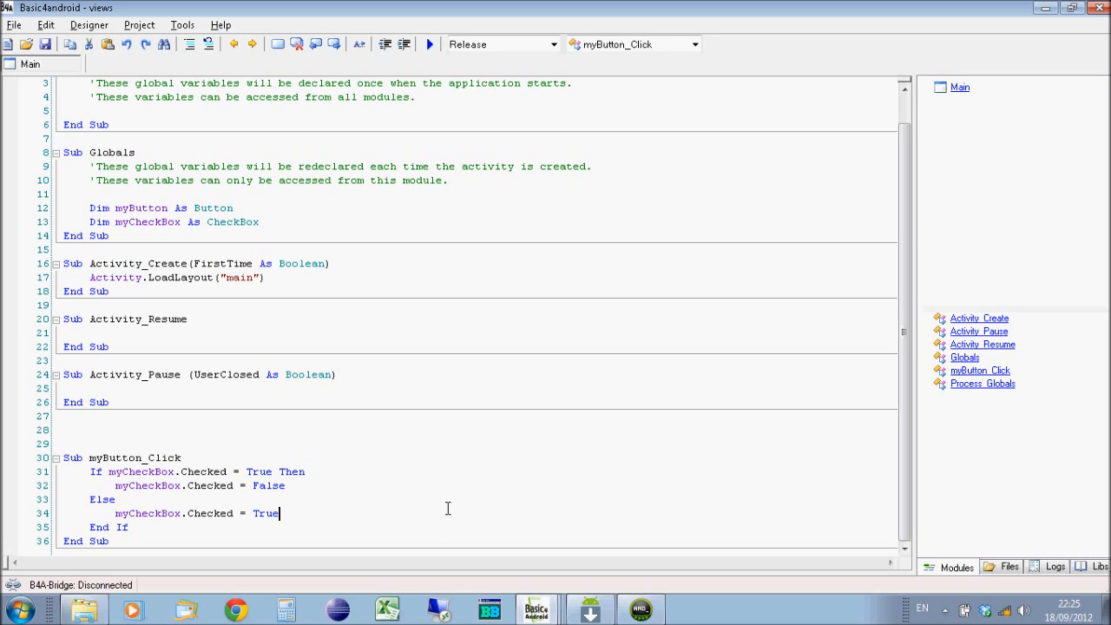
pyautogui.moveTo(556, 538)
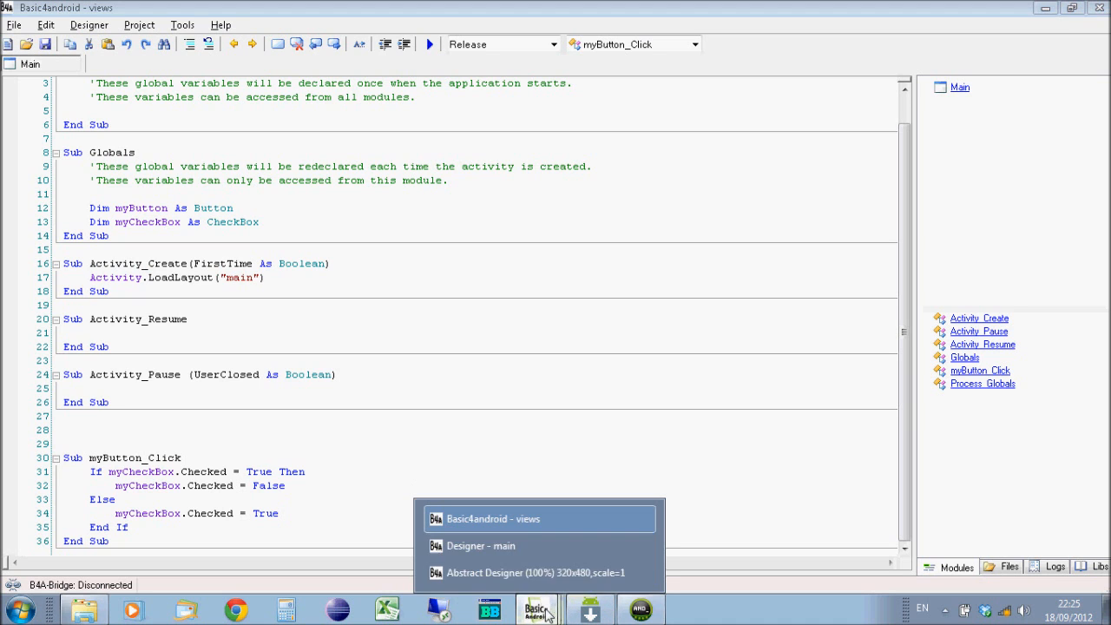
# Step: Add a SeekBar1 view to the main layout and drag it above myCheckBox in the Abstract Designer
pyautogui.click(481, 545)
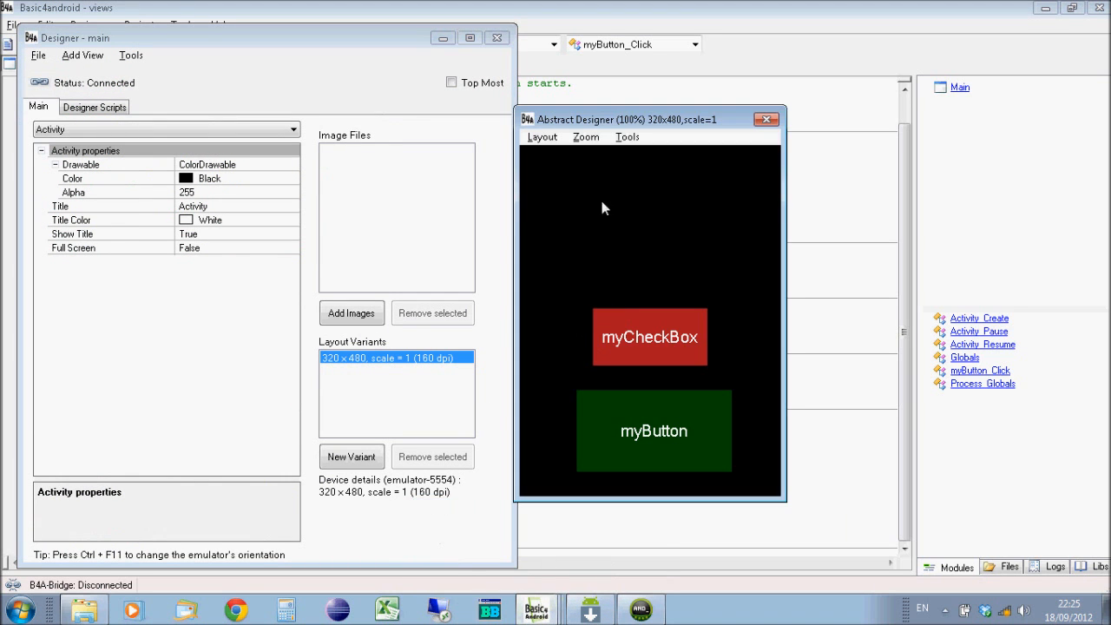
pyautogui.click(83, 54)
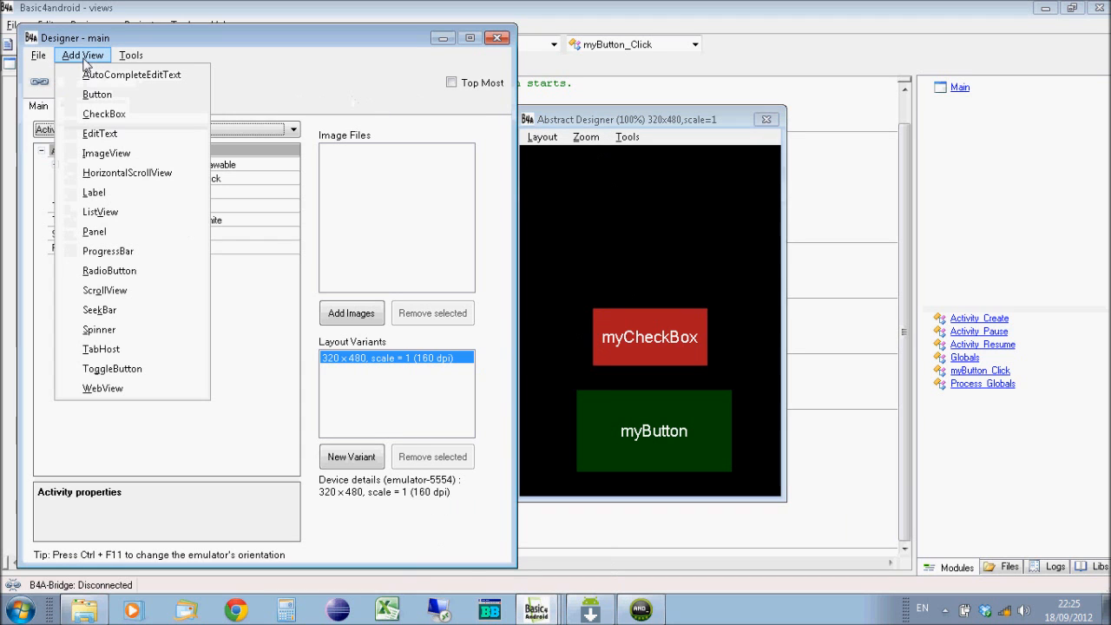
pyautogui.moveTo(101, 309)
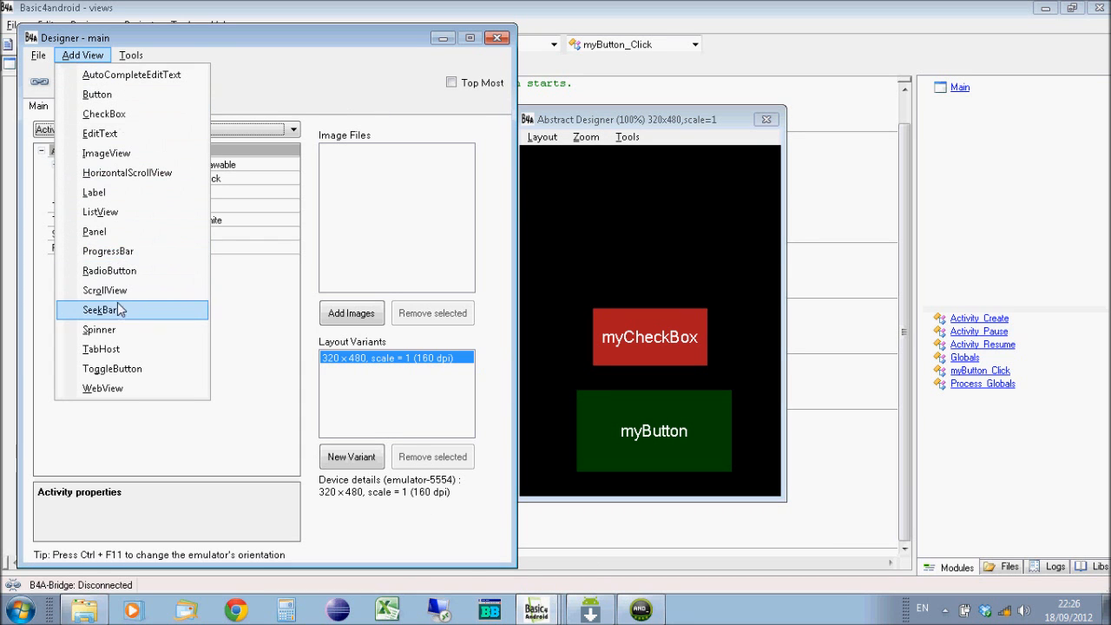
pyautogui.click(101, 309)
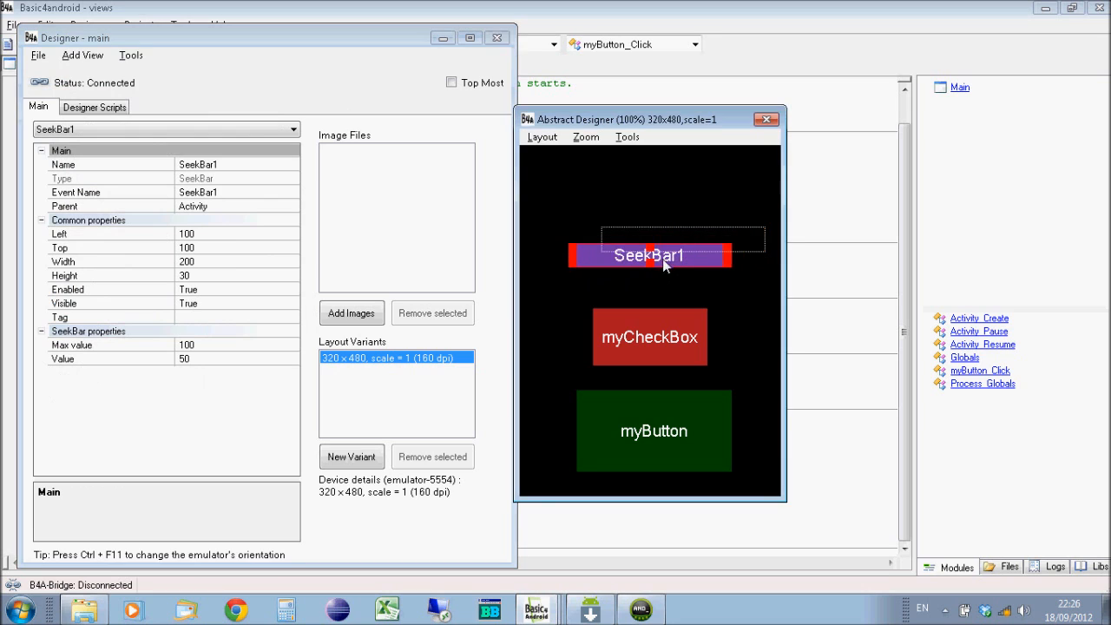
pyautogui.moveTo(649, 256); pyautogui.dragTo(641, 270)
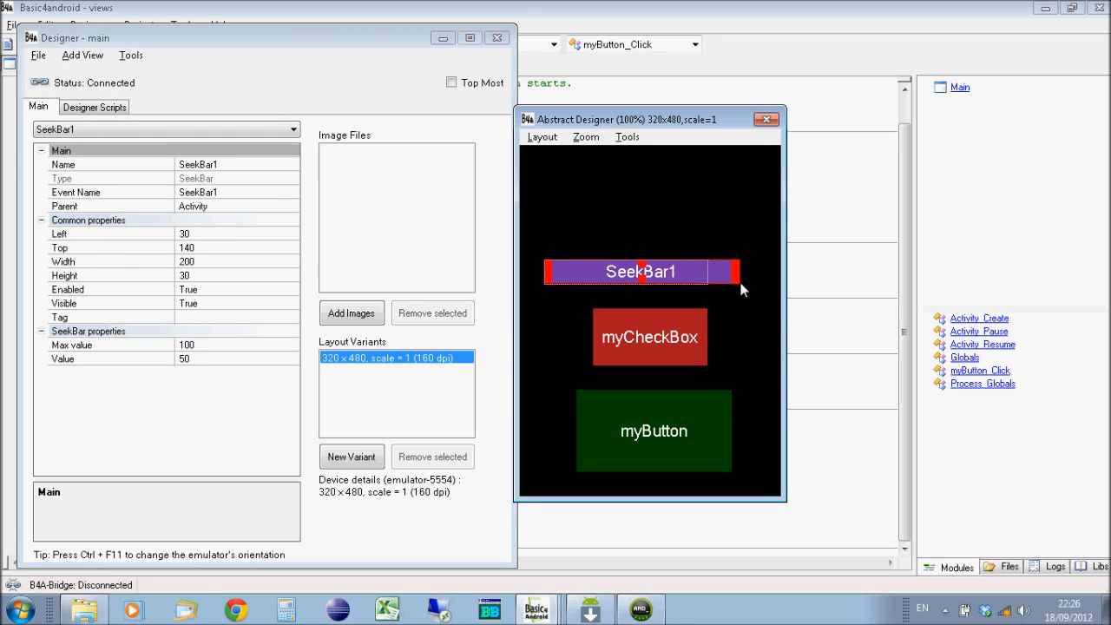
pyautogui.click(653, 215)
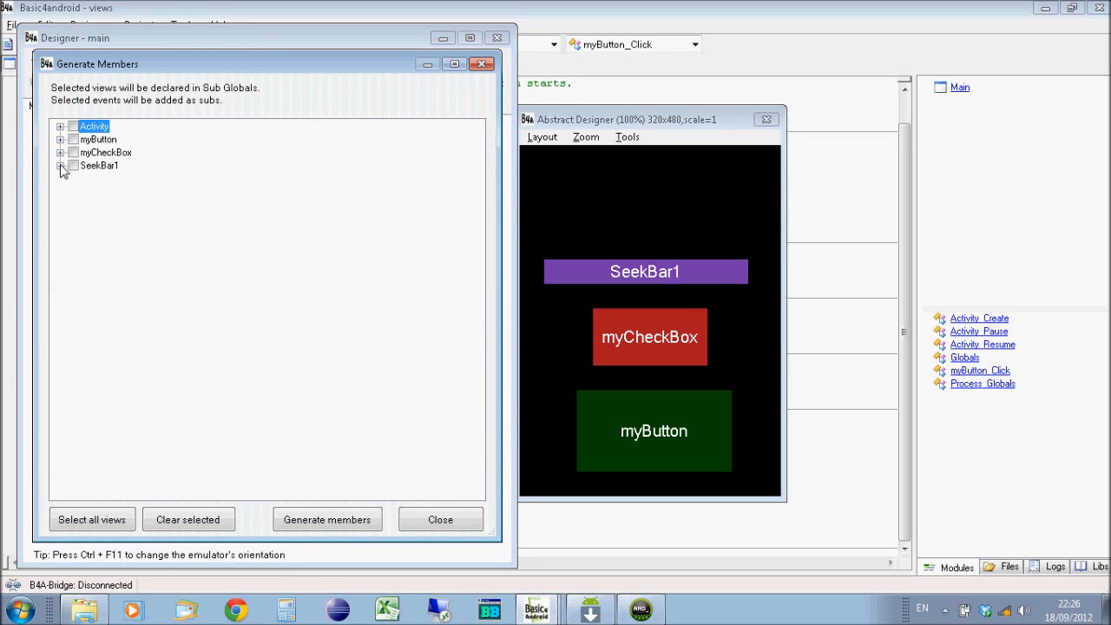
# Step: Generate SeekBar1 as a global with its ValueChanged event sub and close the window
pyautogui.click(61, 165)
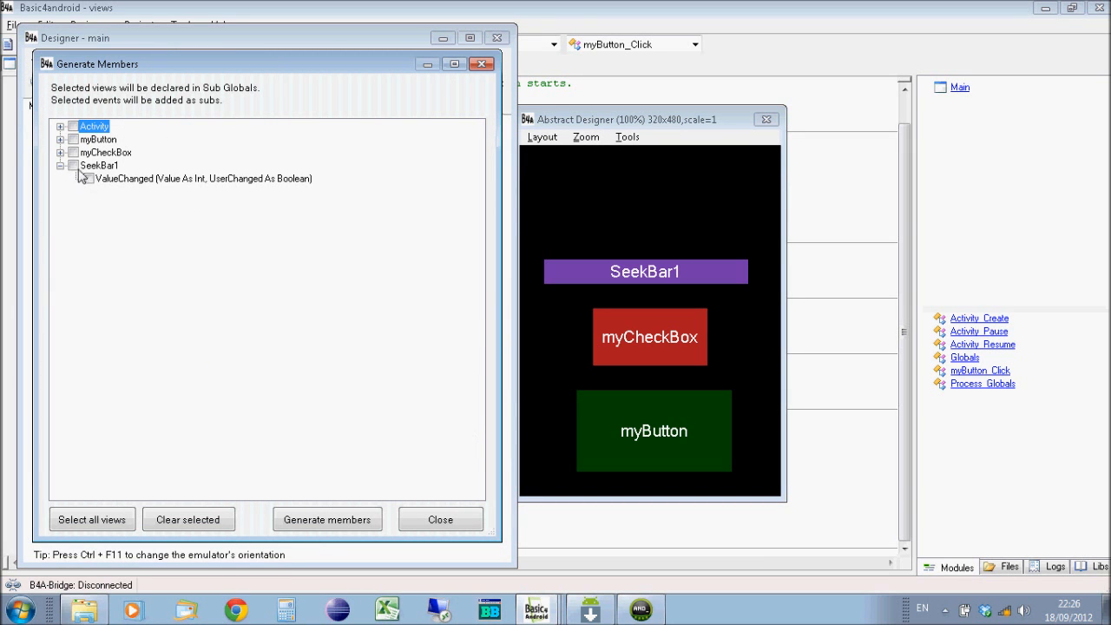
pyautogui.click(73, 165)
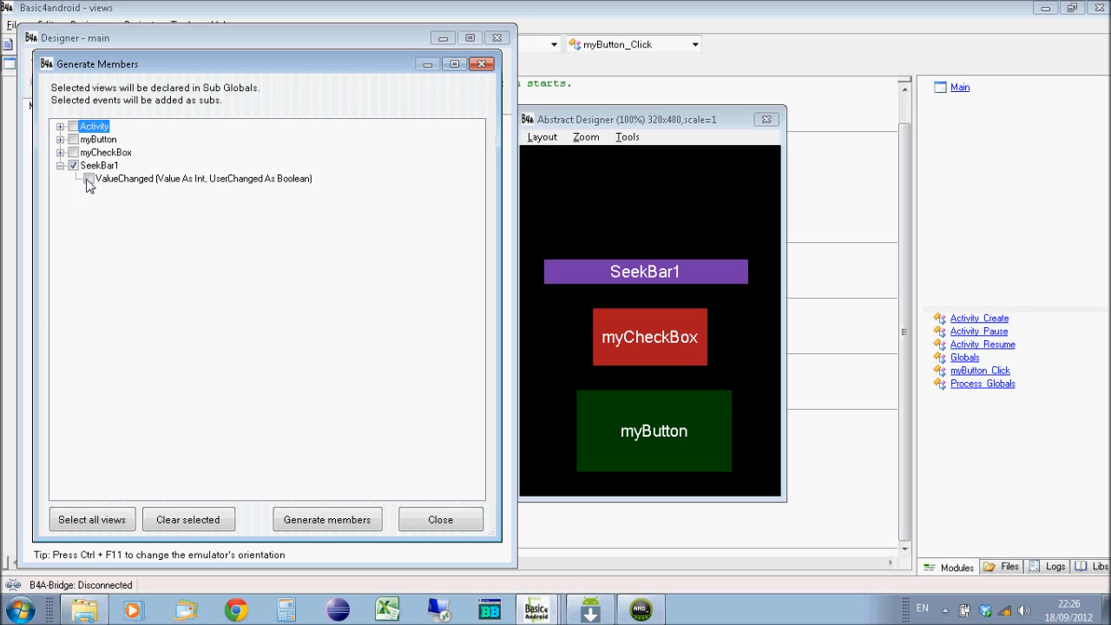
pyautogui.click(87, 177)
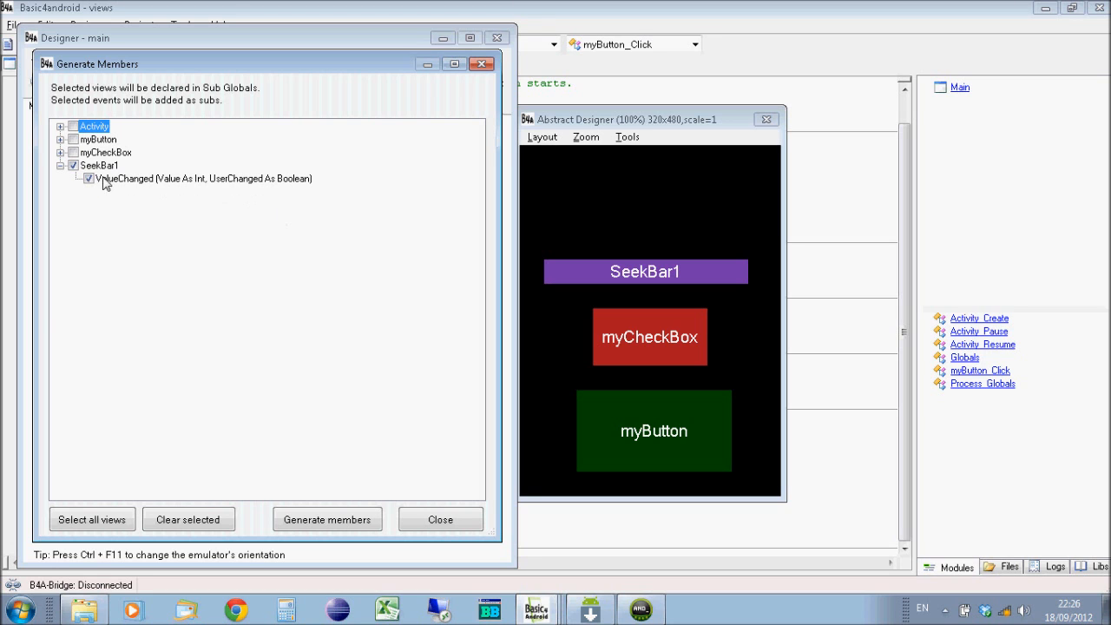
pyautogui.moveTo(597, 287)
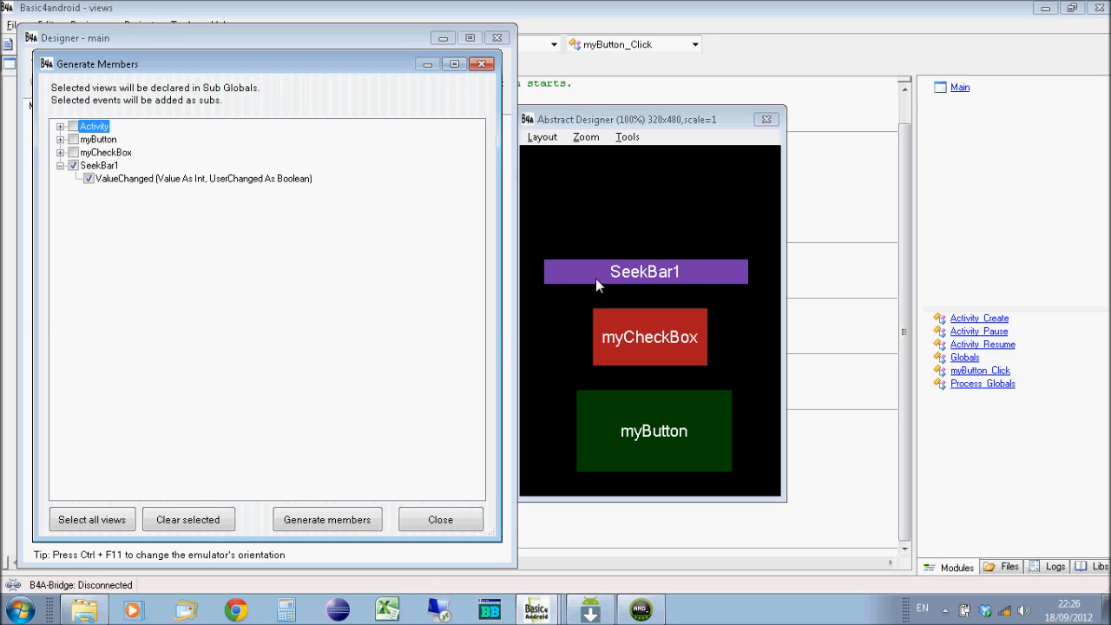
pyautogui.moveTo(640, 281)
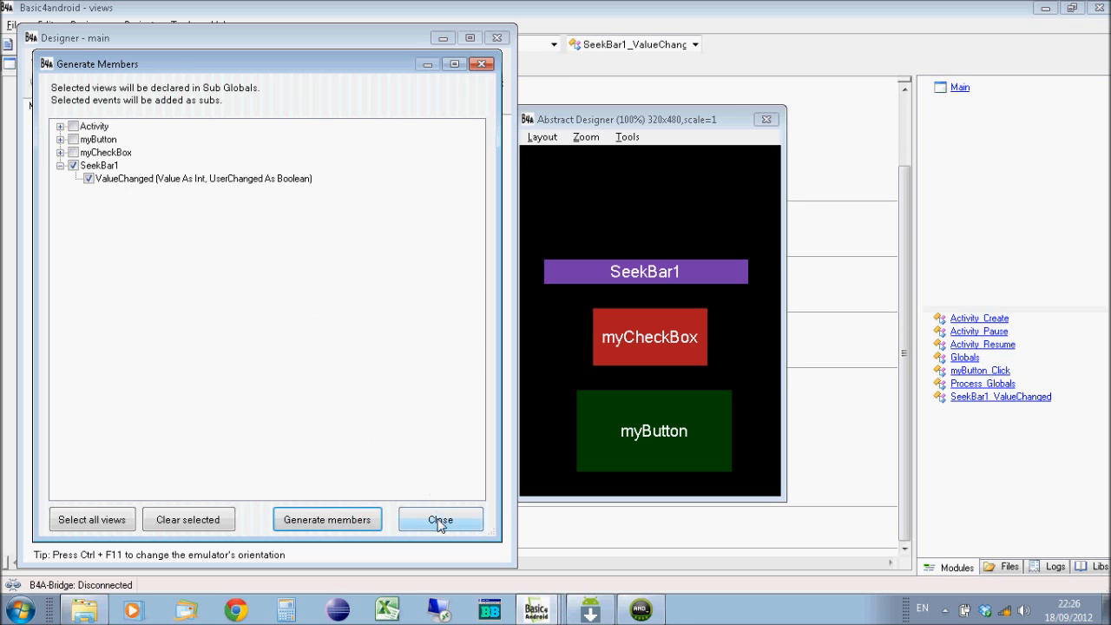
pyautogui.click(441, 519)
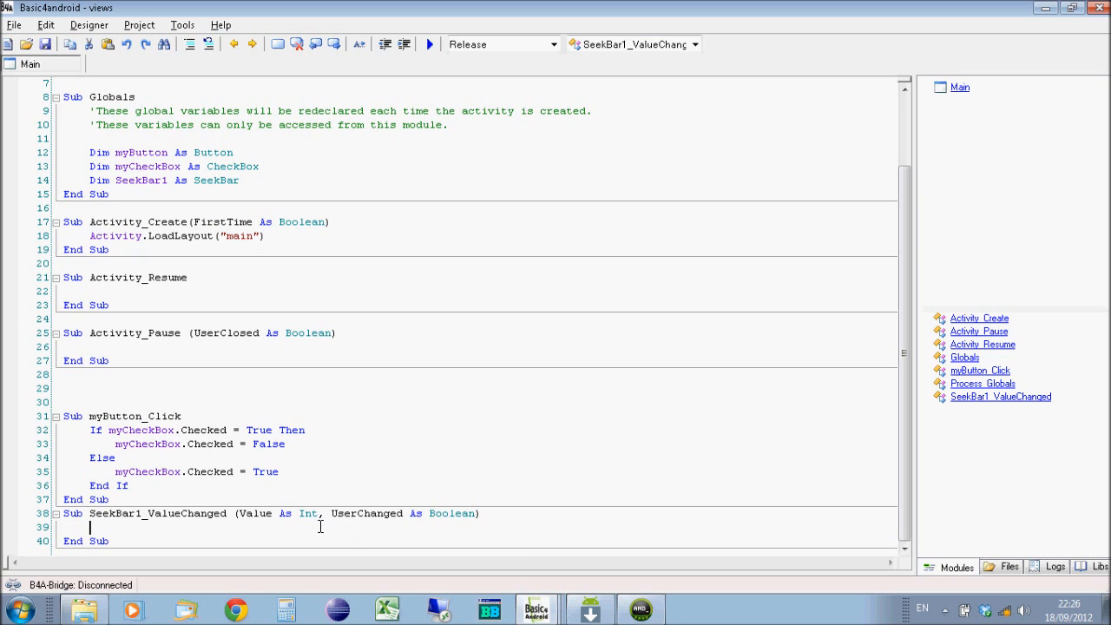
pyautogui.moveTo(250, 514)
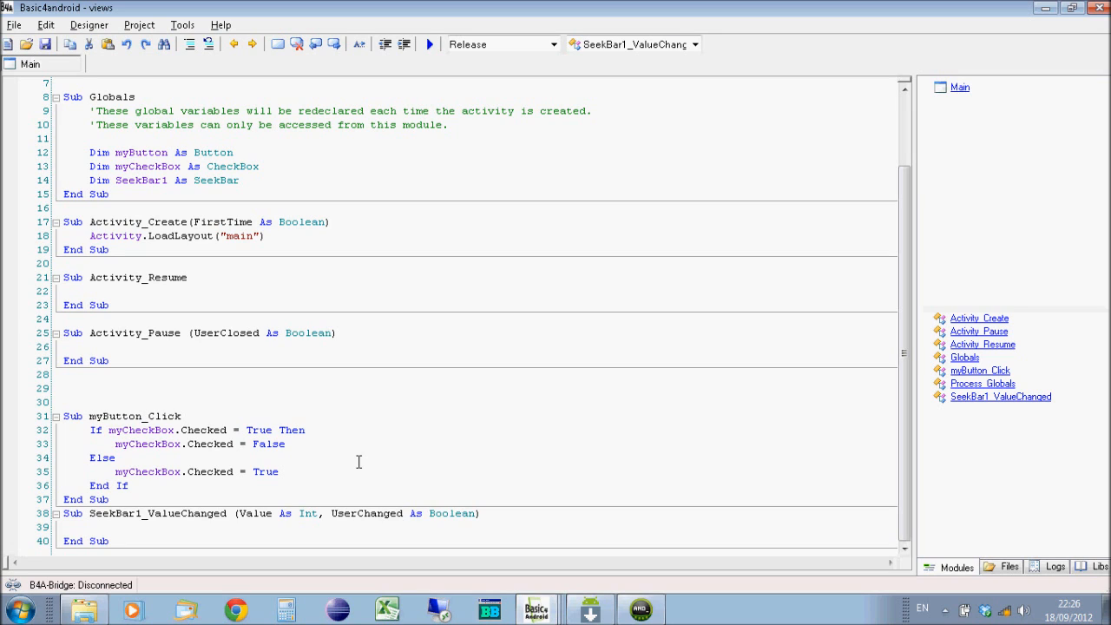
# Step: Write If Value > 50 Then myCheckBox.Checked = True Else False as a multi-line block
pyautogui.write('if value > 50')
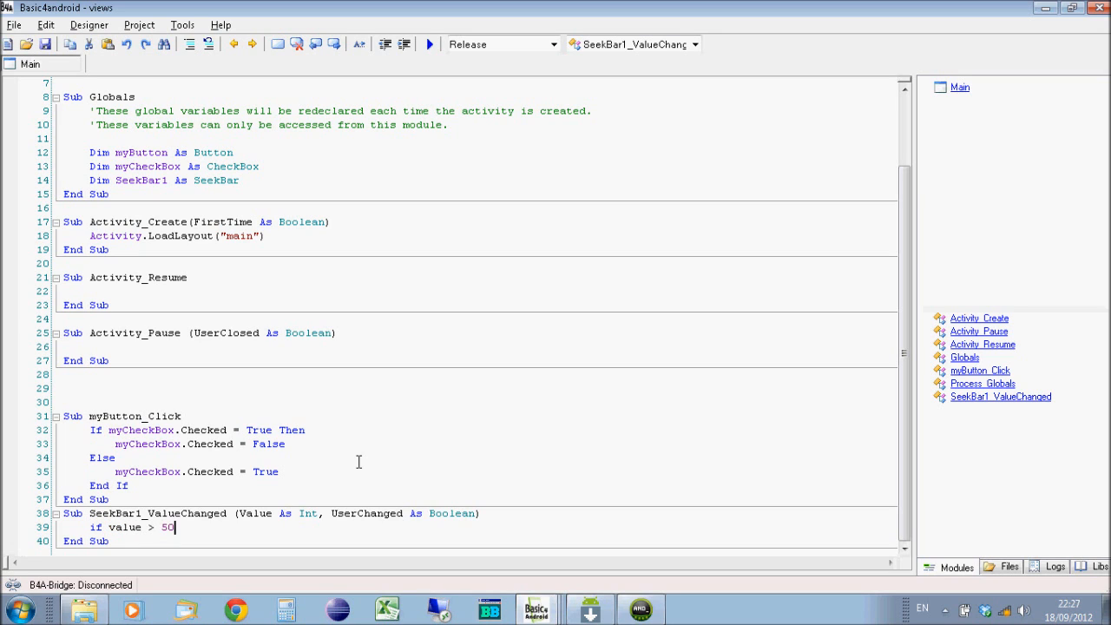
pyautogui.write('t')
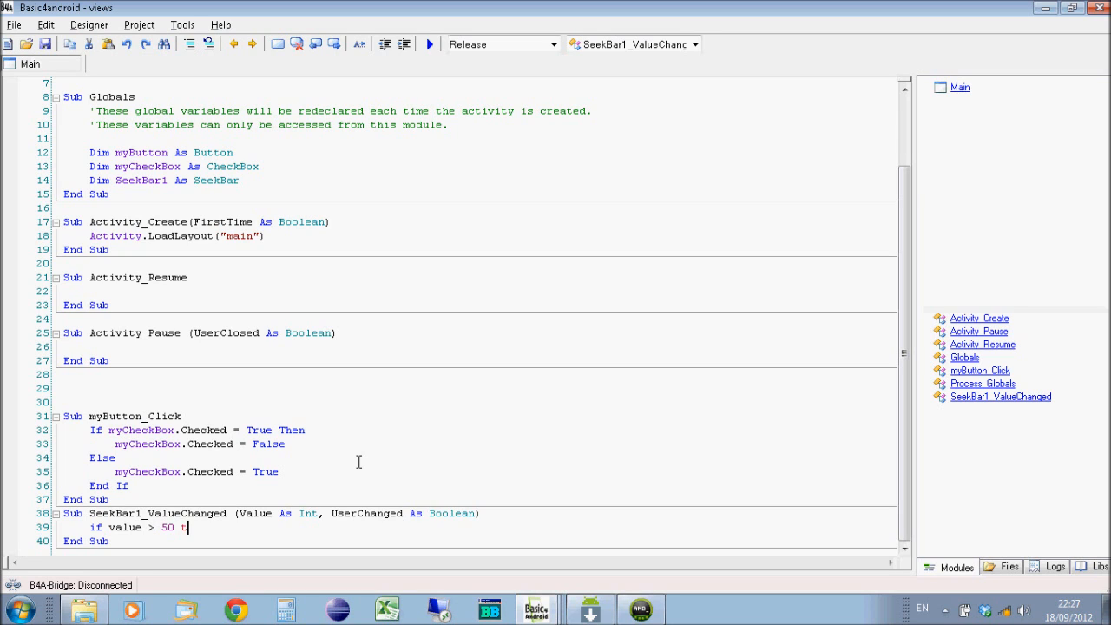
pyautogui.write('hen myCheckbox.Checked =')
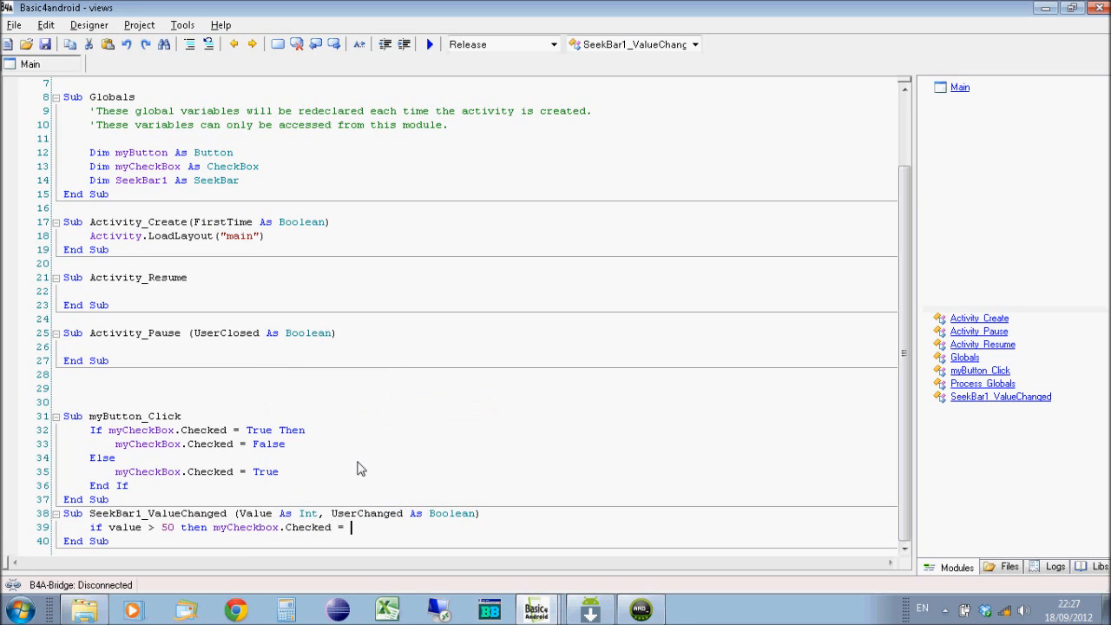
pyautogui.write('true else')
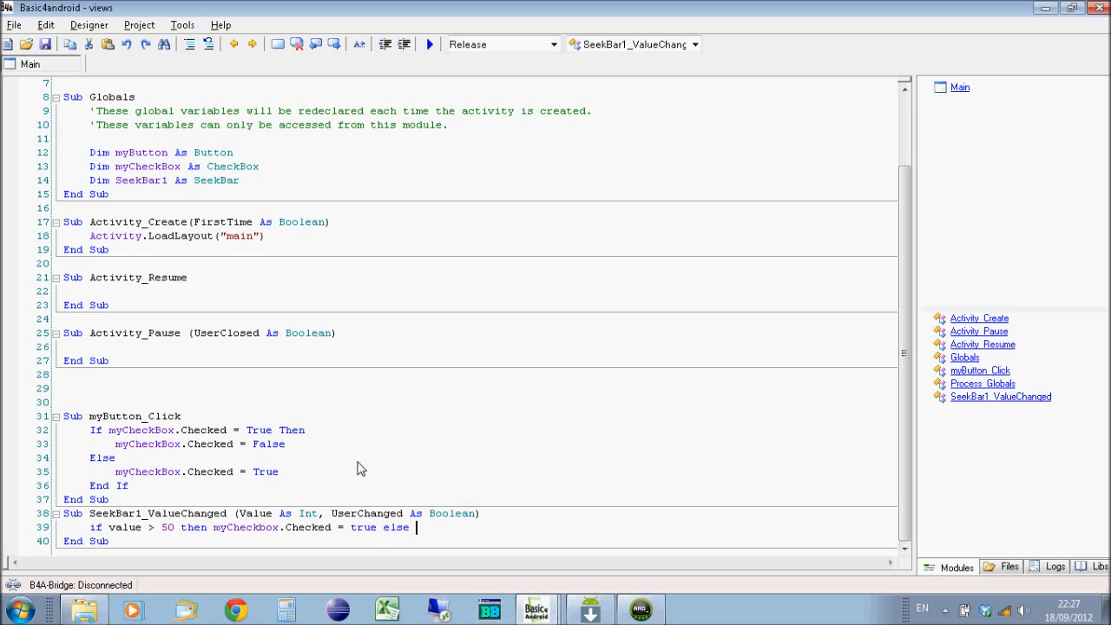
pyautogui.write('mycheckbo')
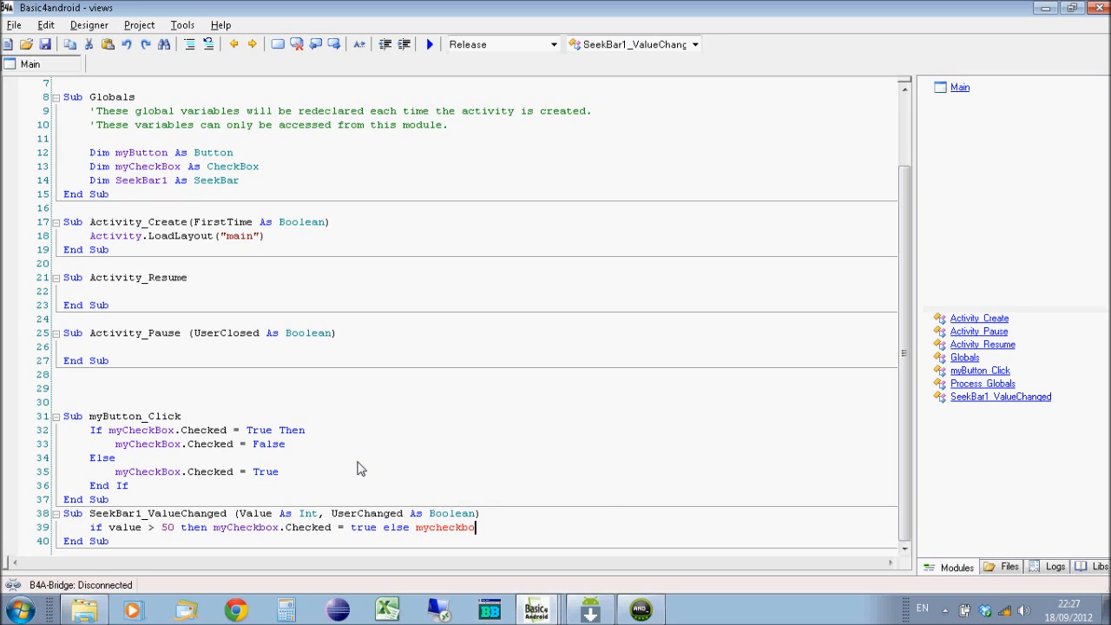
pyautogui.write('x.Checked =')
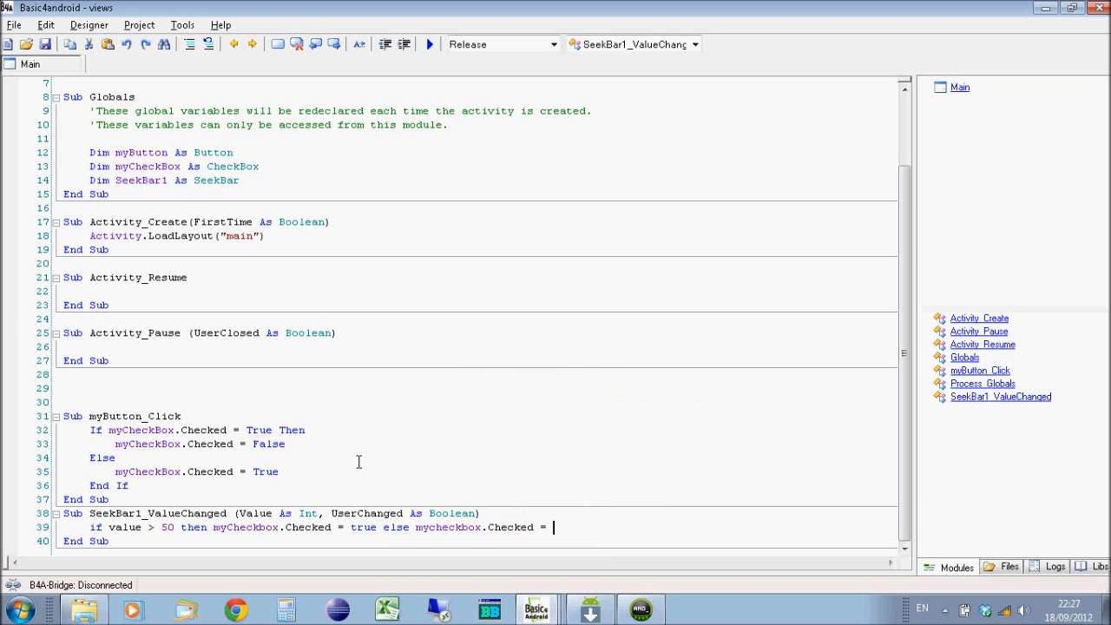
pyautogui.write('fa')
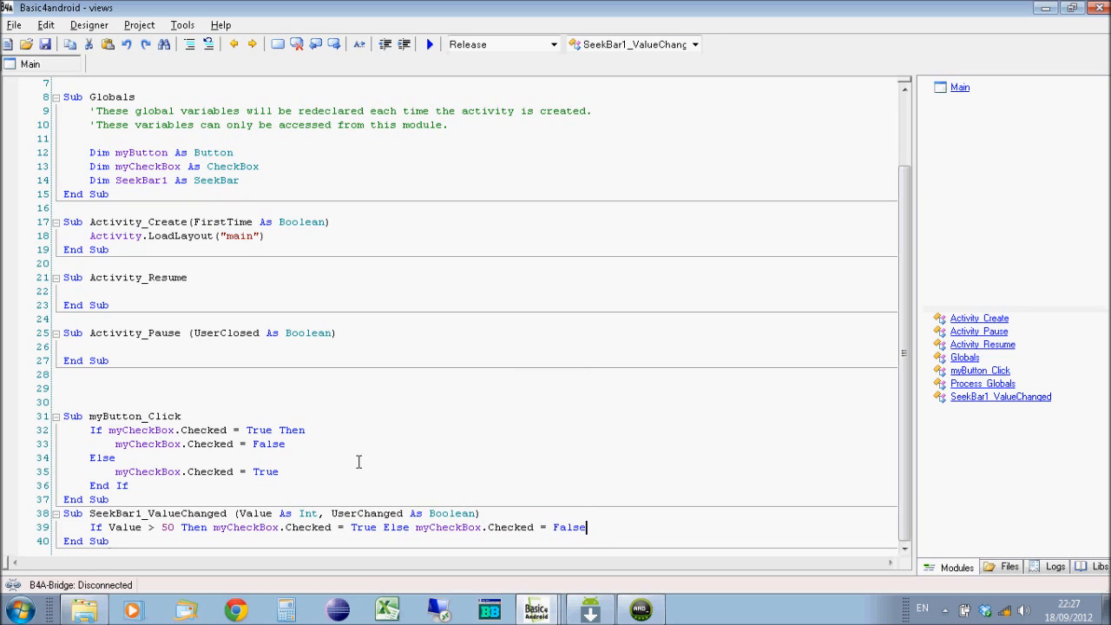
pyautogui.click(206, 528)
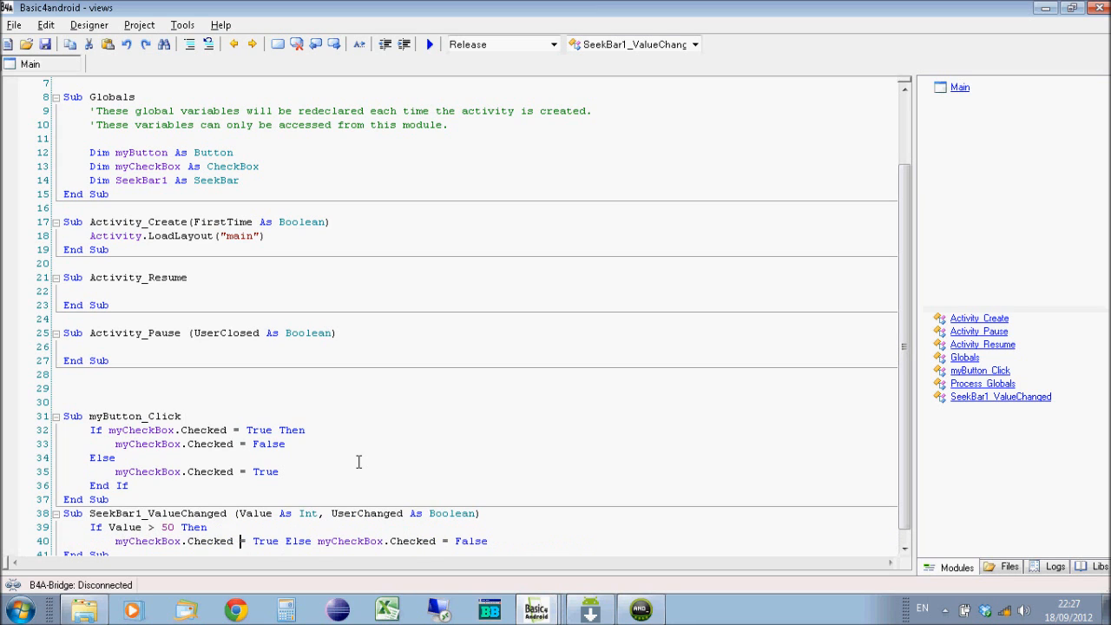
pyautogui.scroll(-3)
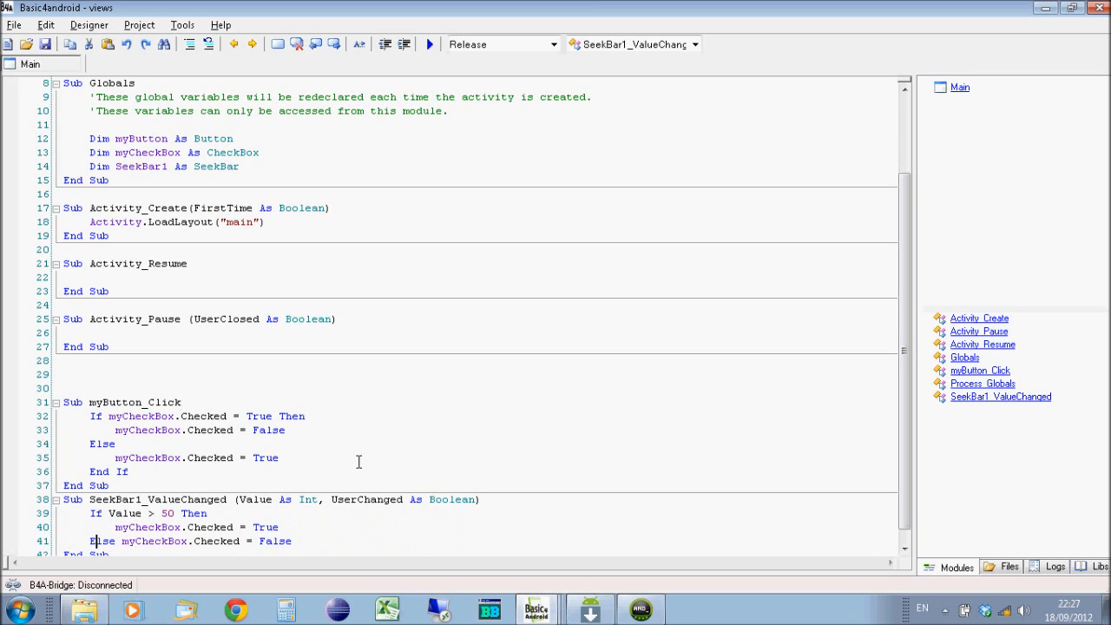
pyautogui.scroll(-3)
pyautogui.write('End If')
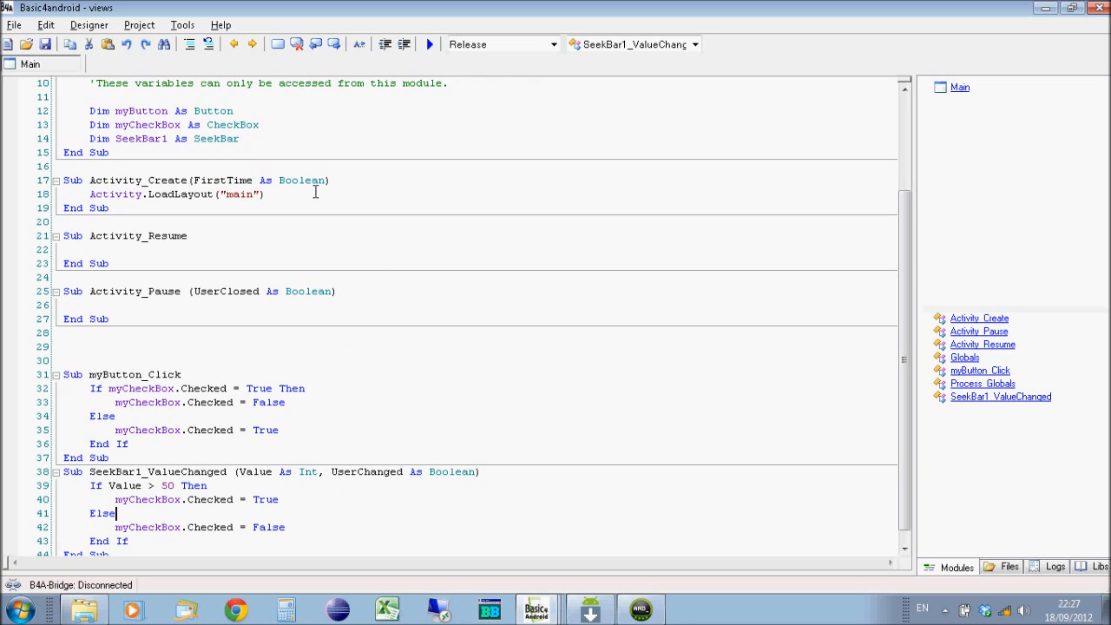
# Step: Compile and run the updated app on the emulator
pyautogui.click(429, 45)
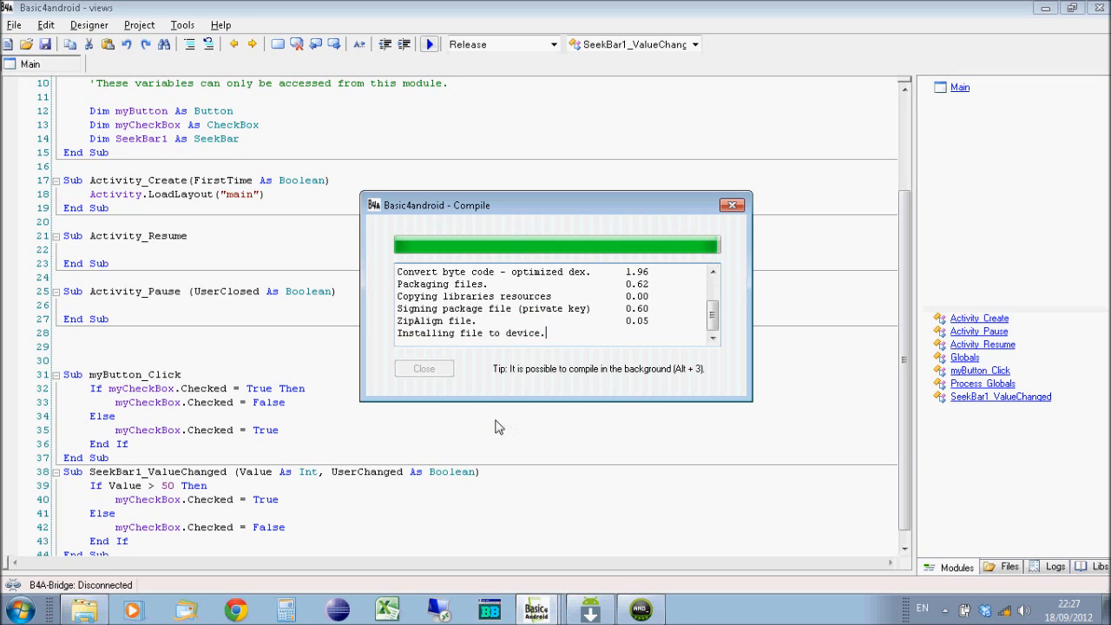
pyautogui.moveTo(549, 430)
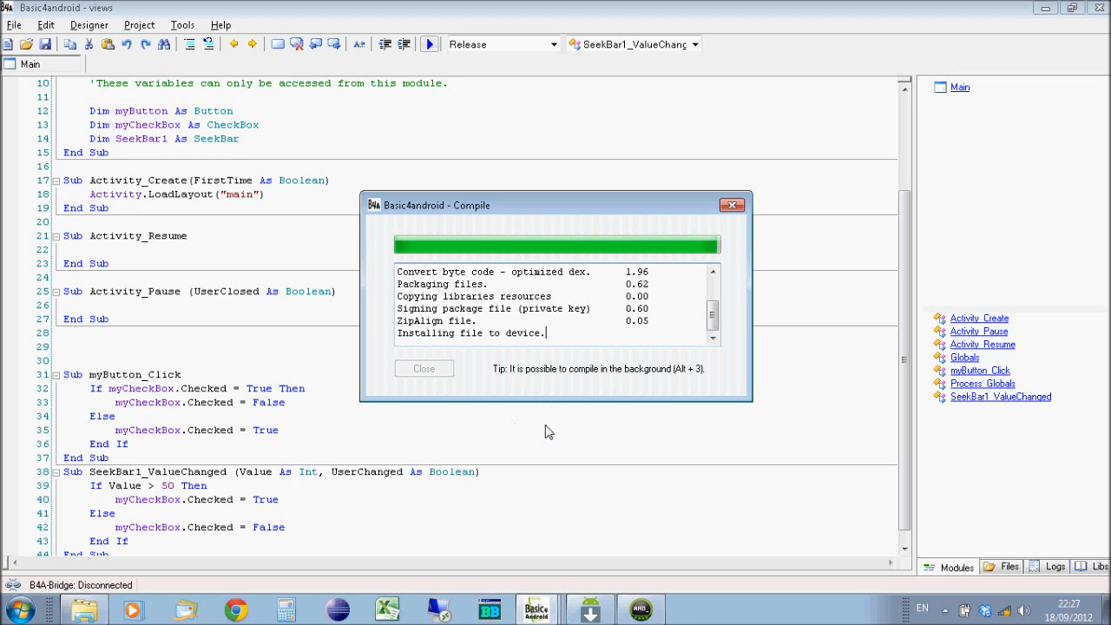
pyautogui.moveTo(517, 429)
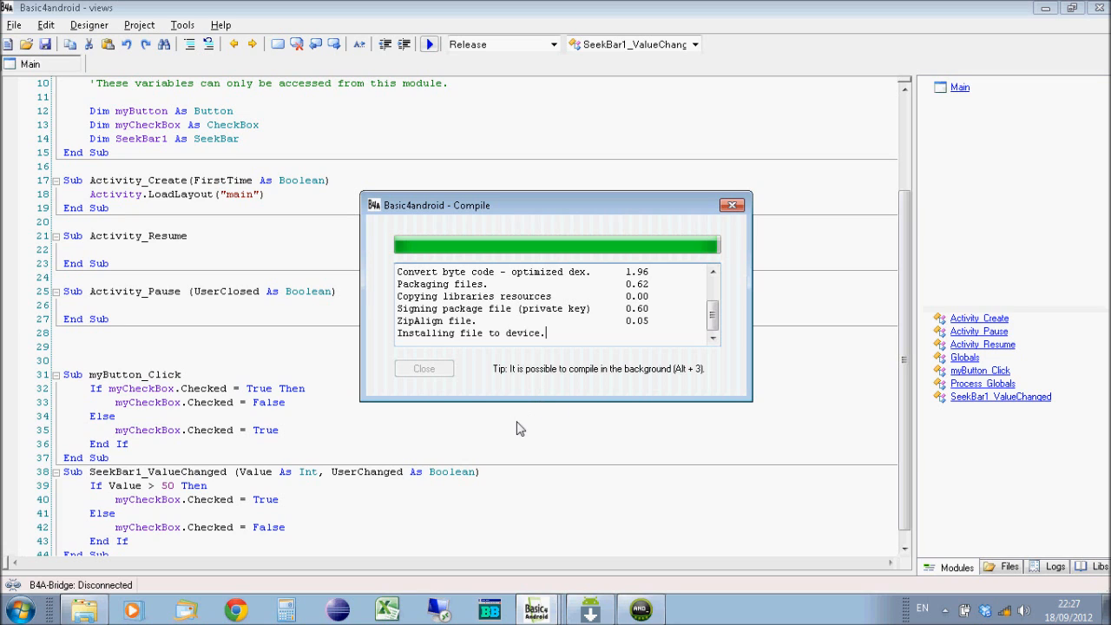
pyautogui.moveTo(621, 438)
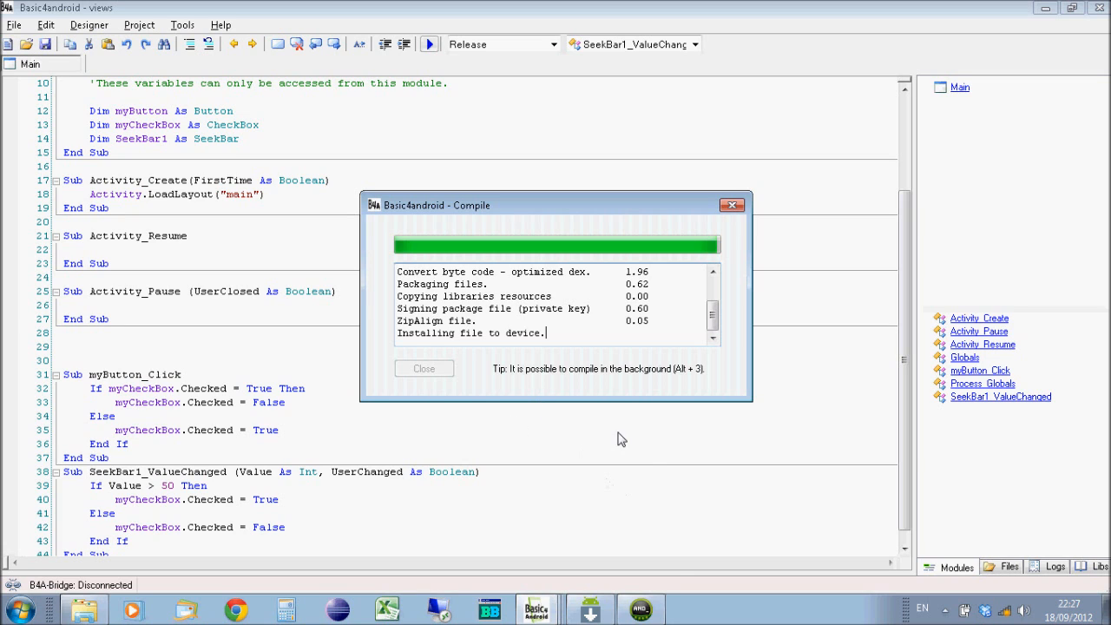
pyautogui.moveTo(656, 548)
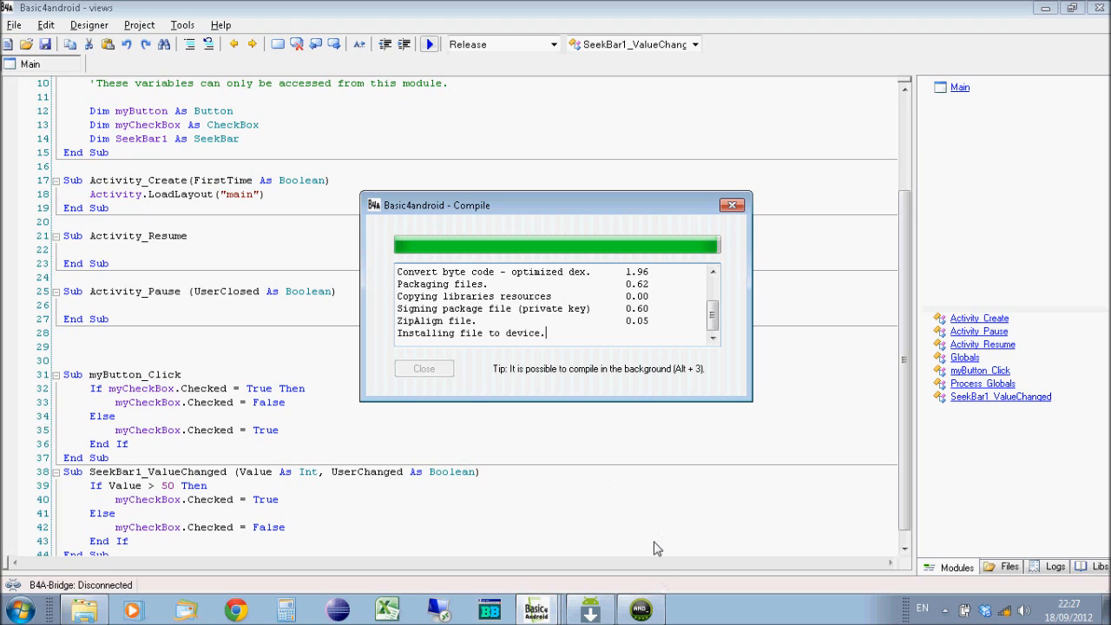
pyautogui.moveTo(603, 212)
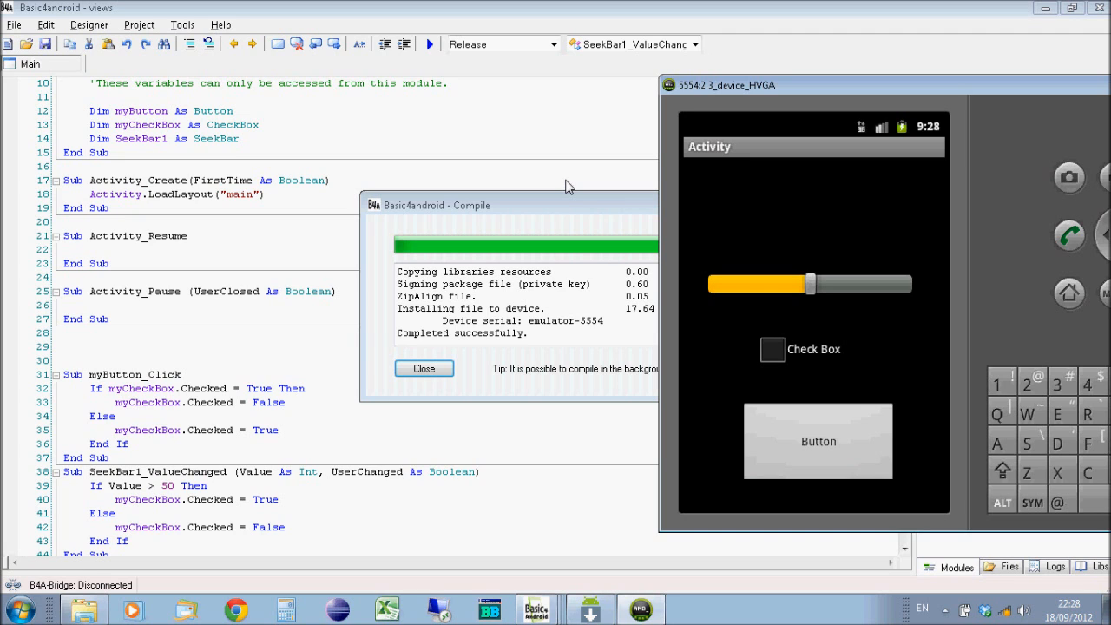
pyautogui.moveTo(520, 217)
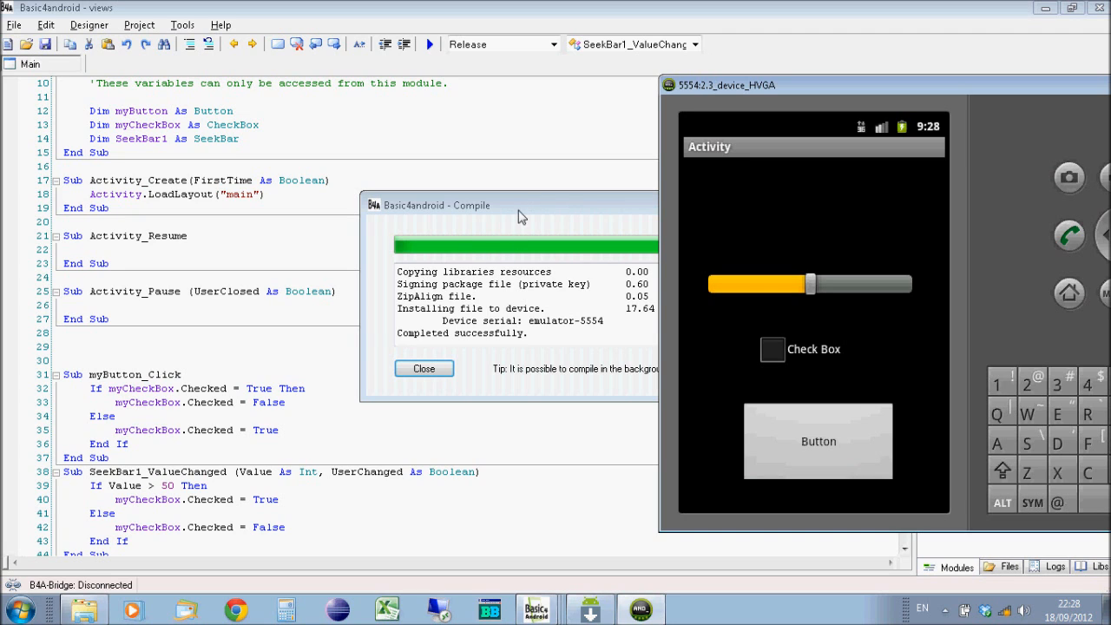
pyautogui.moveTo(597, 184)
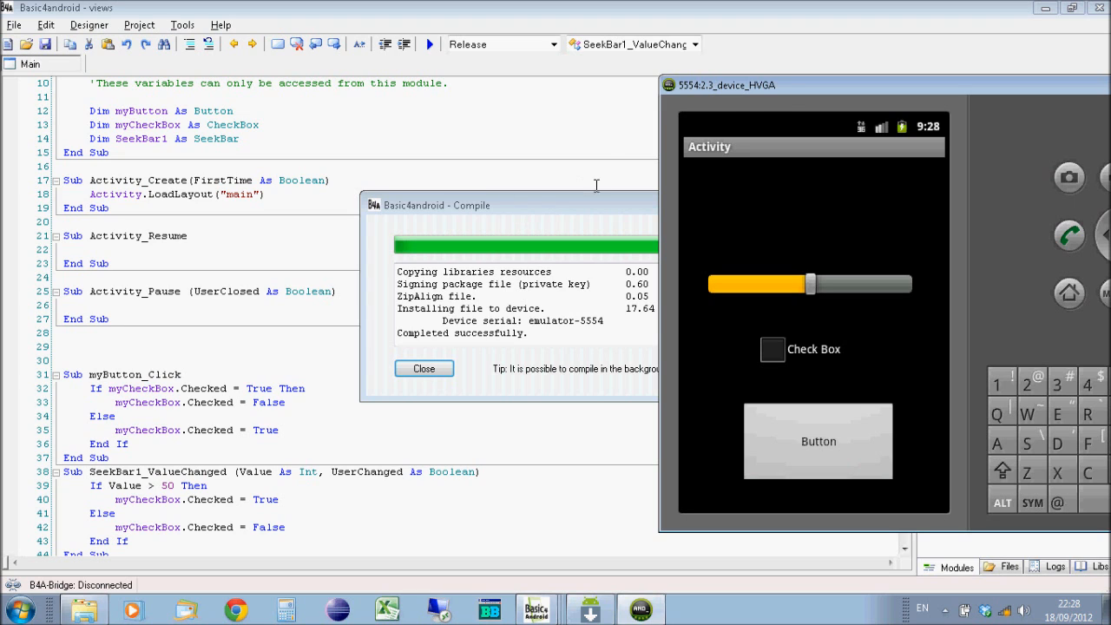
pyautogui.moveTo(548, 208)
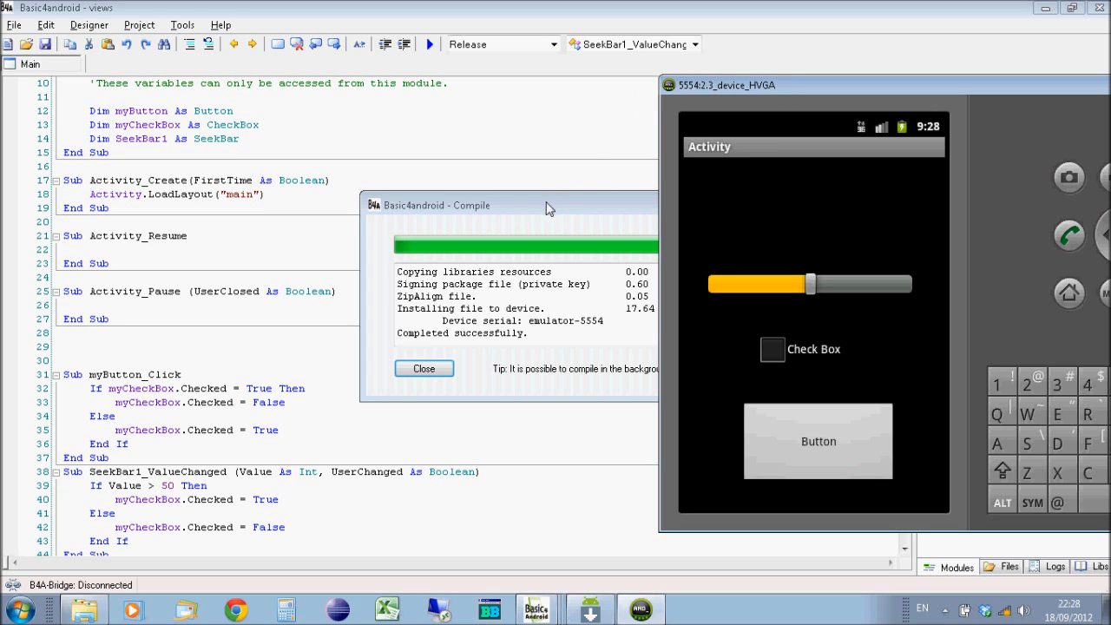
pyautogui.click(423, 368)
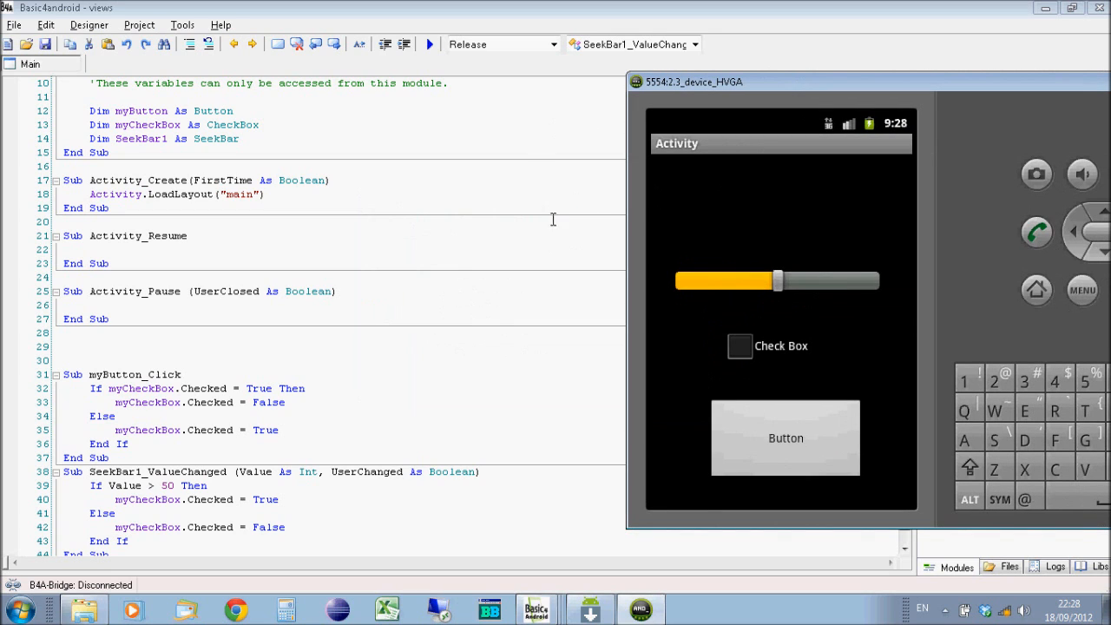
pyautogui.moveTo(778, 281); pyautogui.dragTo(767, 281)
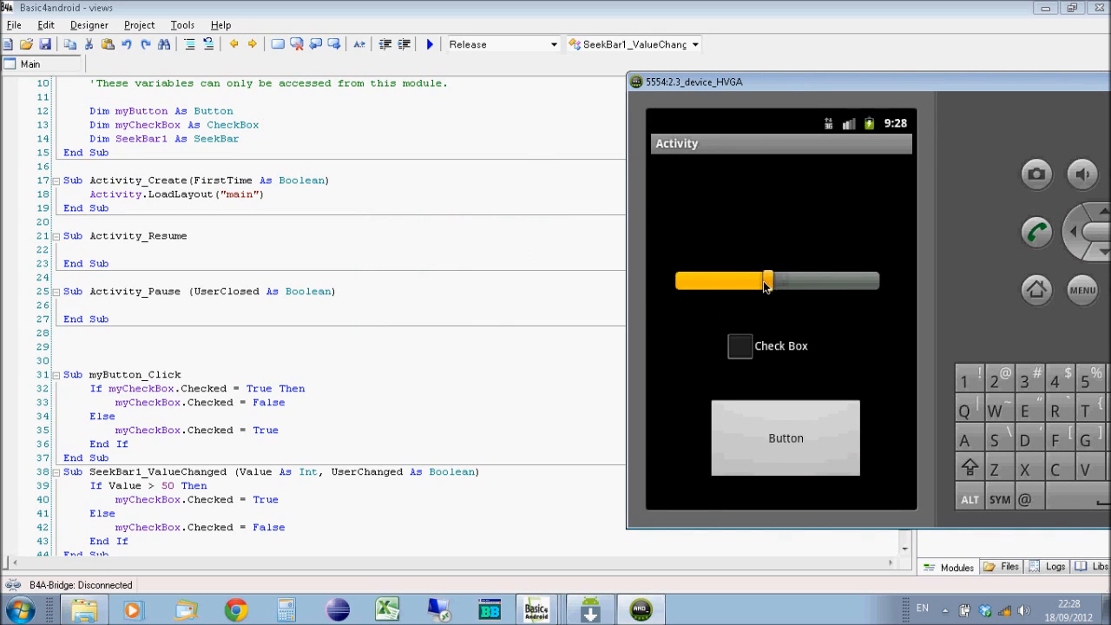
pyautogui.moveTo(767, 281); pyautogui.dragTo(729, 285)
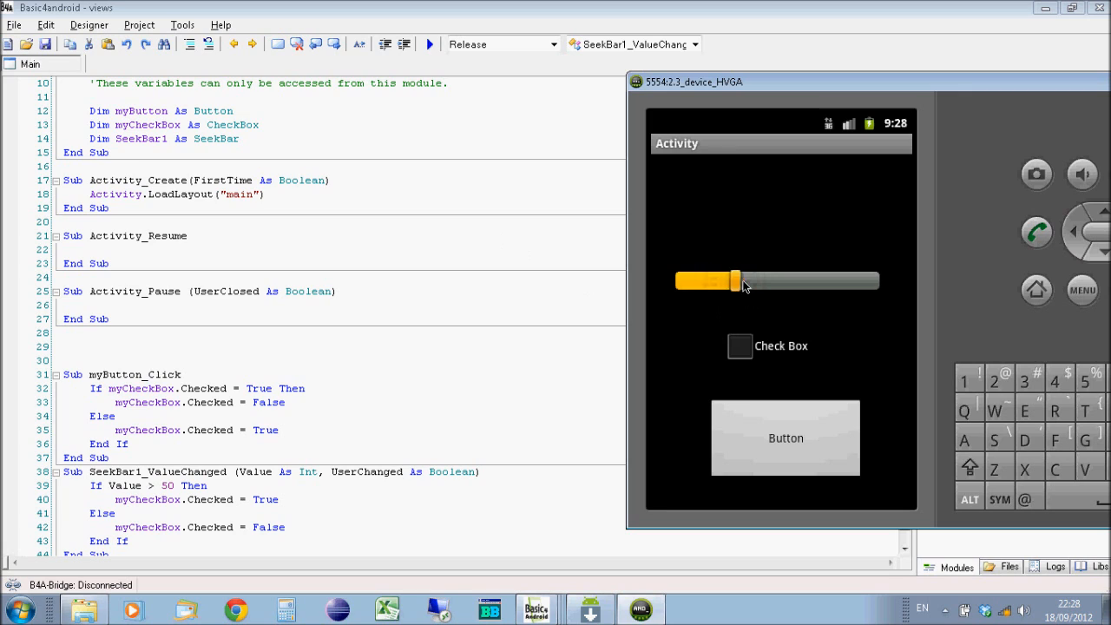
pyautogui.moveTo(742, 284); pyautogui.dragTo(738, 284)
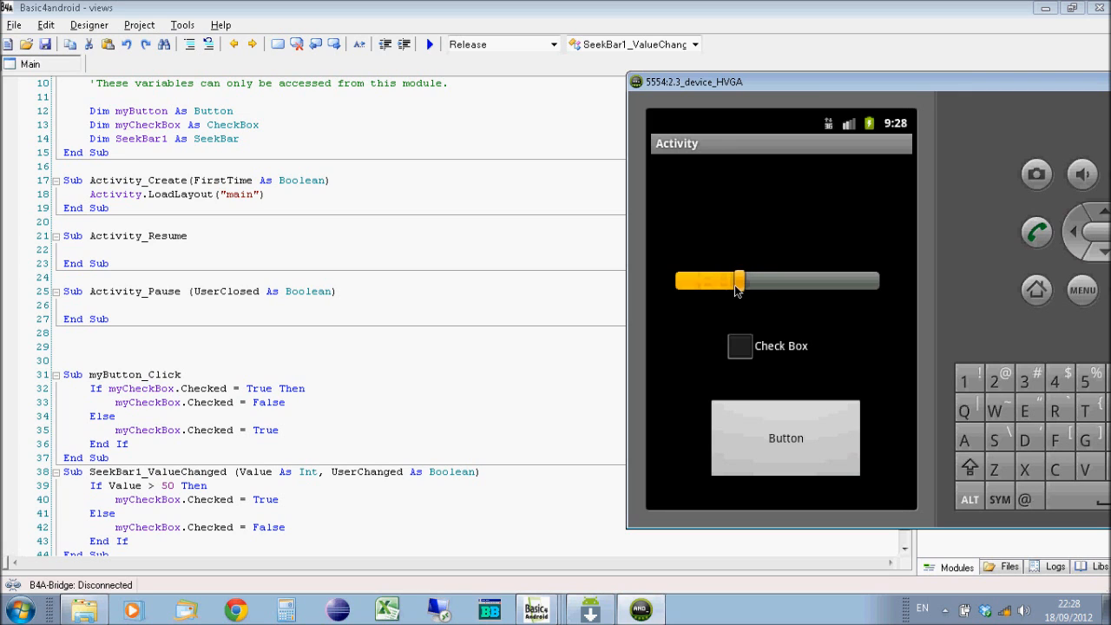
pyautogui.moveTo(738, 279); pyautogui.dragTo(790, 279)
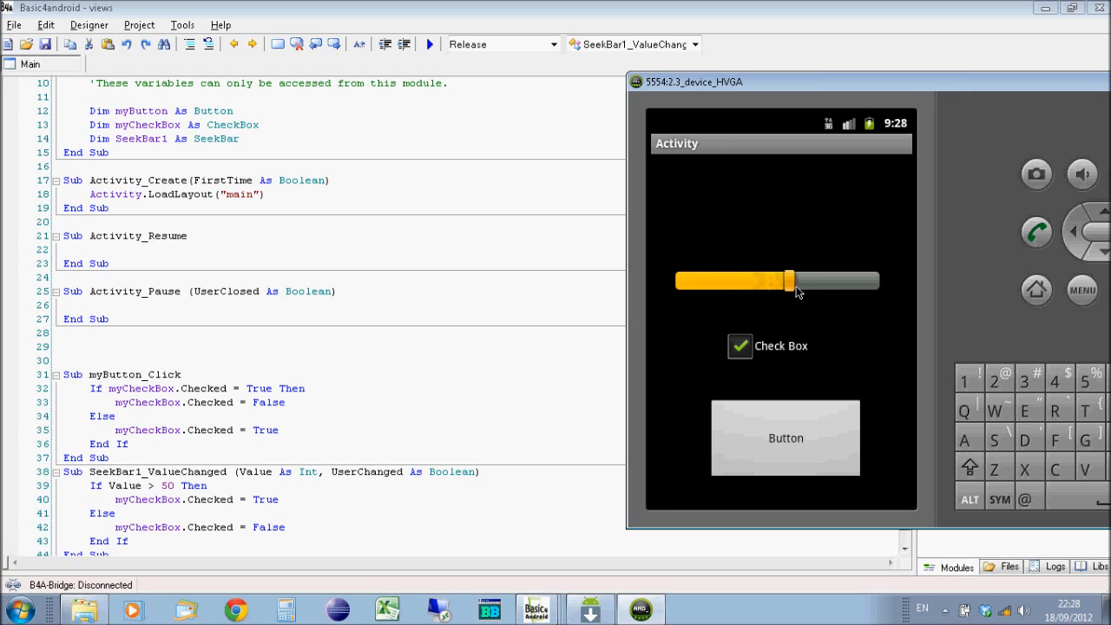
pyautogui.moveTo(790, 281); pyautogui.dragTo(847, 281)
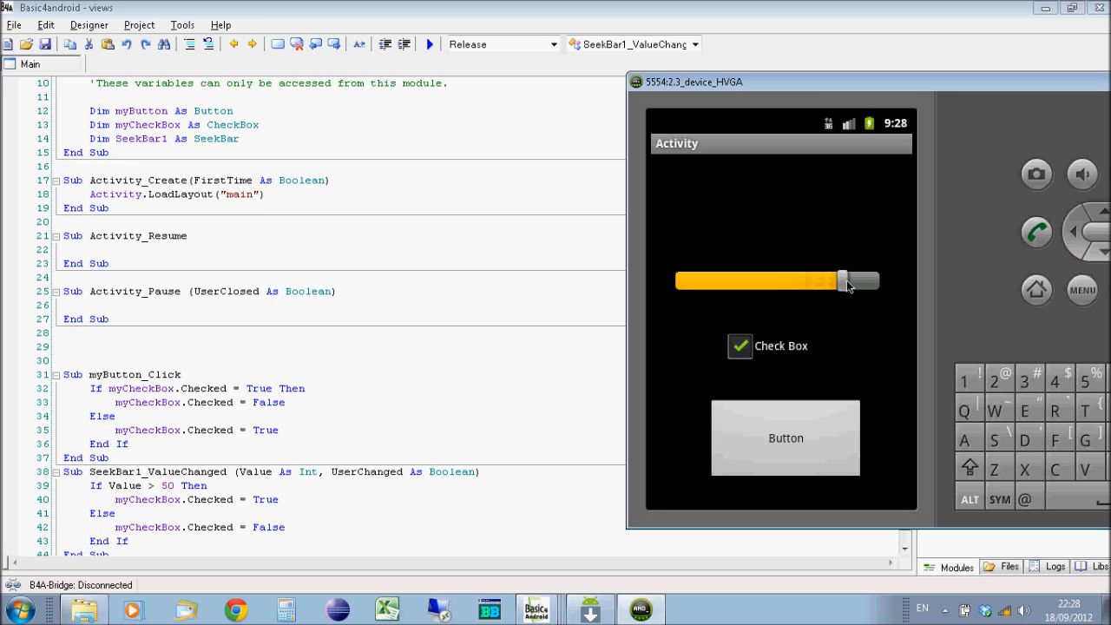
pyautogui.moveTo(847, 280); pyautogui.dragTo(778, 280)
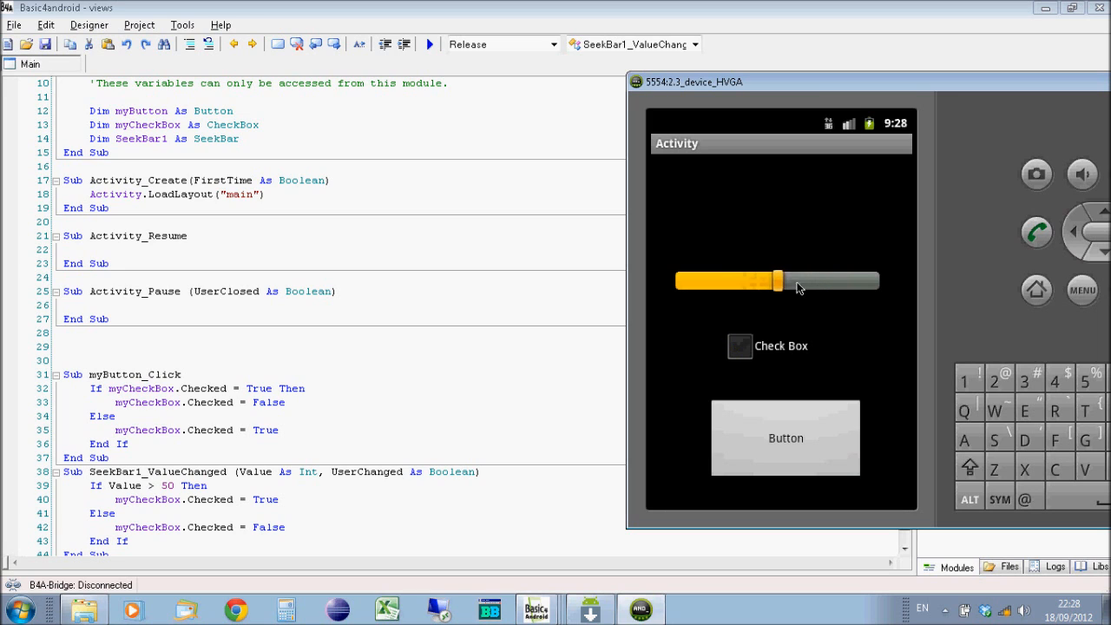
pyautogui.moveTo(774, 280); pyautogui.dragTo(736, 281)
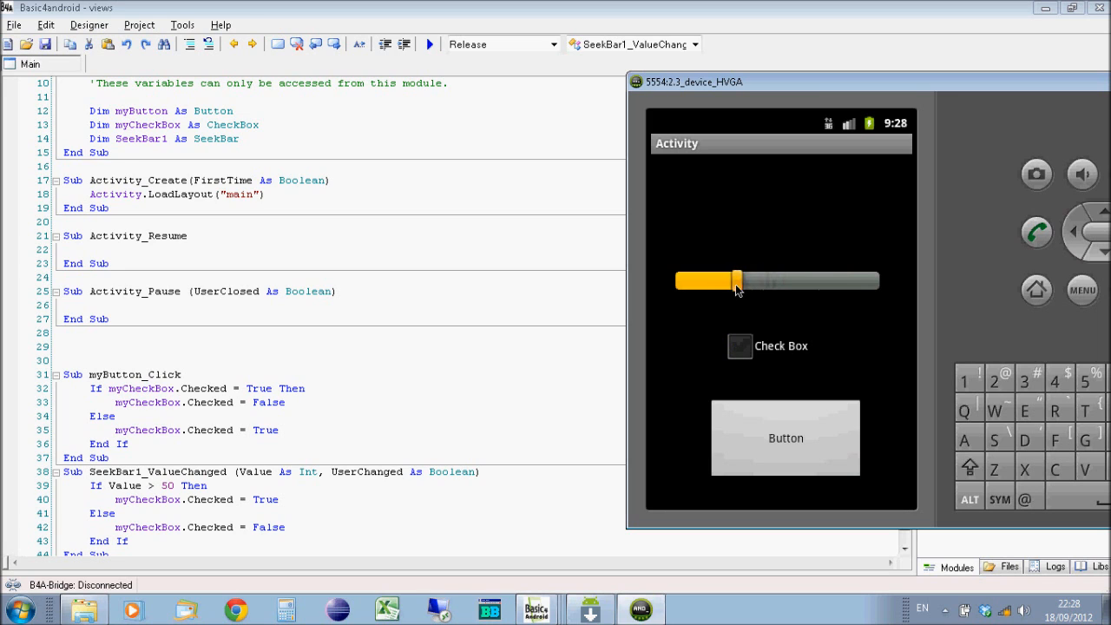
pyautogui.moveTo(735, 281); pyautogui.dragTo(754, 281)
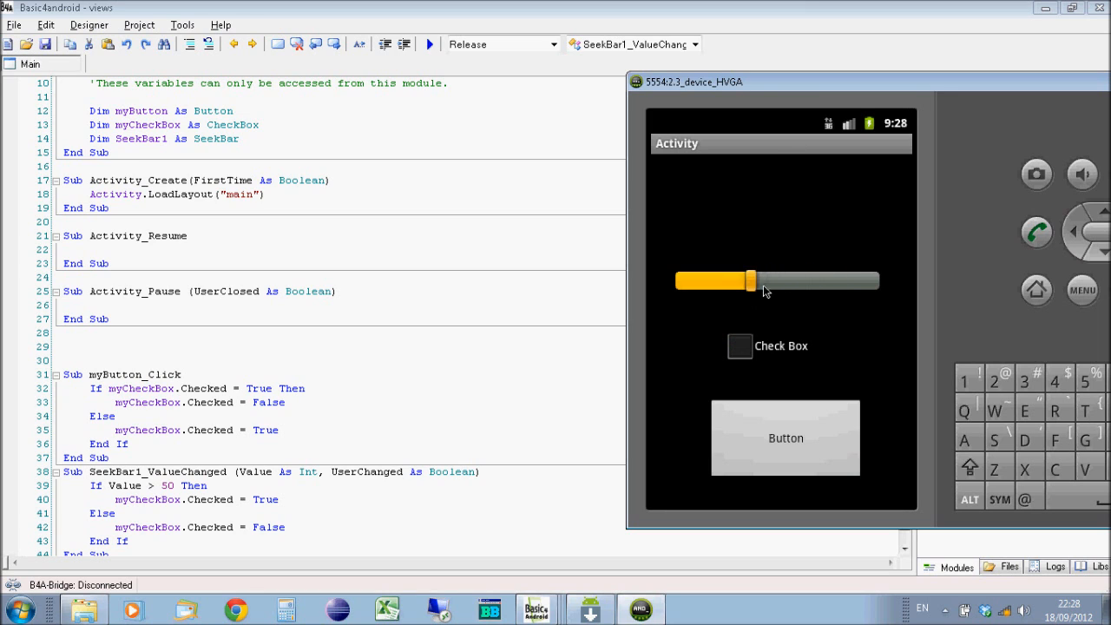
pyautogui.moveTo(750, 281); pyautogui.dragTo(694, 281)
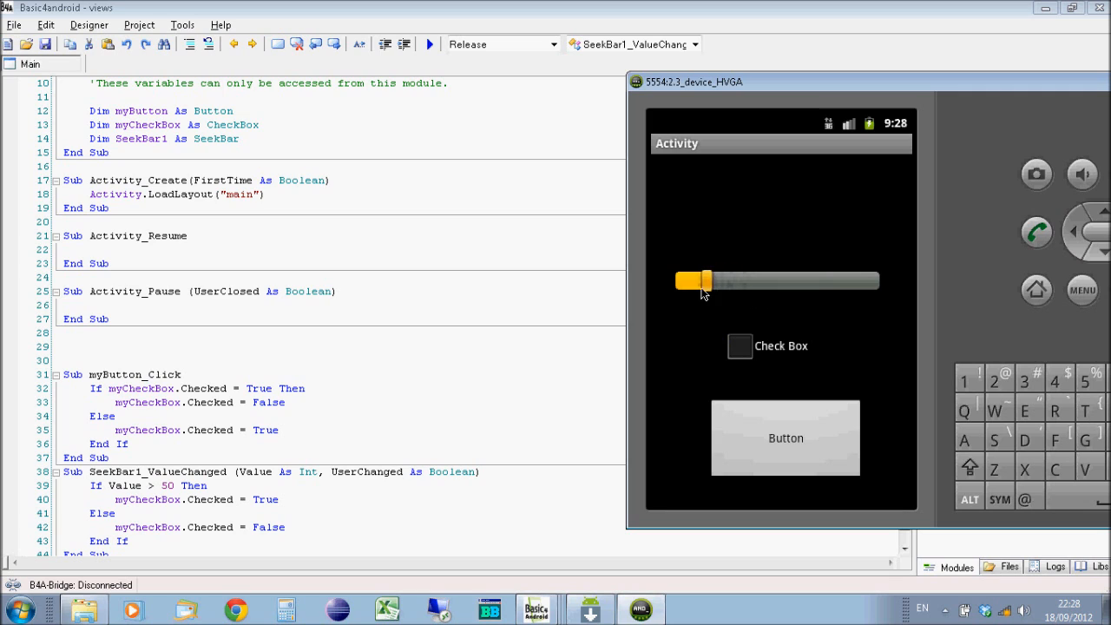
pyautogui.moveTo(694, 279); pyautogui.dragTo(764, 279)
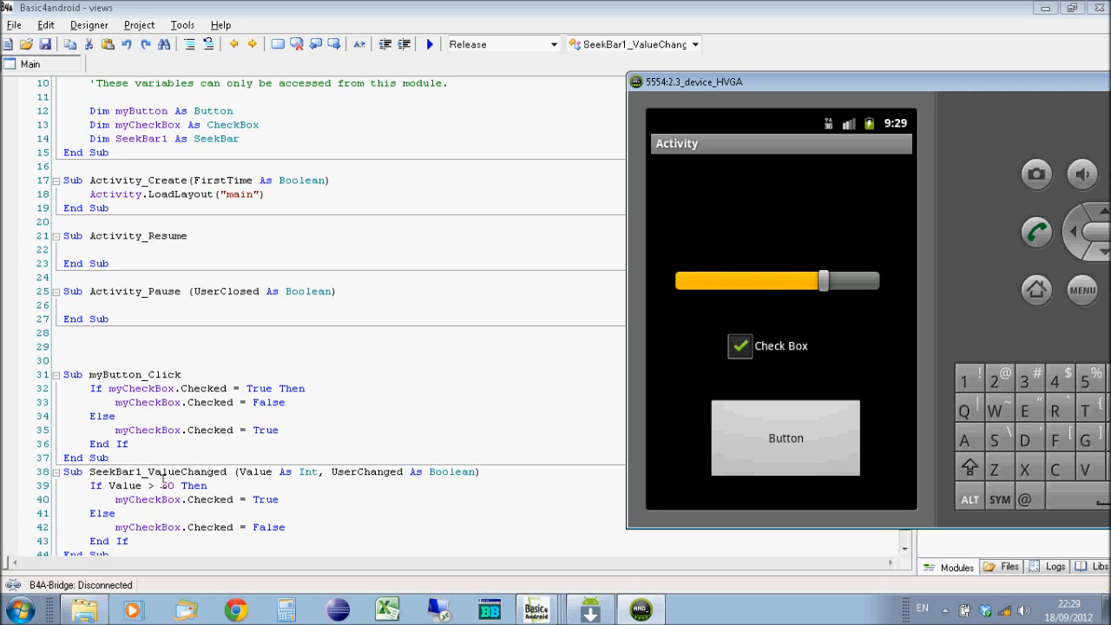
pyautogui.moveTo(819, 281); pyautogui.dragTo(774, 281)
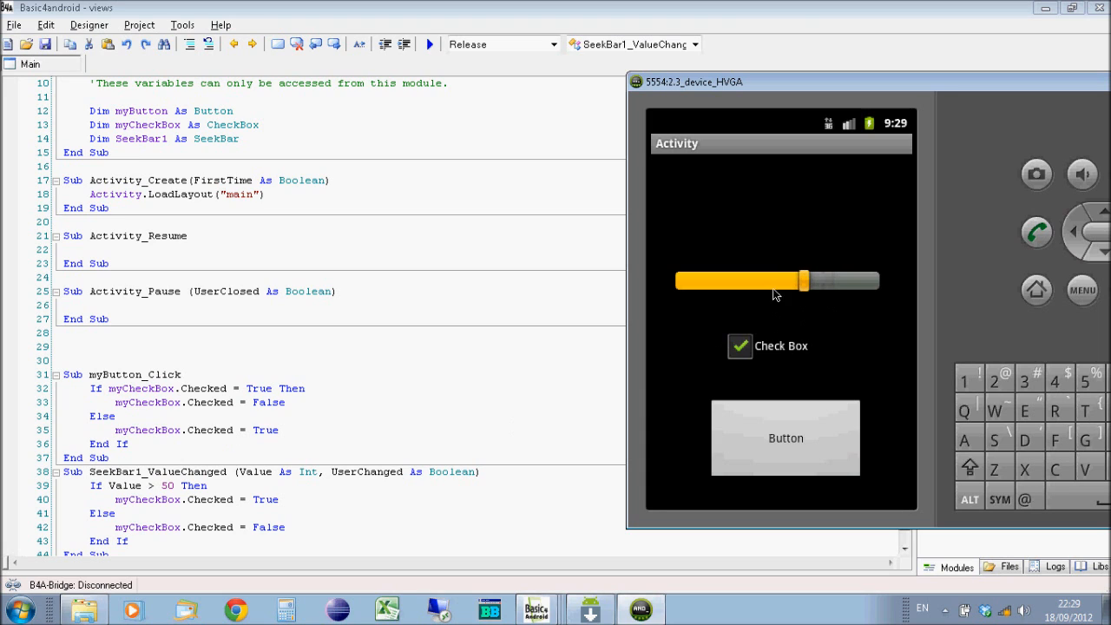
pyautogui.moveTo(798, 281); pyautogui.dragTo(842, 281)
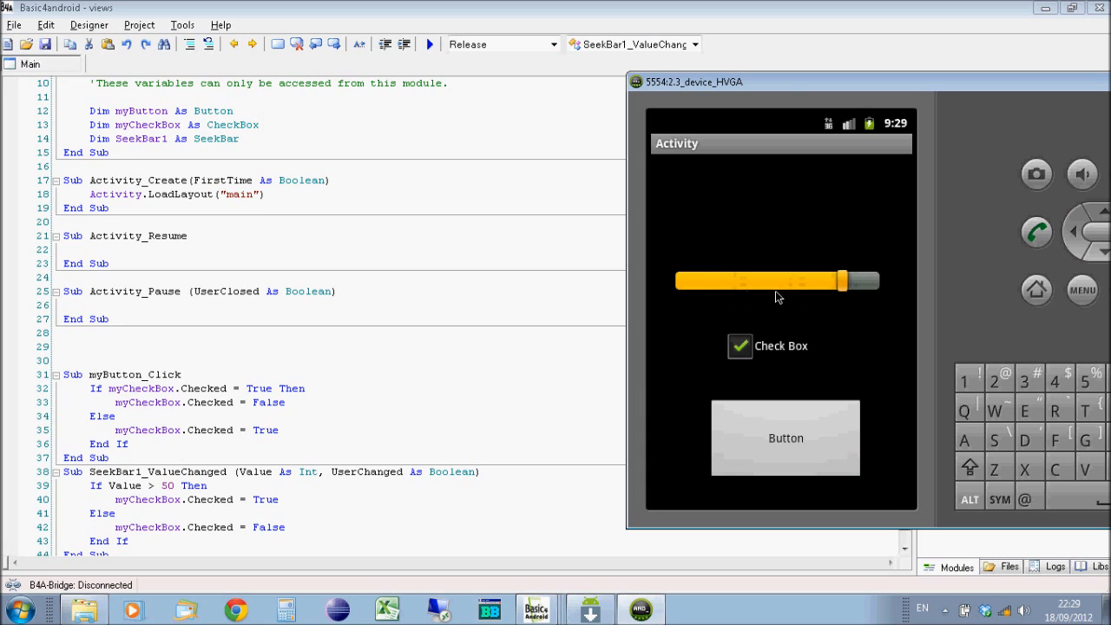
pyautogui.moveTo(842, 280); pyautogui.dragTo(715, 279)
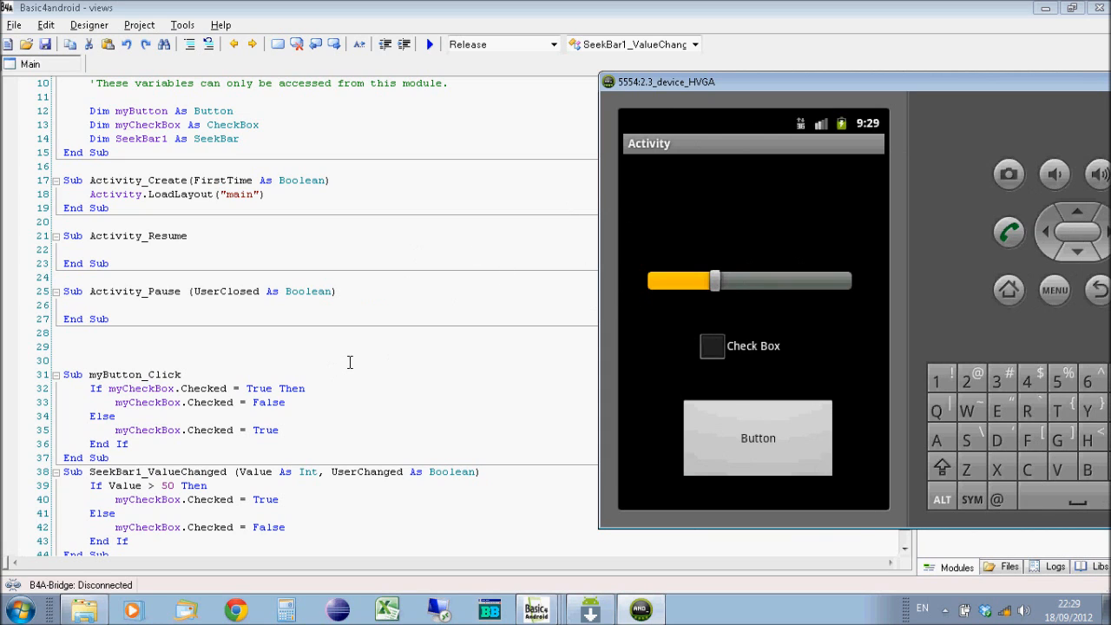
pyautogui.moveTo(394, 215)
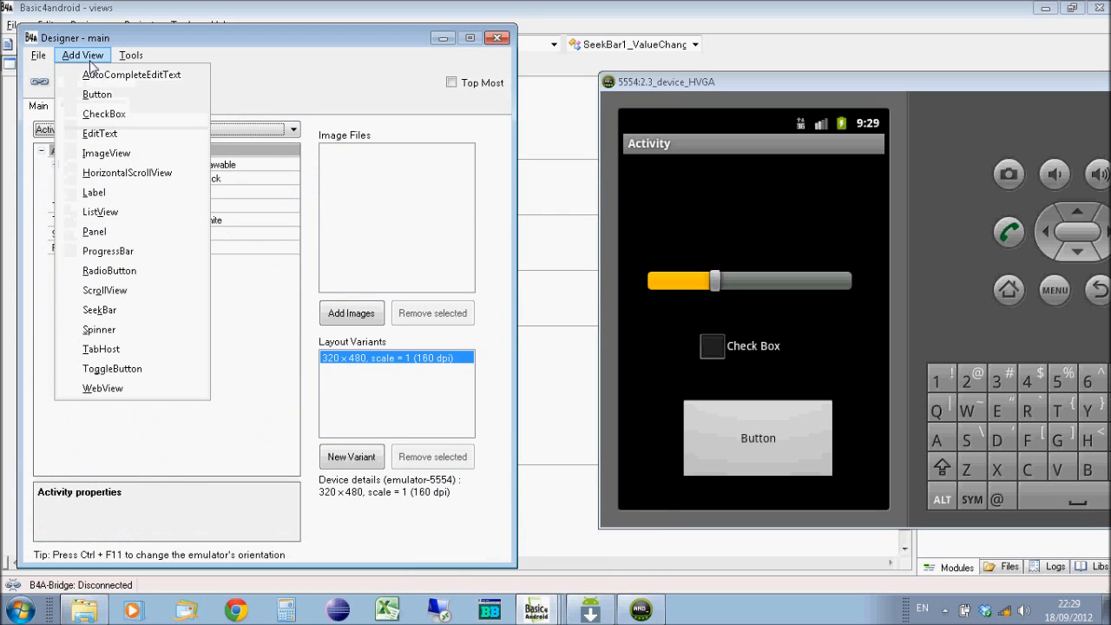
pyautogui.moveTo(132, 73)
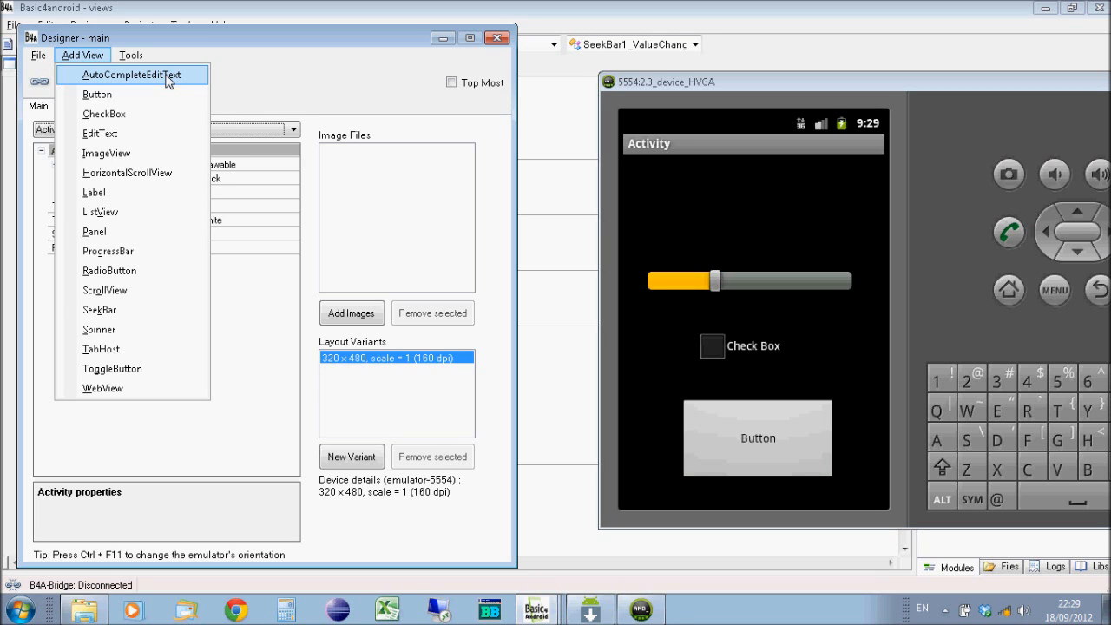
pyautogui.moveTo(97, 93)
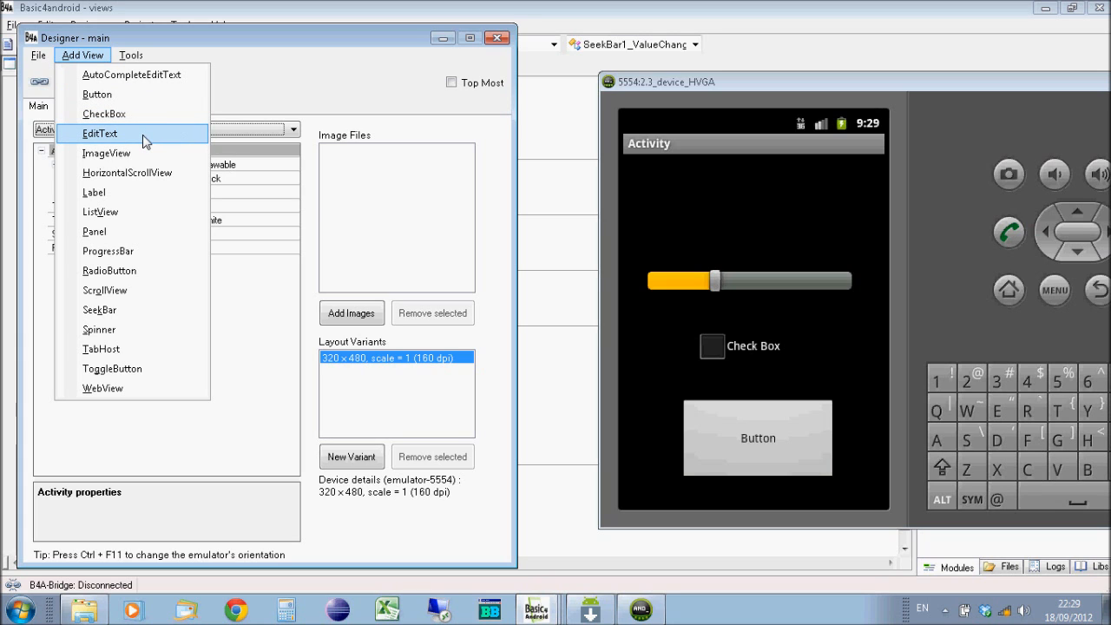
pyautogui.moveTo(107, 152)
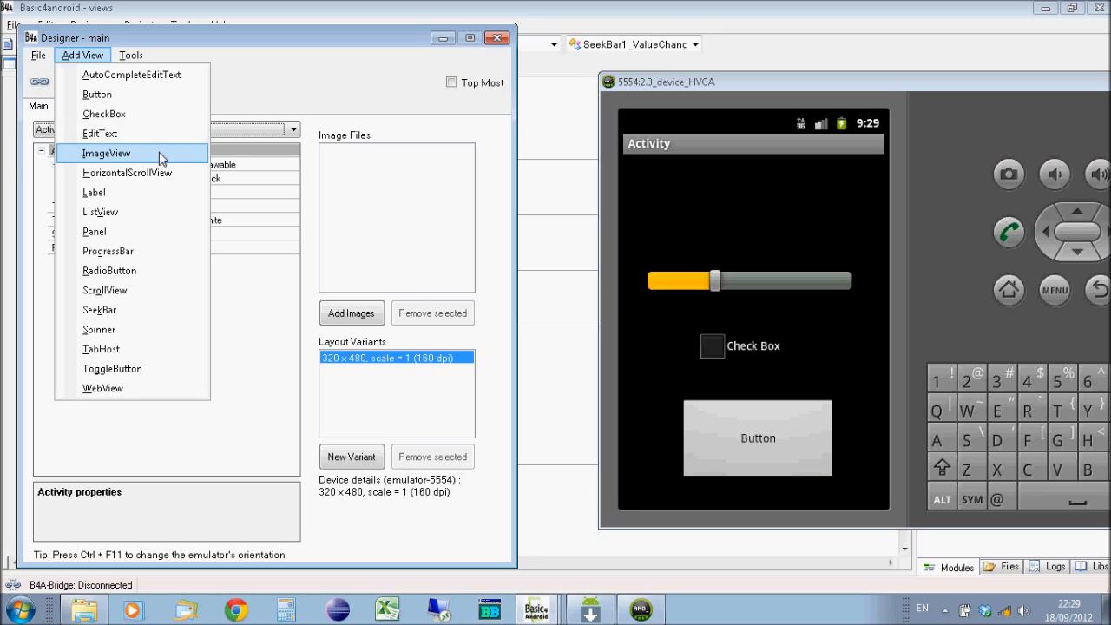
pyautogui.moveTo(156, 158)
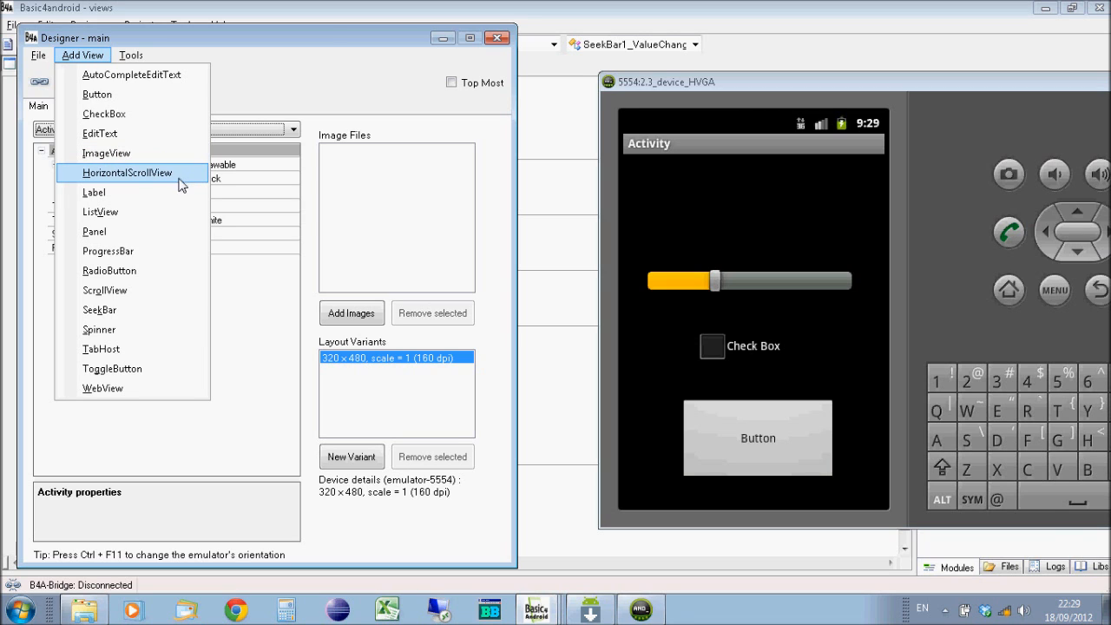
pyautogui.moveTo(189, 179)
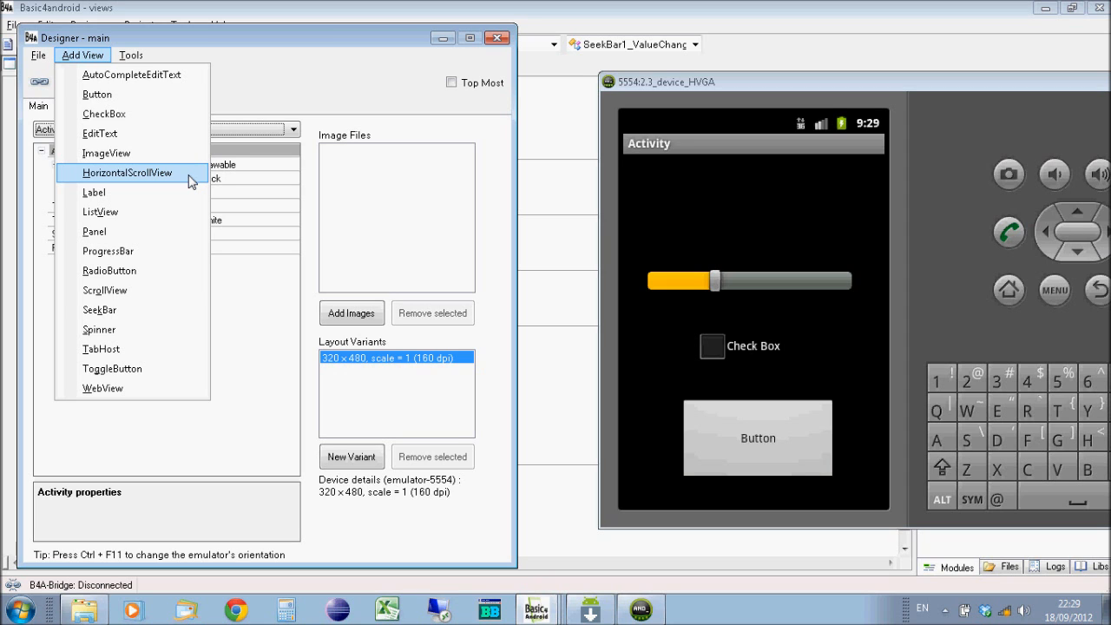
pyautogui.moveTo(94, 191)
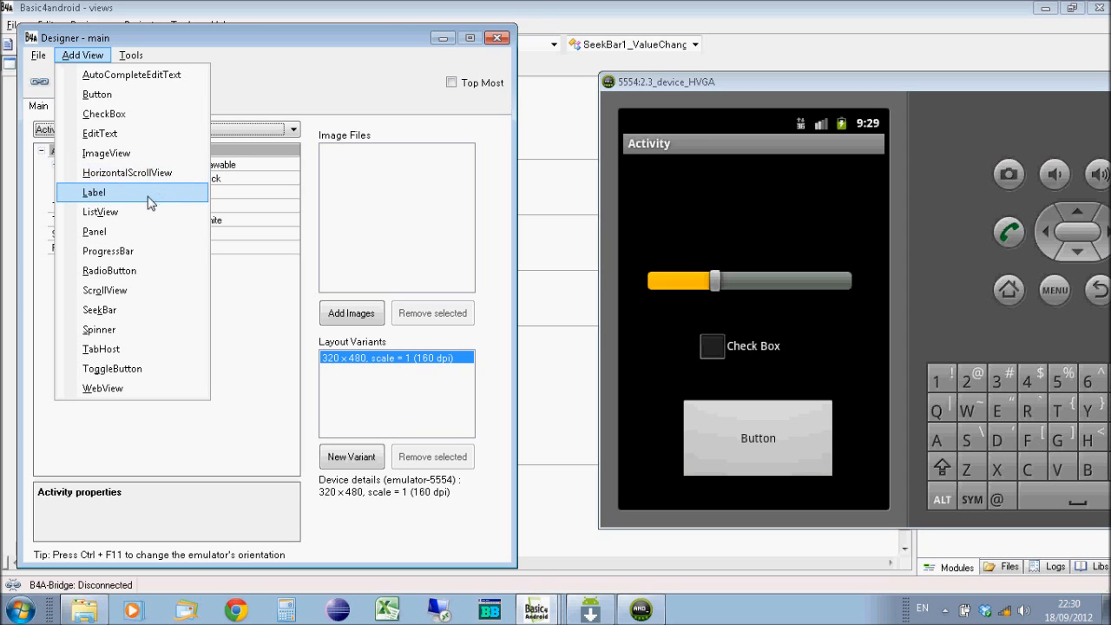
pyautogui.moveTo(100, 212)
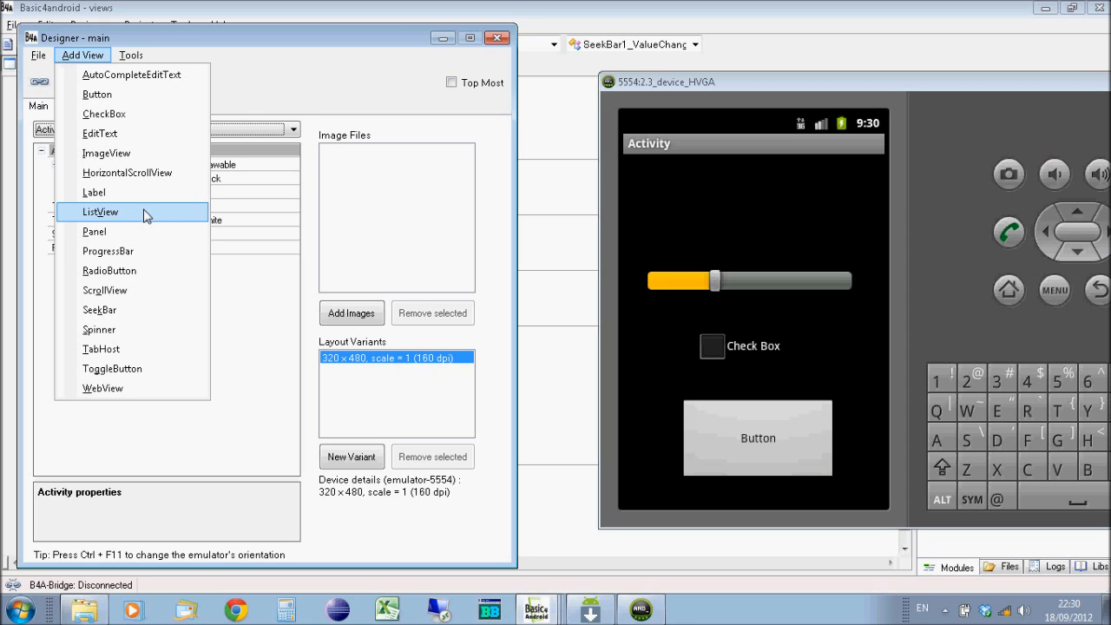
pyautogui.moveTo(135, 215)
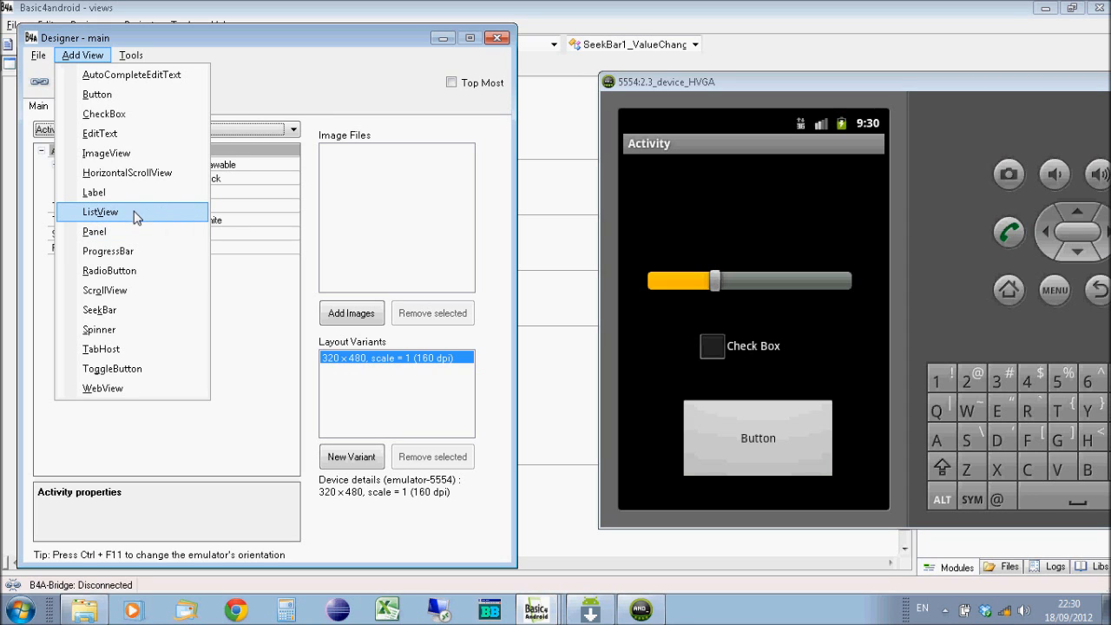
pyautogui.moveTo(143, 215)
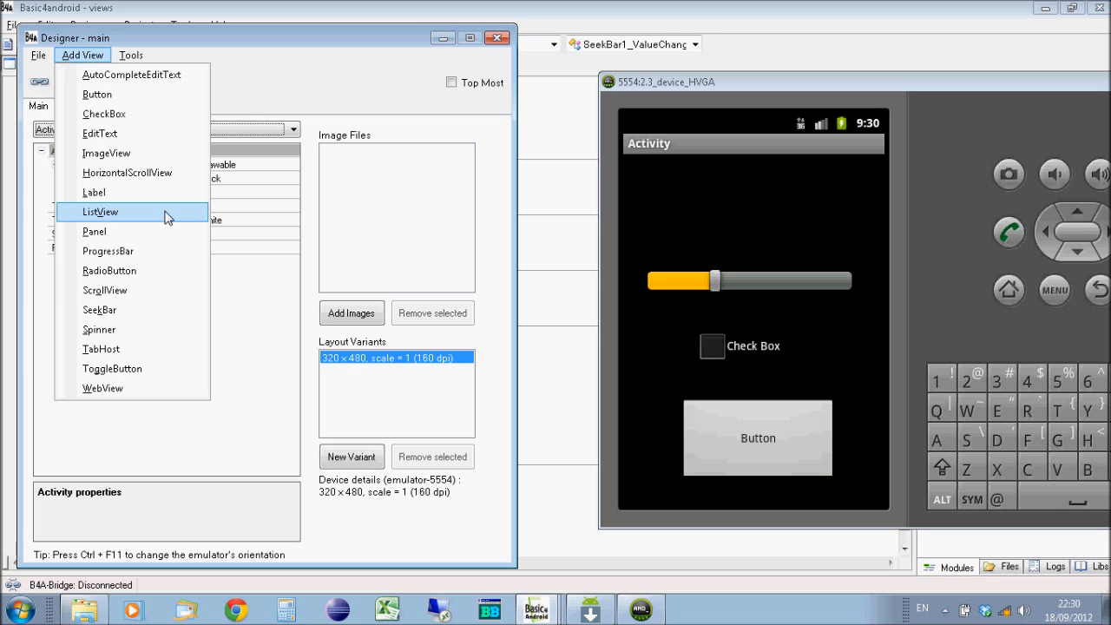
pyautogui.moveTo(121, 233)
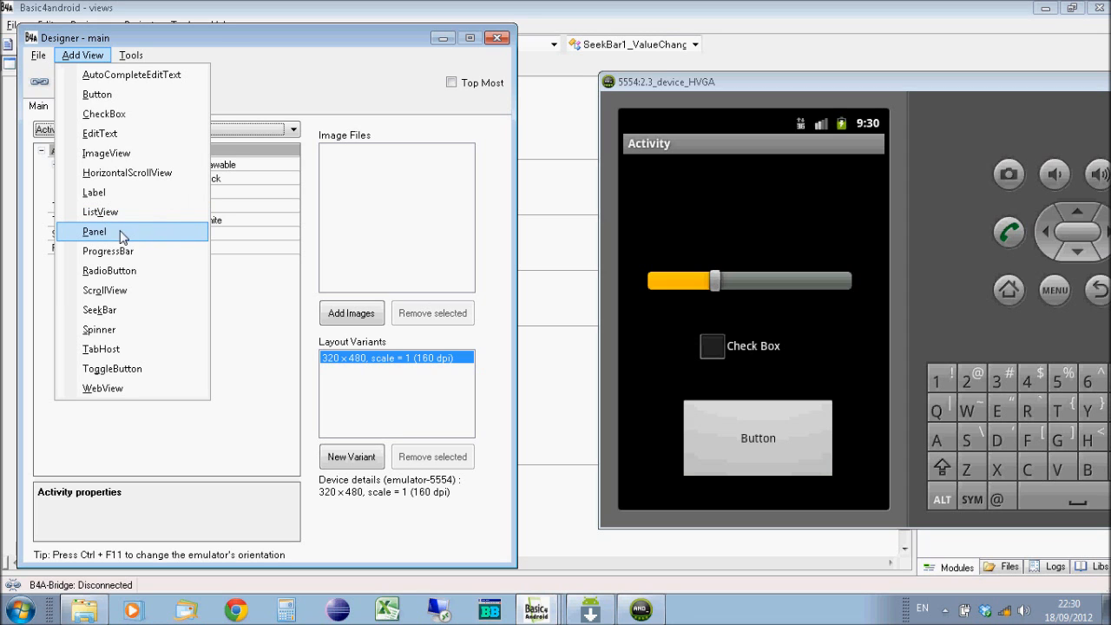
pyautogui.moveTo(135, 236)
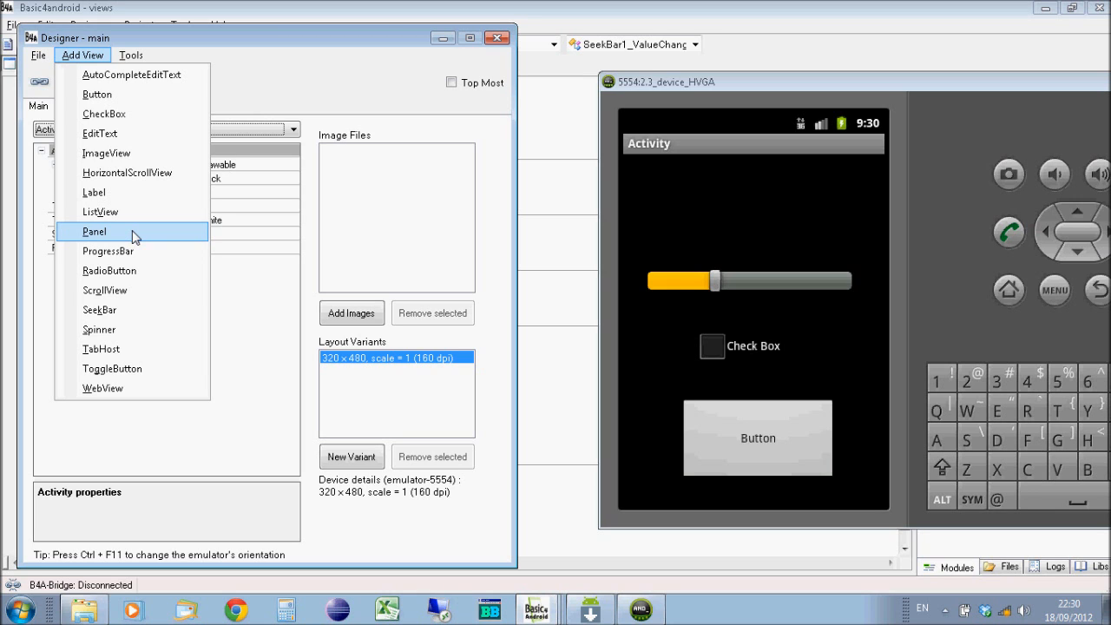
# Step: Add a new Panel1 to the main layout from the Add View menu
pyautogui.click(94, 230)
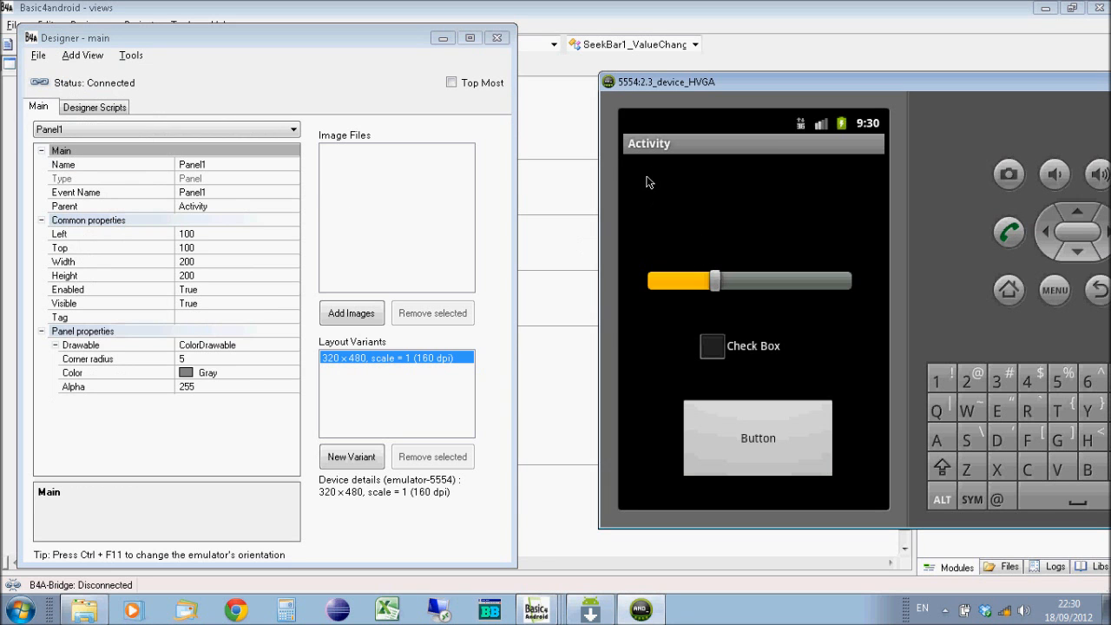
# Step: Bring up the Abstract Designer and make Panel1 the parent of myButton
pyautogui.click(83, 54)
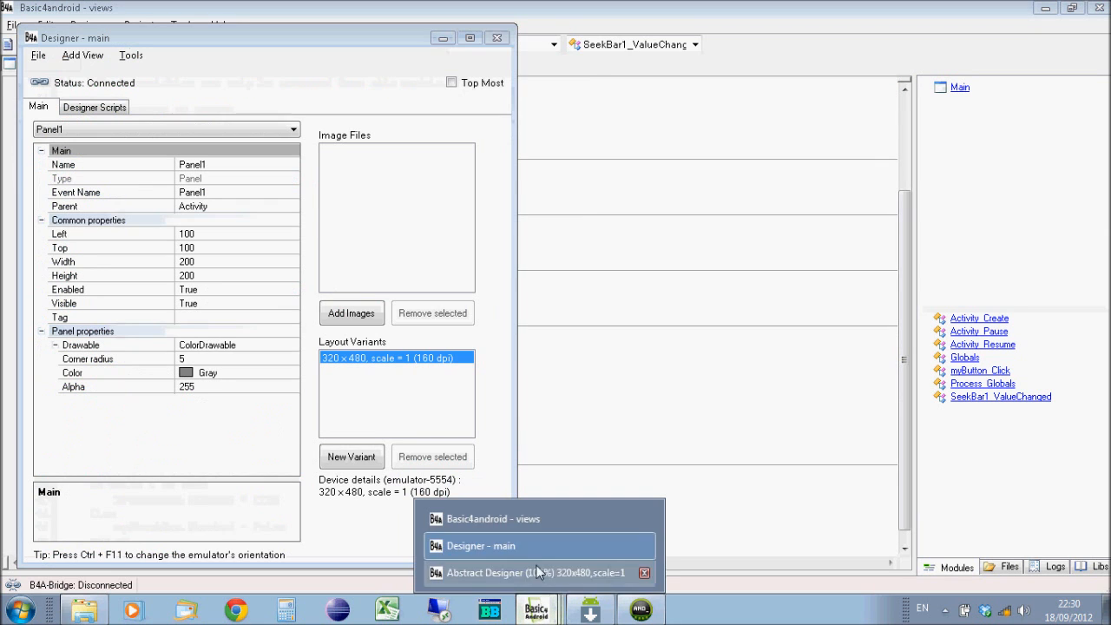
pyautogui.click(531, 573)
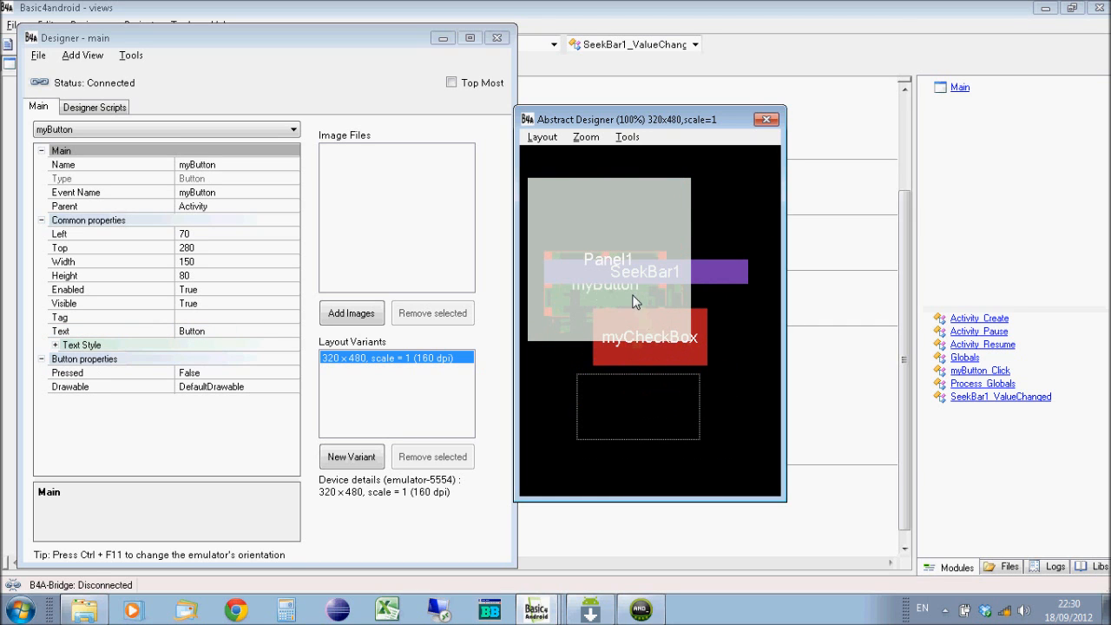
pyautogui.click(292, 205)
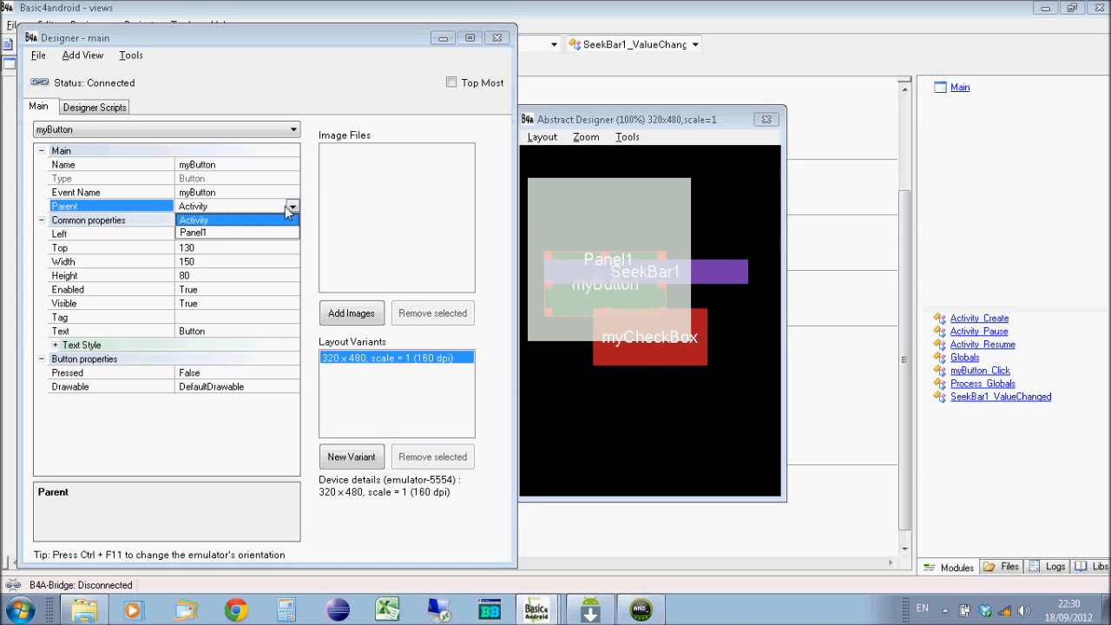
pyautogui.click(191, 232)
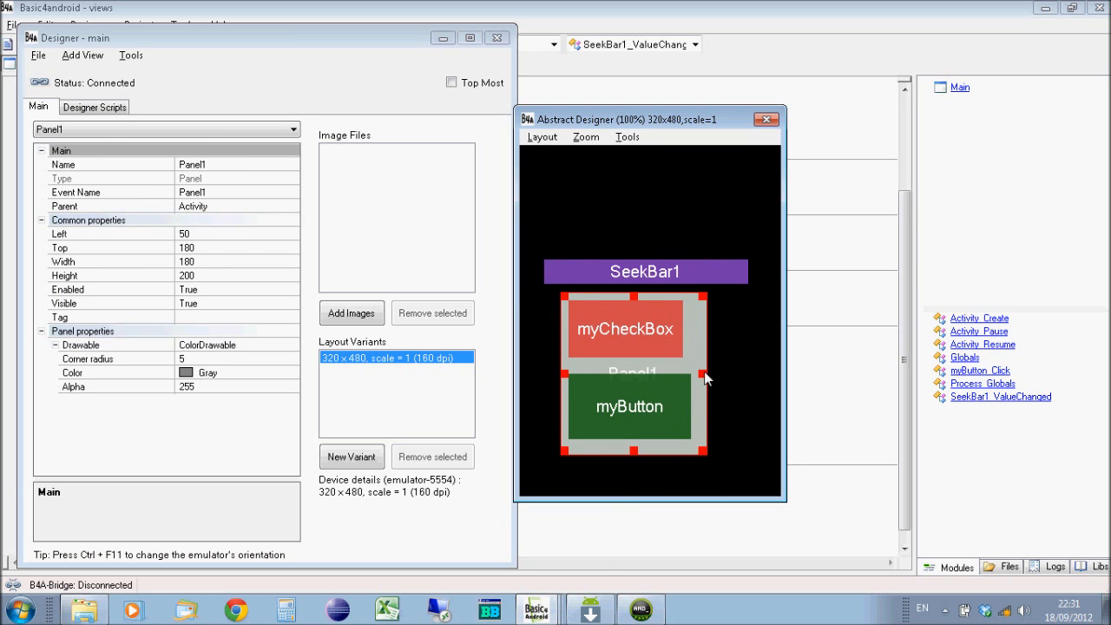
# Step: Move Panel1 lower and to the right, then deselect it to show the activity
pyautogui.moveTo(704, 378); pyautogui.dragTo(694, 389)
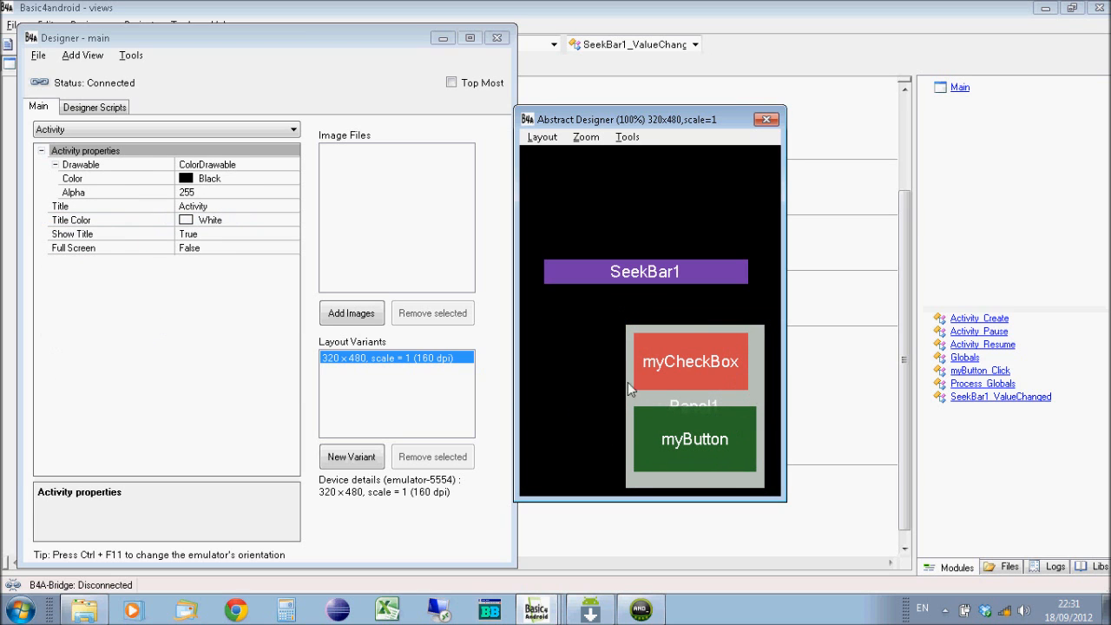
pyautogui.moveTo(556, 191)
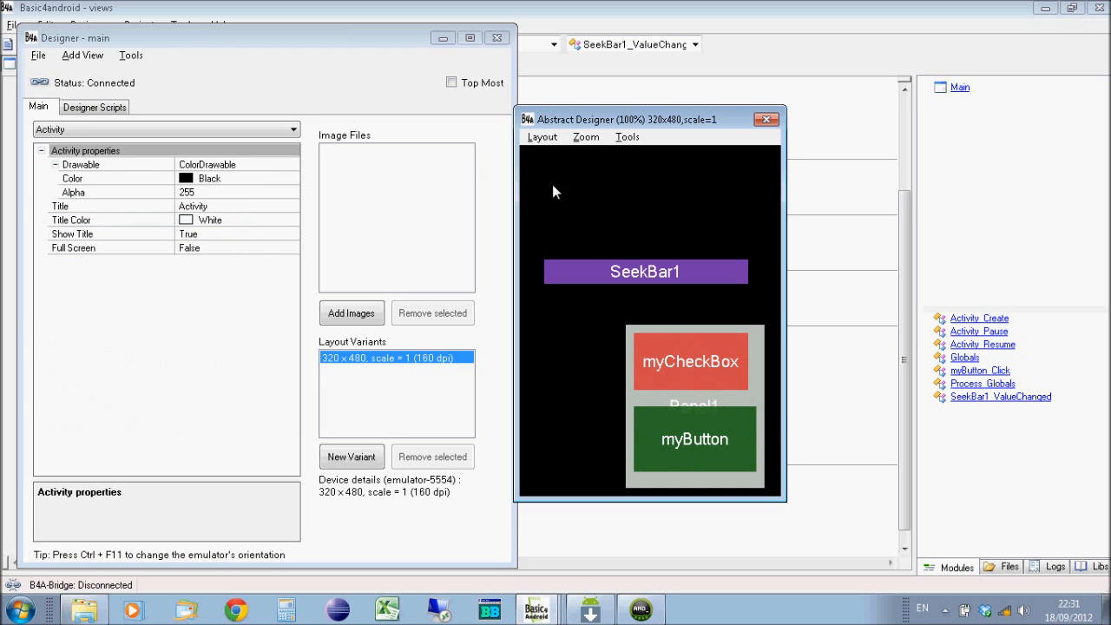
pyautogui.click(81, 53)
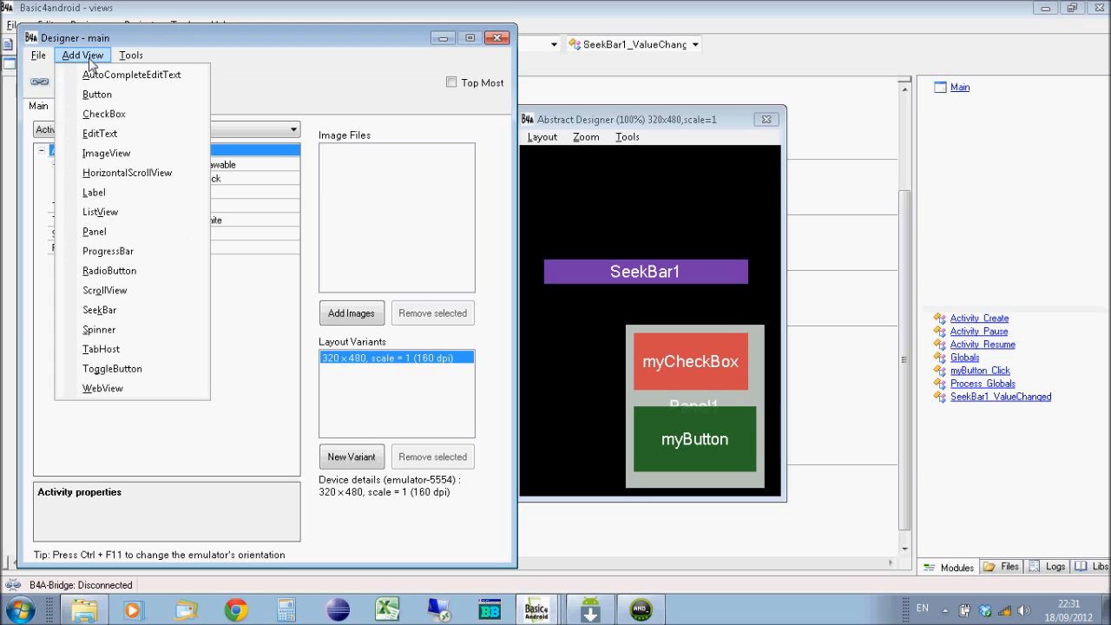
pyautogui.moveTo(108, 250)
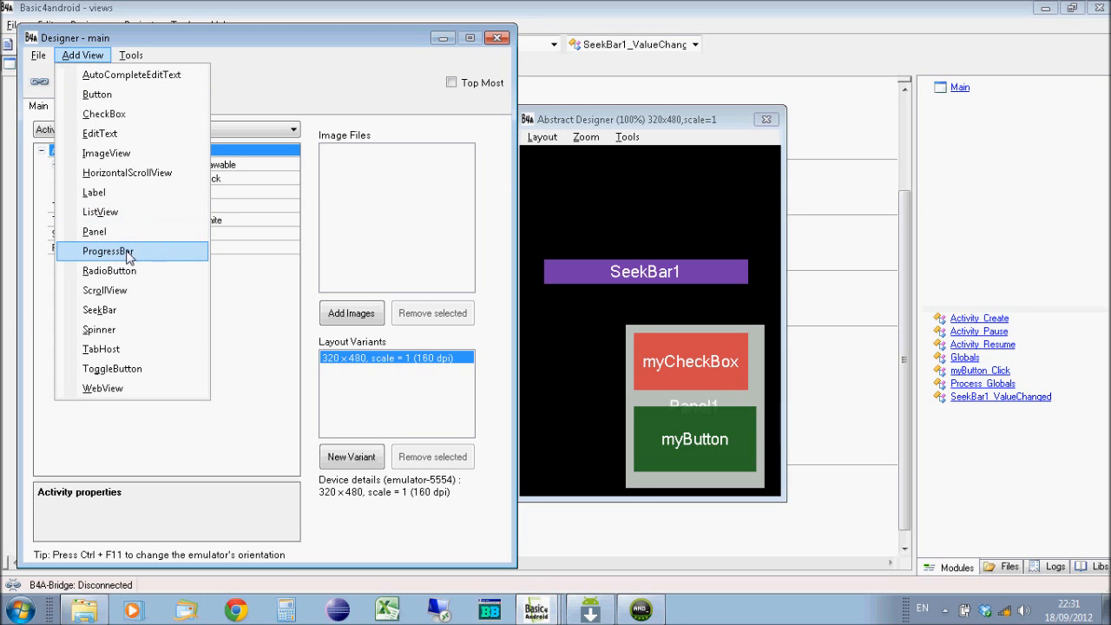
pyautogui.moveTo(142, 270)
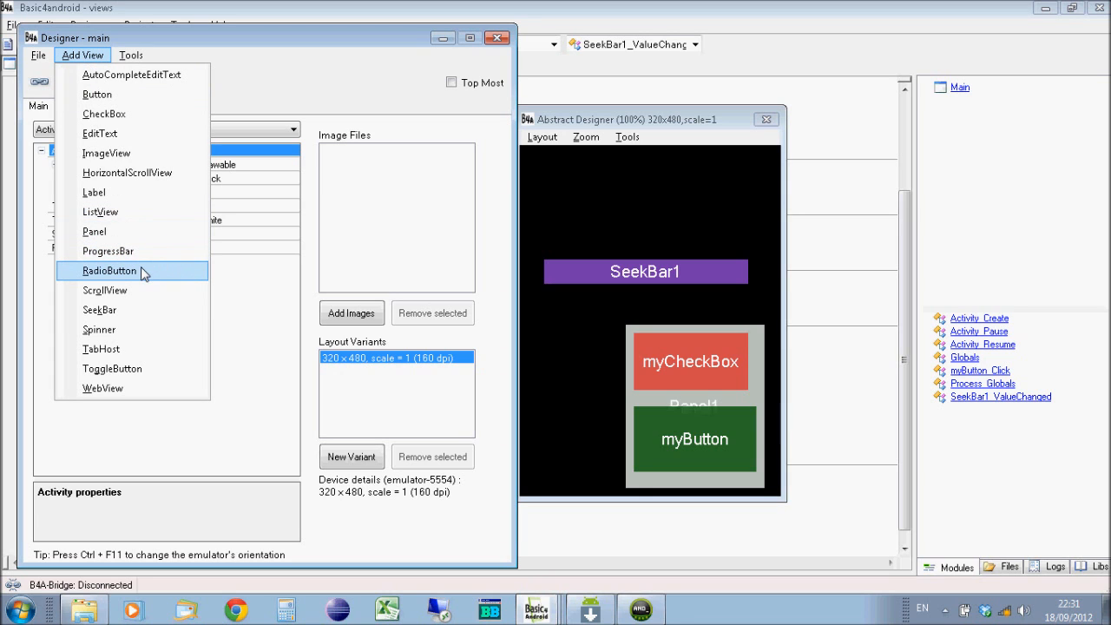
# Step: Add RadioButton1 to the layout and select it in the Abstract Designer
pyautogui.click(111, 271)
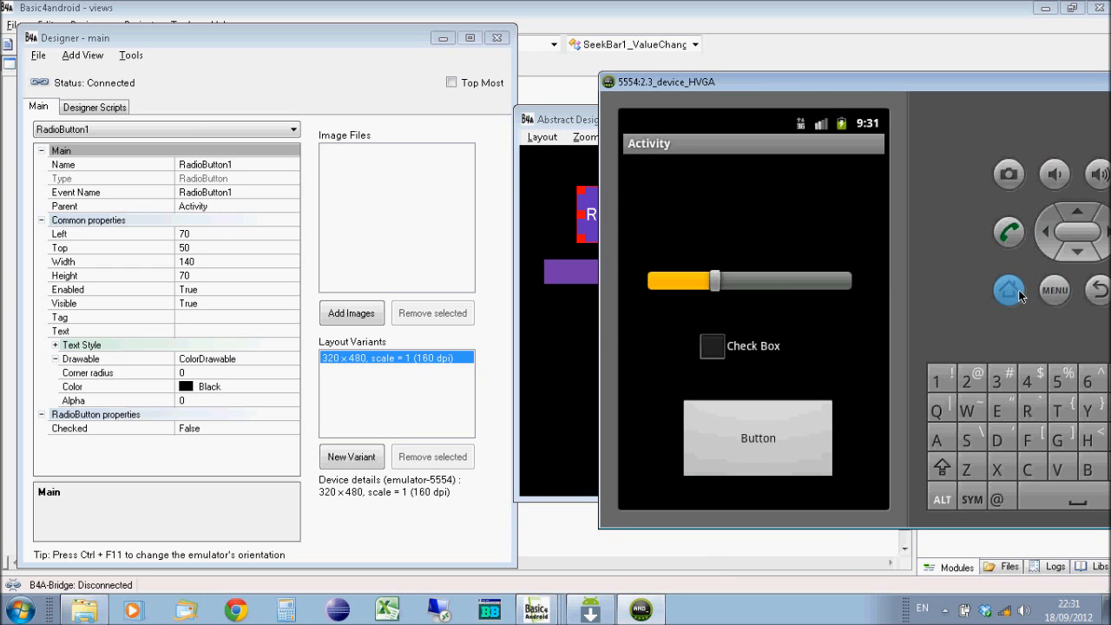
pyautogui.click(1008, 288)
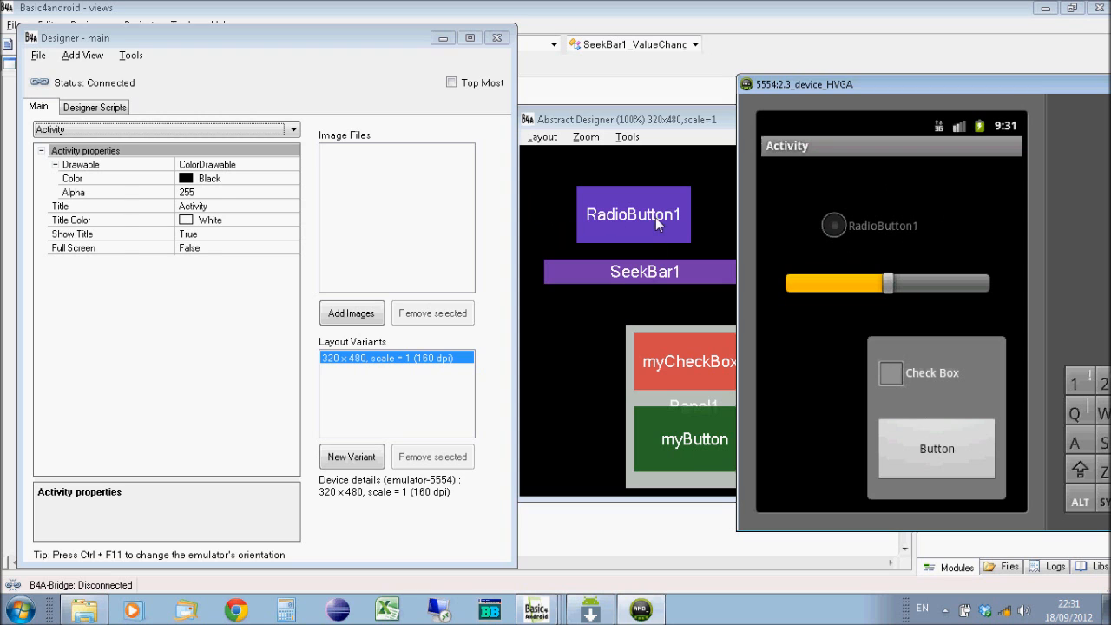
pyautogui.click(634, 215)
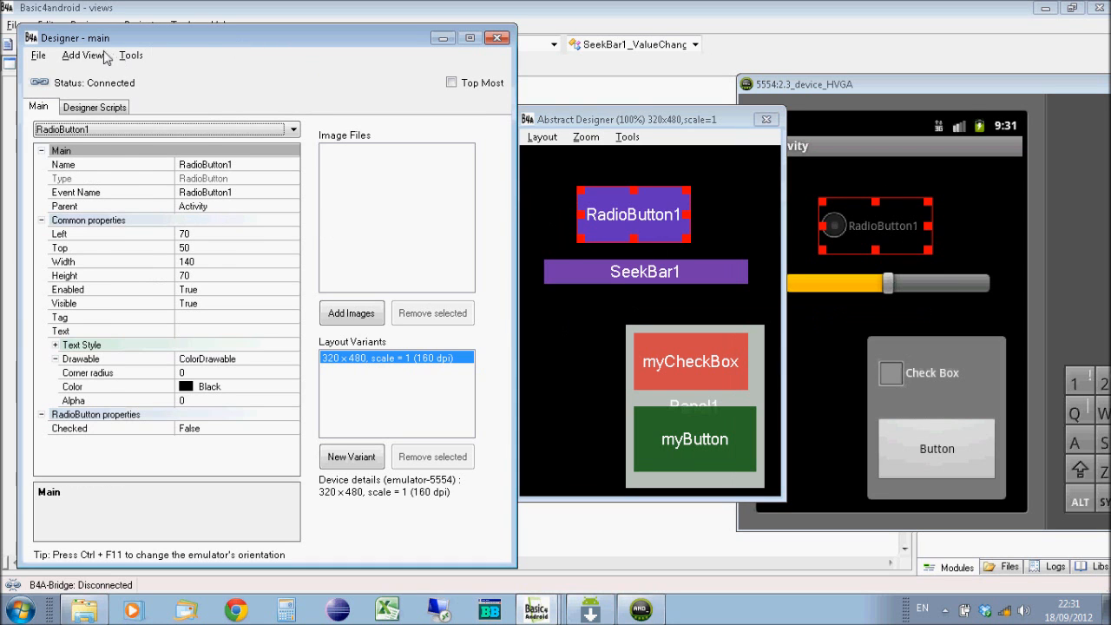
pyautogui.click(84, 54)
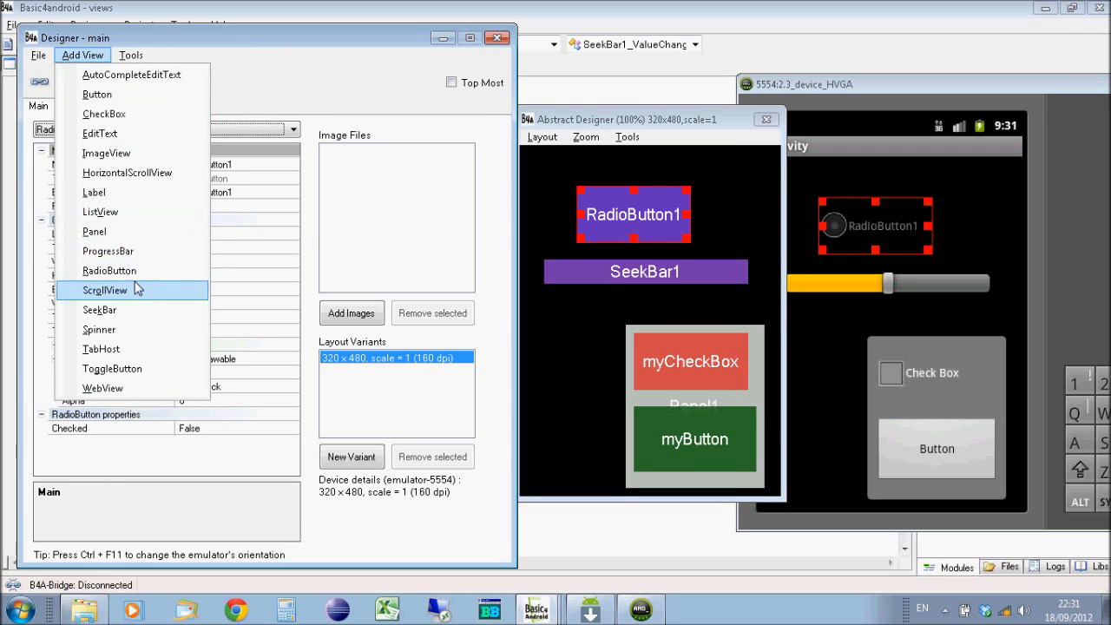
pyautogui.moveTo(146, 291)
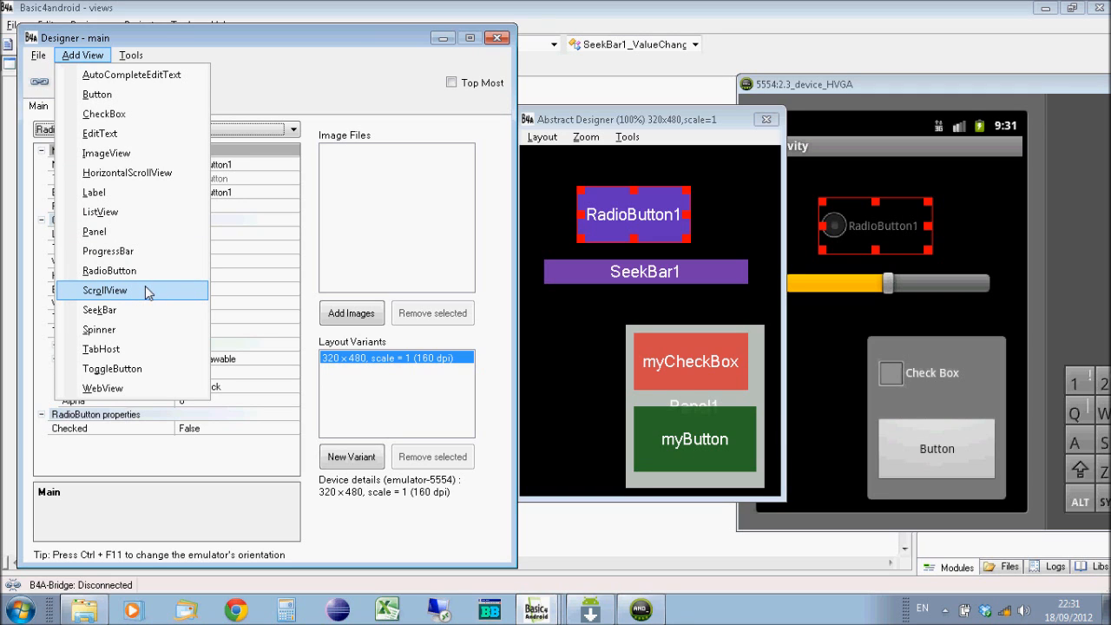
pyautogui.moveTo(139, 291)
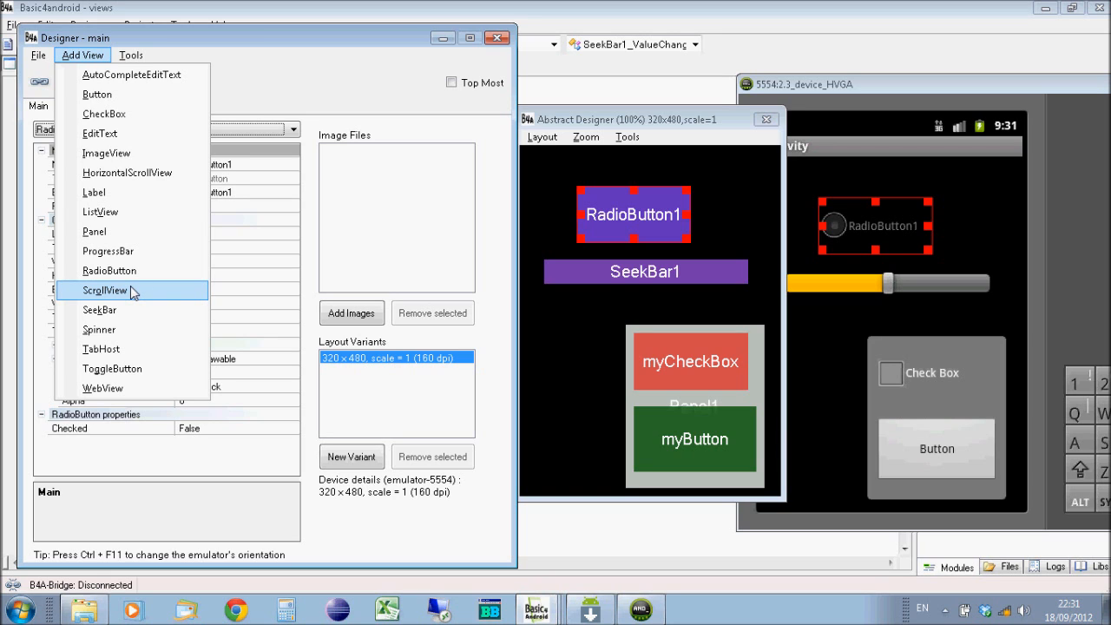
pyautogui.moveTo(94, 193)
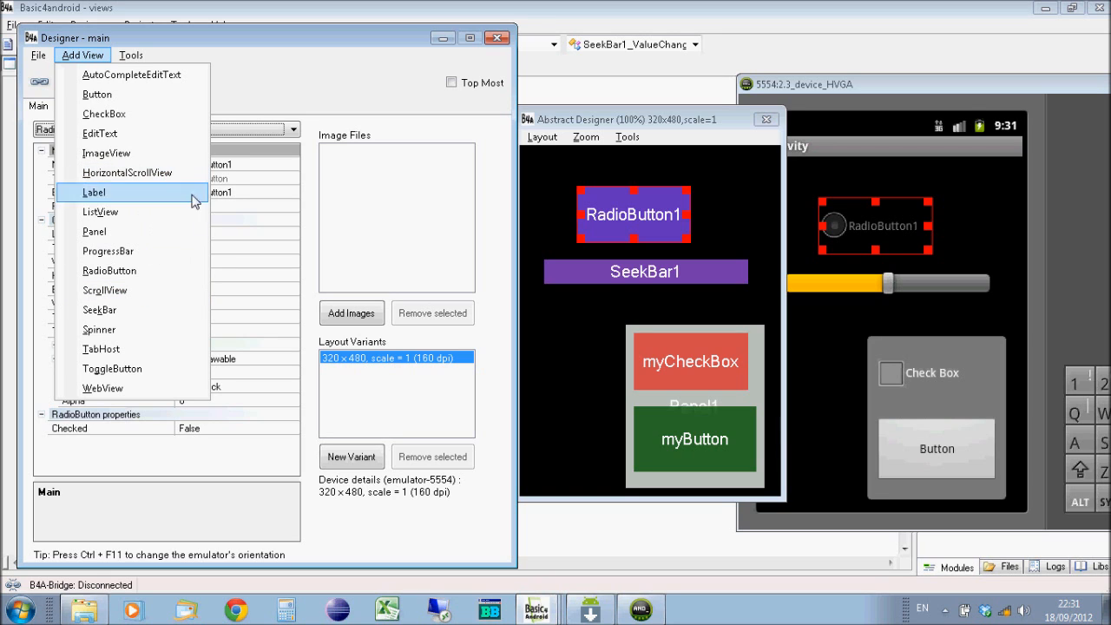
pyautogui.moveTo(99, 309)
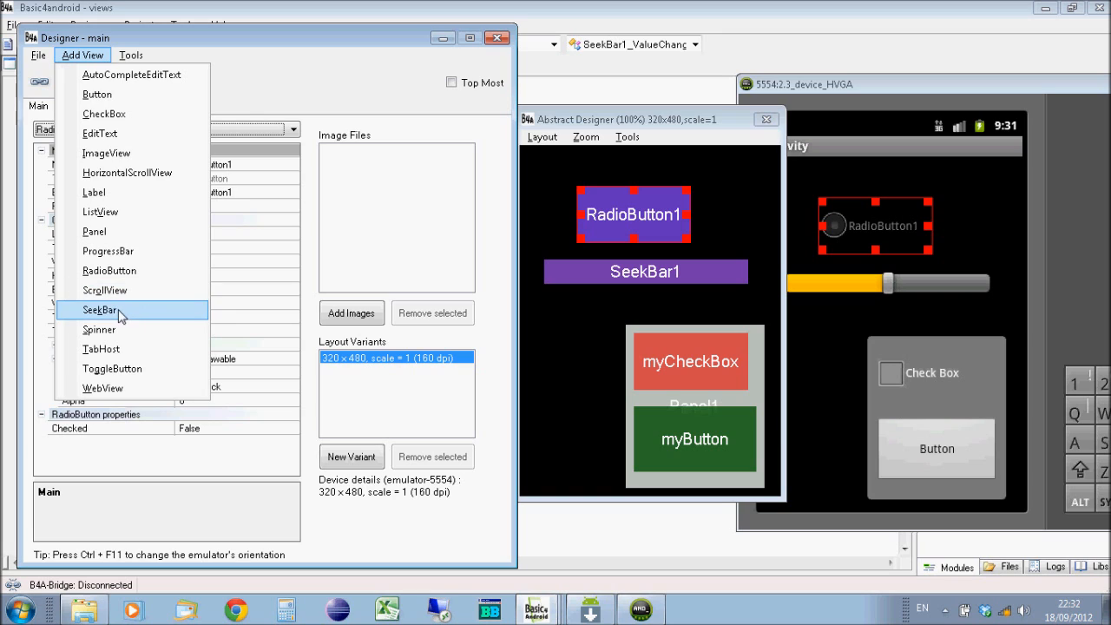
pyautogui.moveTo(99, 329)
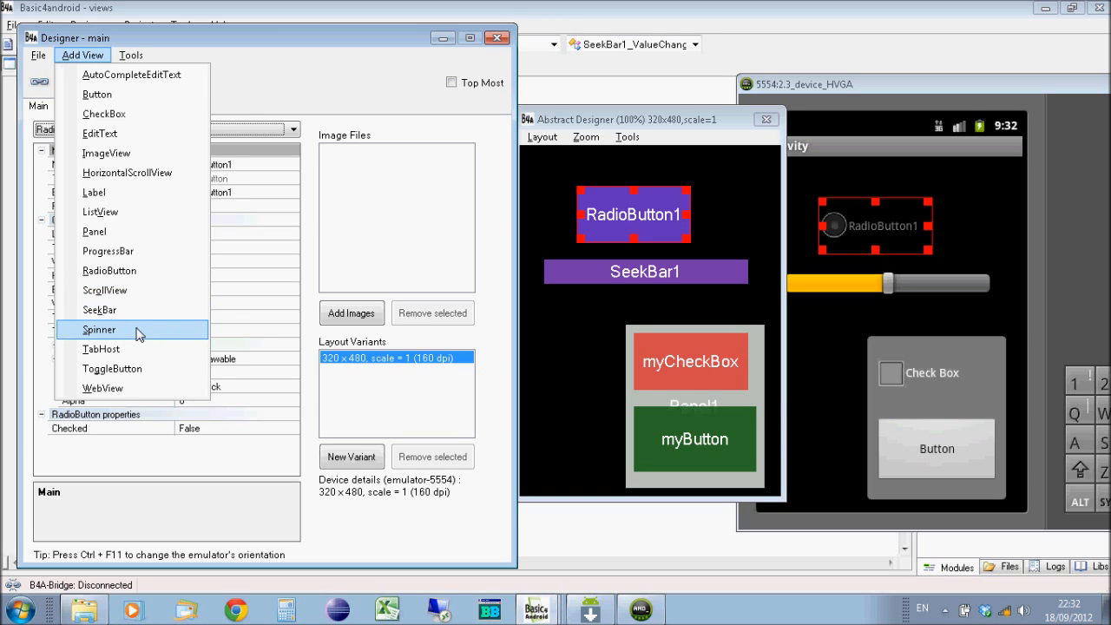
pyautogui.moveTo(139, 333)
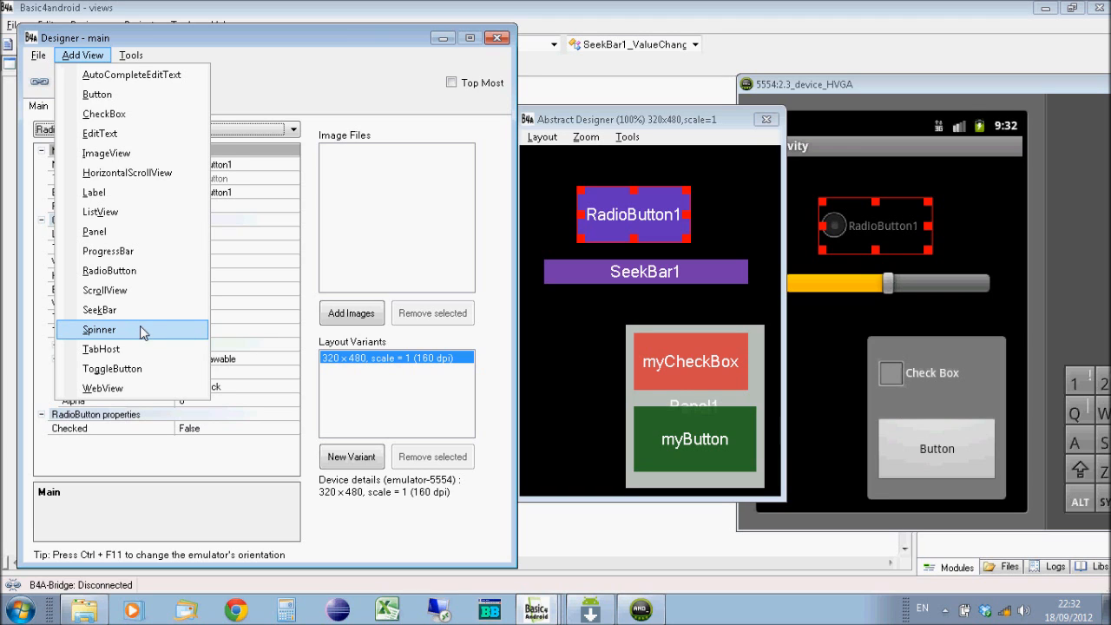
pyautogui.moveTo(125, 335)
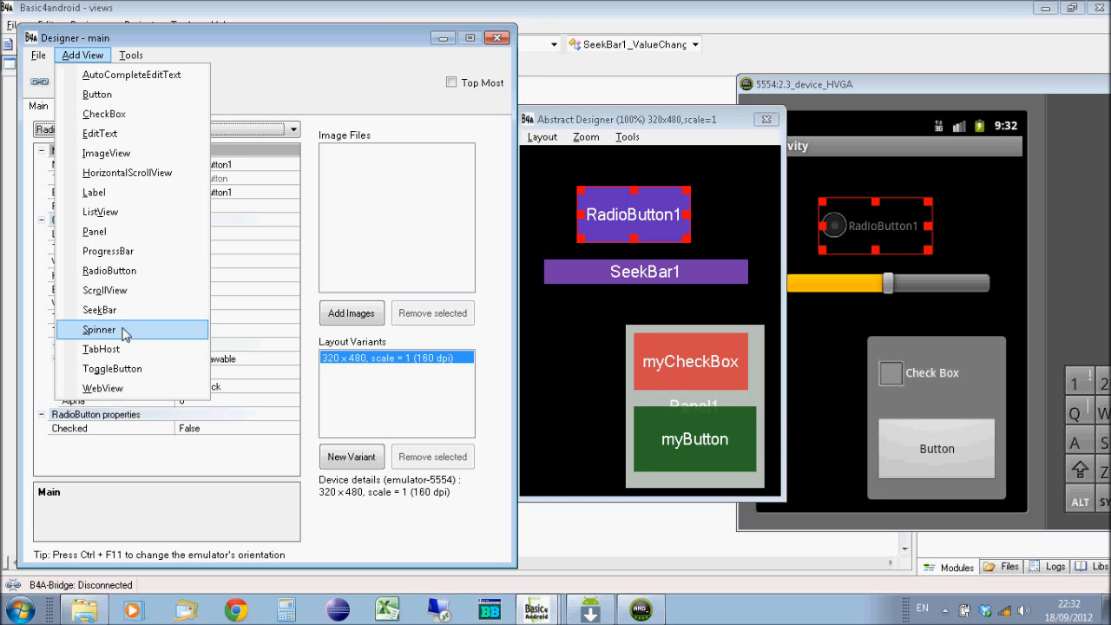
pyautogui.moveTo(101, 348)
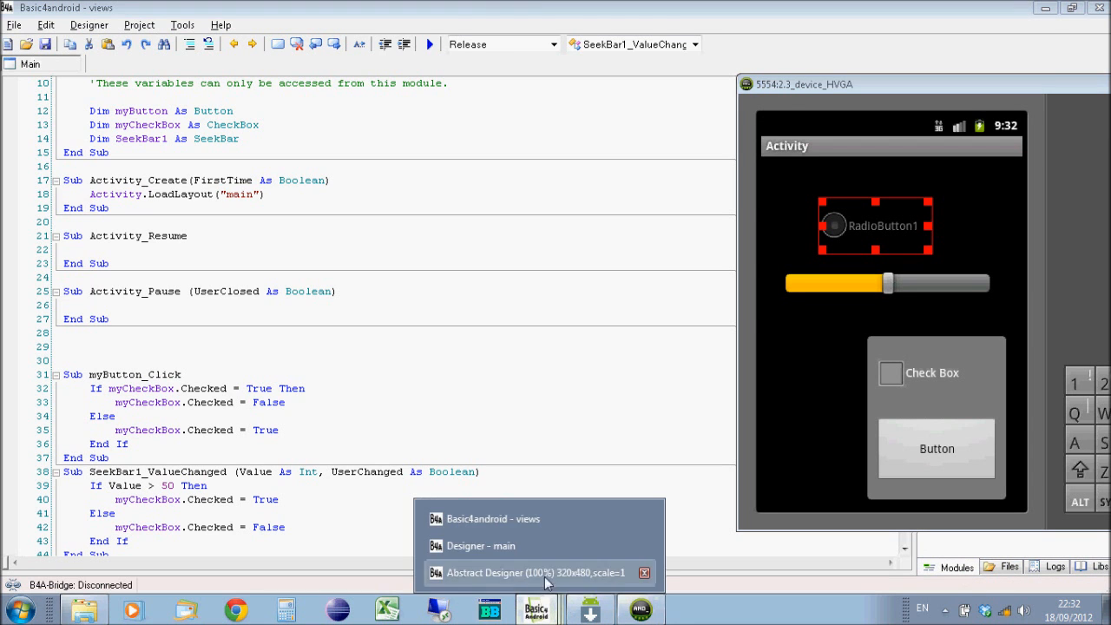
# Step: Add ToggleButton1 and WebView1 to the main layout
pyautogui.click(481, 545)
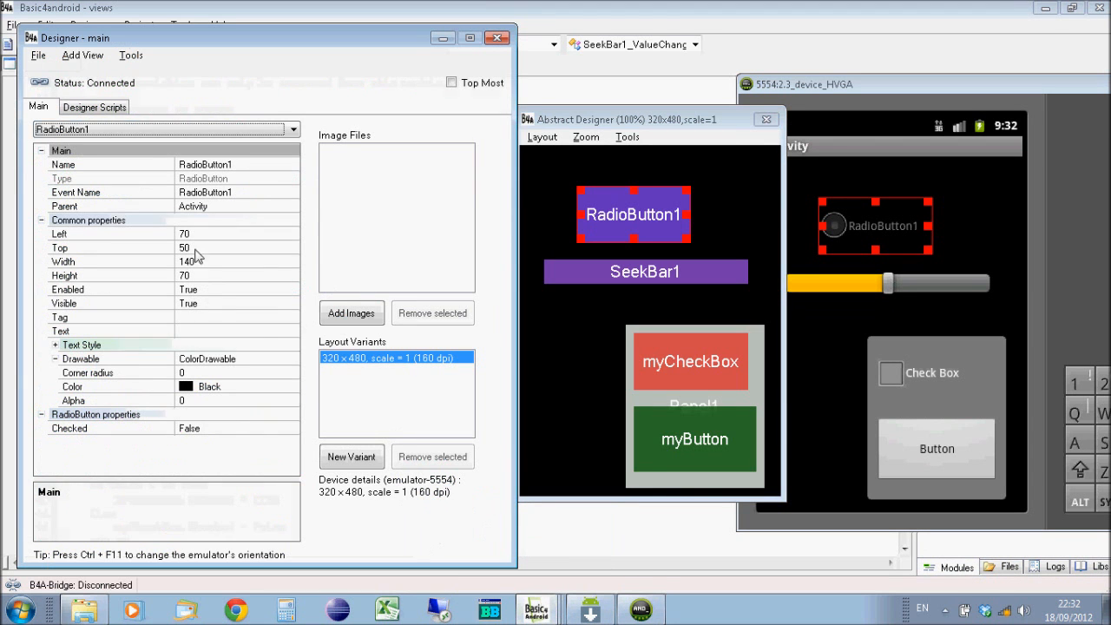
pyautogui.click(84, 54)
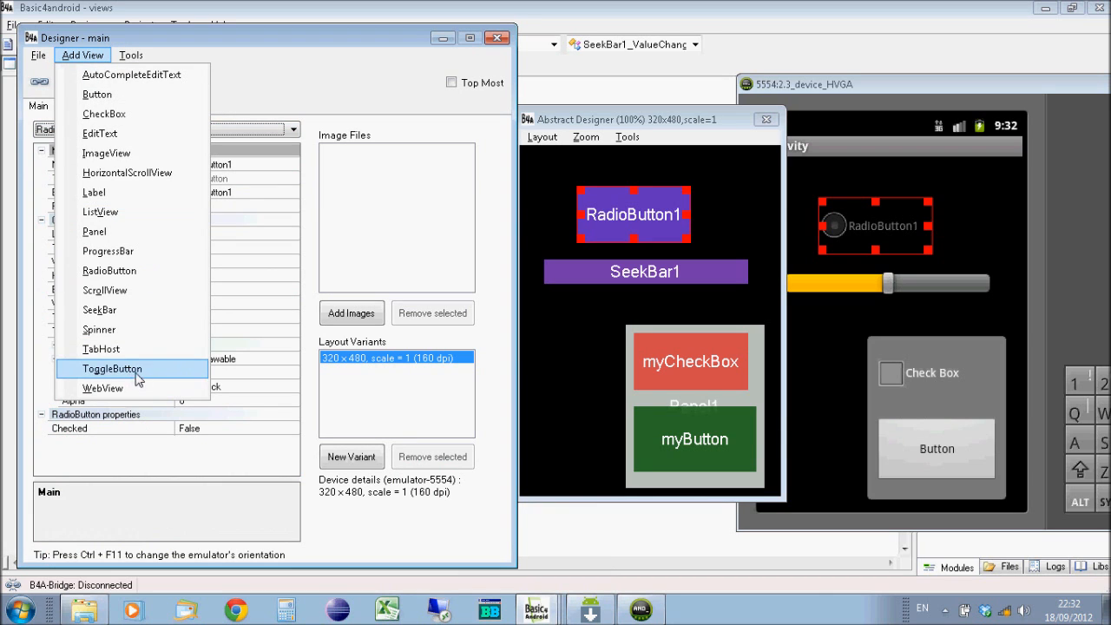
pyautogui.moveTo(149, 375)
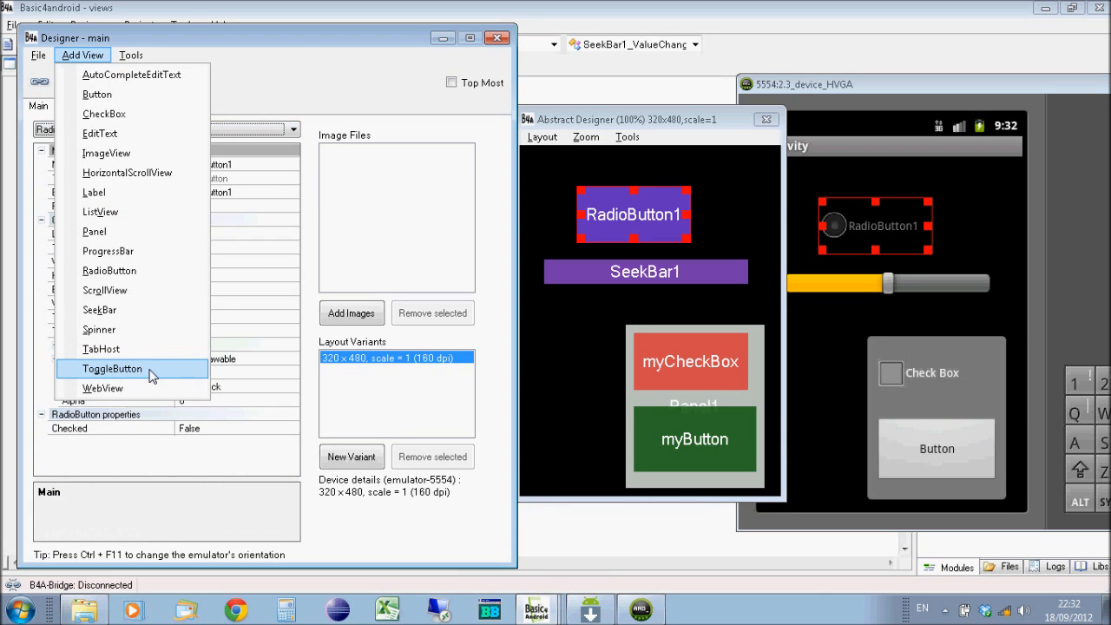
pyautogui.click(111, 368)
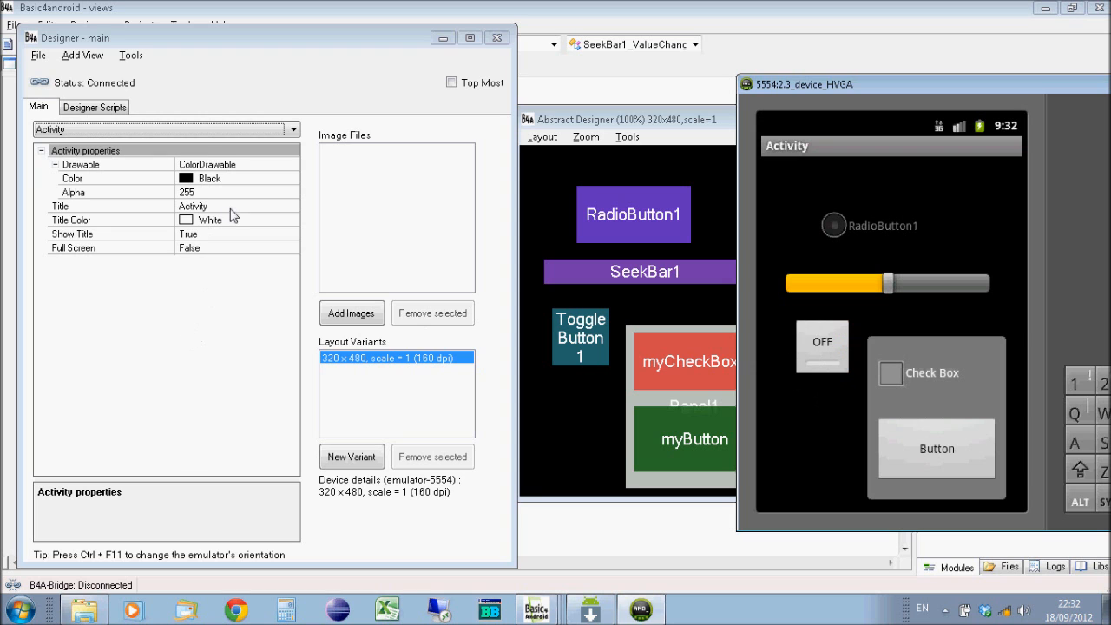
pyautogui.click(82, 54)
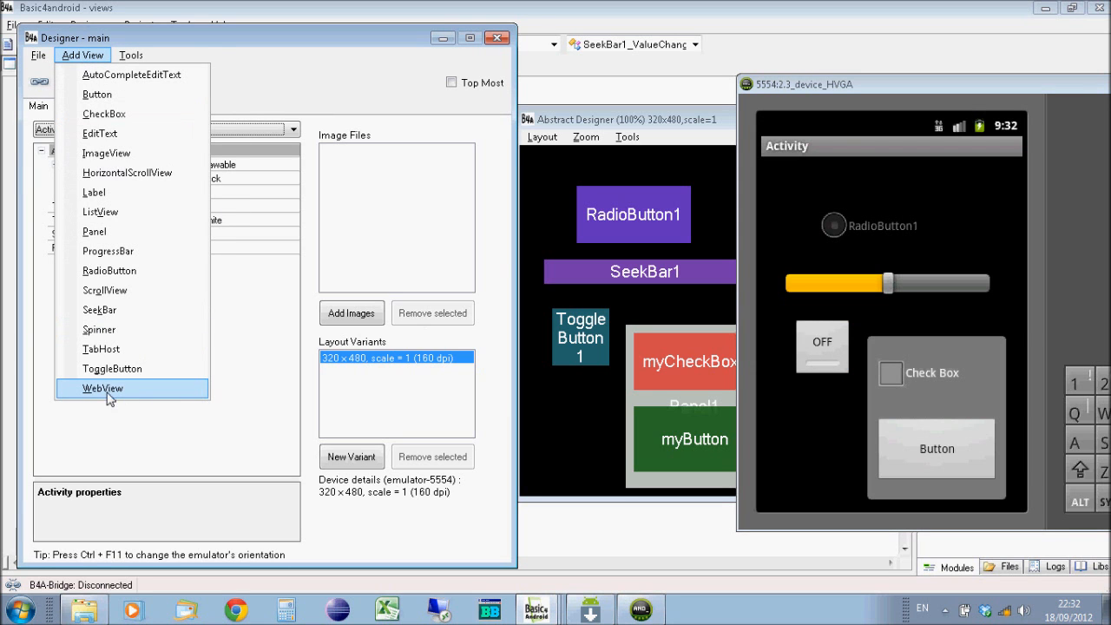
pyautogui.click(100, 388)
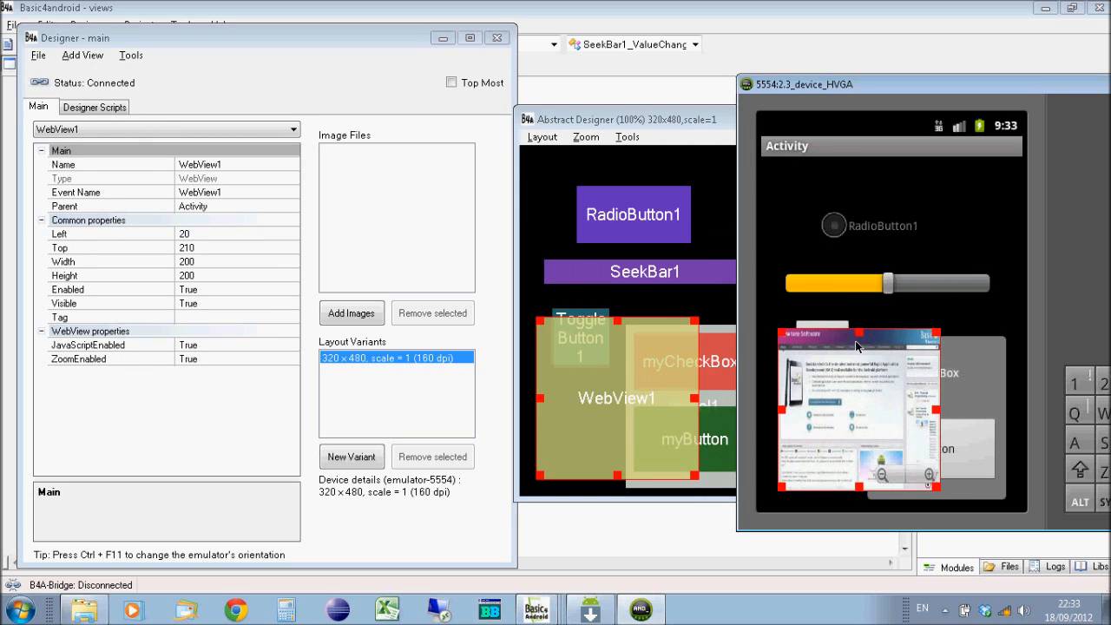
pyautogui.moveTo(876, 410)
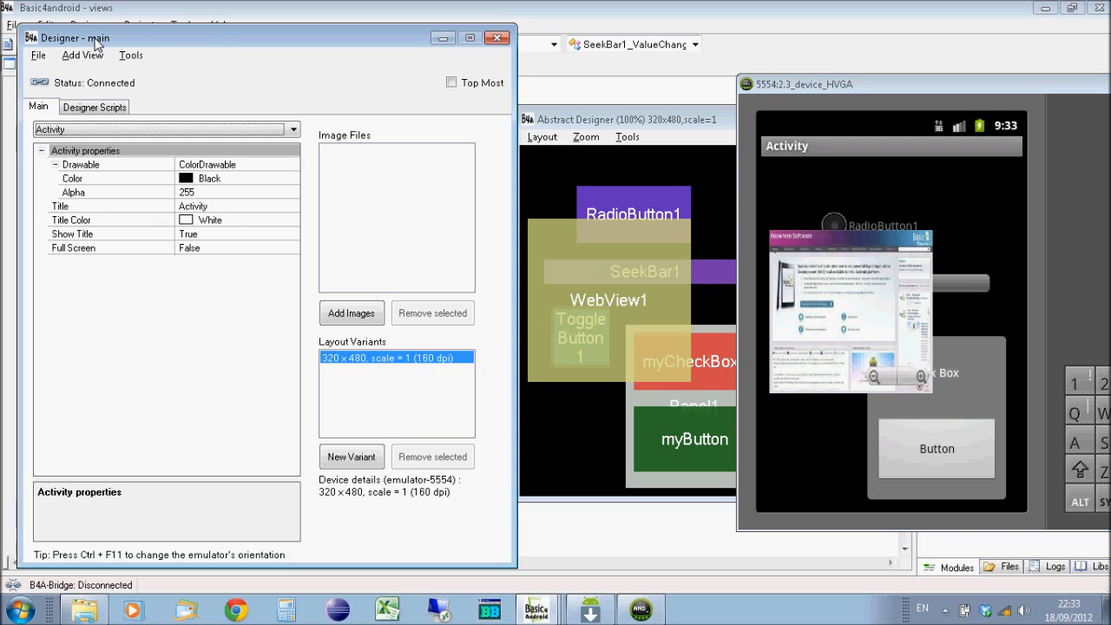
pyautogui.moveTo(219, 48)
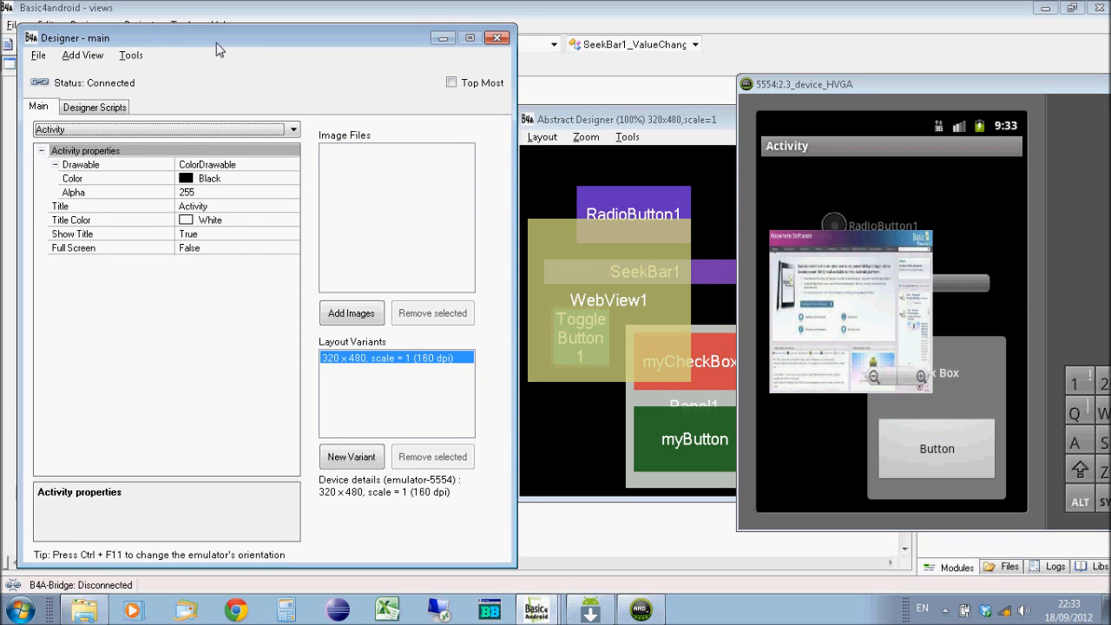
pyautogui.moveTo(59, 49)
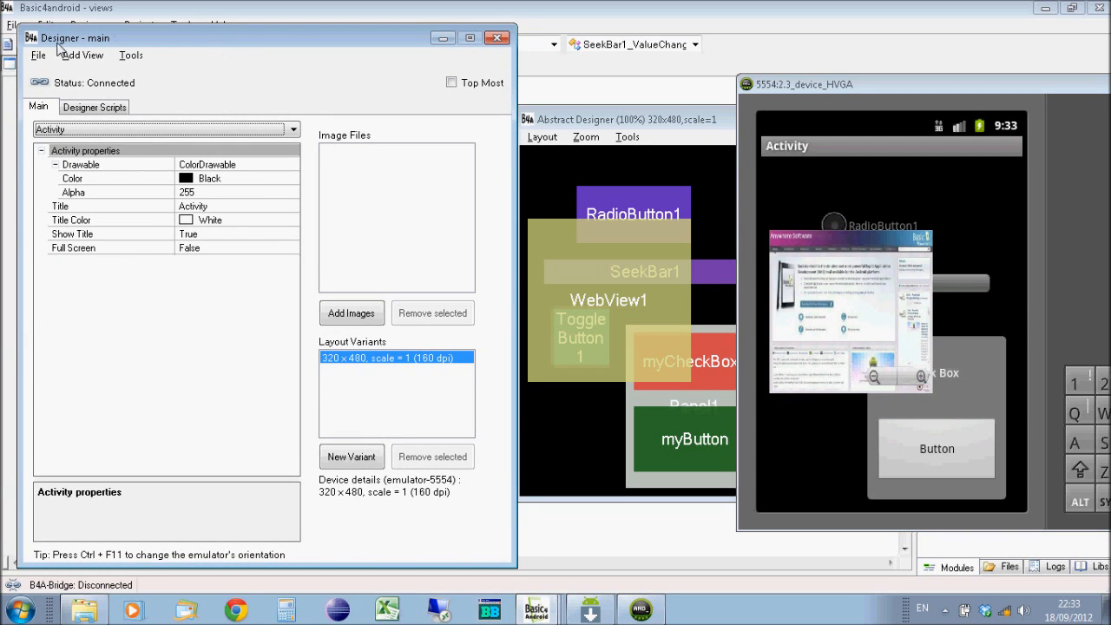